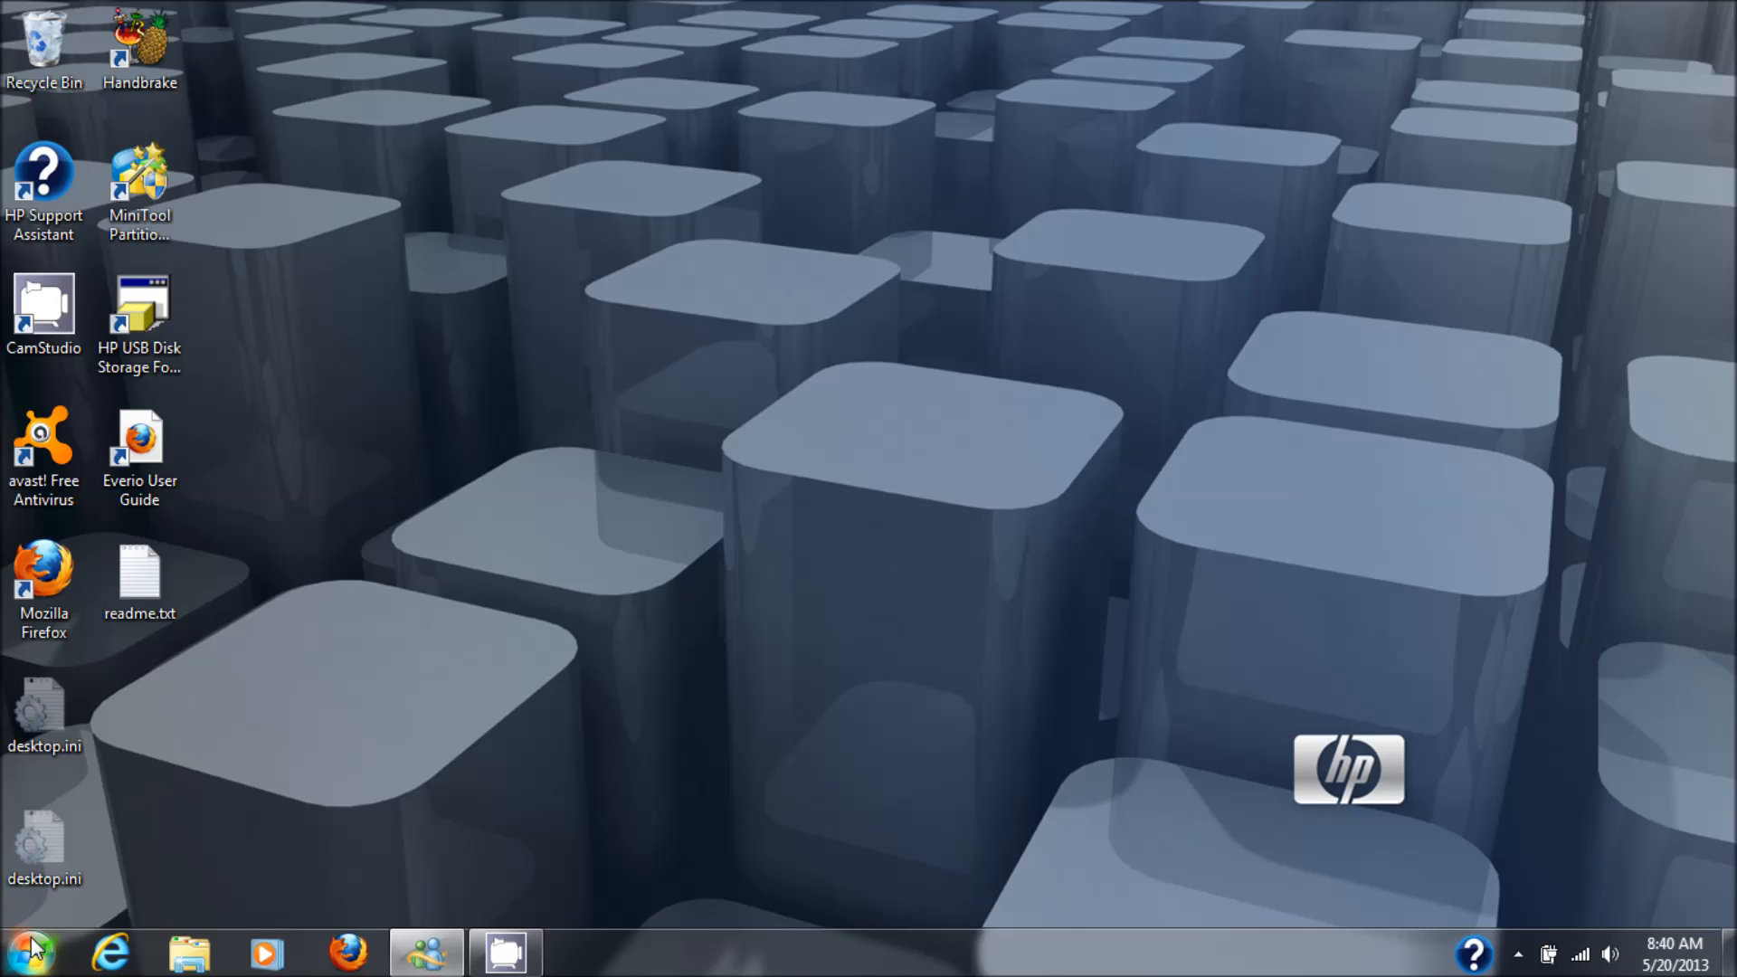
Launch Windows Update from All Programs and run a check for updates, which fails.
left_click(30, 950)
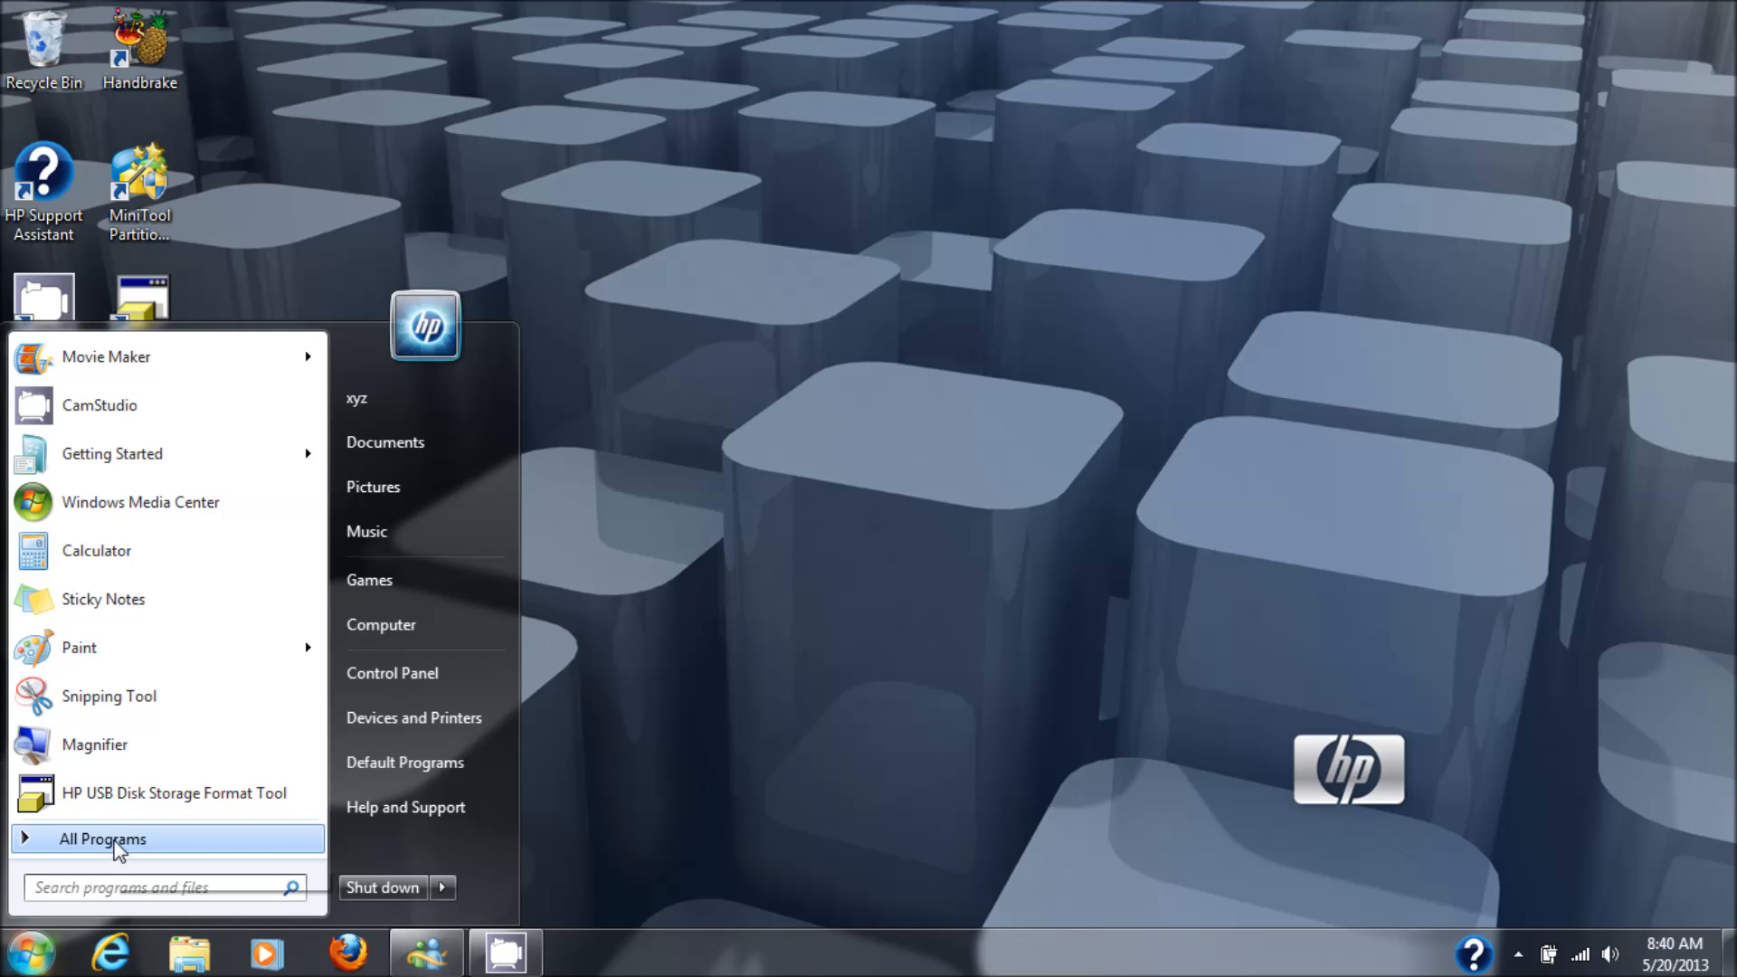
left_click(103, 838)
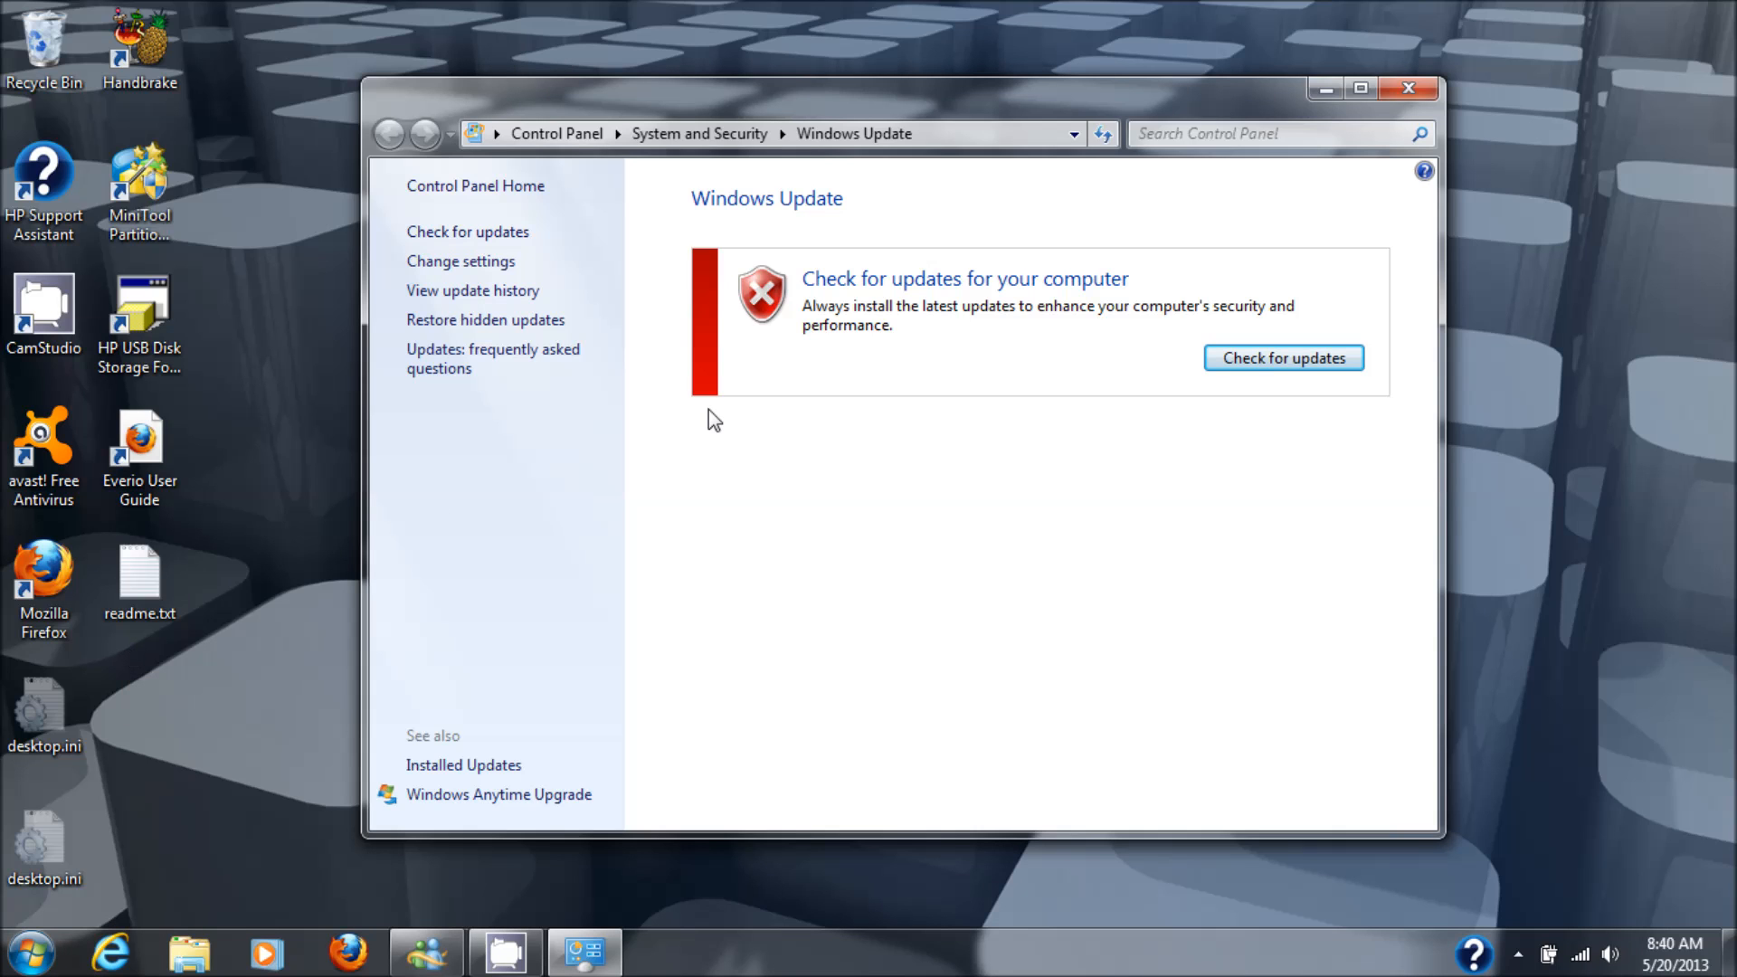
mouse_move(803, 322)
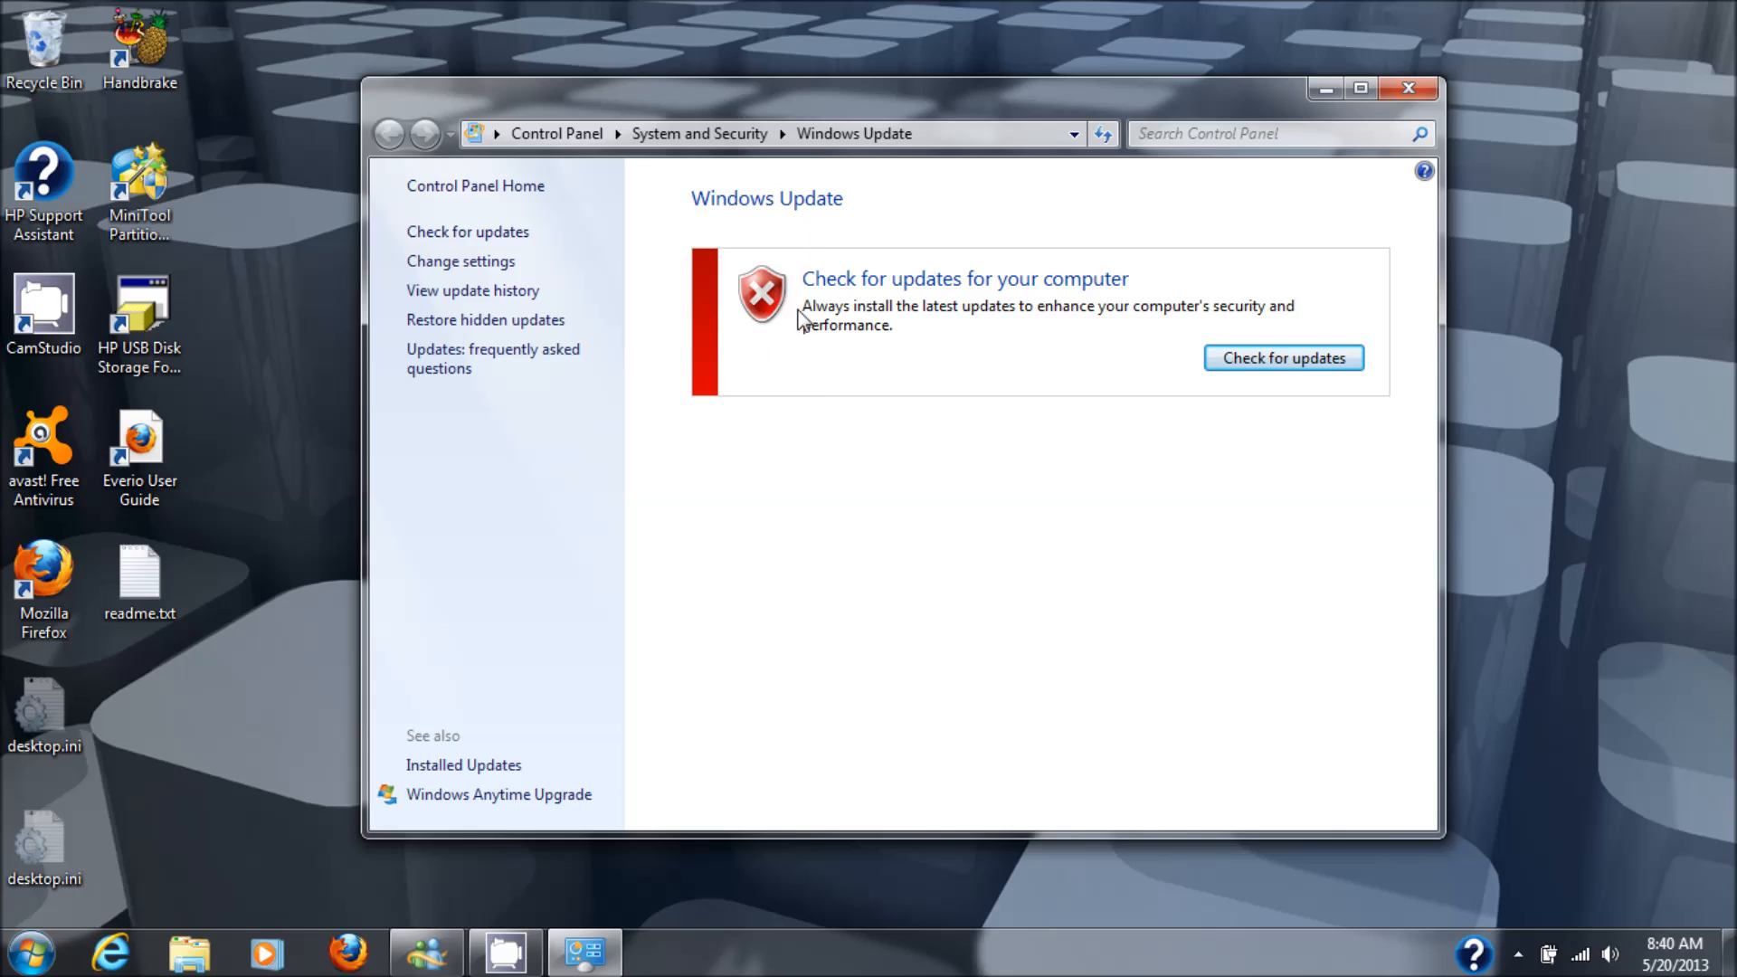
mouse_move(820, 342)
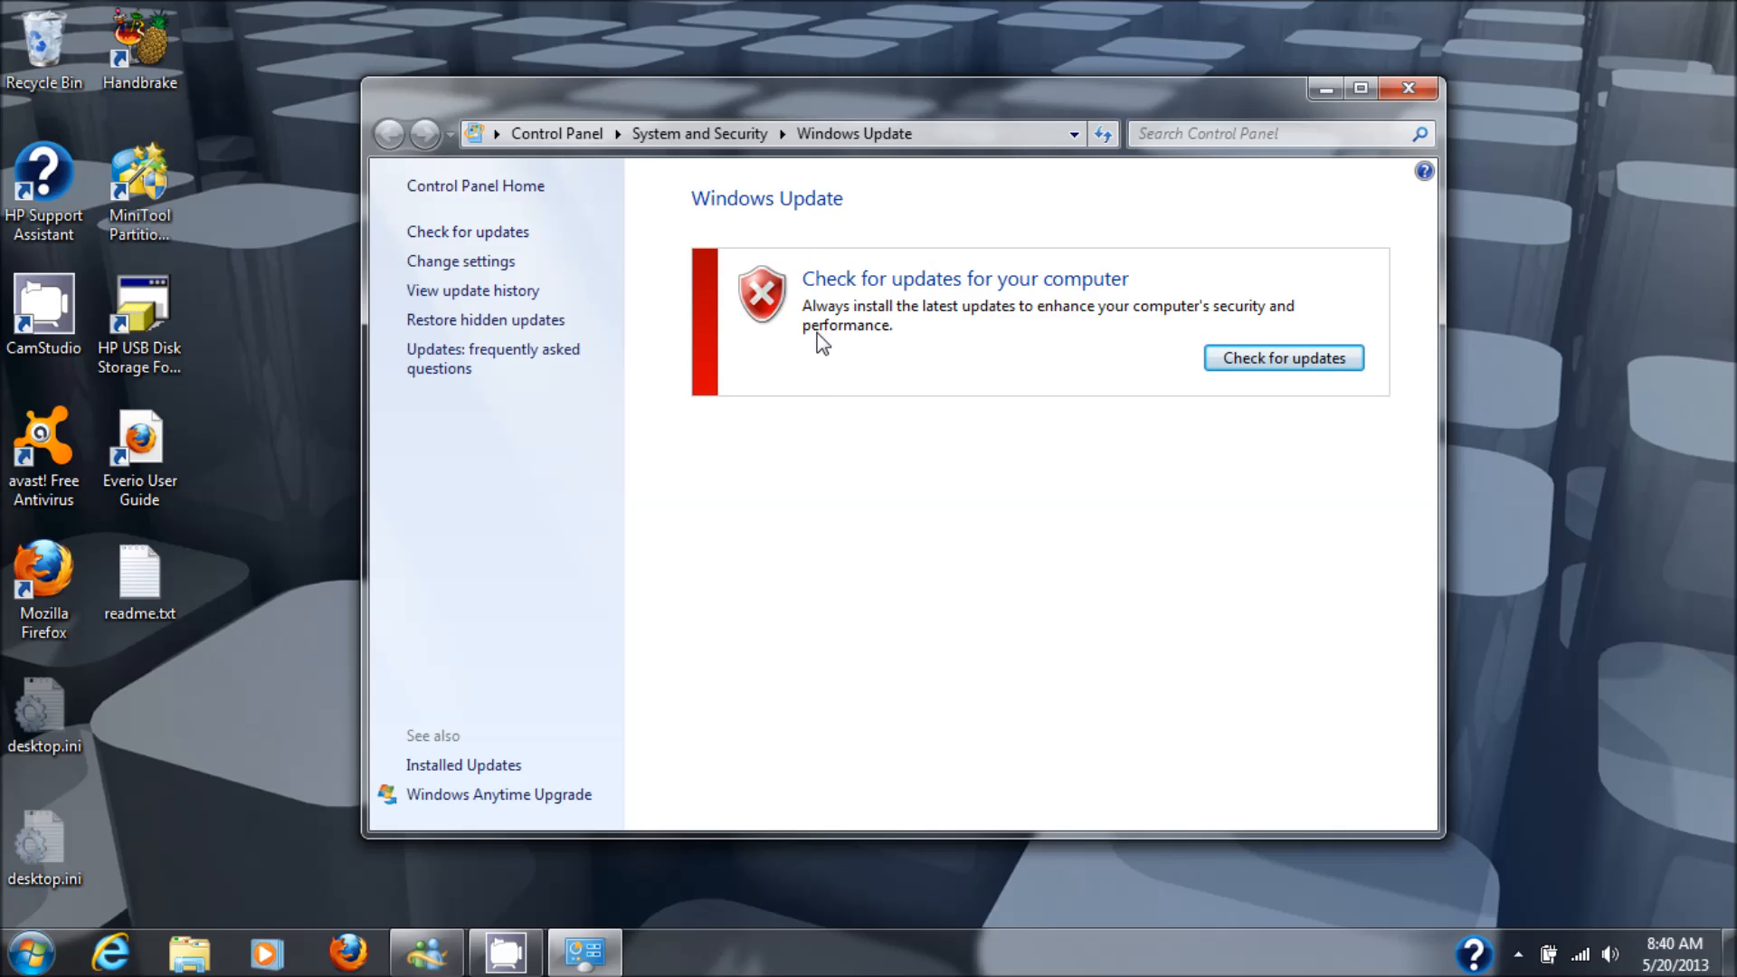
mouse_move(1283, 358)
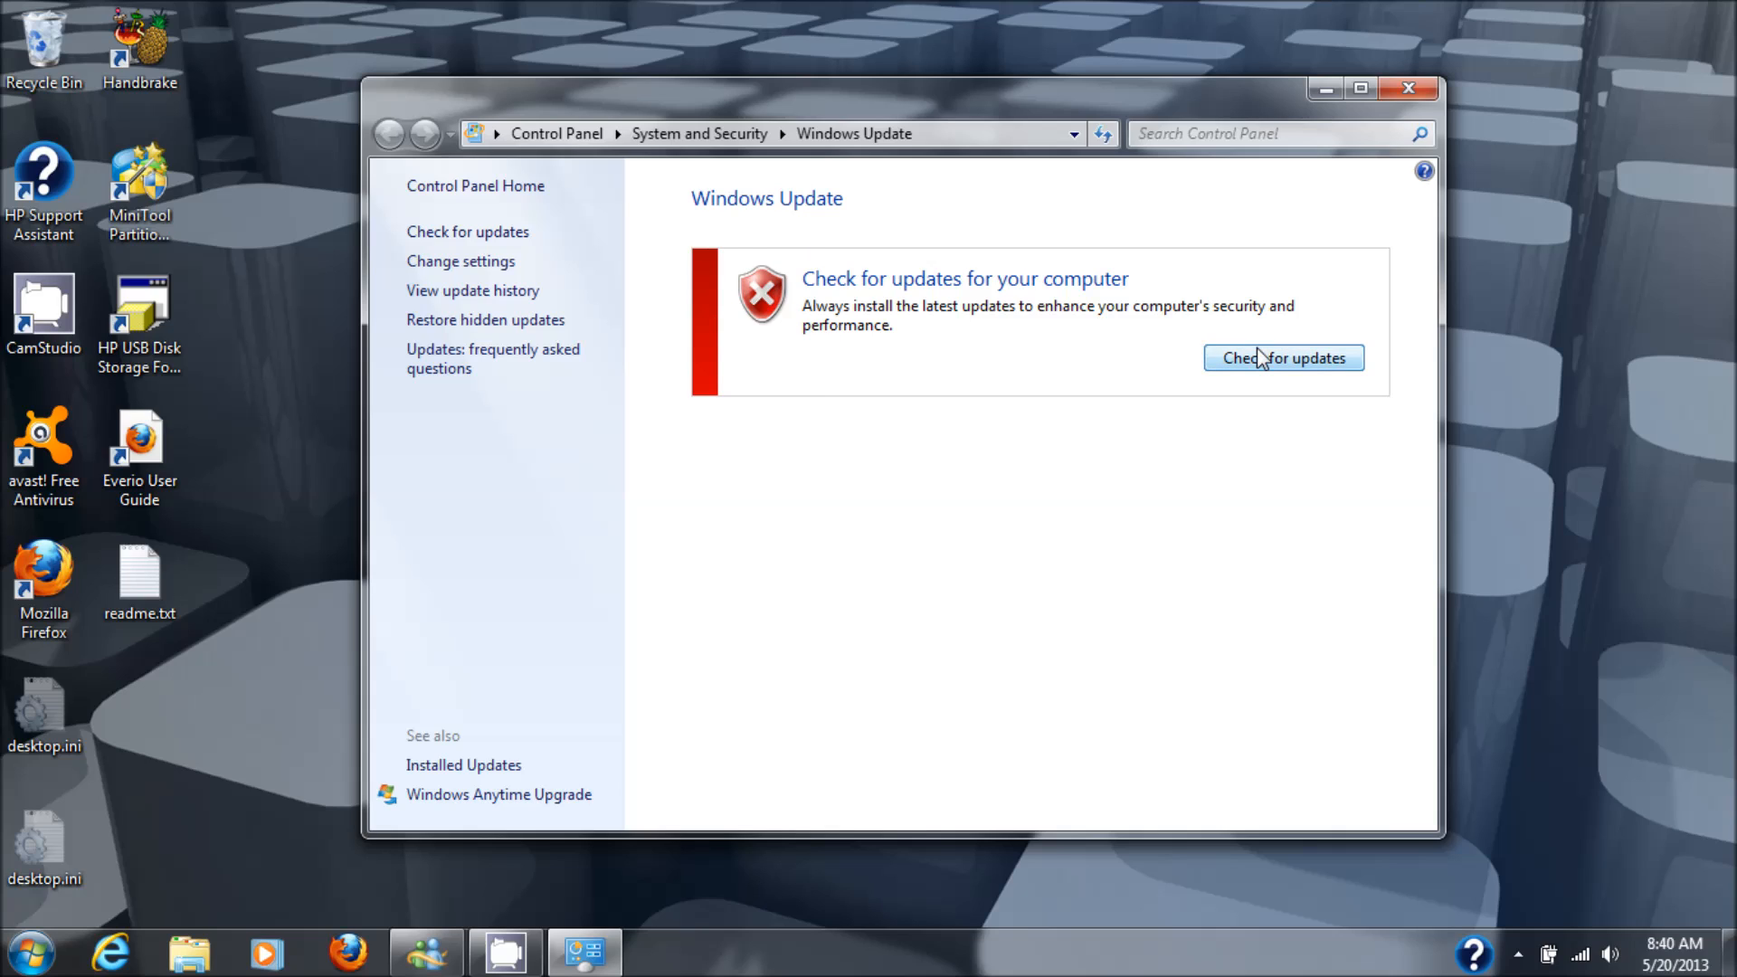
left_click(1283, 356)
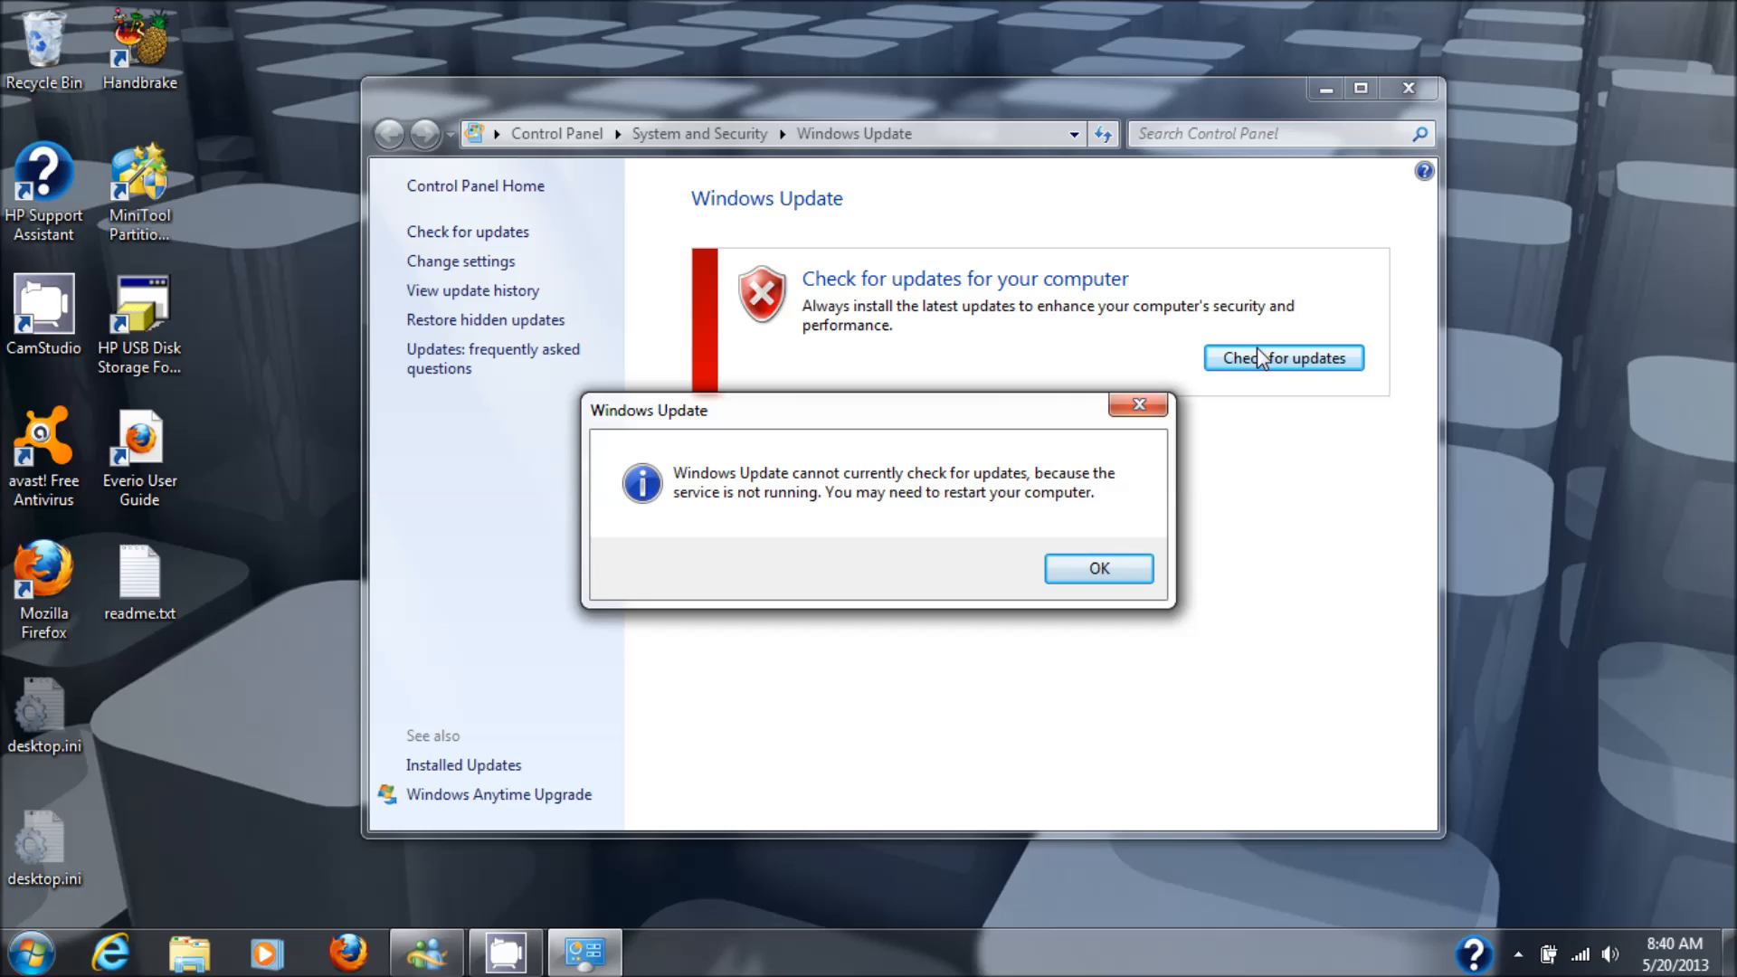
mouse_move(796, 628)
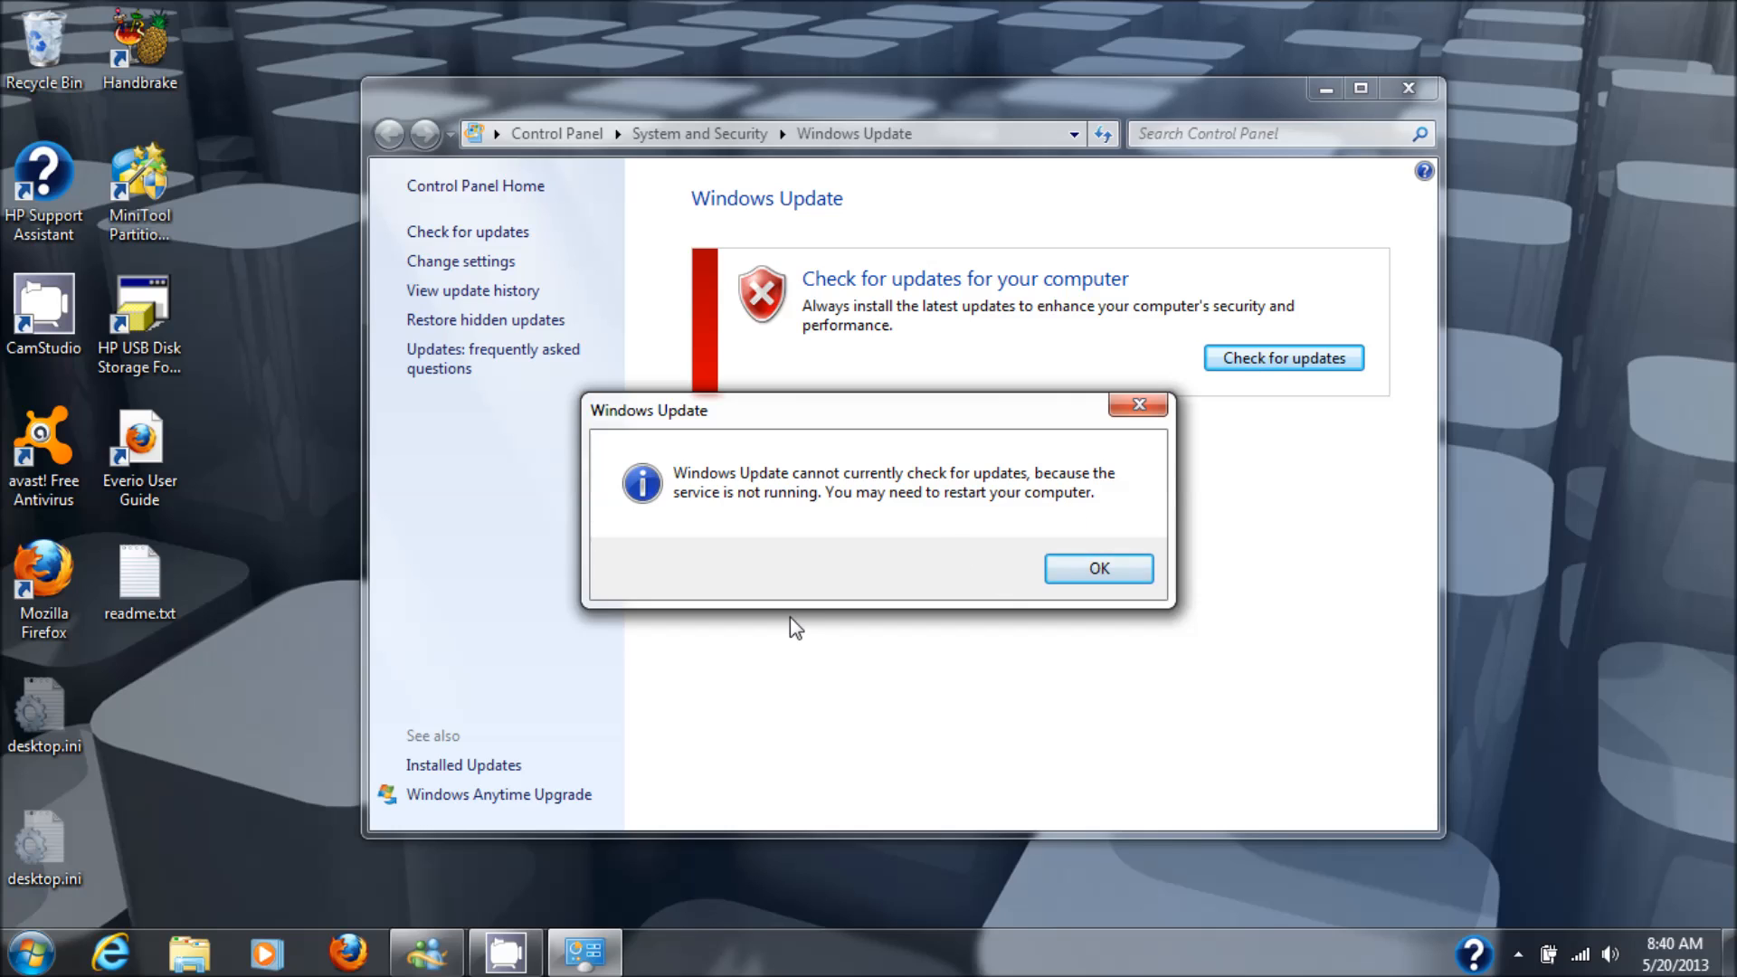
Bring up the Computer entry's context menu in the Start menu to reach Manage.
left_click(30, 954)
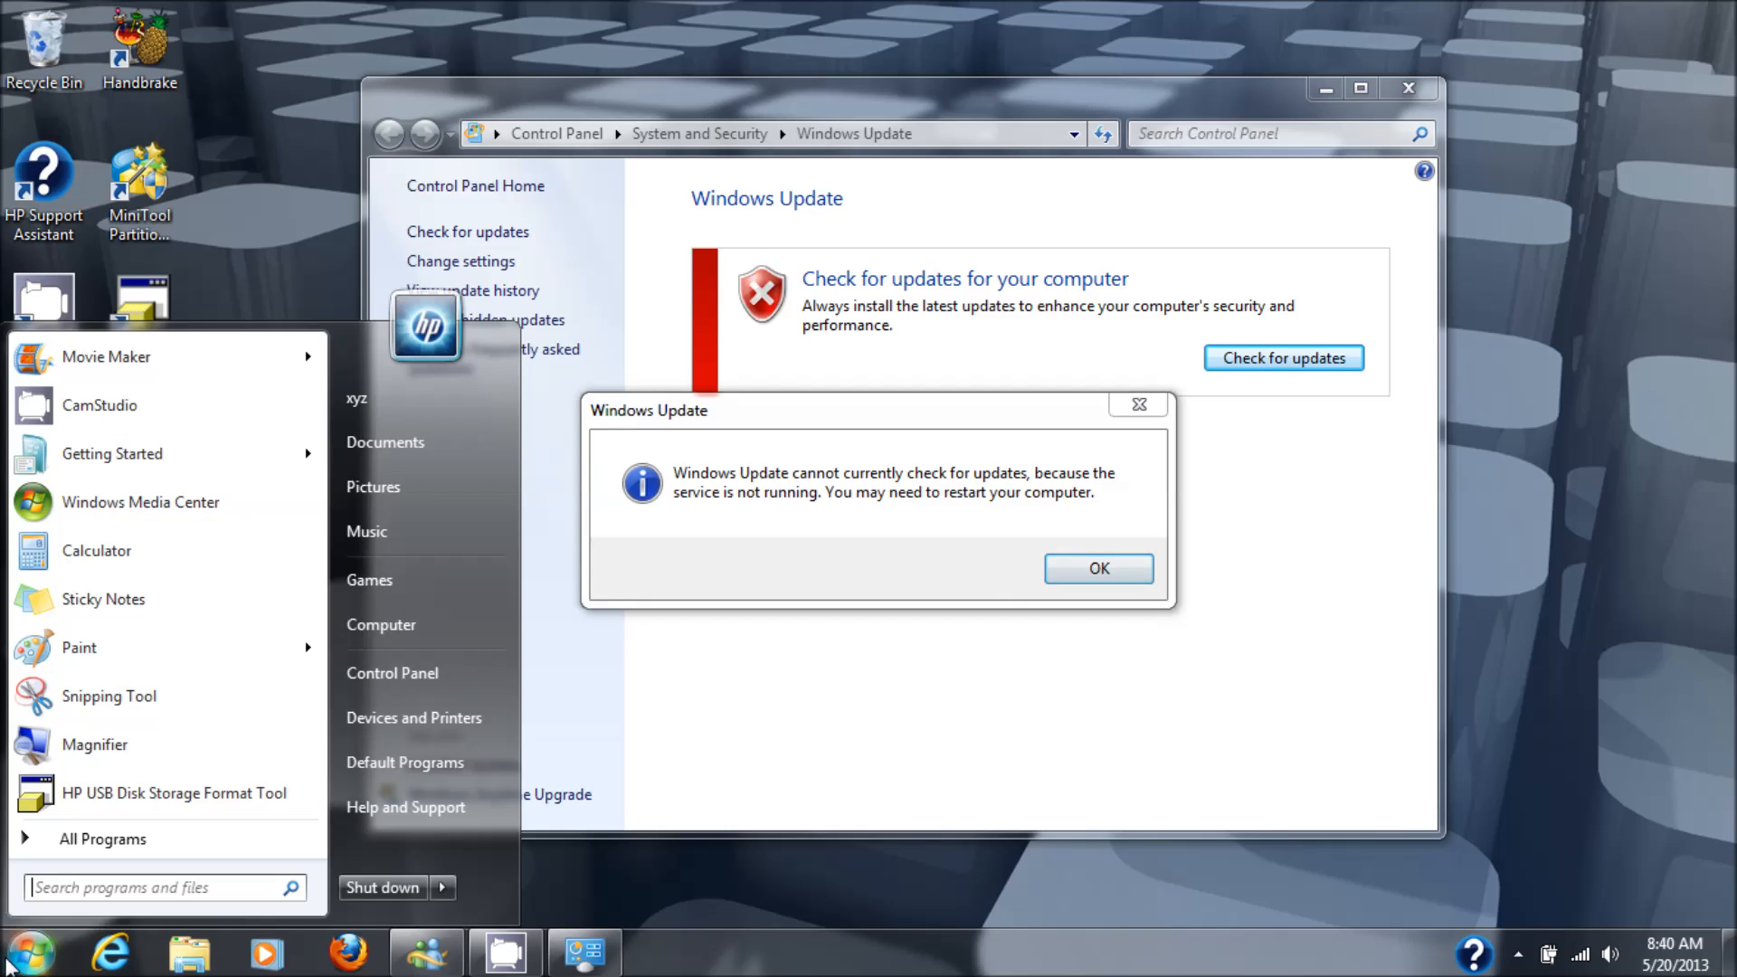
mouse_move(426, 624)
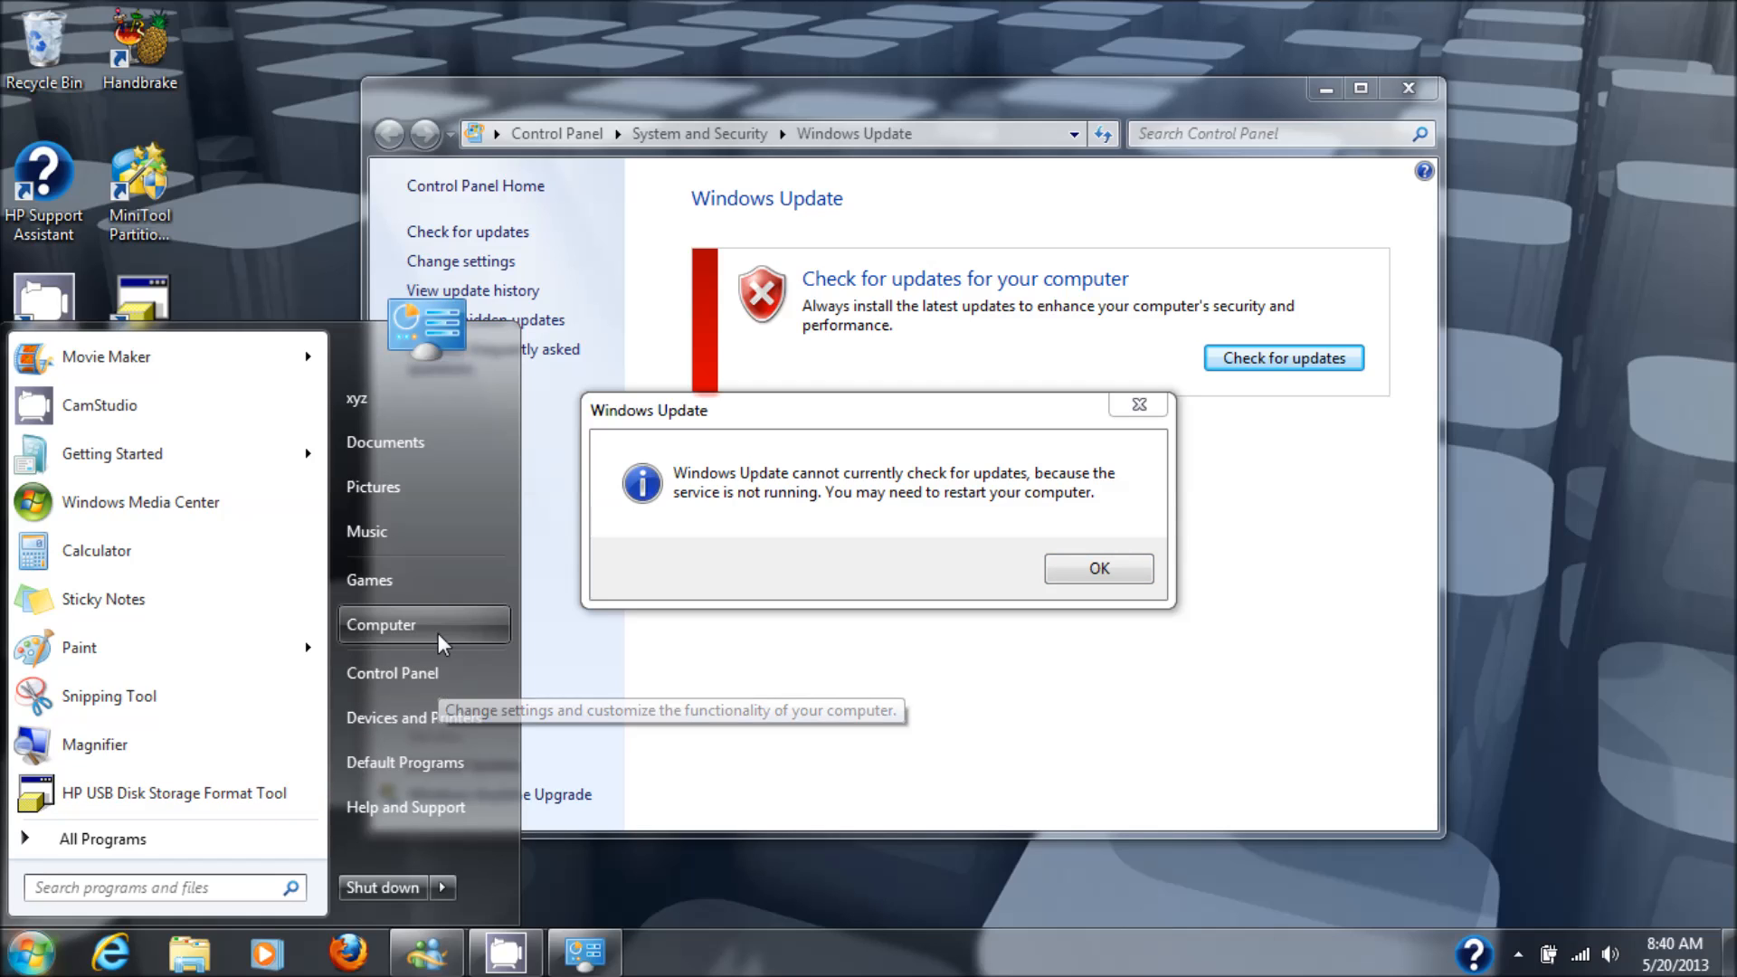
right_click(382, 624)
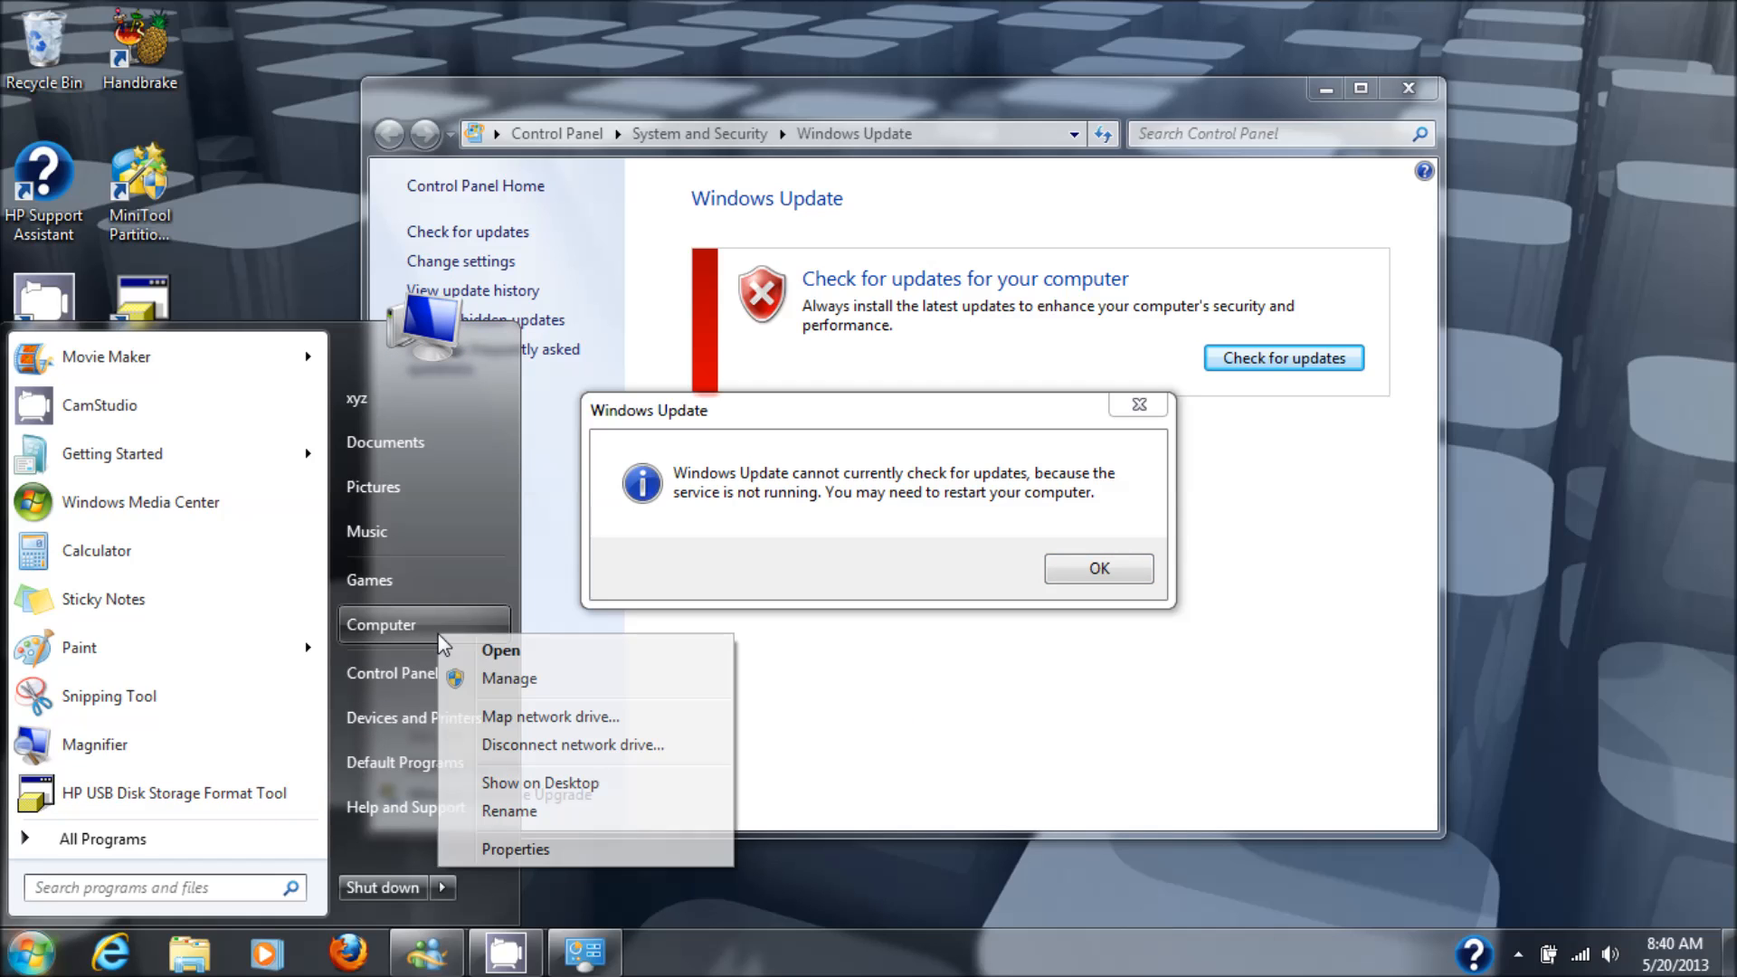
mouse_move(508, 679)
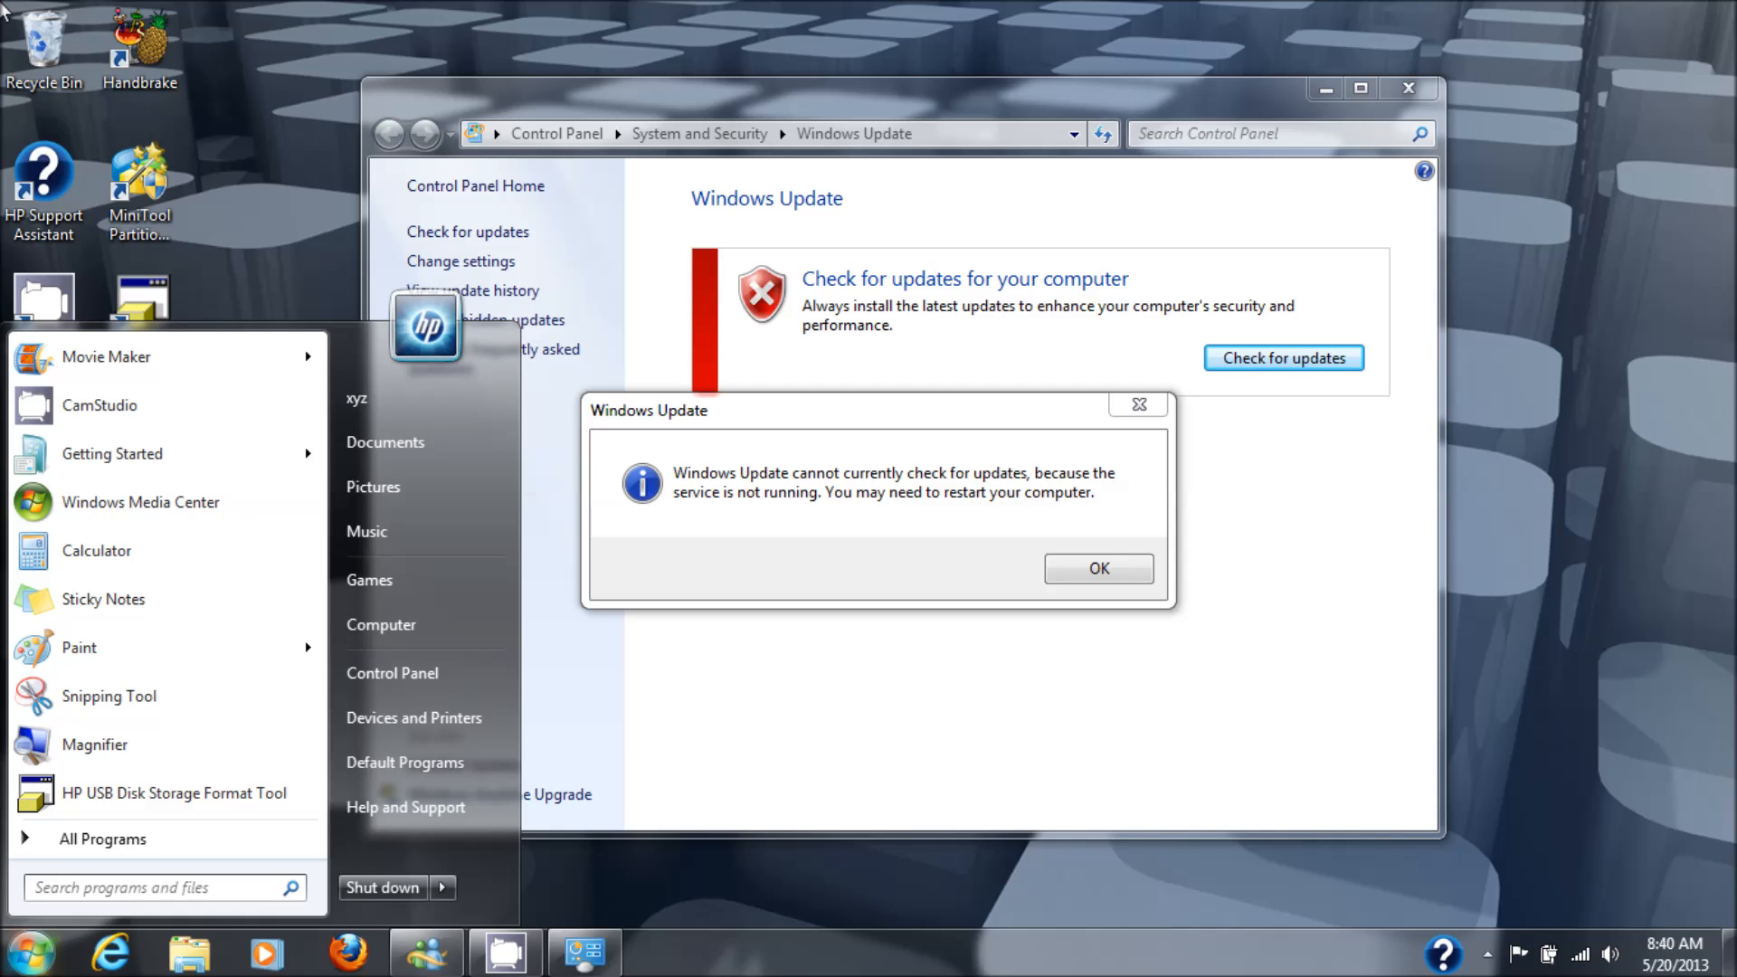
mouse_move(535, 662)
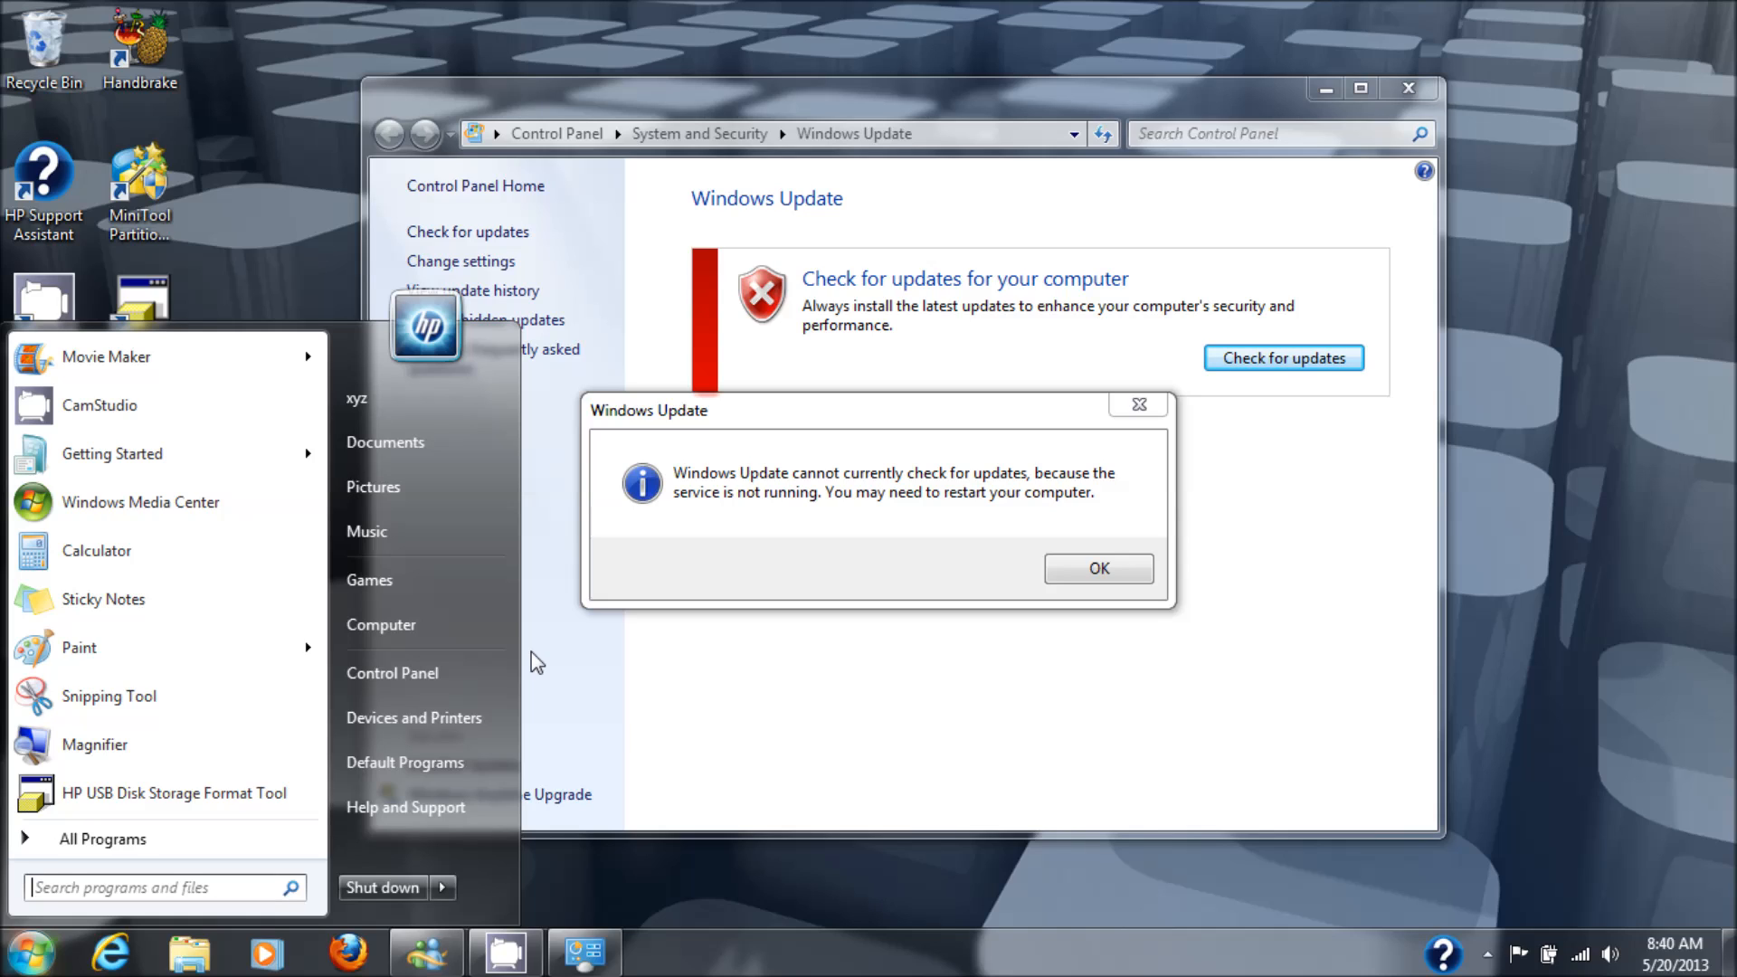
mouse_move(664, 851)
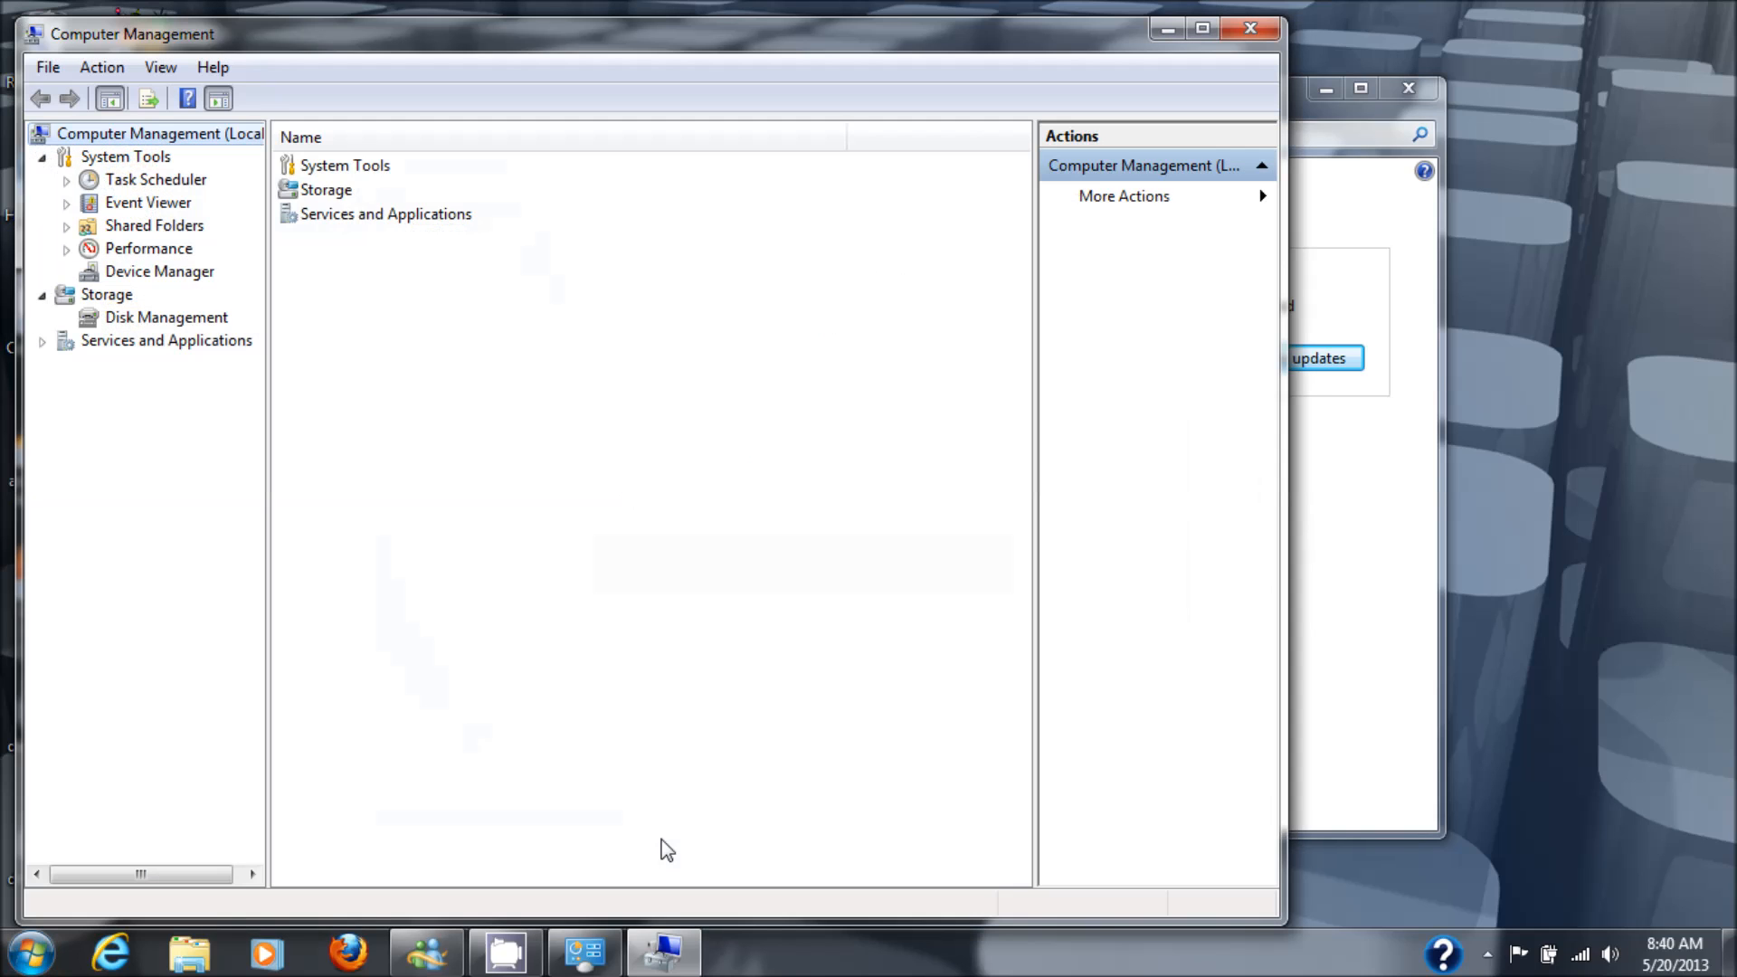
Expand Services and Applications, show Services, and select the Windows Update service.
left_click(166, 340)
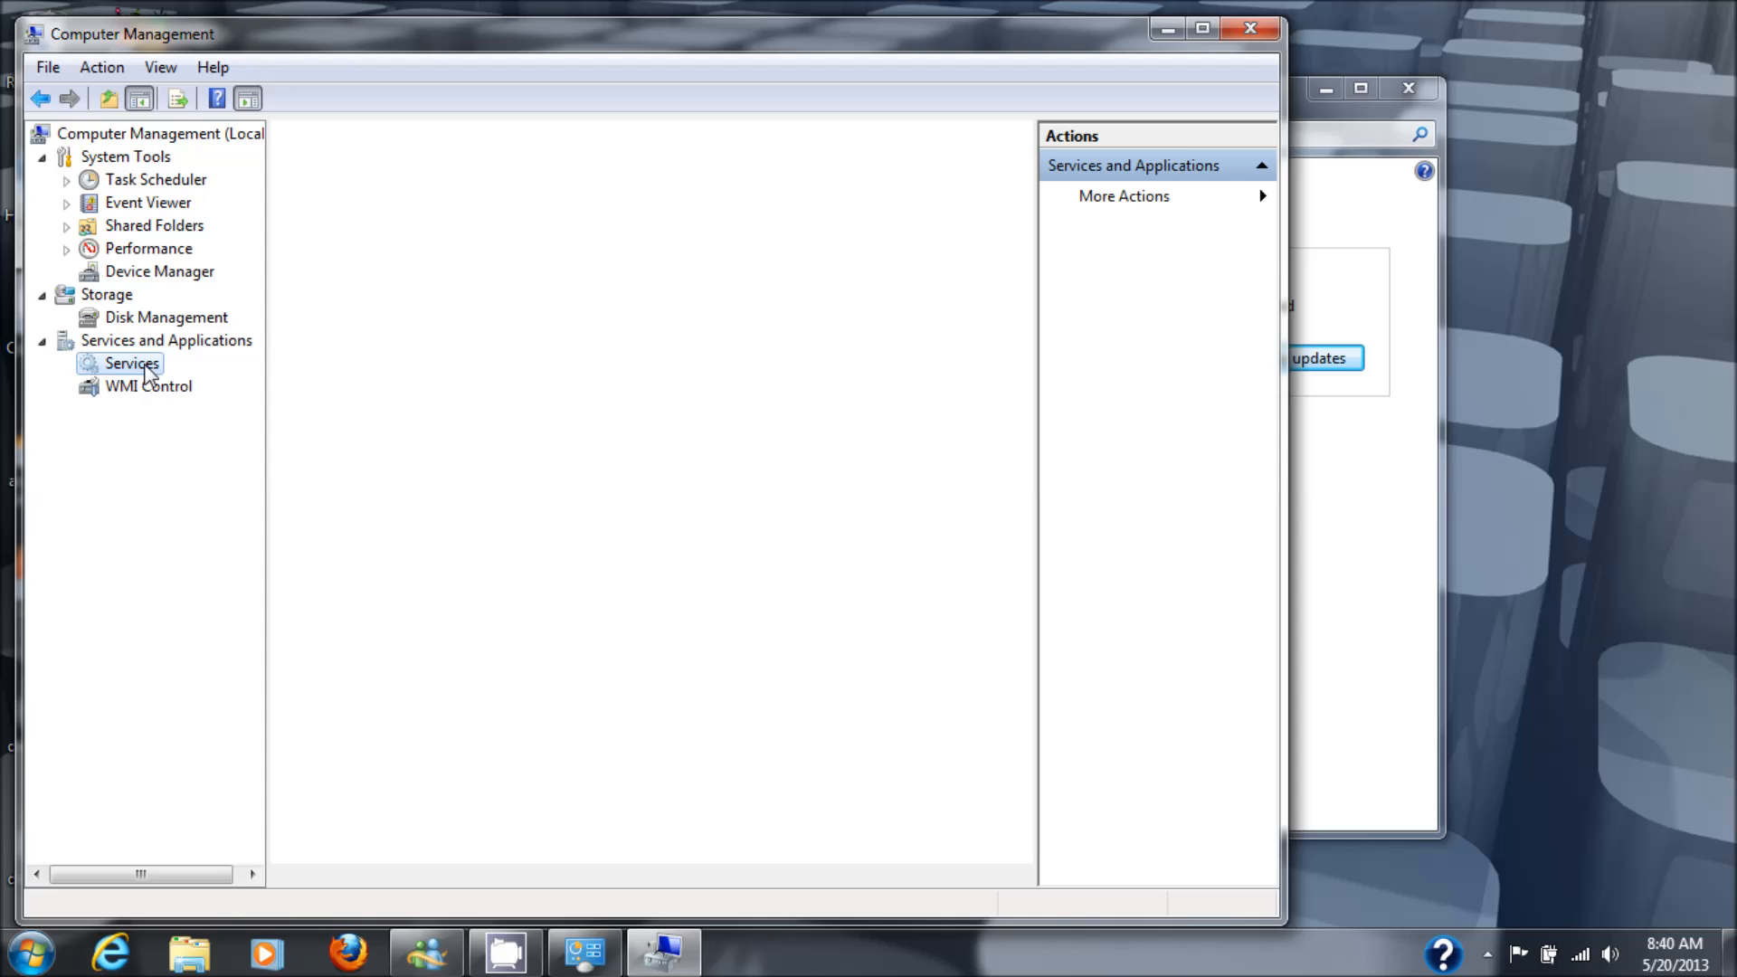
left_click(132, 362)
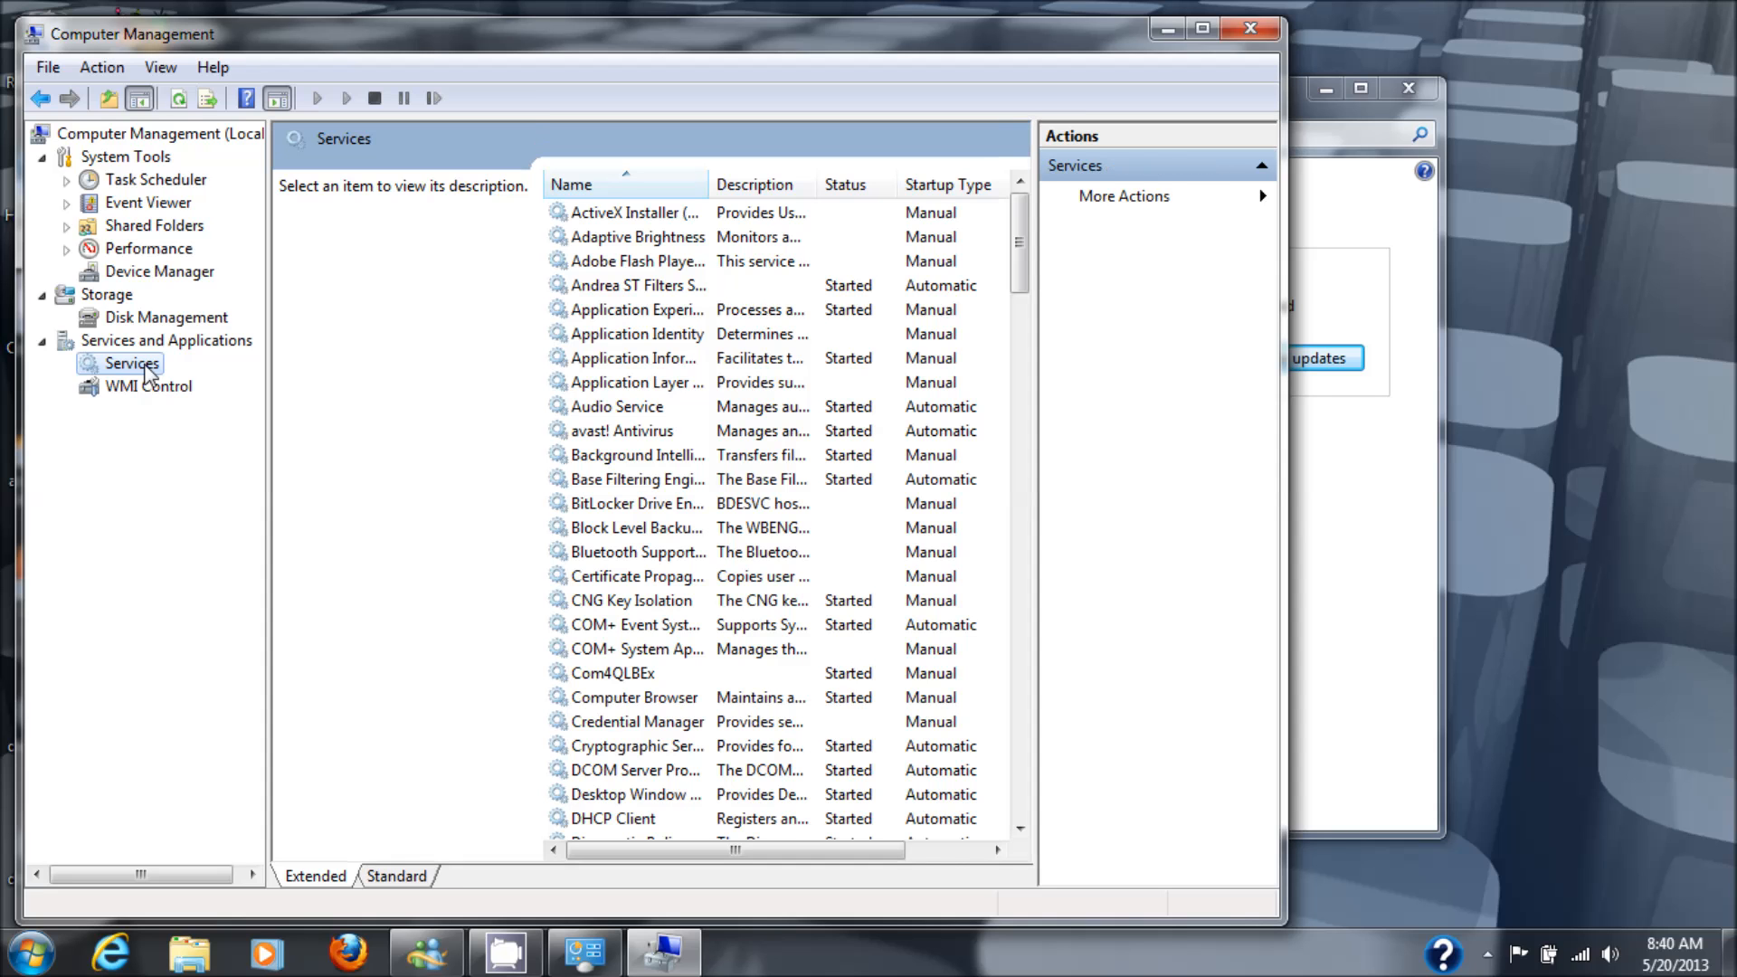
mouse_move(1017, 260)
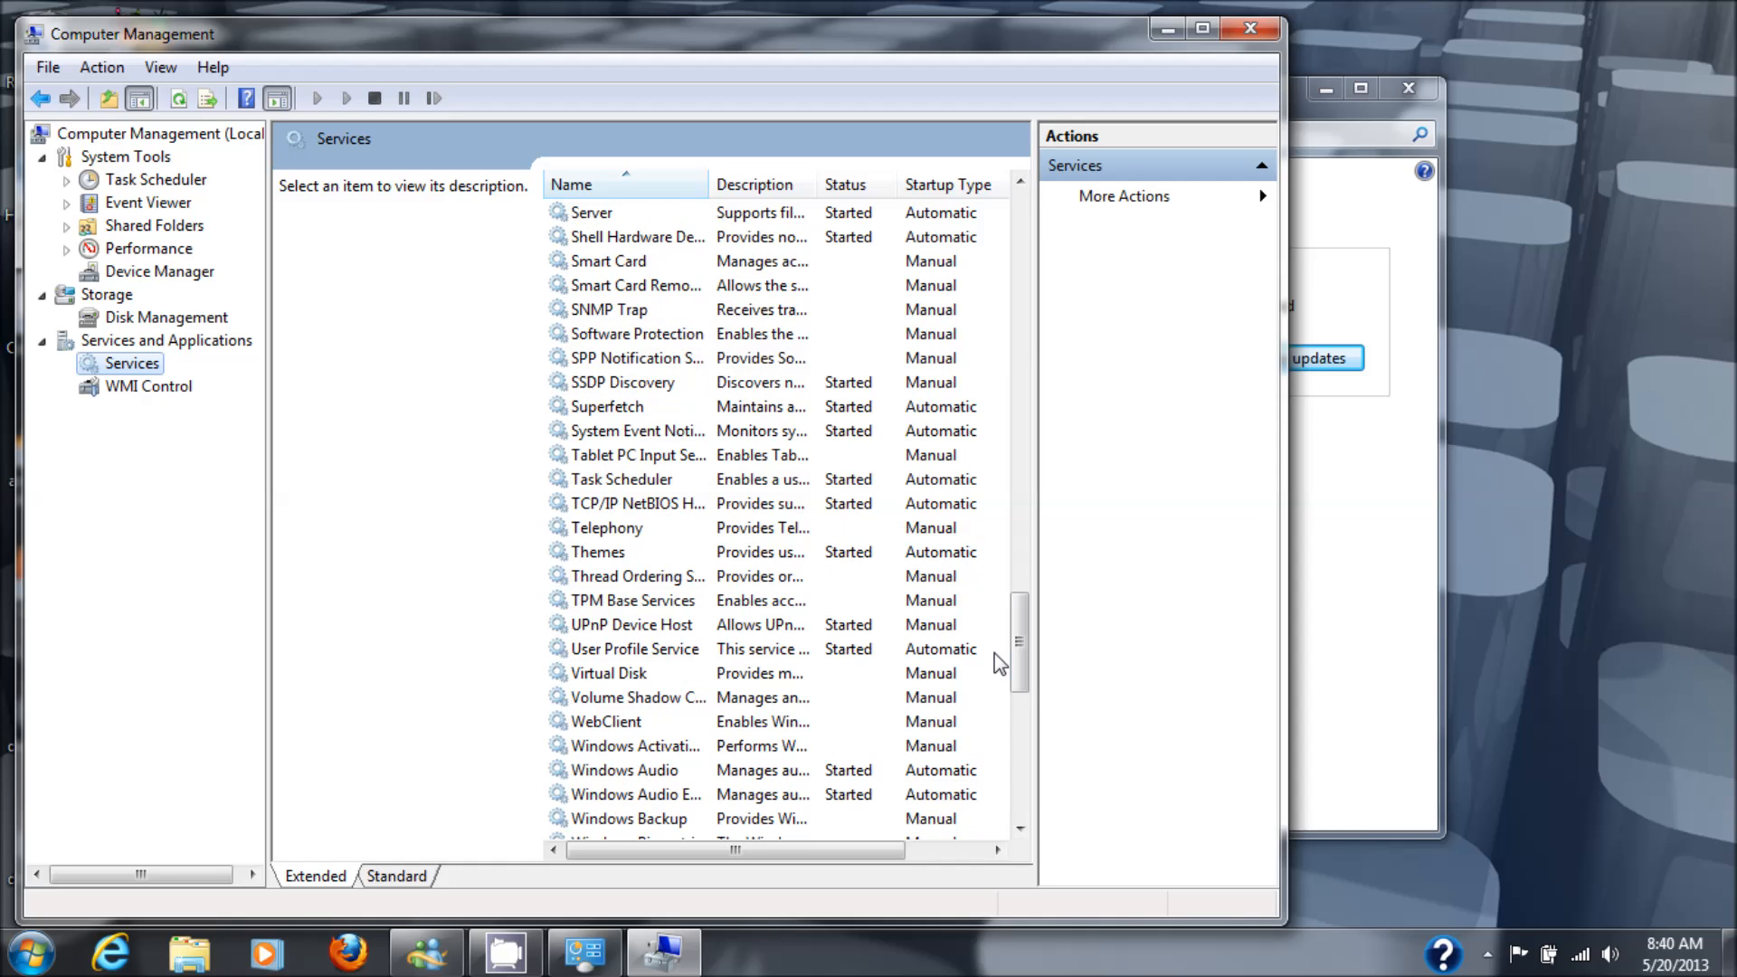
mouse_move(1017, 825)
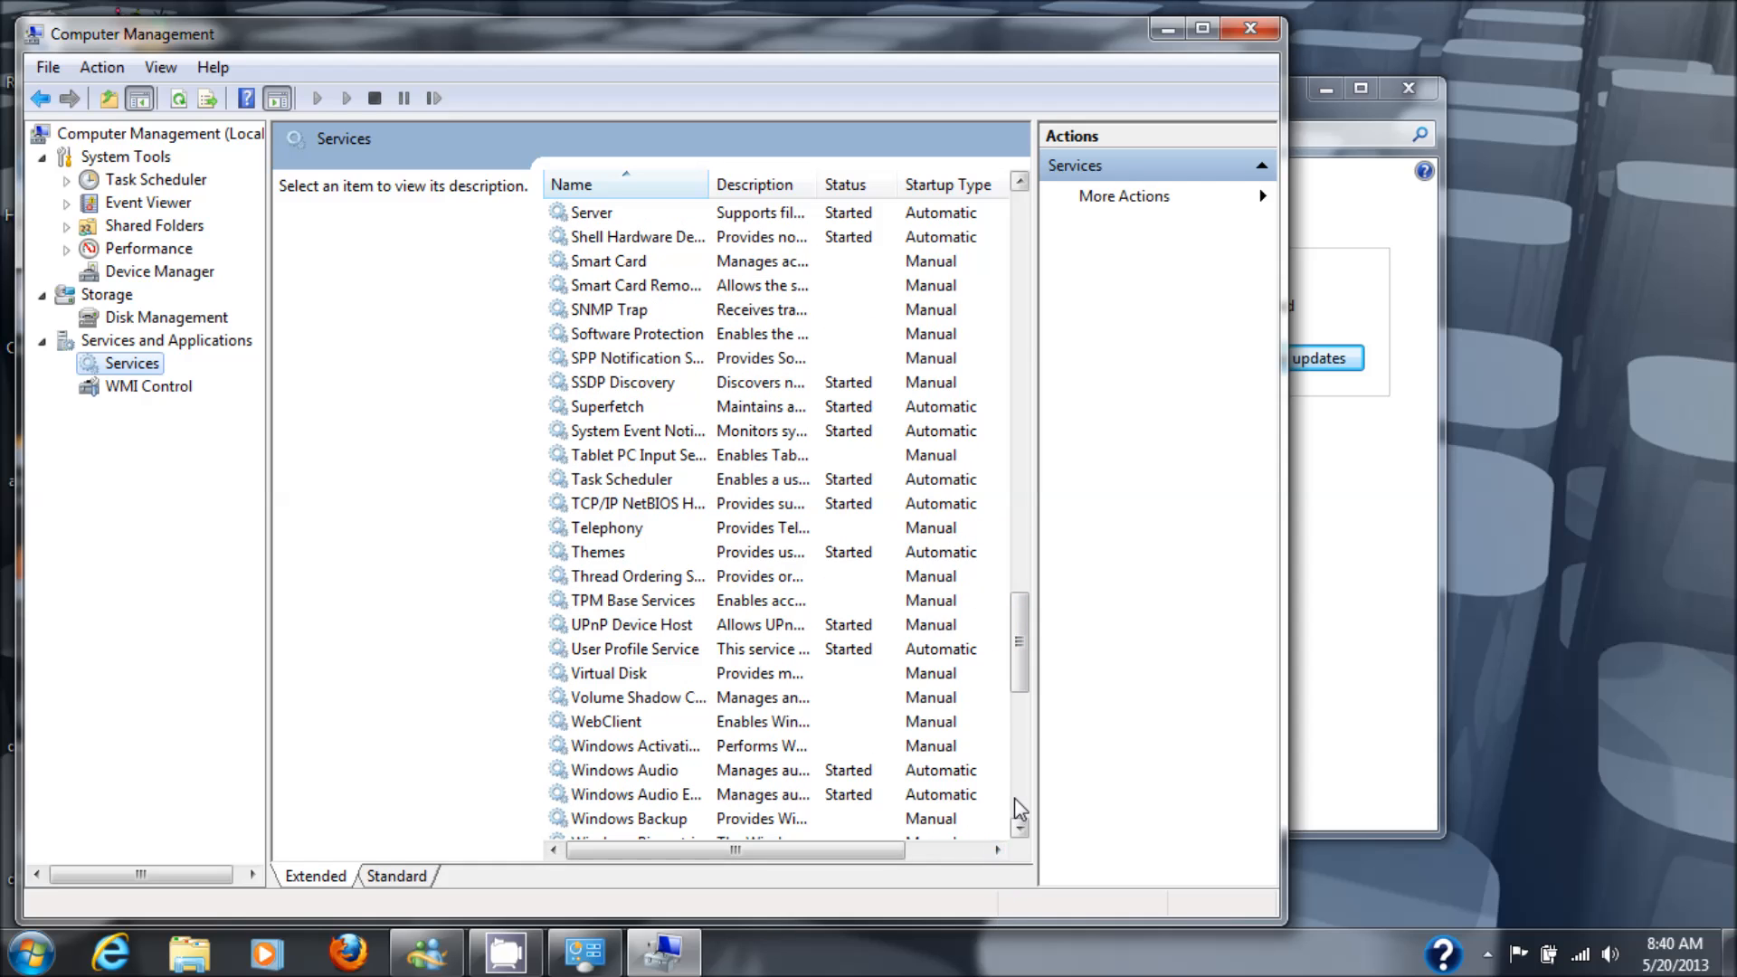
scroll("down", 3)
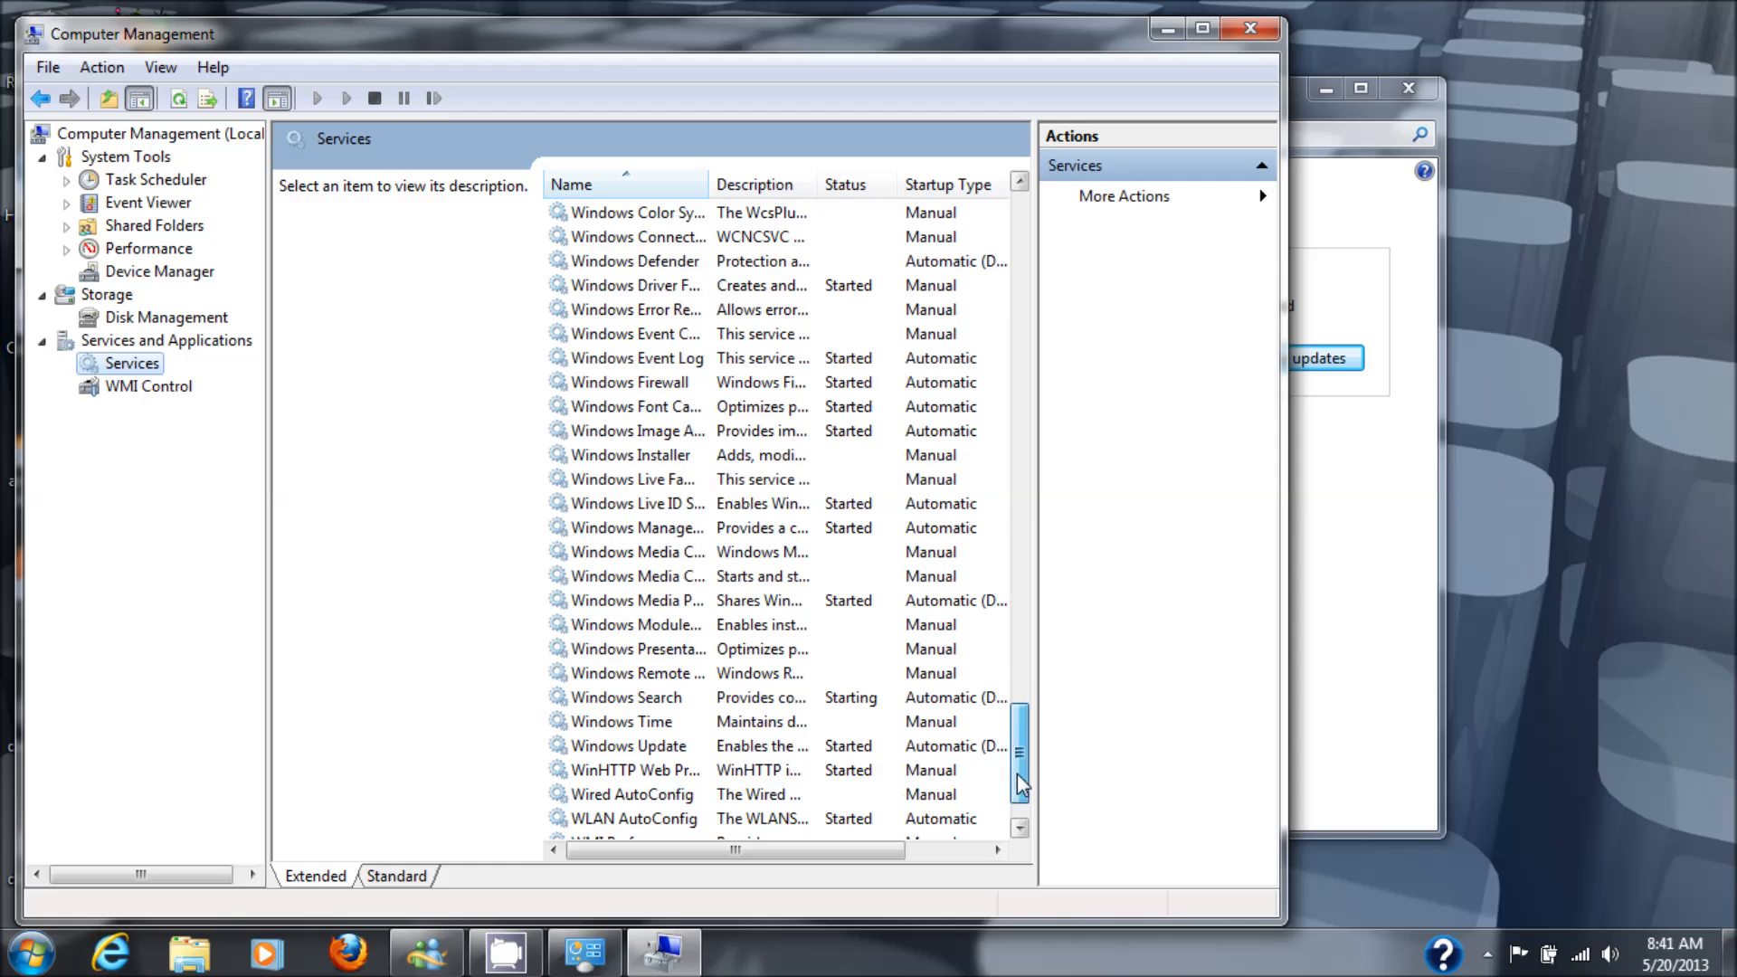
scroll("down", 3)
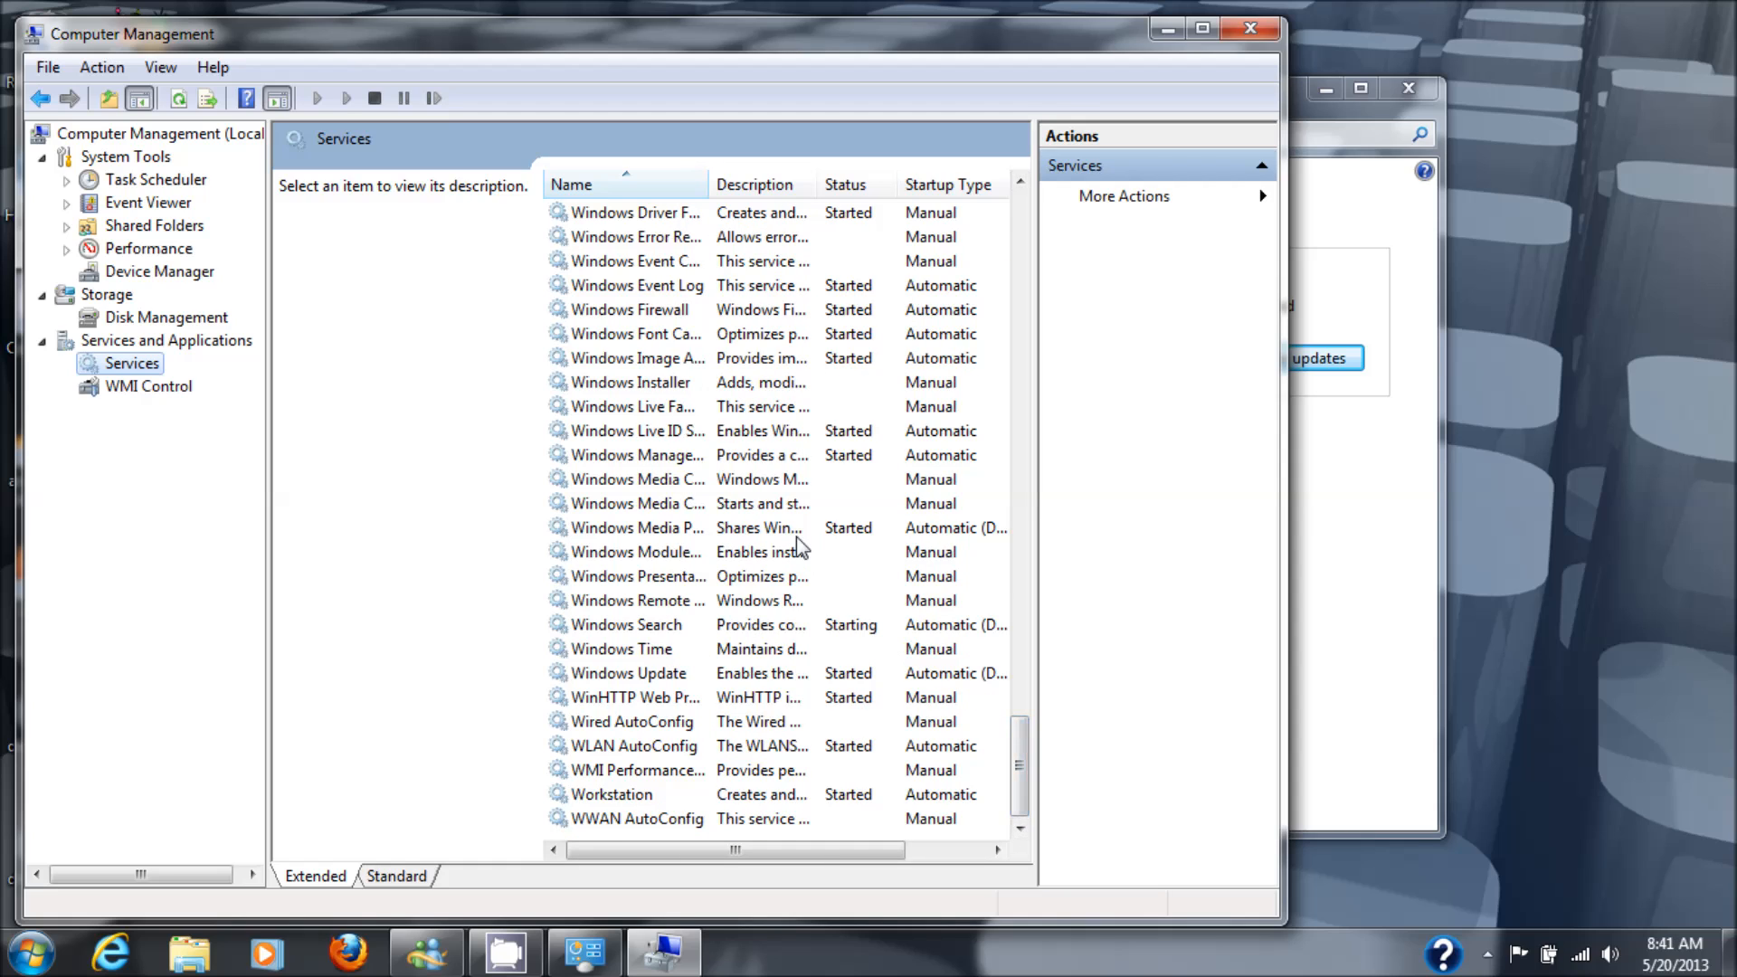
left_click(628, 673)
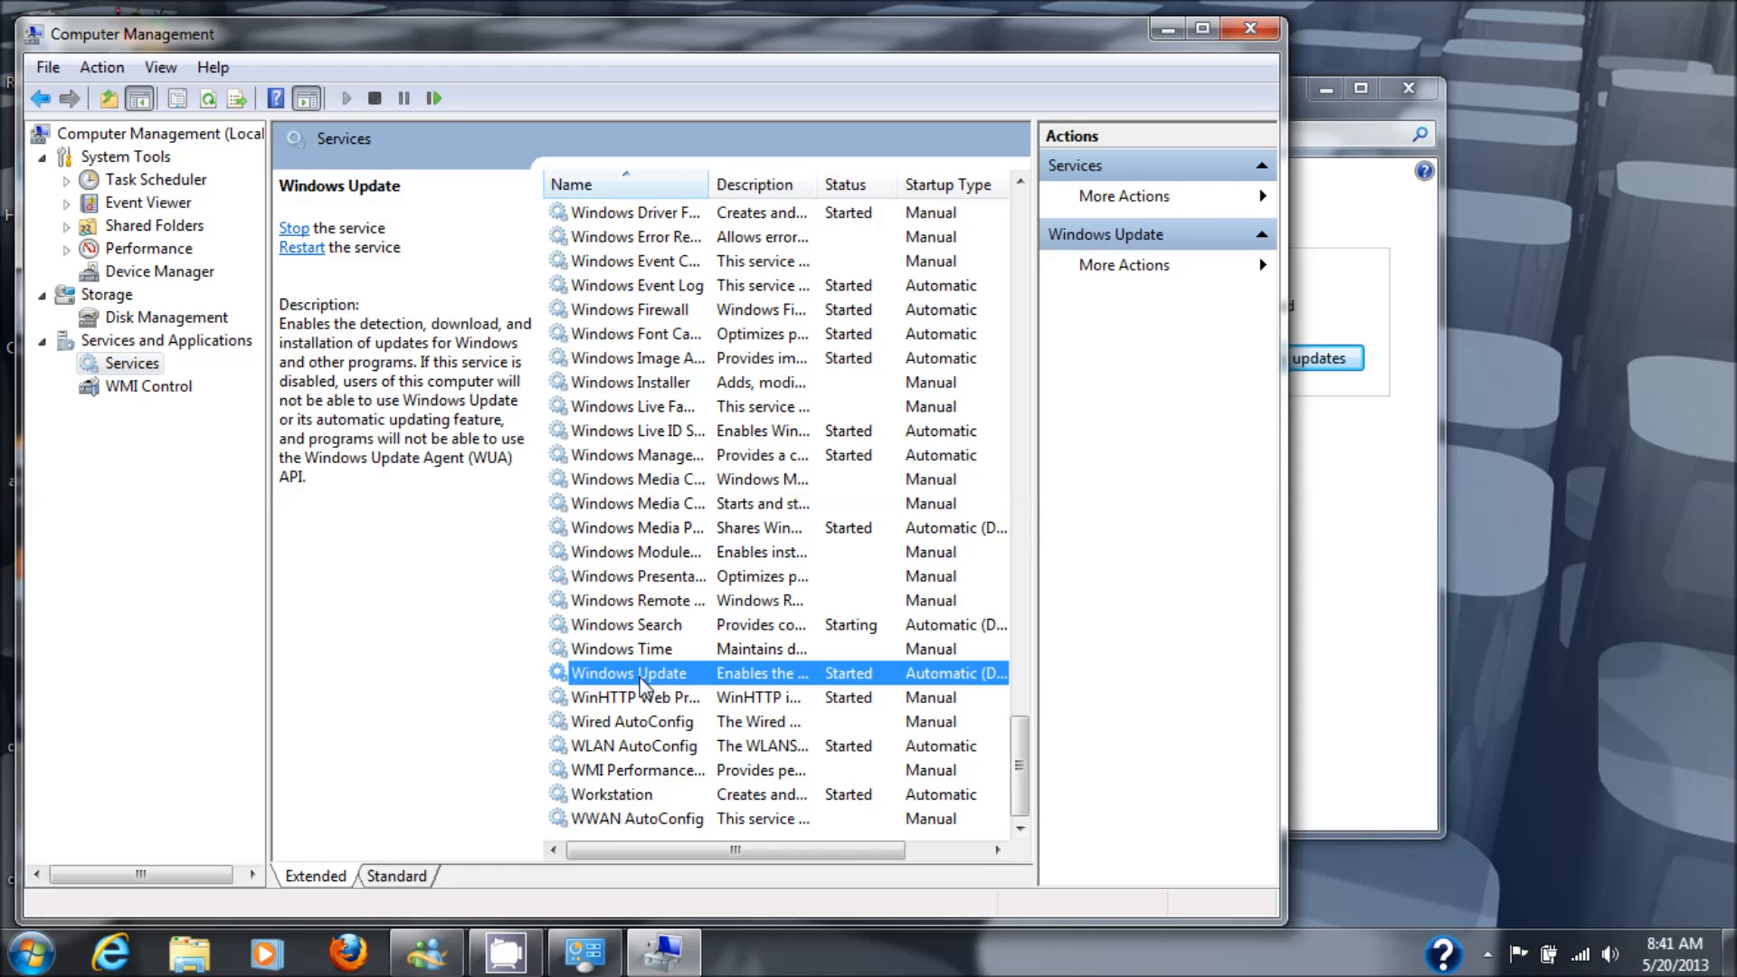
double_click(628, 674)
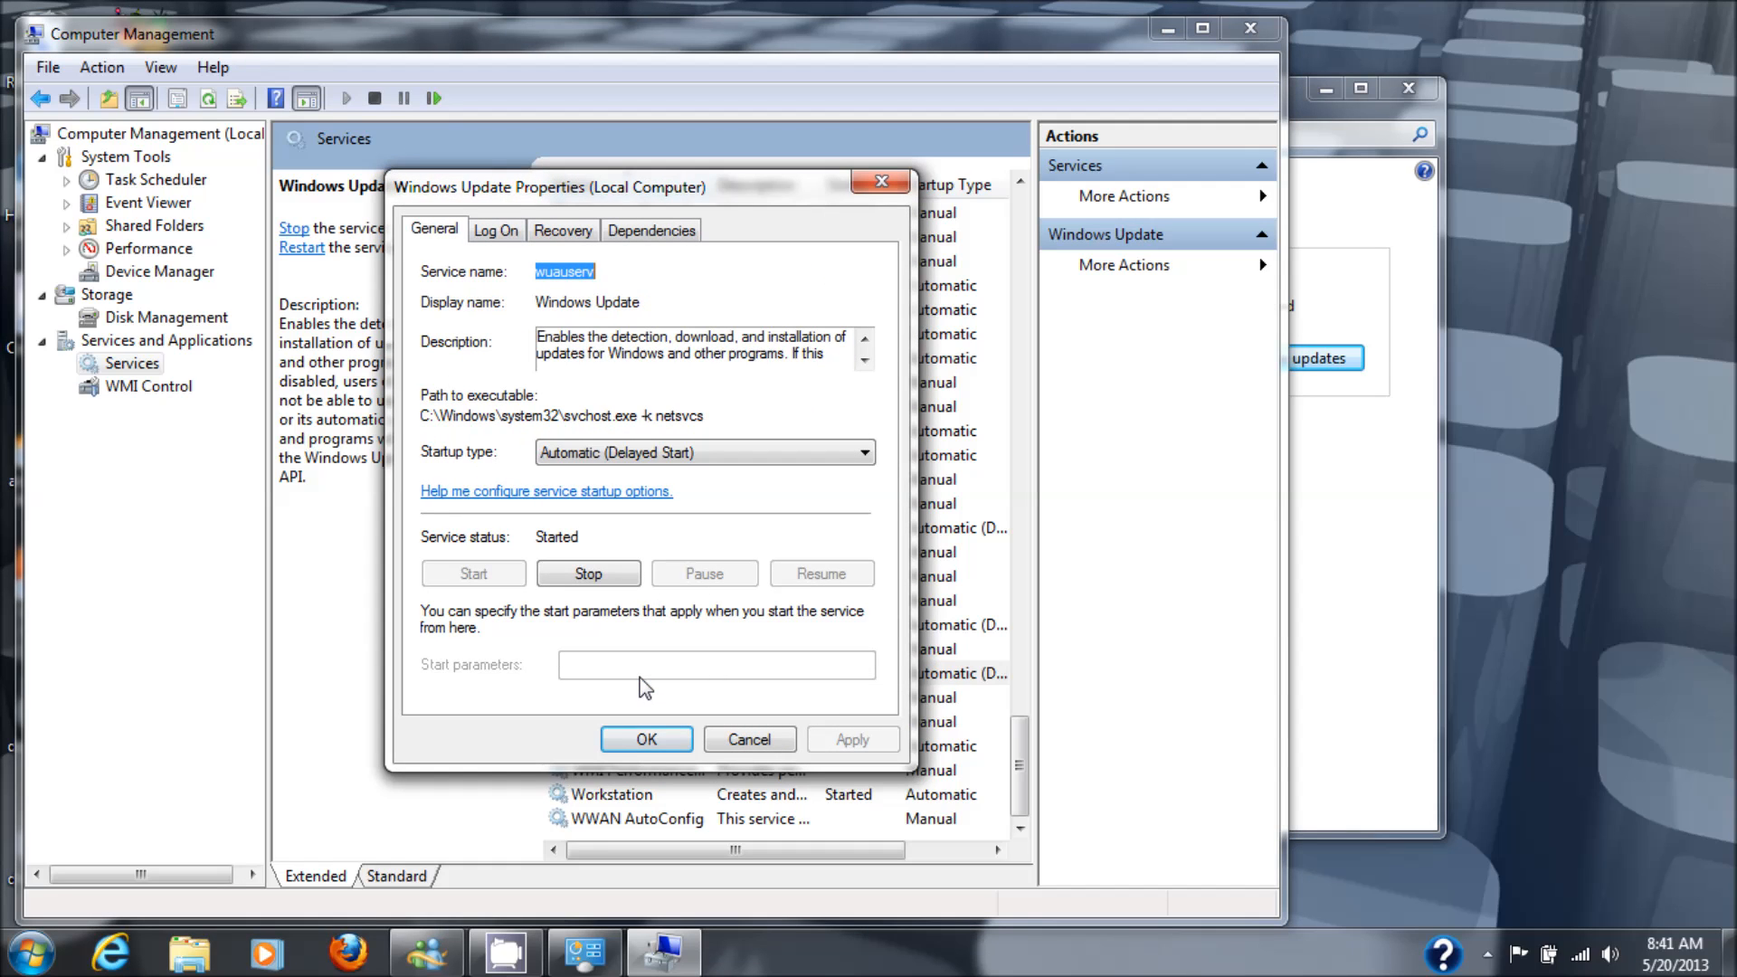
mouse_move(711, 486)
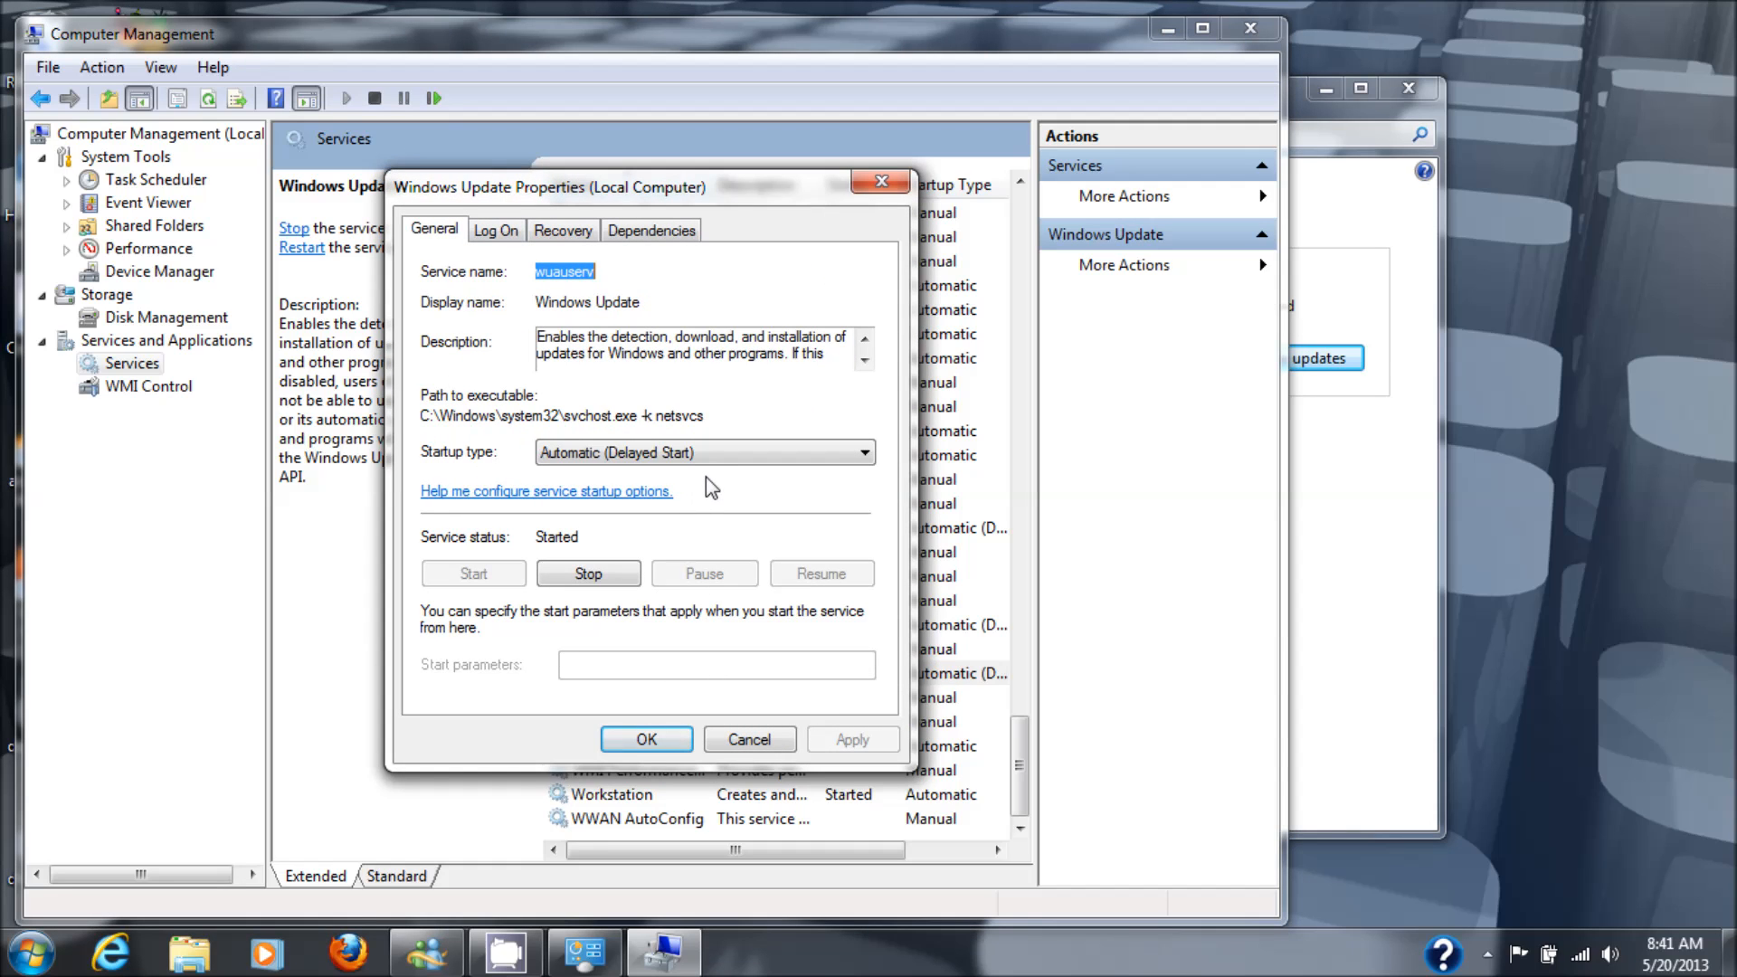
mouse_move(709, 494)
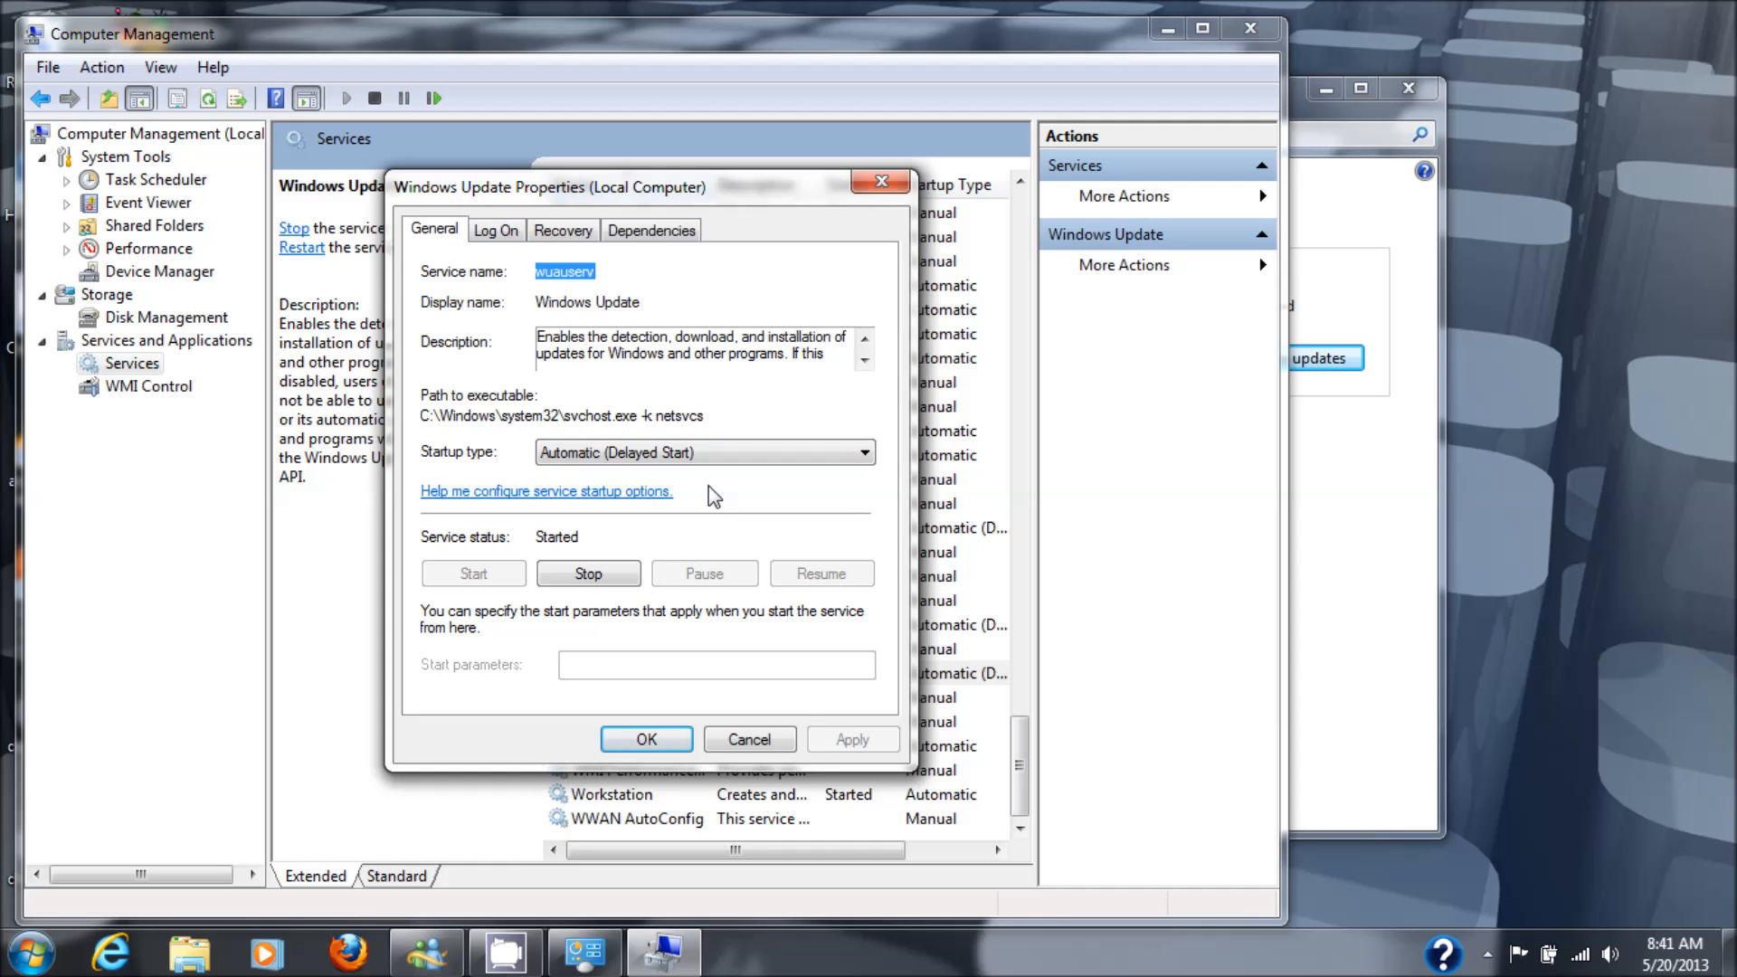
left_click(651, 229)
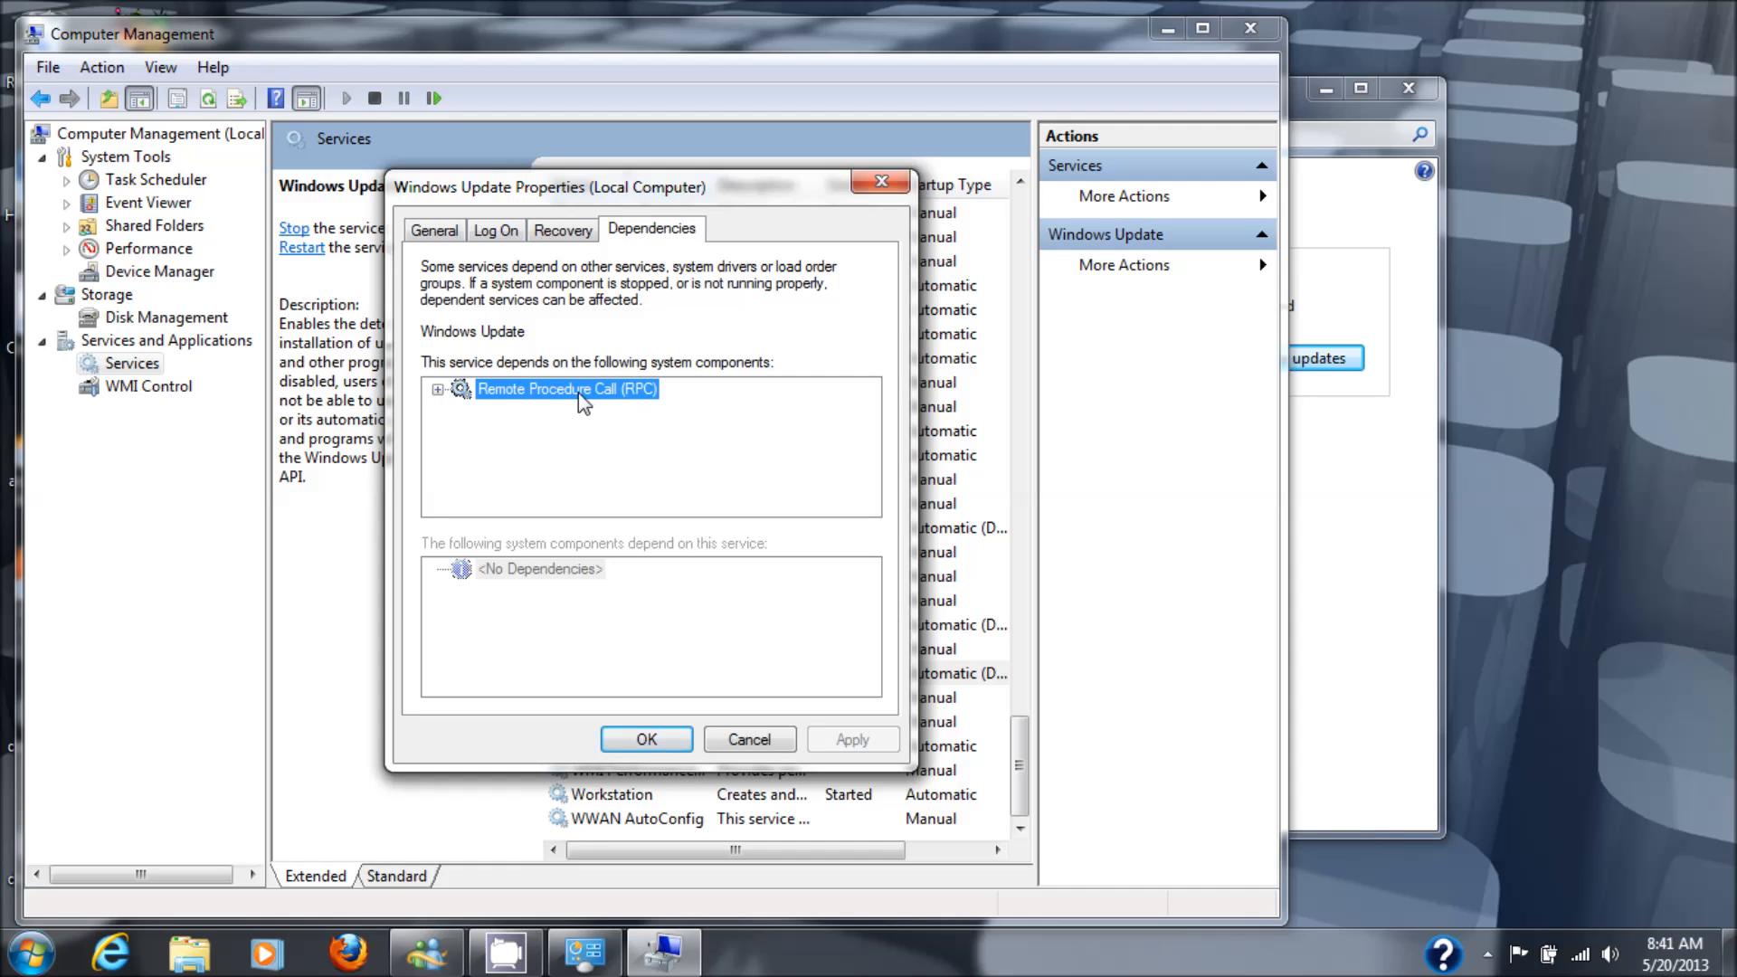
mouse_move(605, 407)
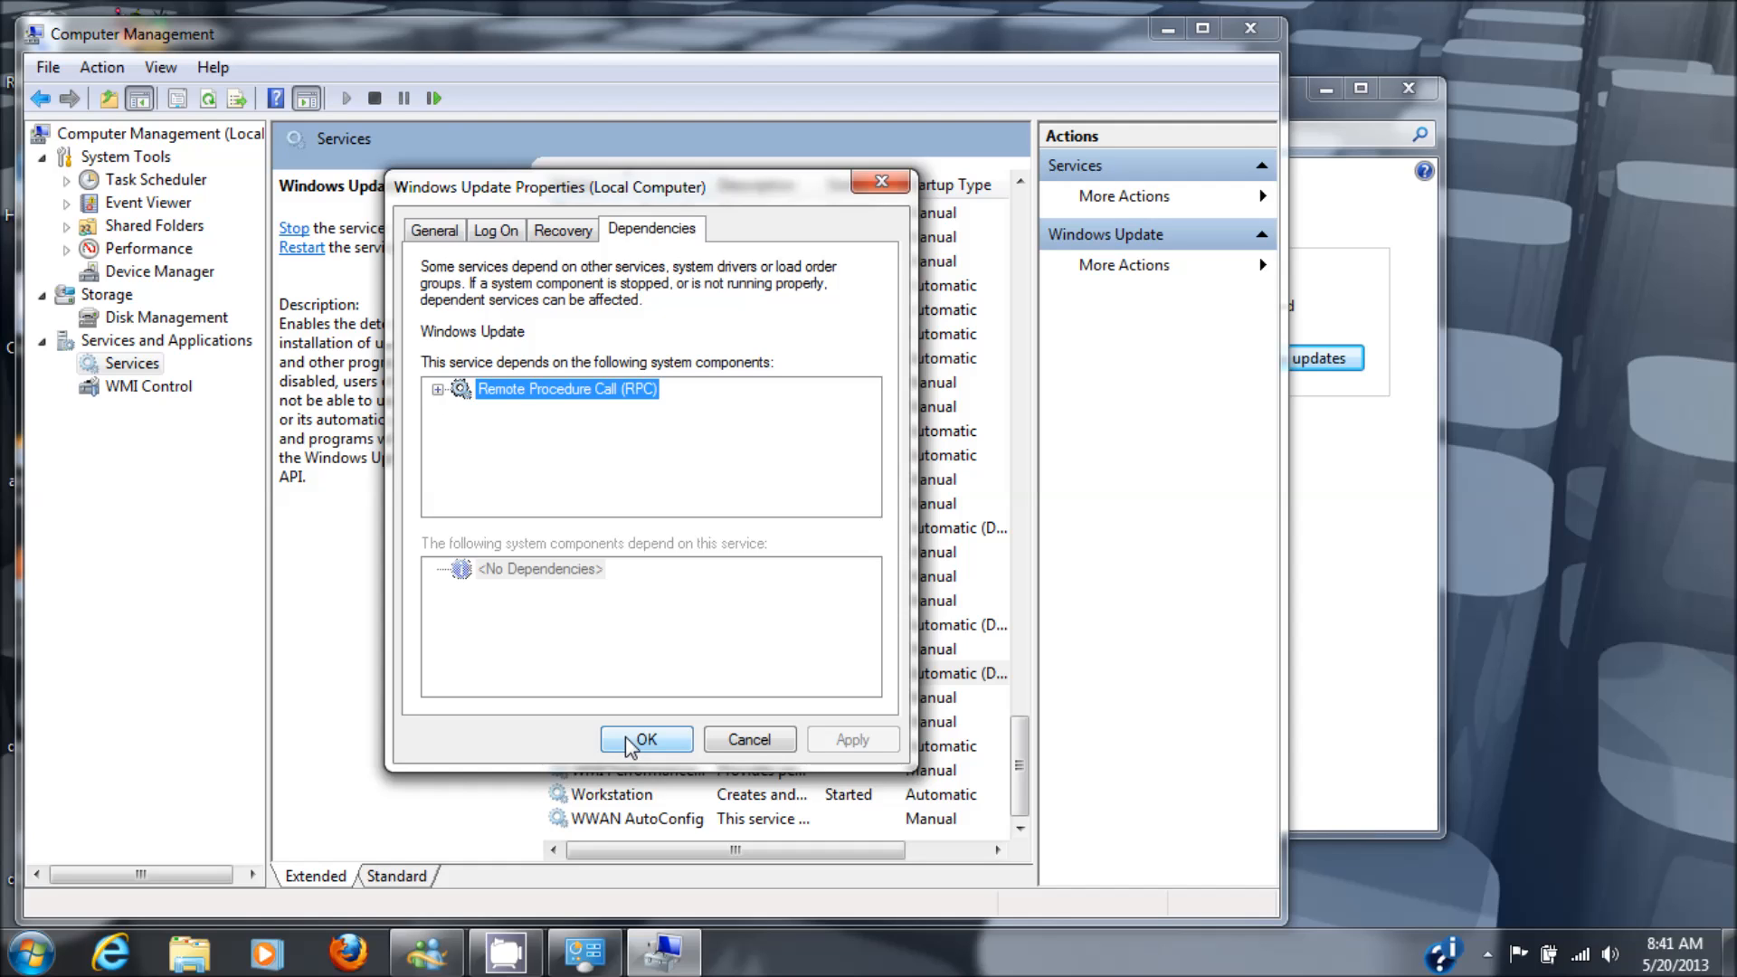
left_click(646, 738)
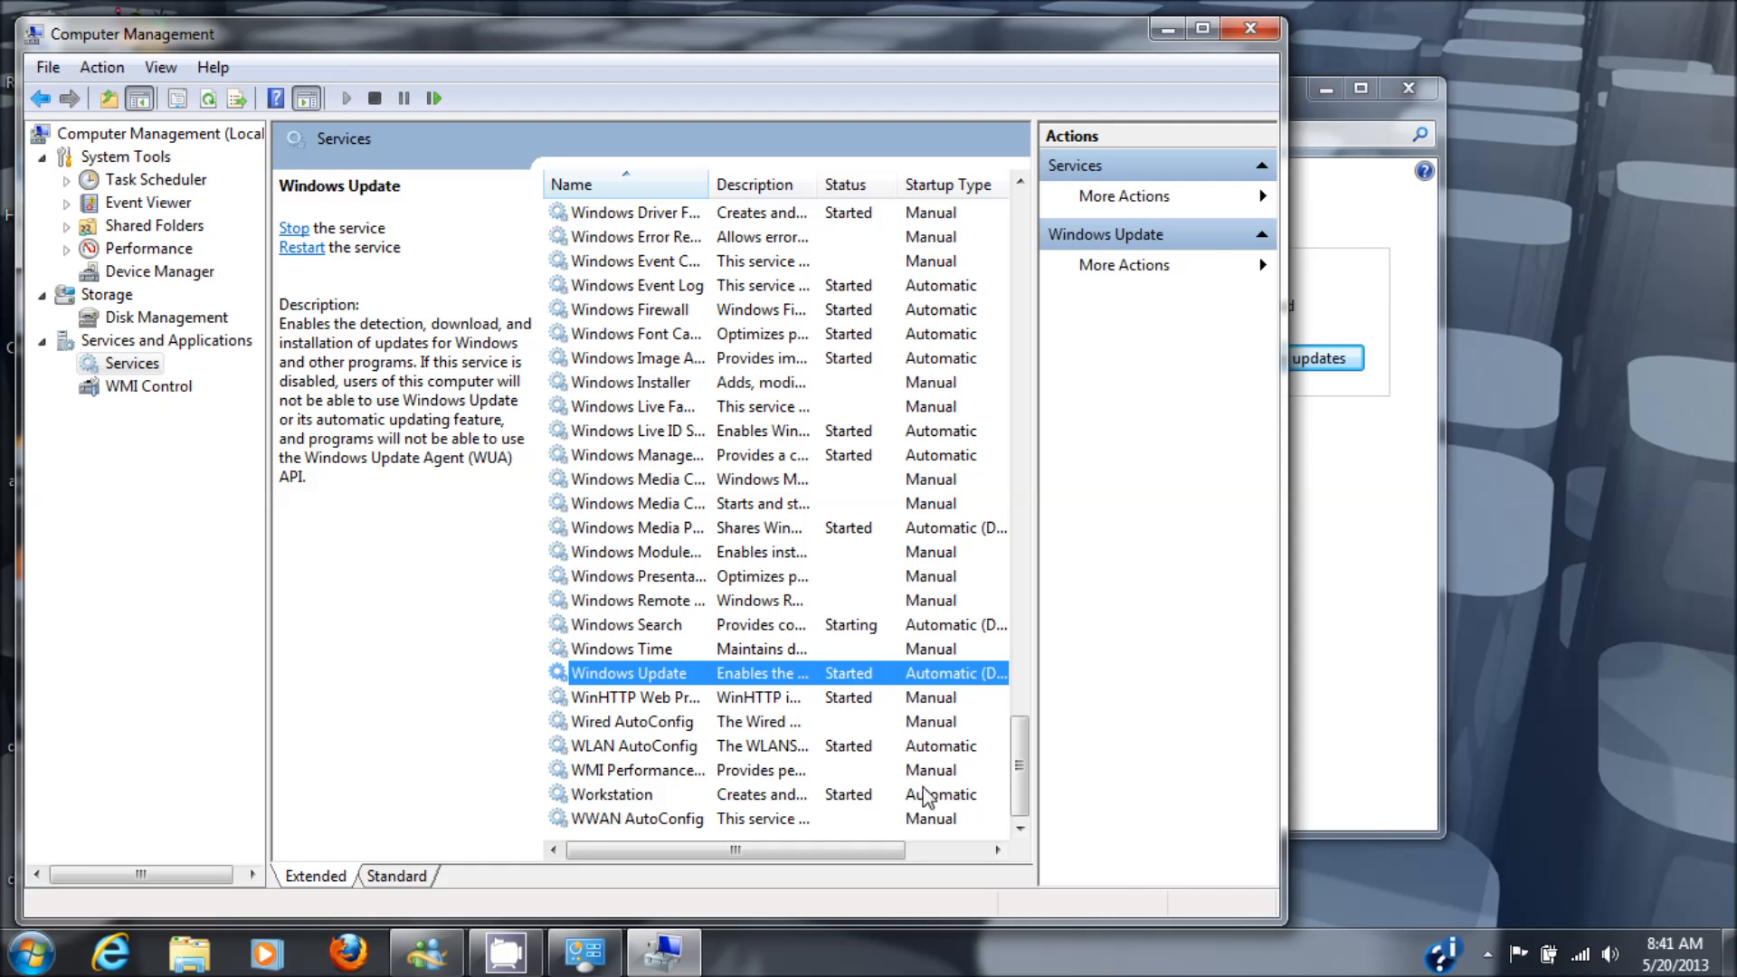
scroll("up", 3)
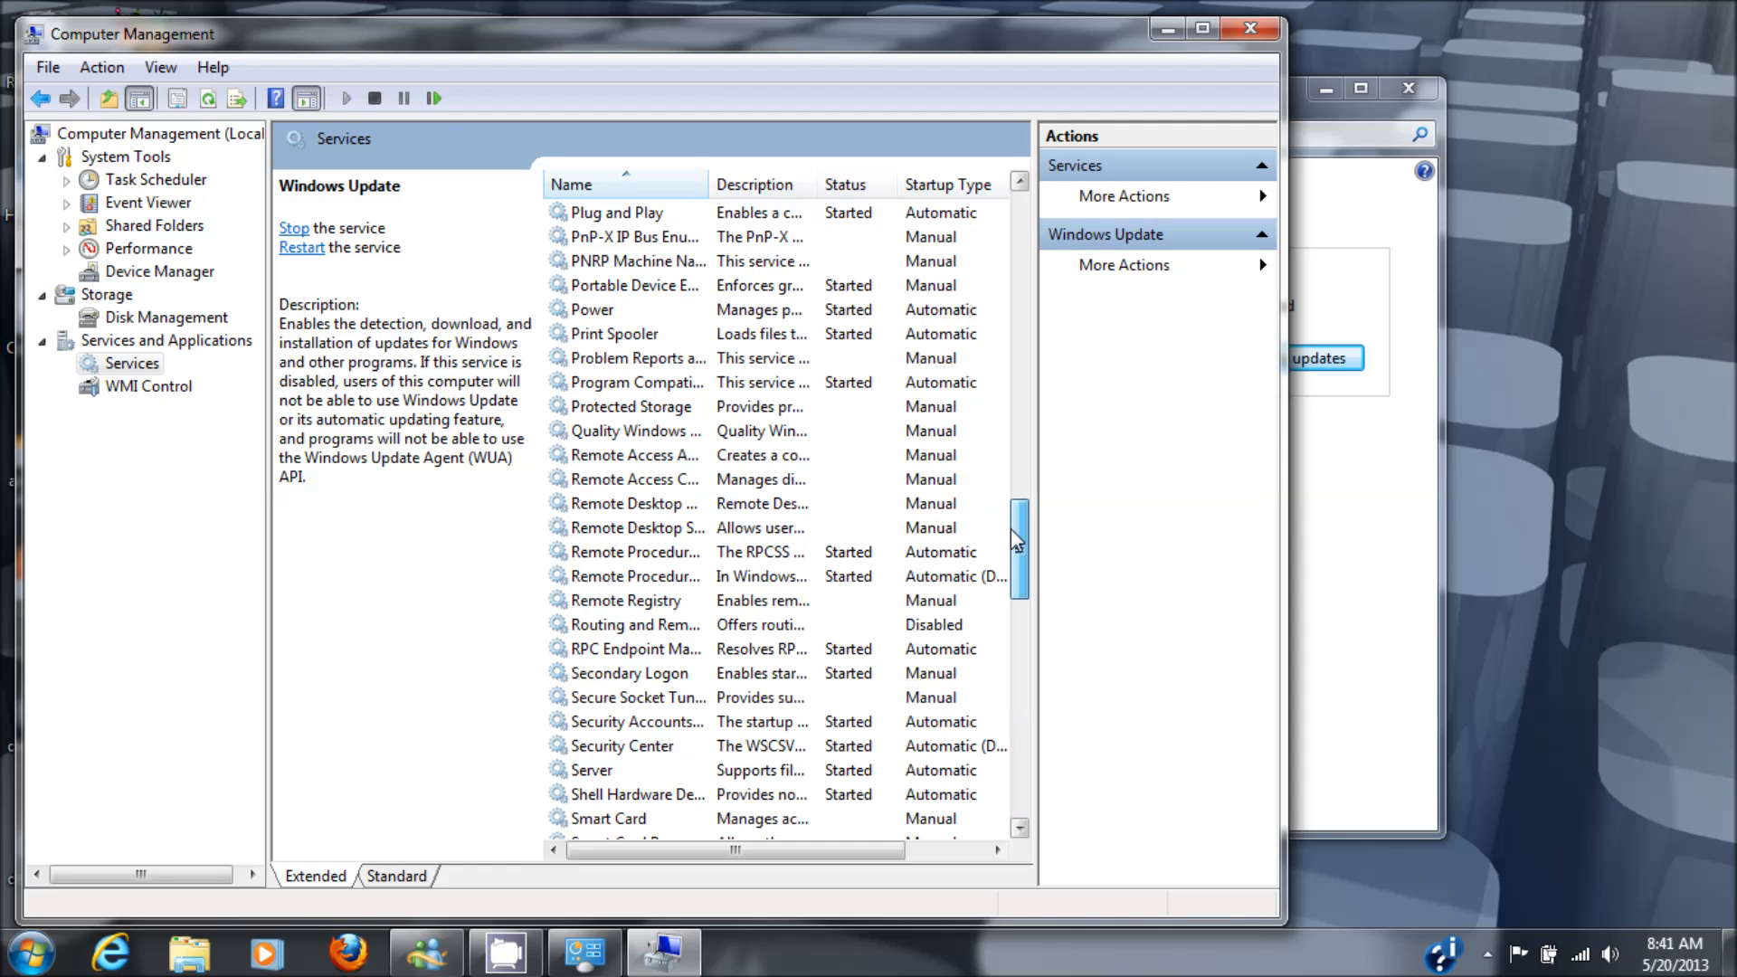
mouse_move(653, 581)
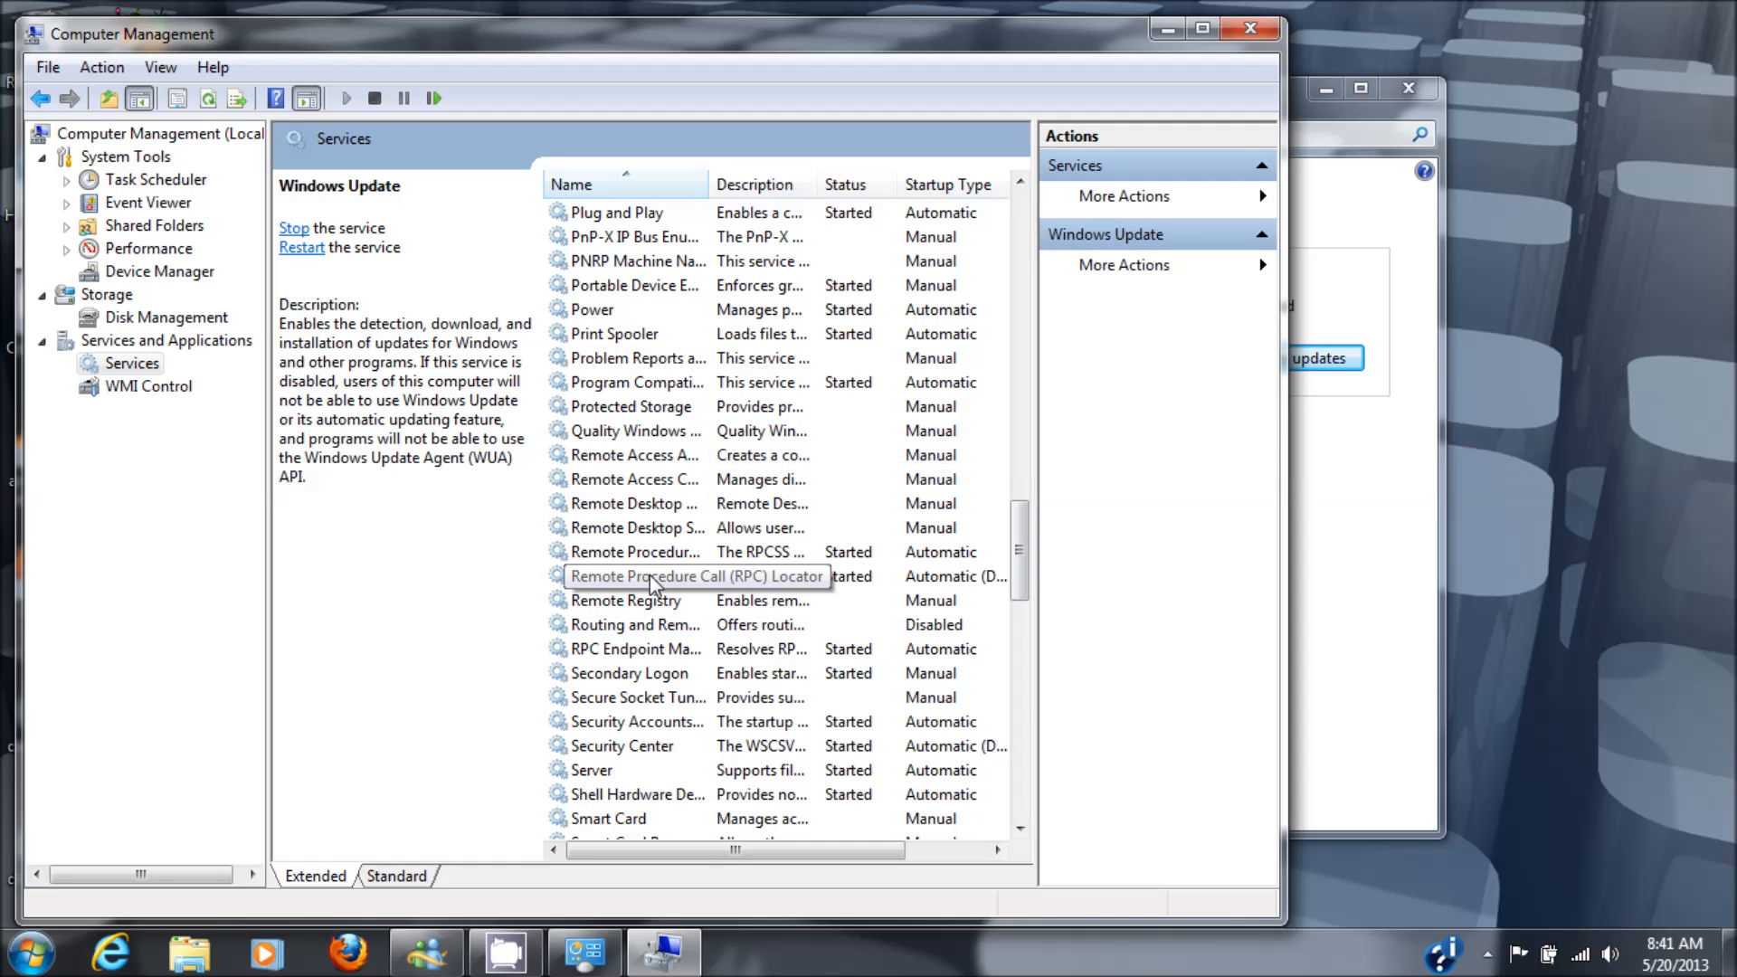
double_click(695, 575)
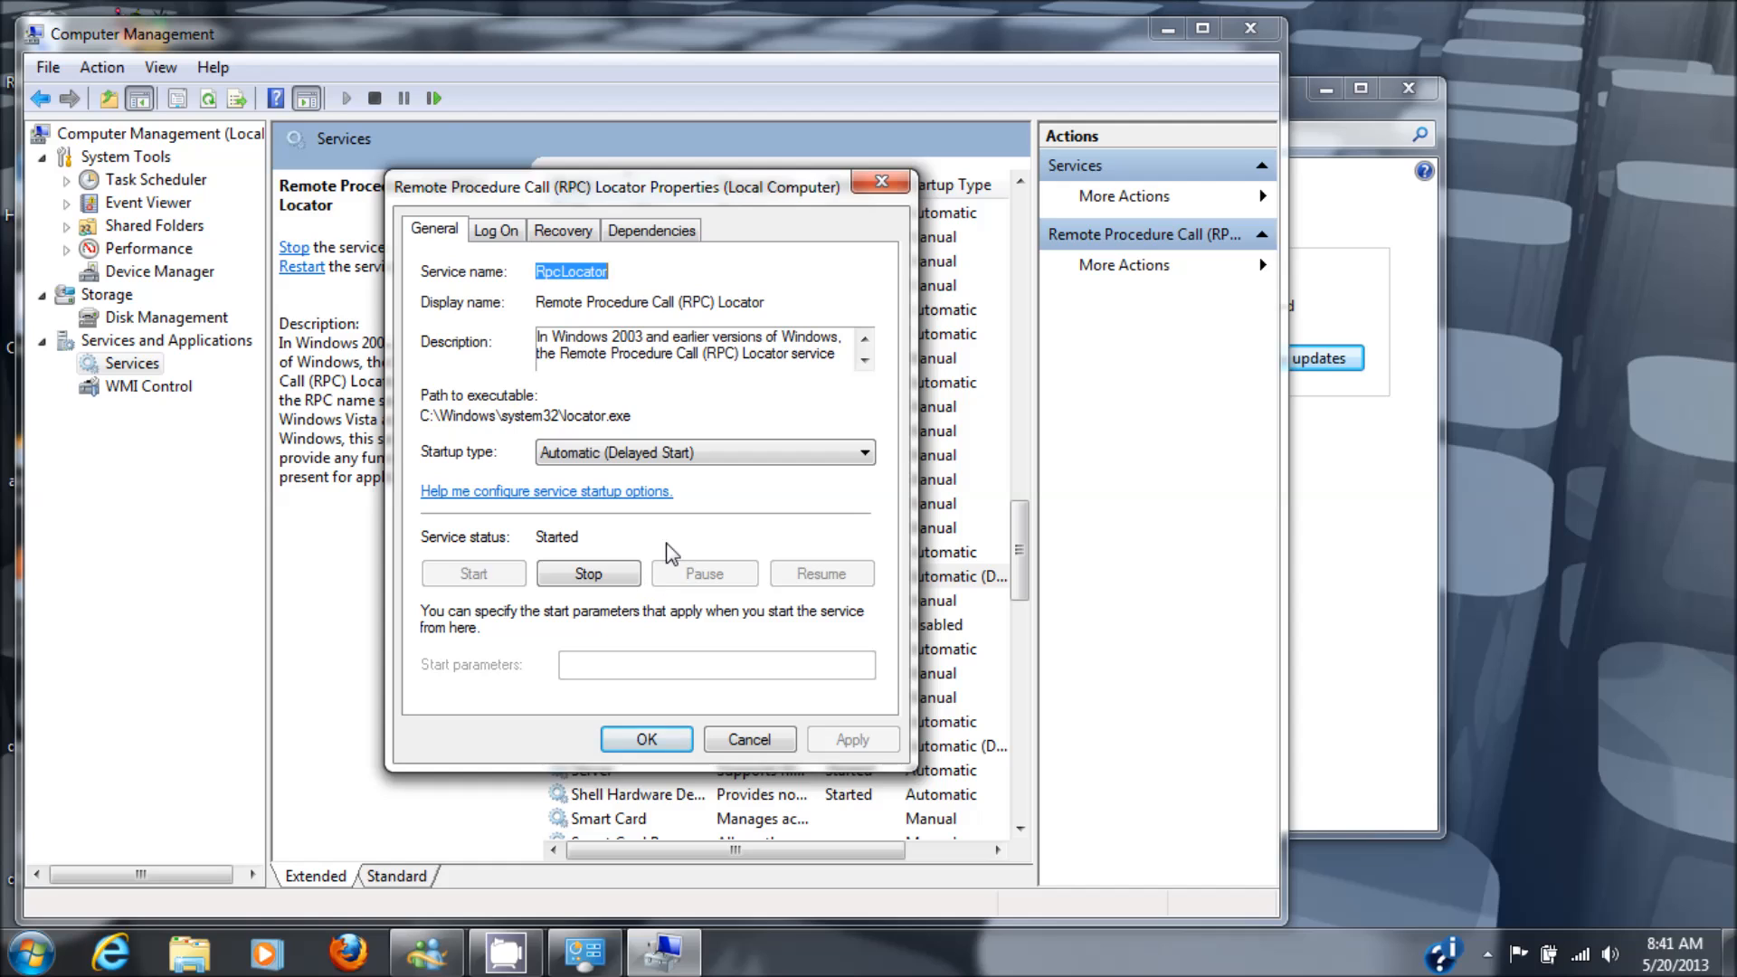
mouse_move(719, 566)
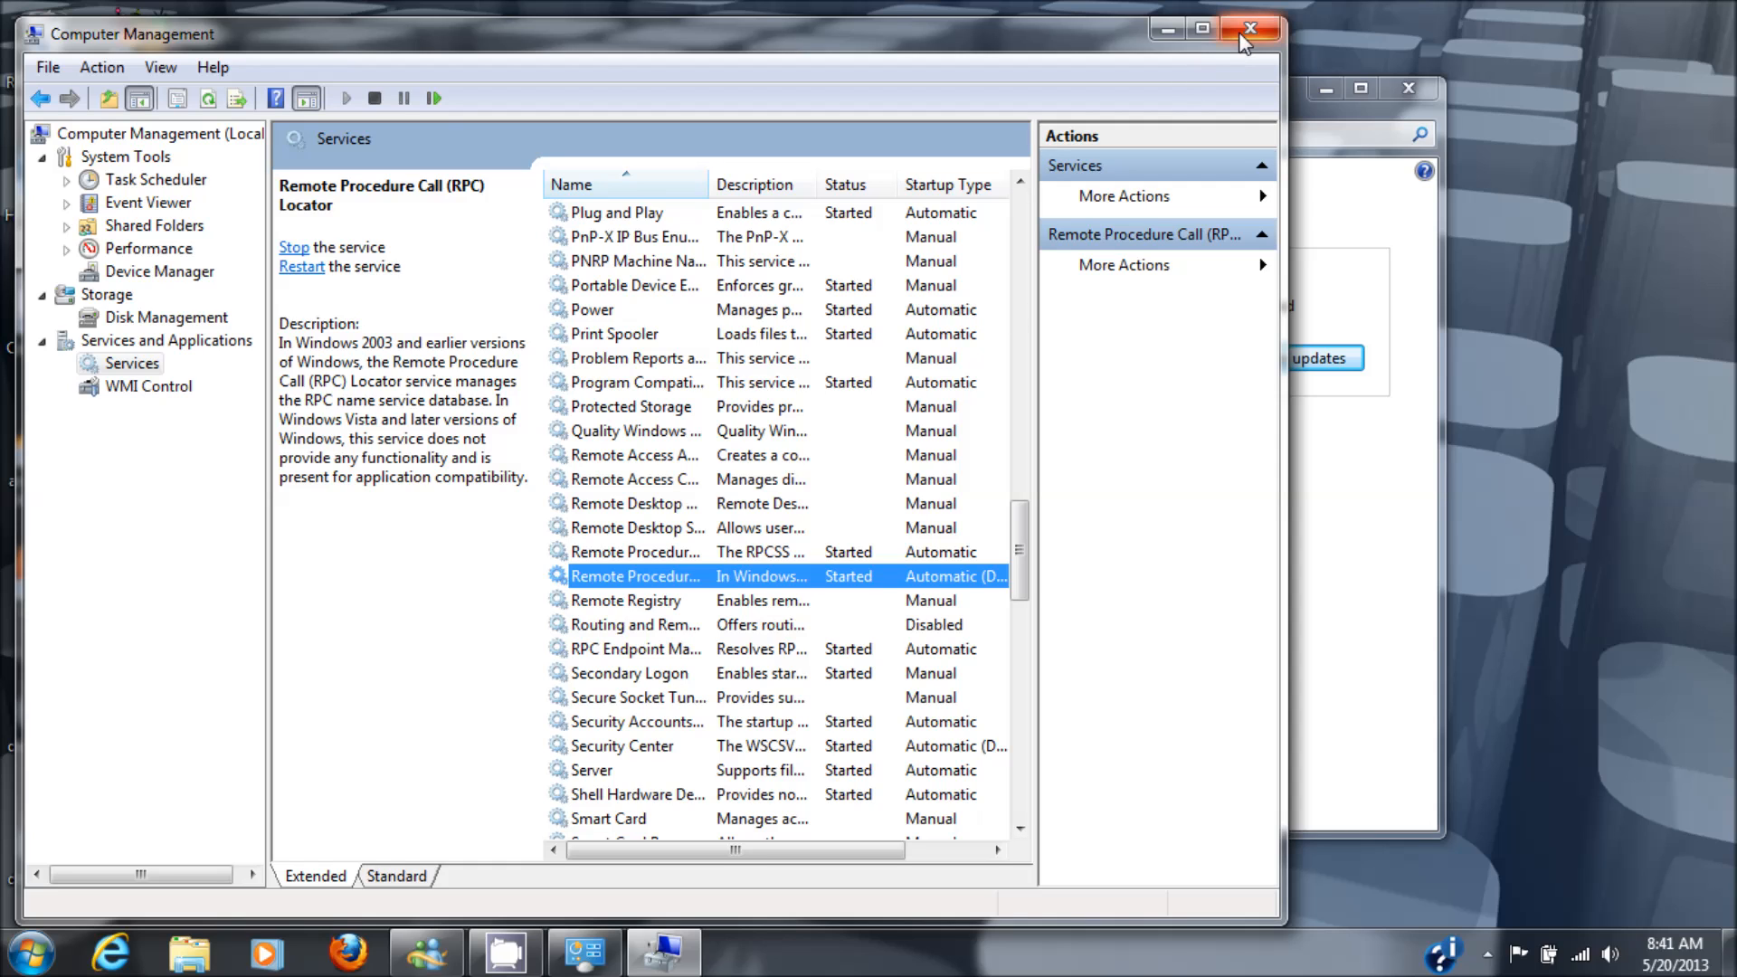
Close Computer Management, returning to the Windows Update error message.
left_click(1251, 29)
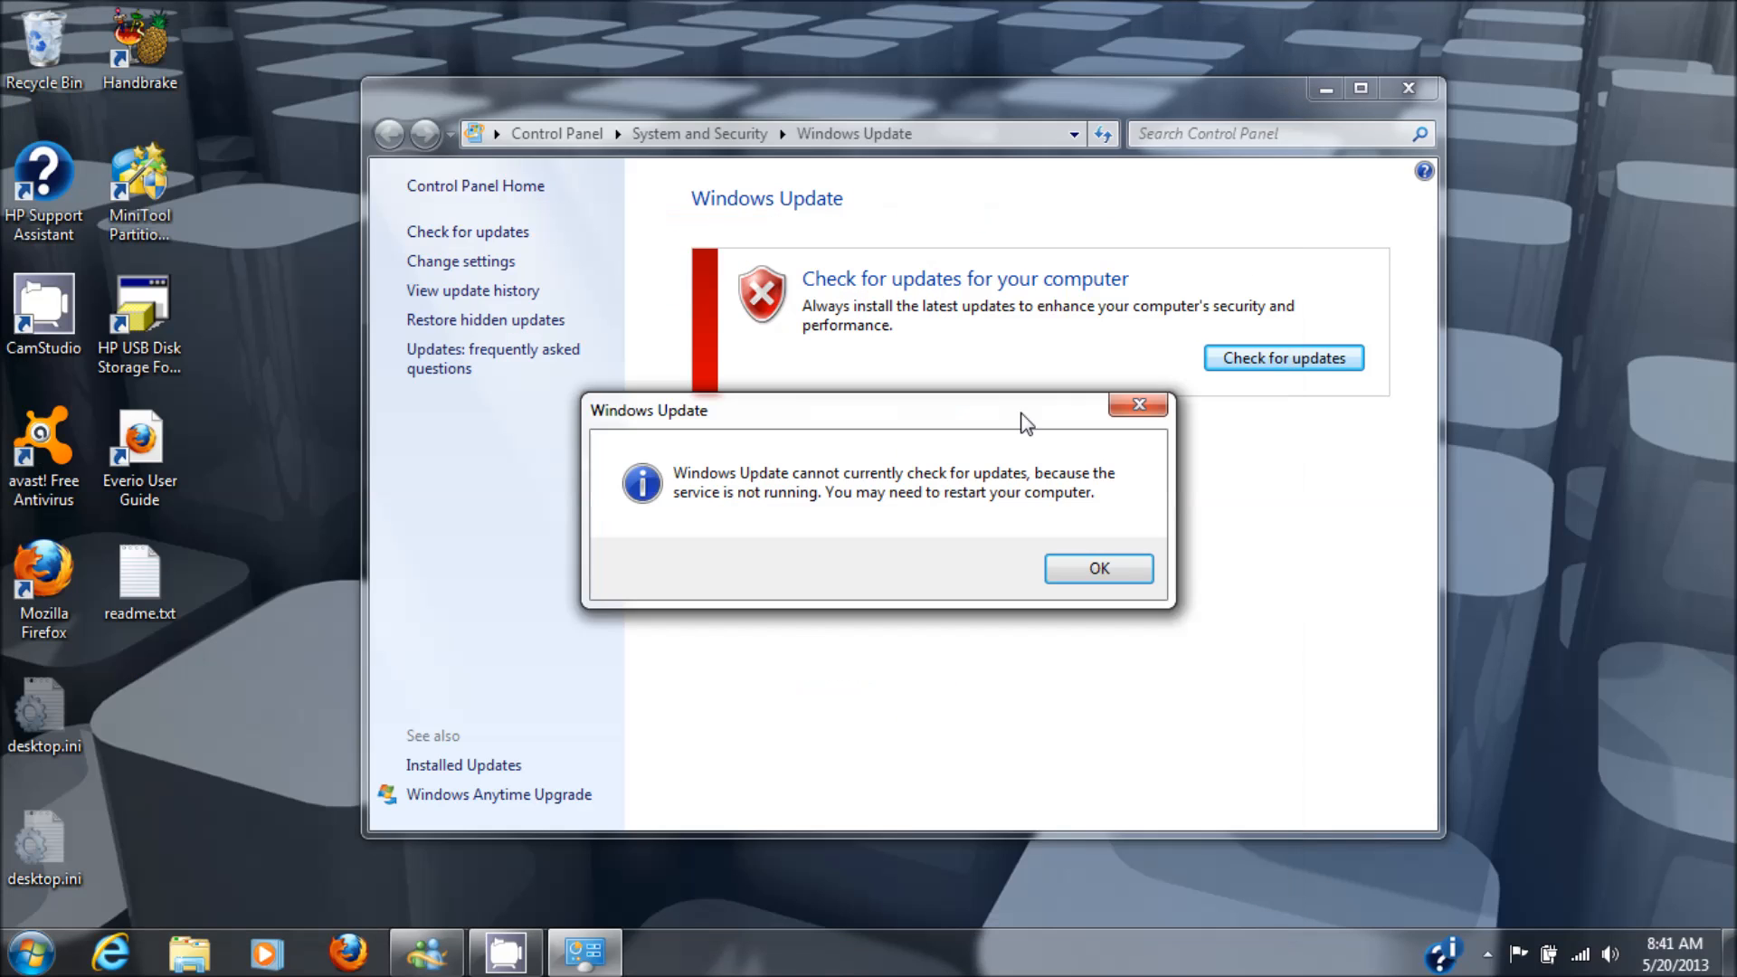
mouse_move(824, 758)
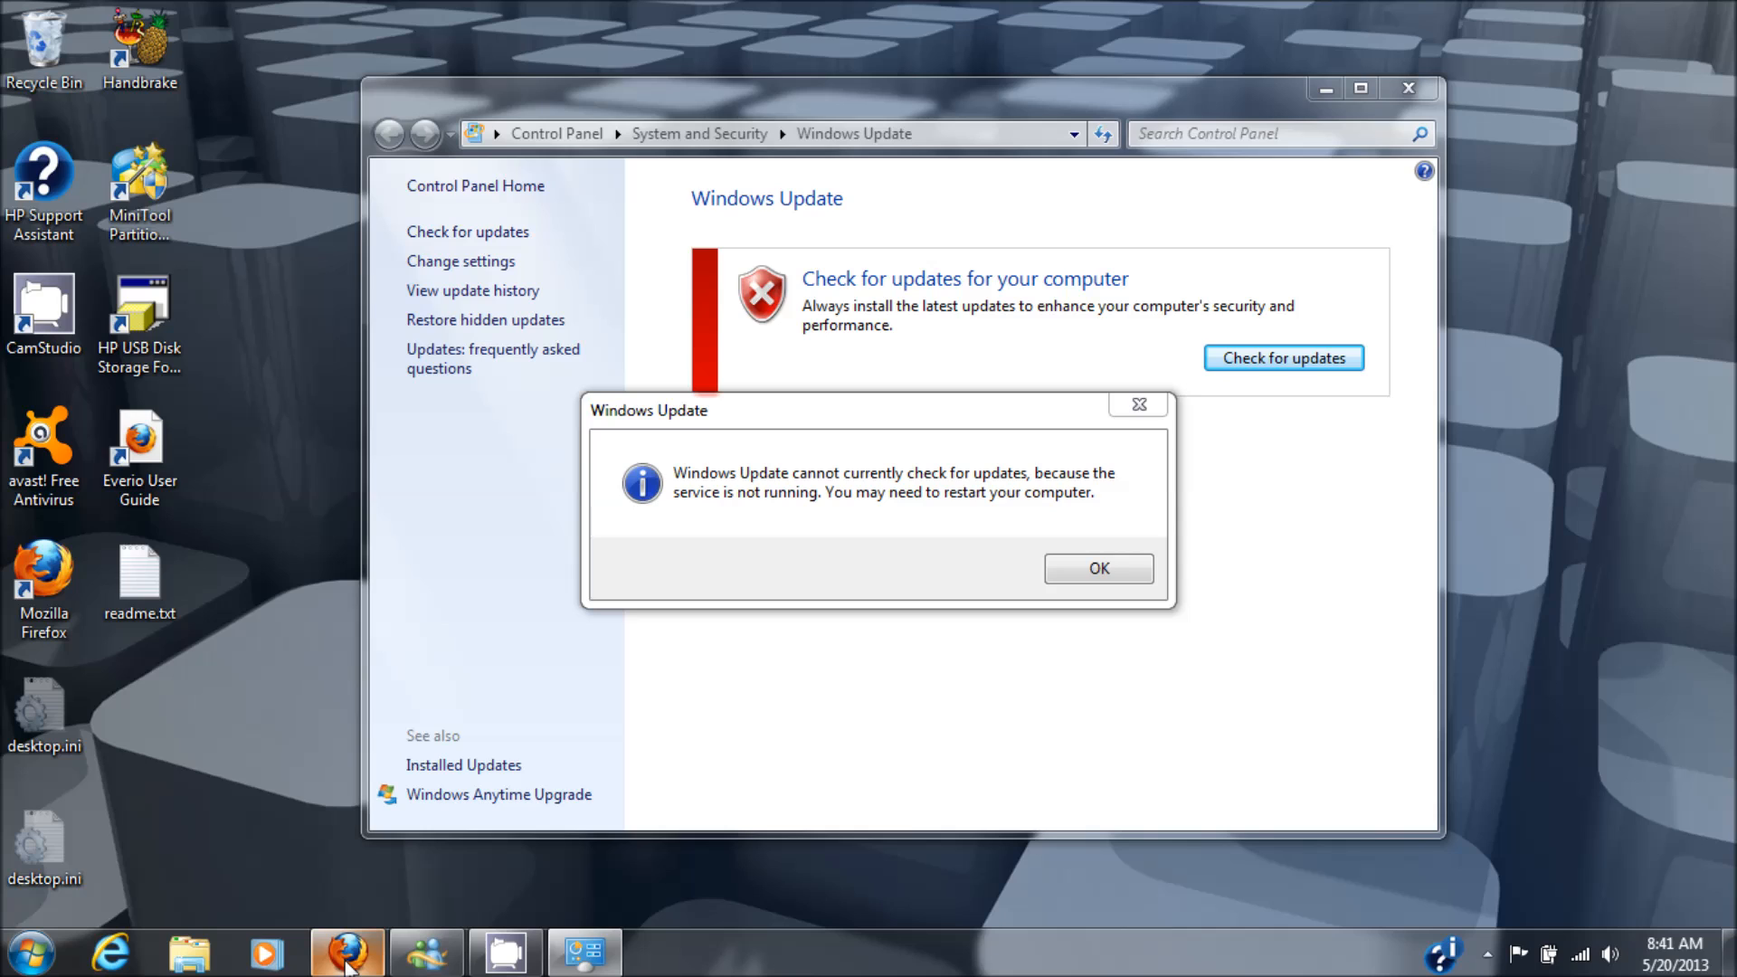
Switch to Firefox and locate the Intel Rapid Storage Technology Driver (SP47845) in the HP article.
left_click(348, 953)
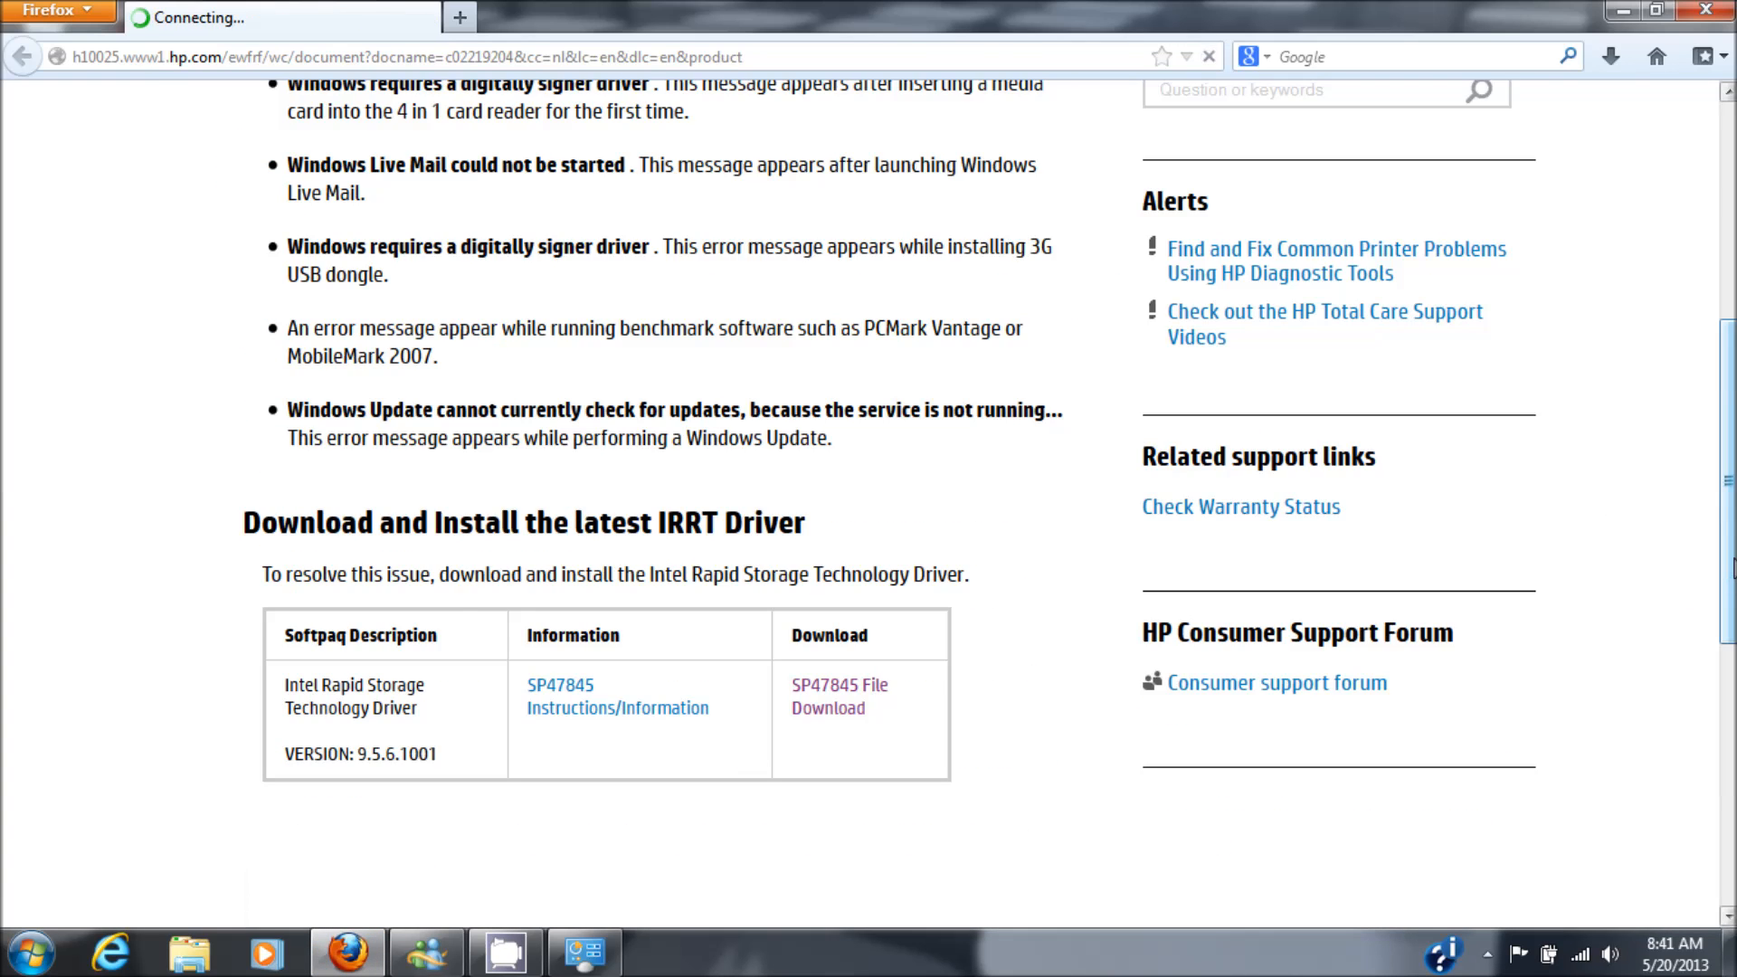
scroll("up", 3)
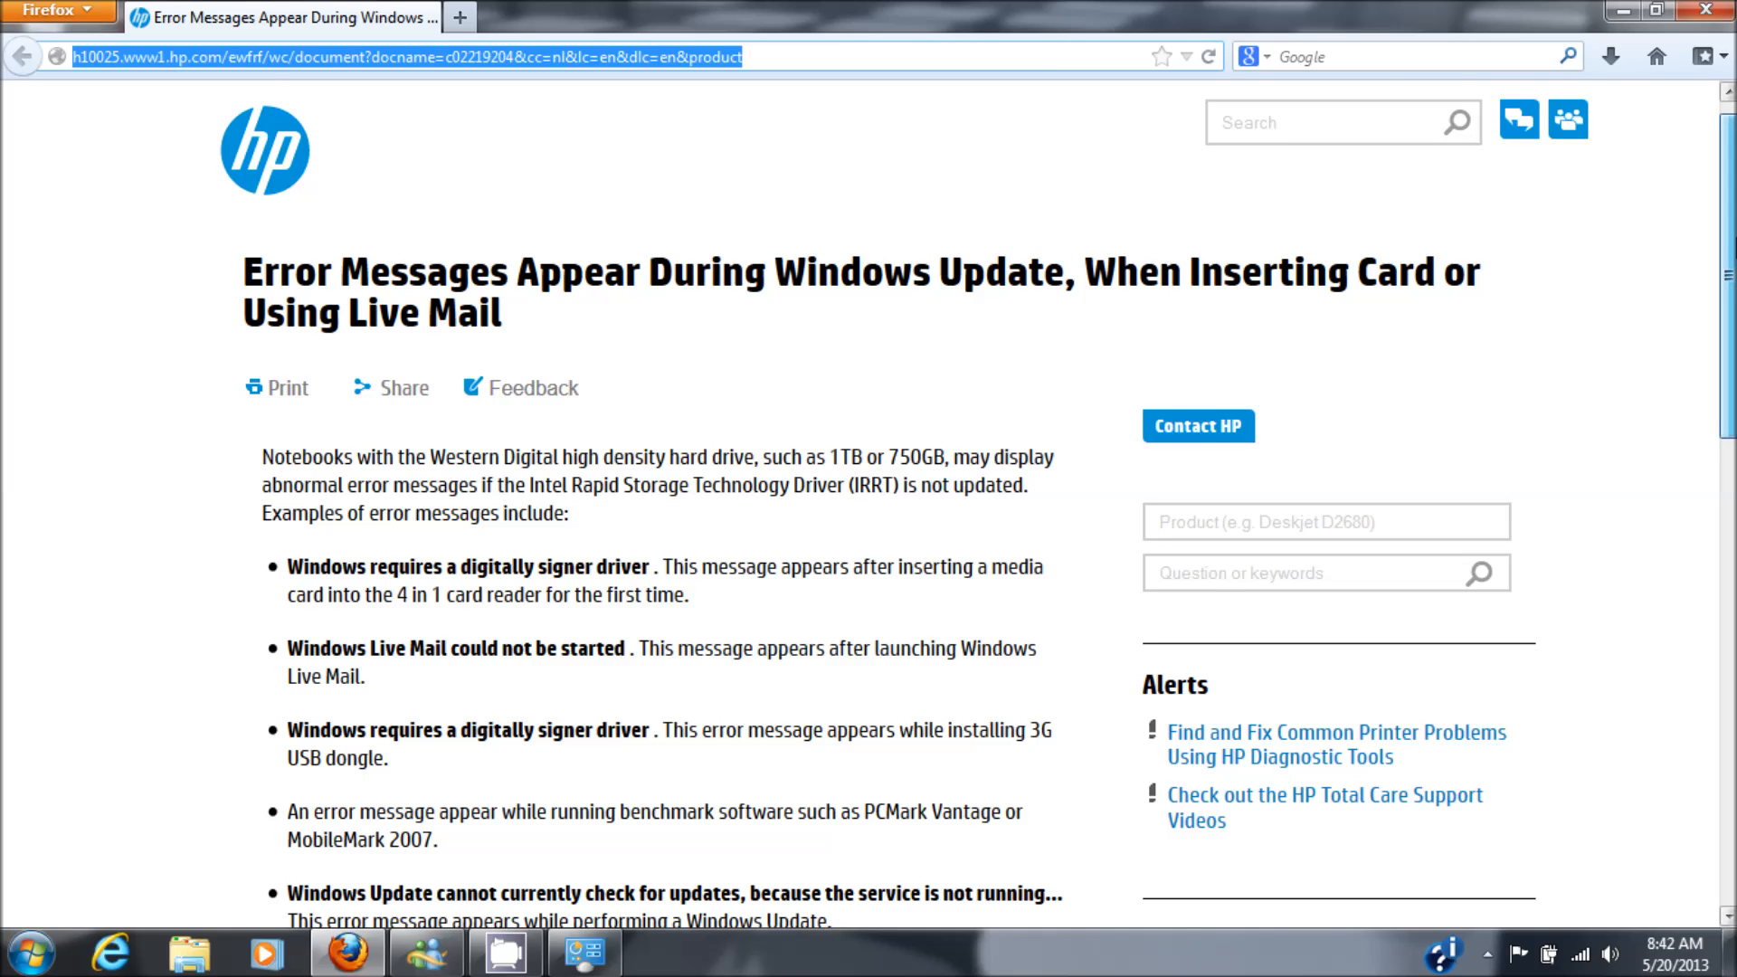
scroll("down", 3)
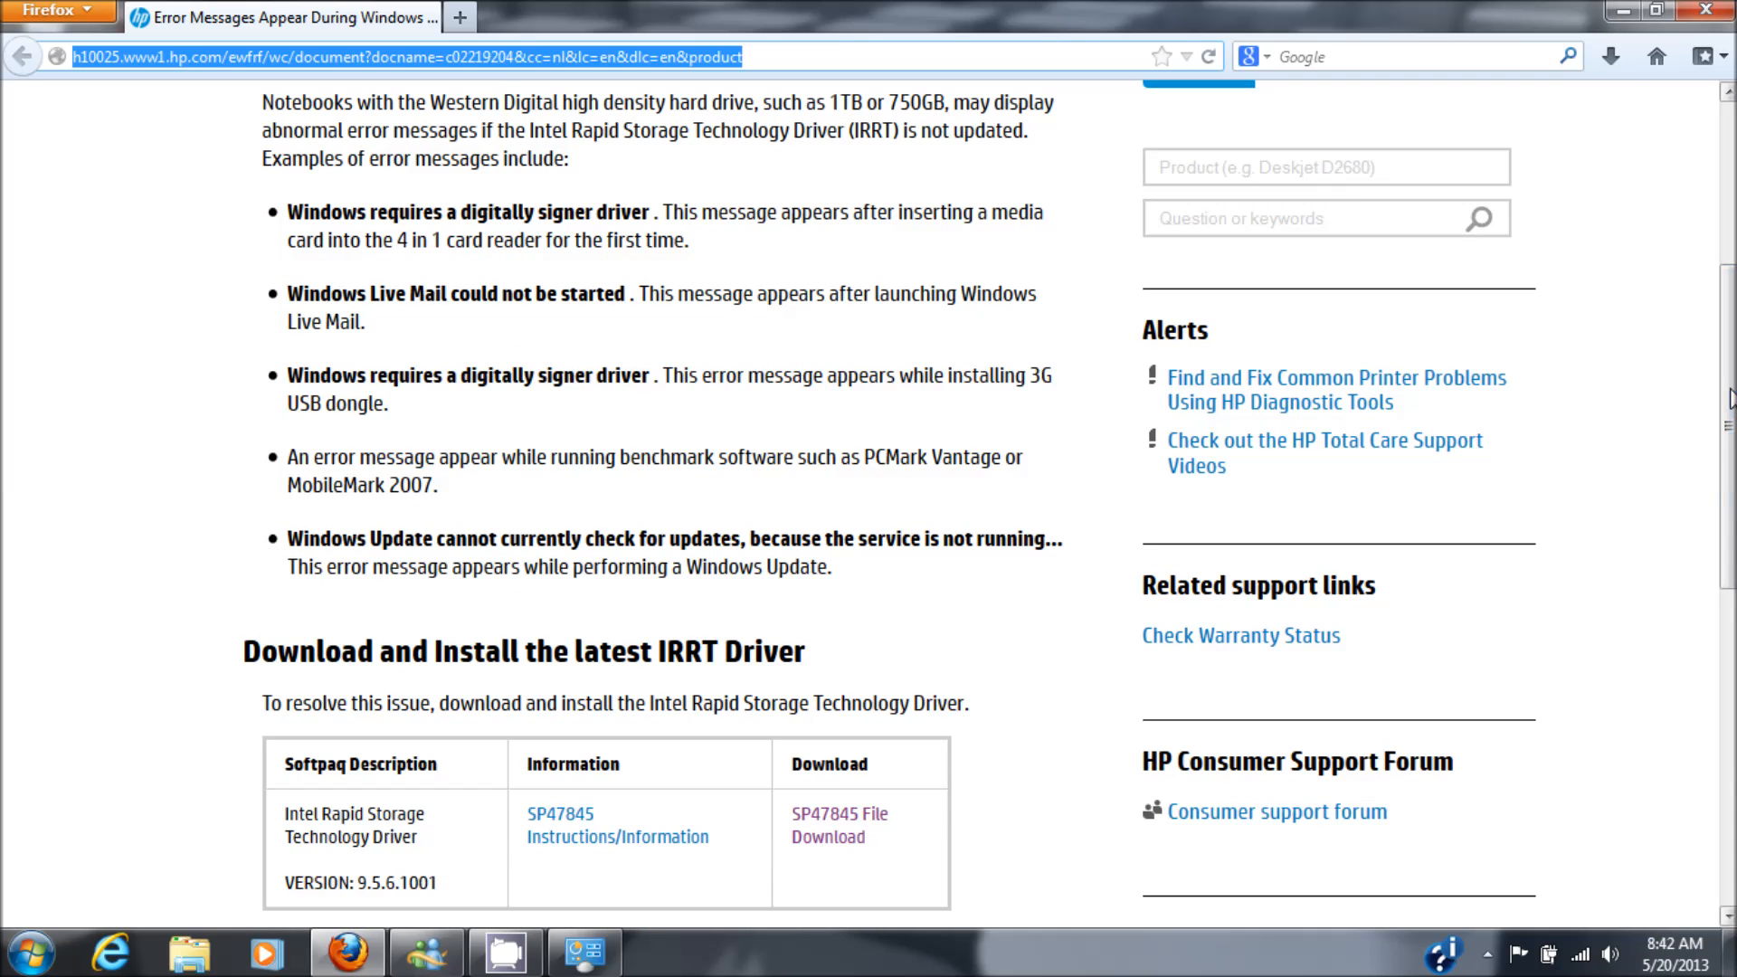
scroll("down", 3)
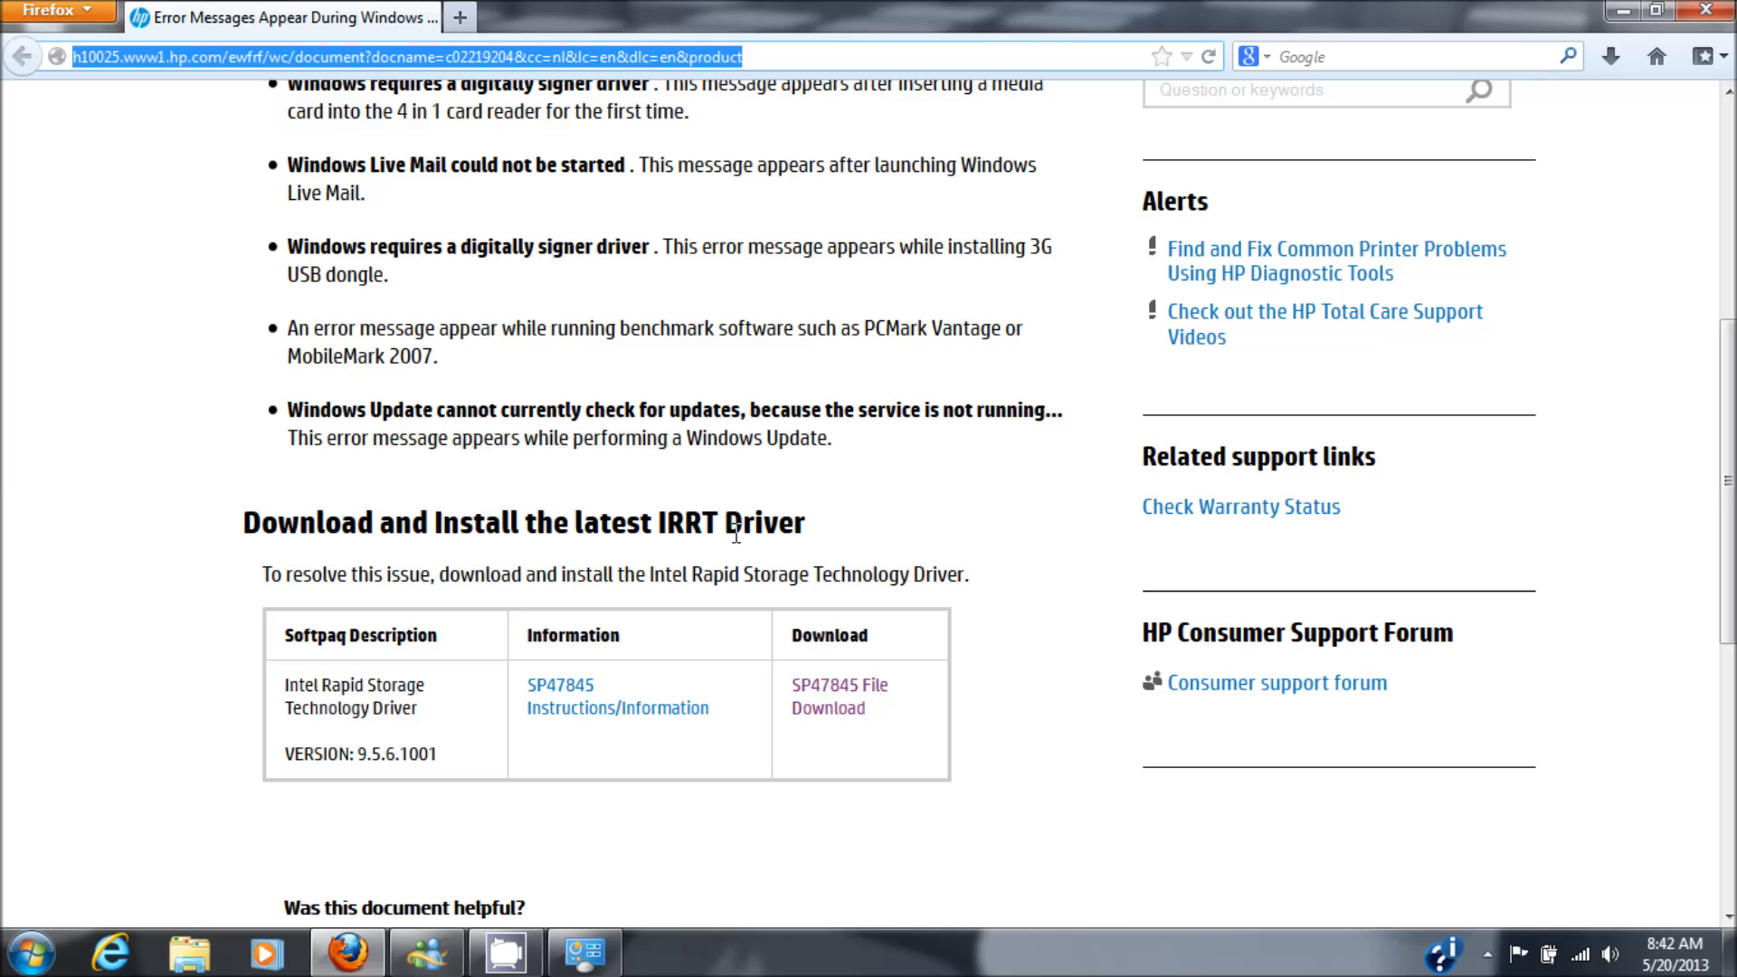
mouse_move(319, 634)
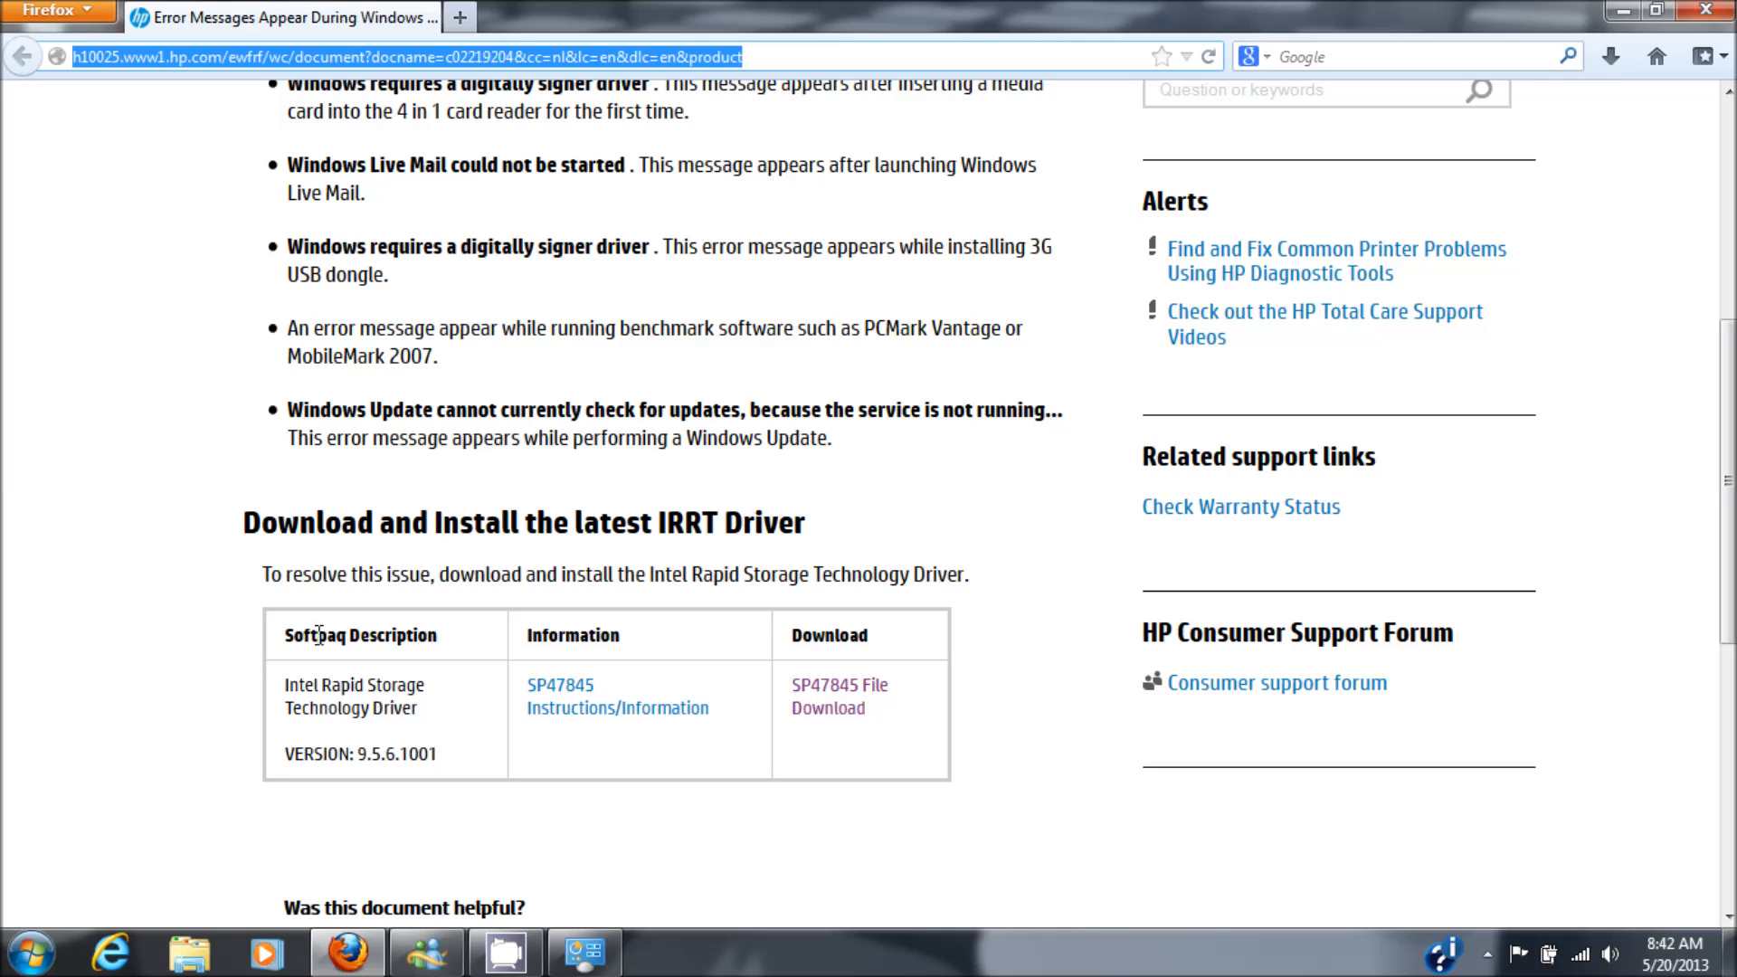
mouse_move(769, 585)
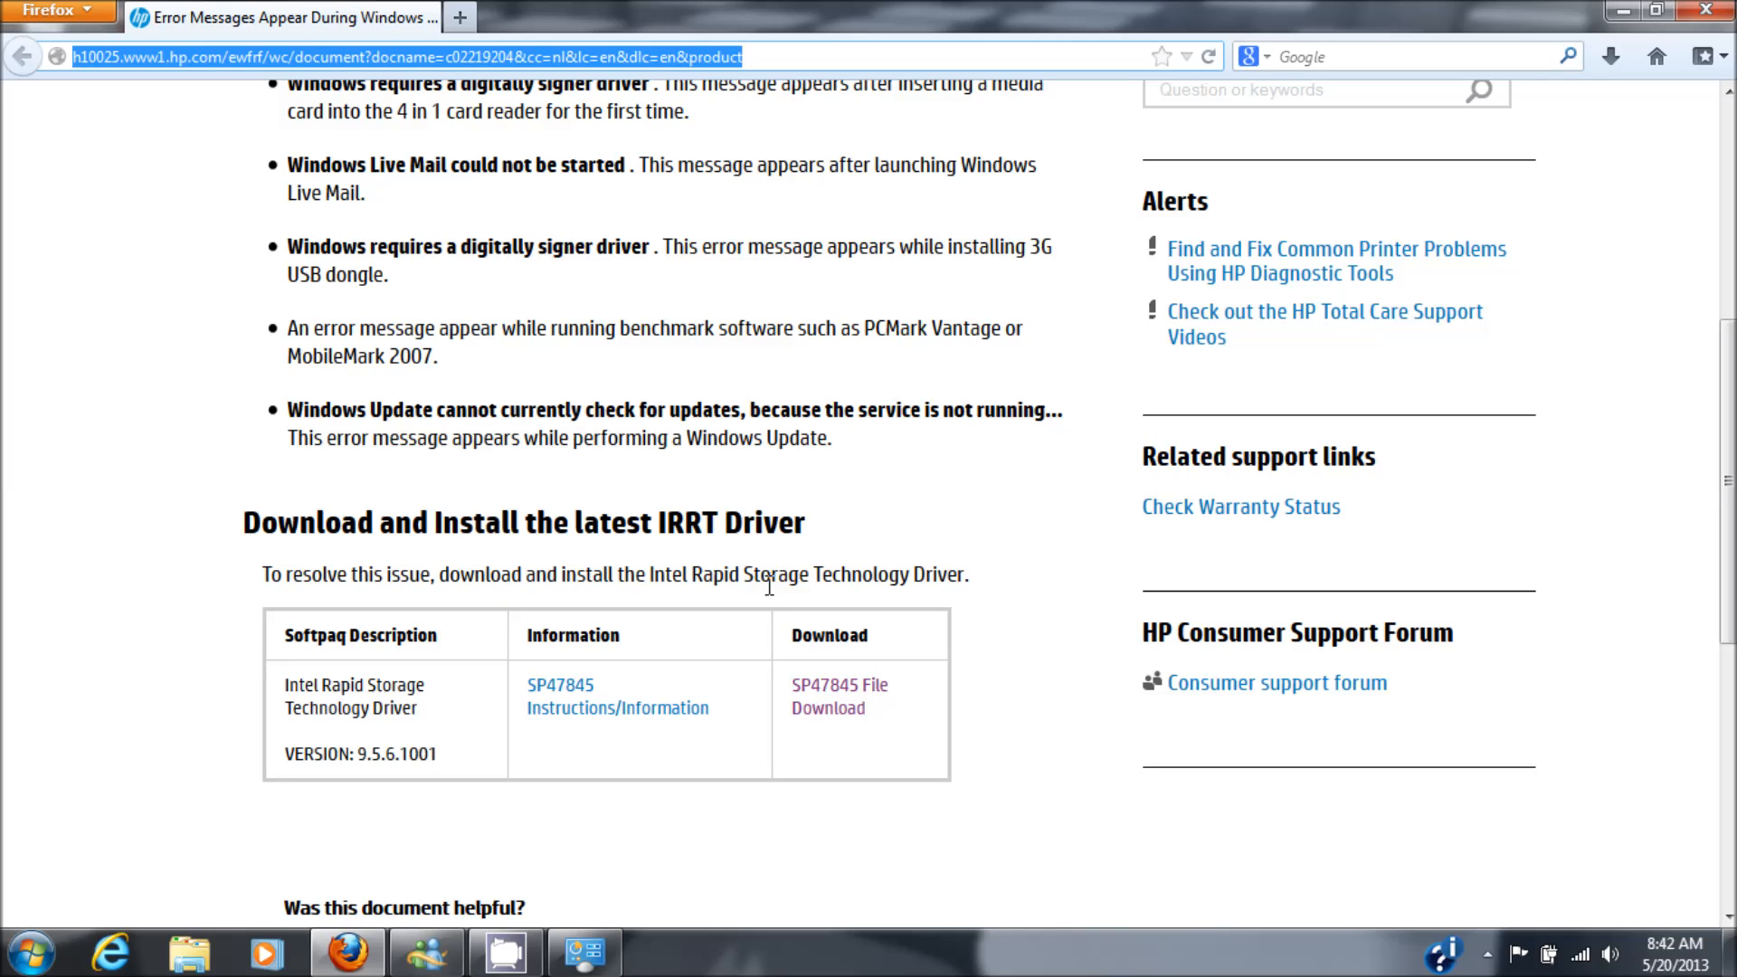
mouse_move(965, 581)
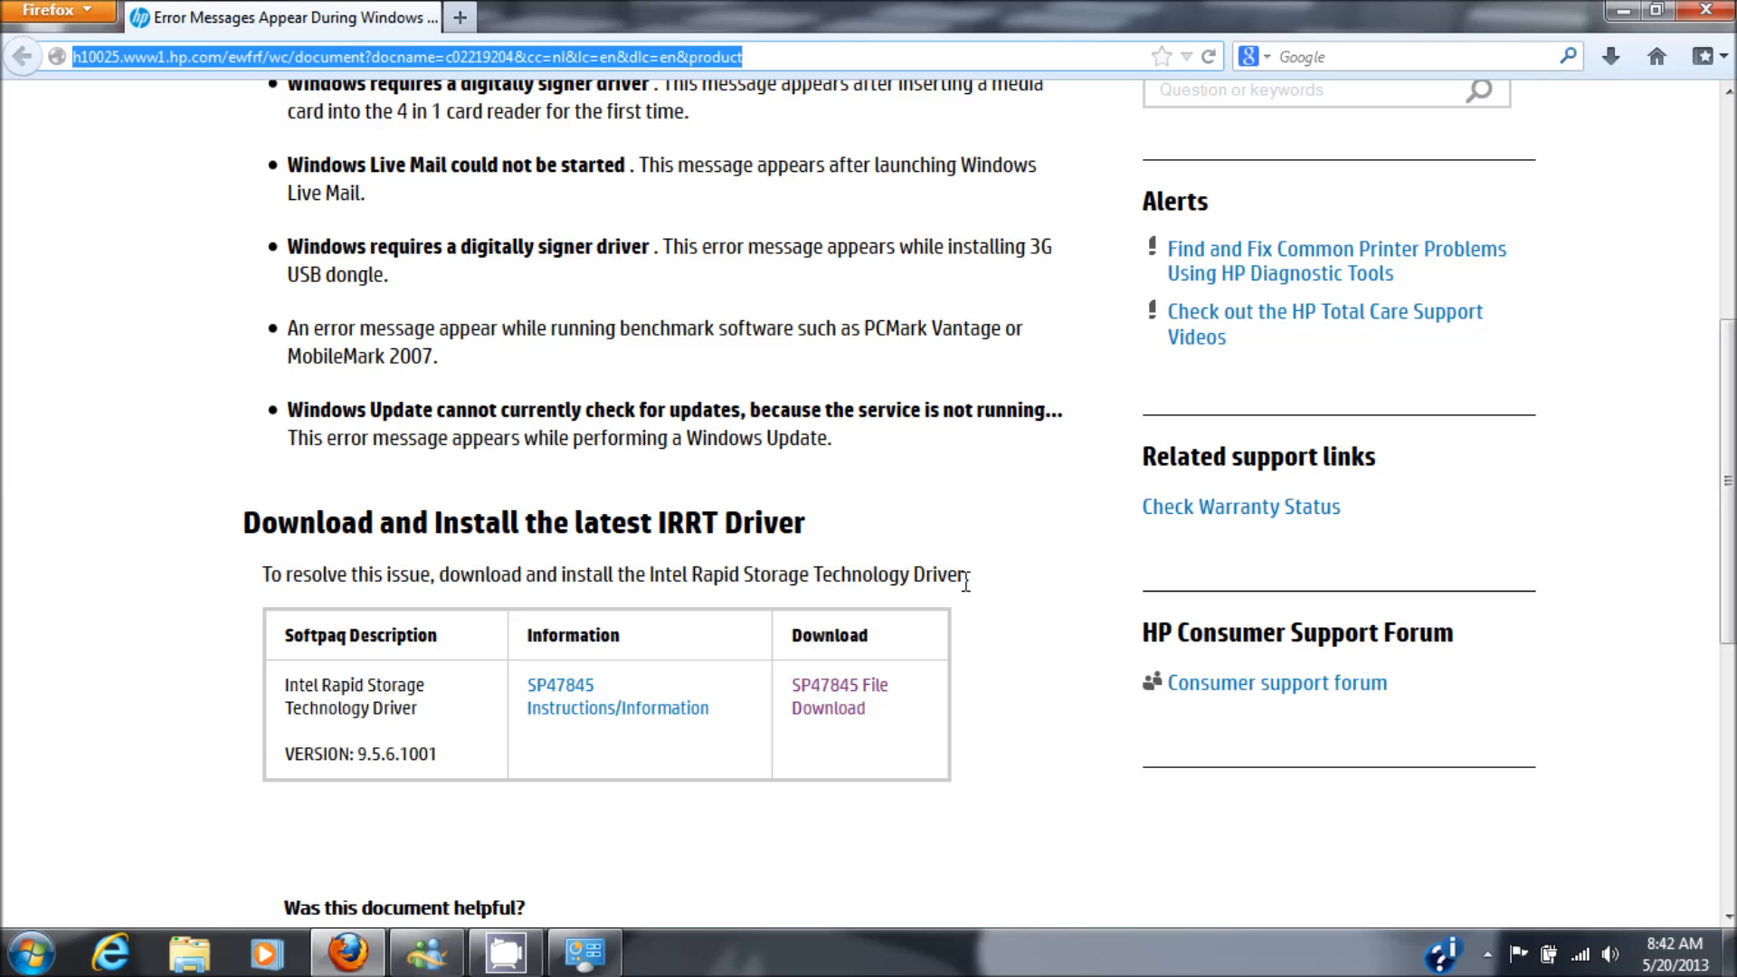
double_click(809, 574)
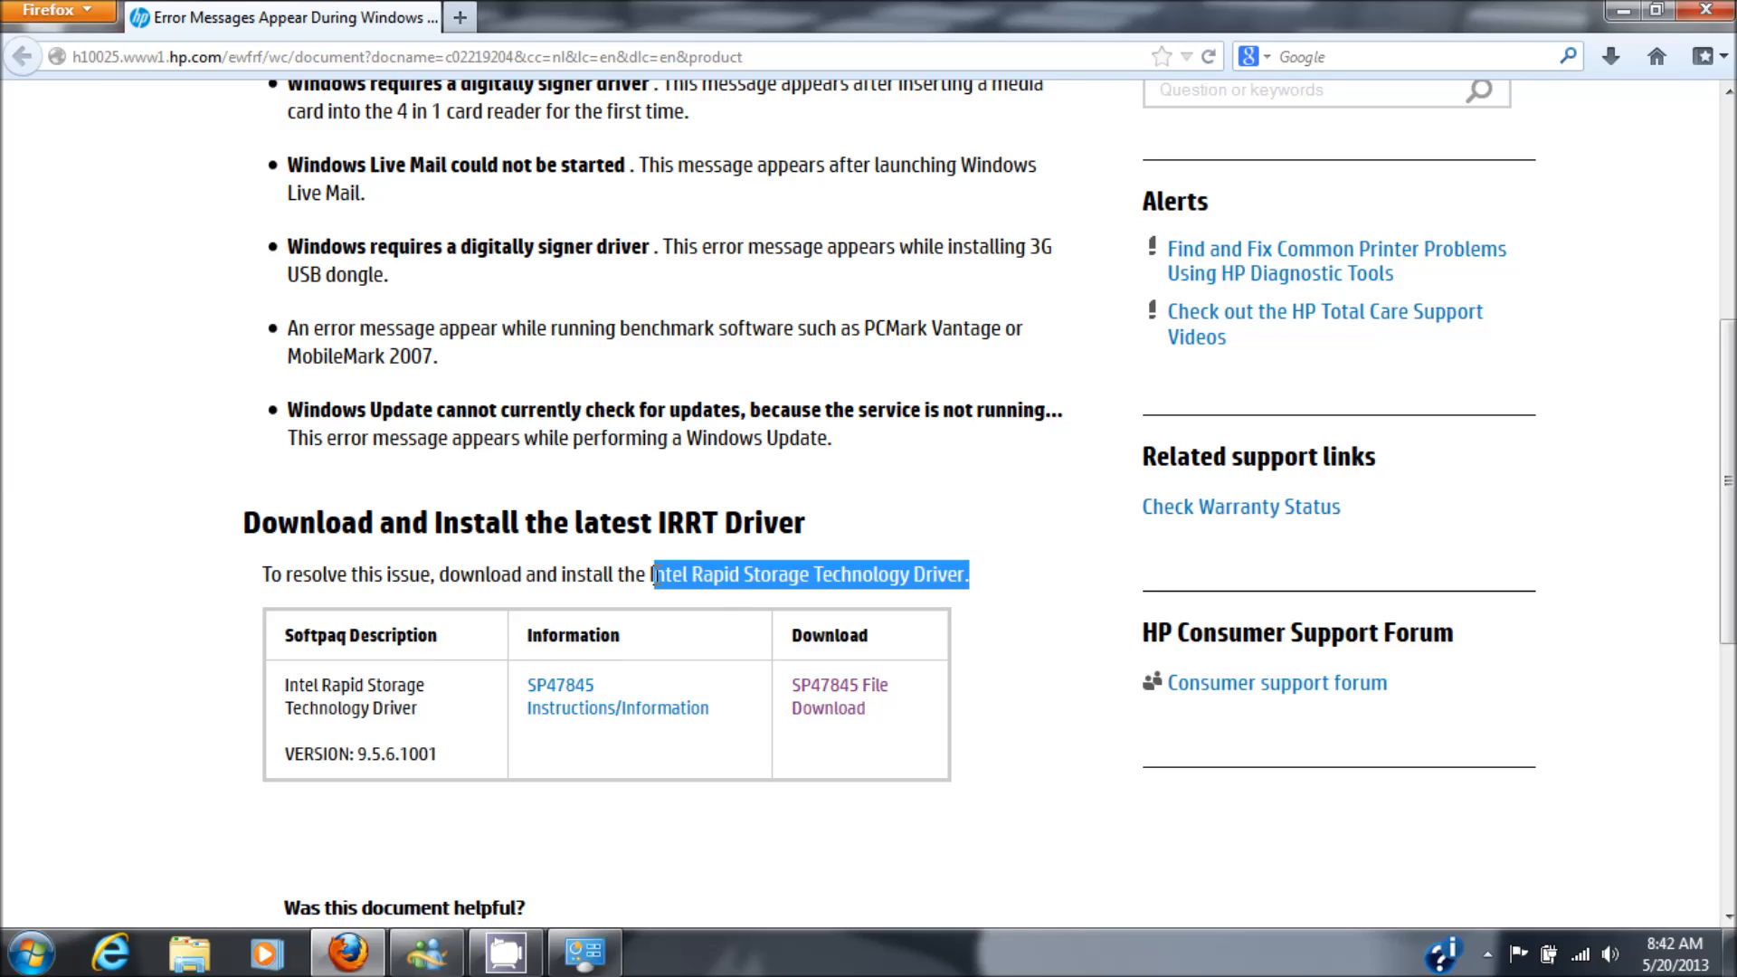
mouse_move(653, 543)
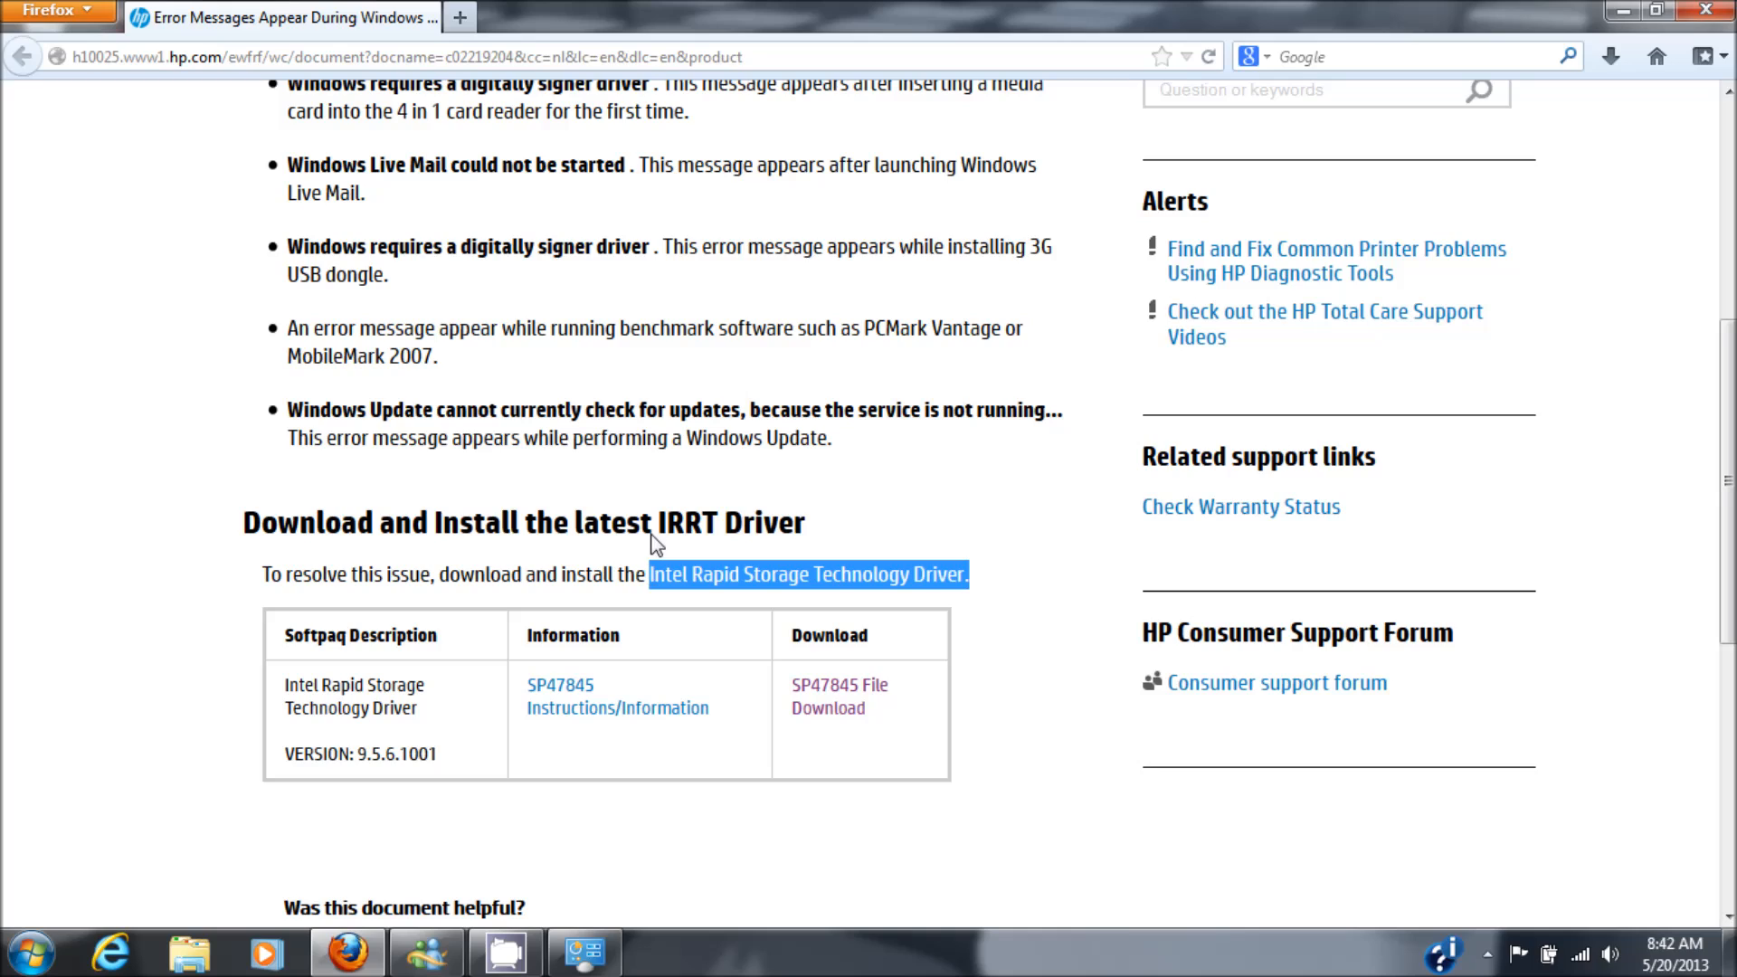
mouse_move(445, 702)
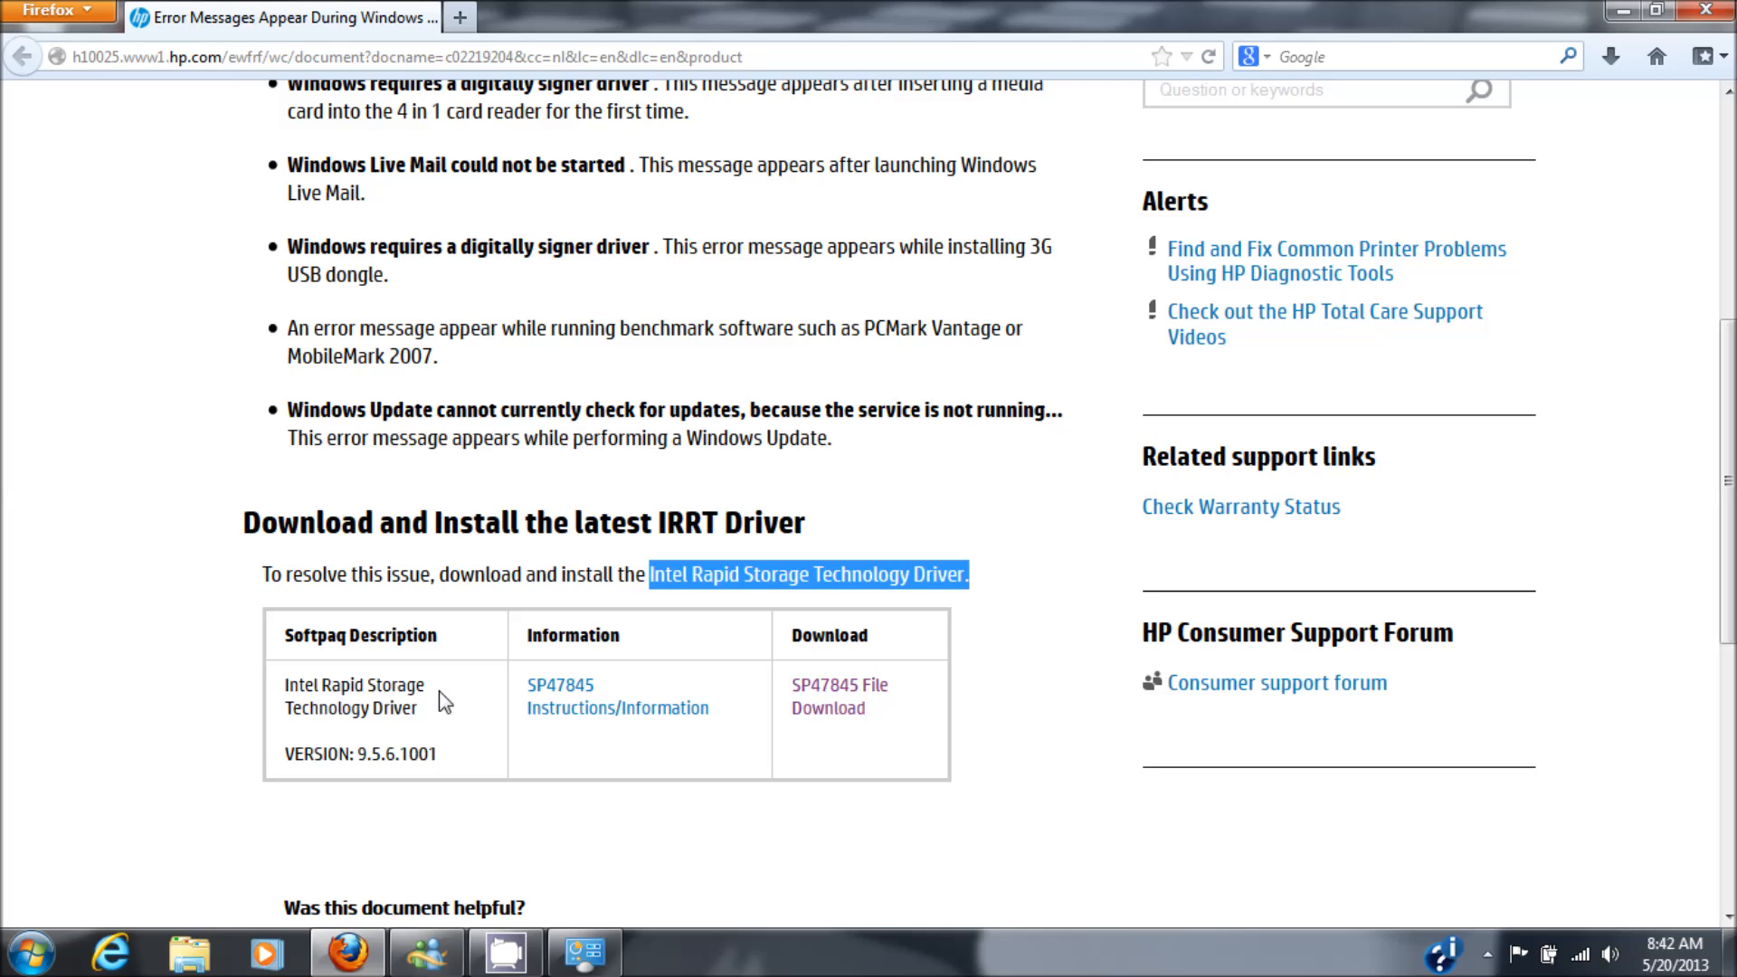
mouse_move(807, 796)
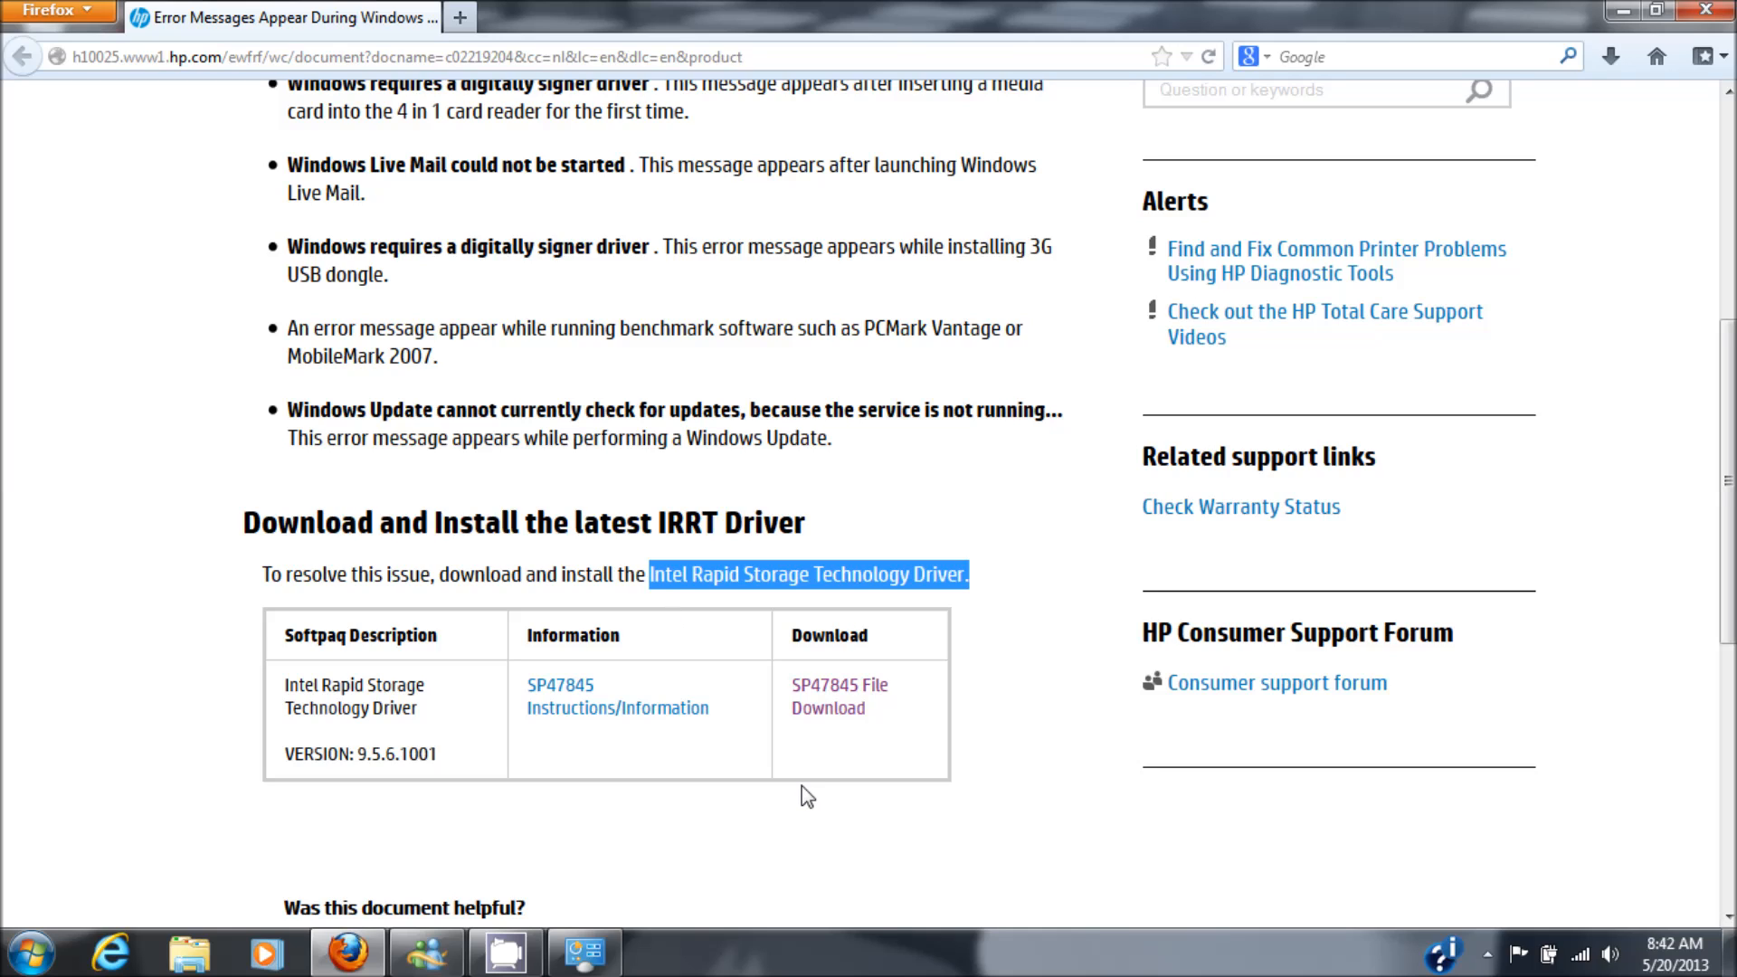
mouse_move(830, 695)
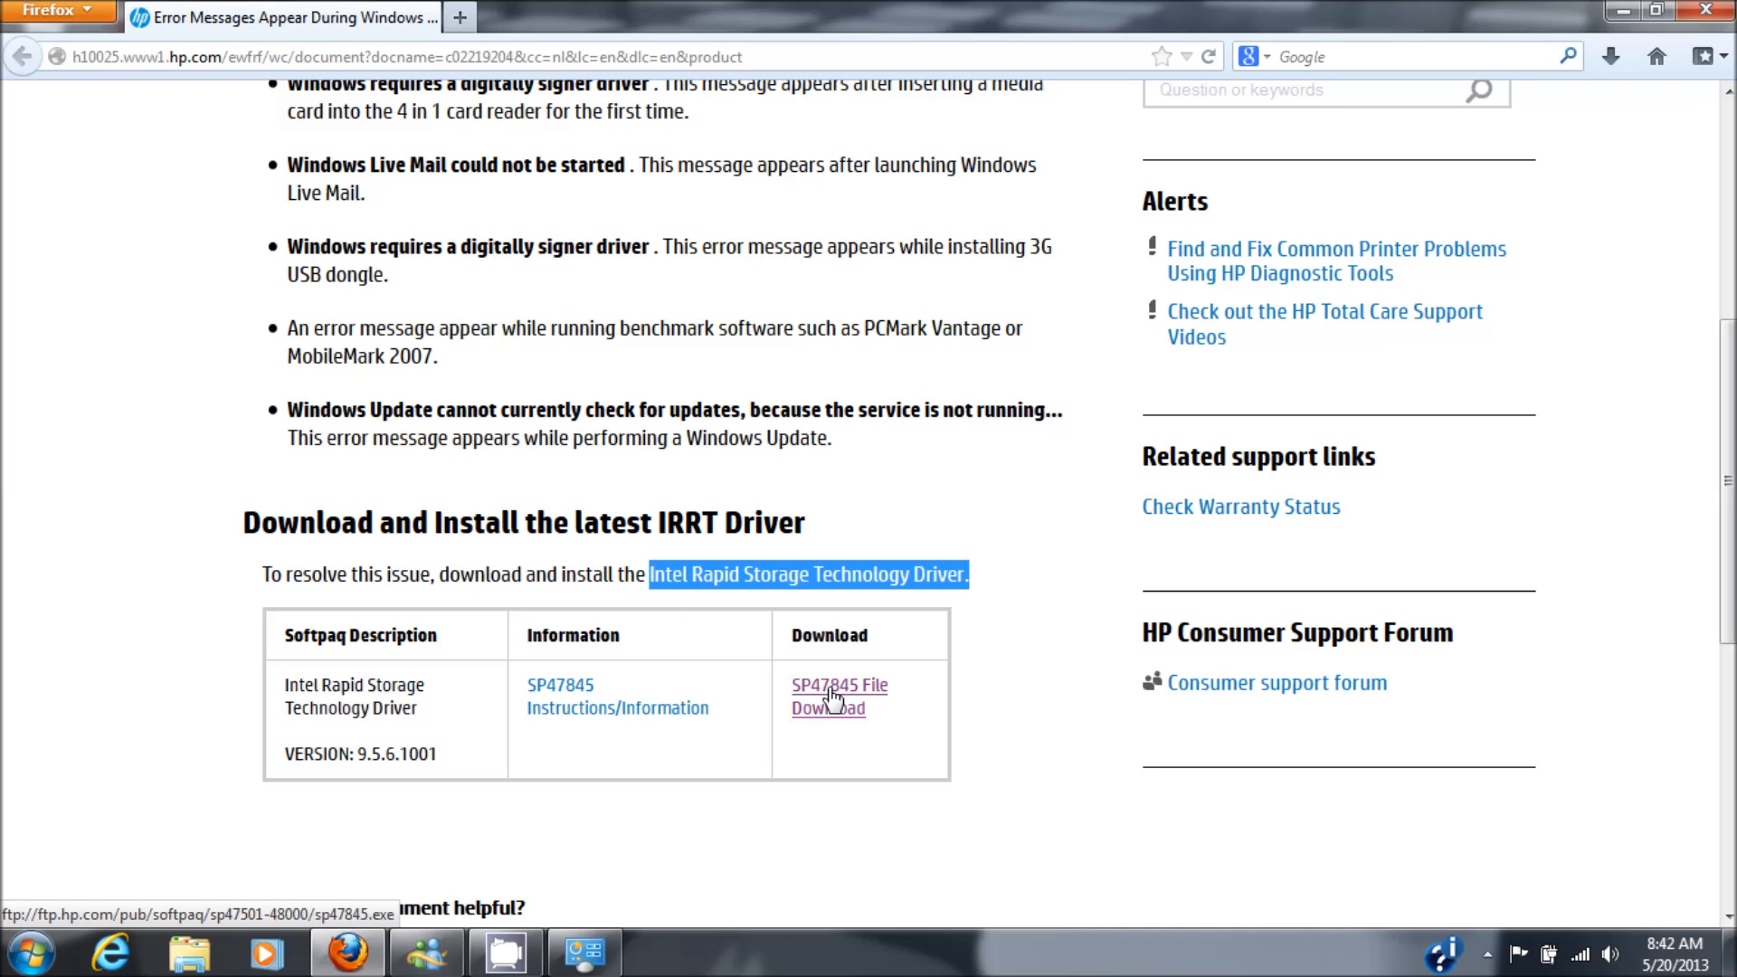
Download sp47845.exe from HP with Save File and show the finished downloads list.
left_click(827, 694)
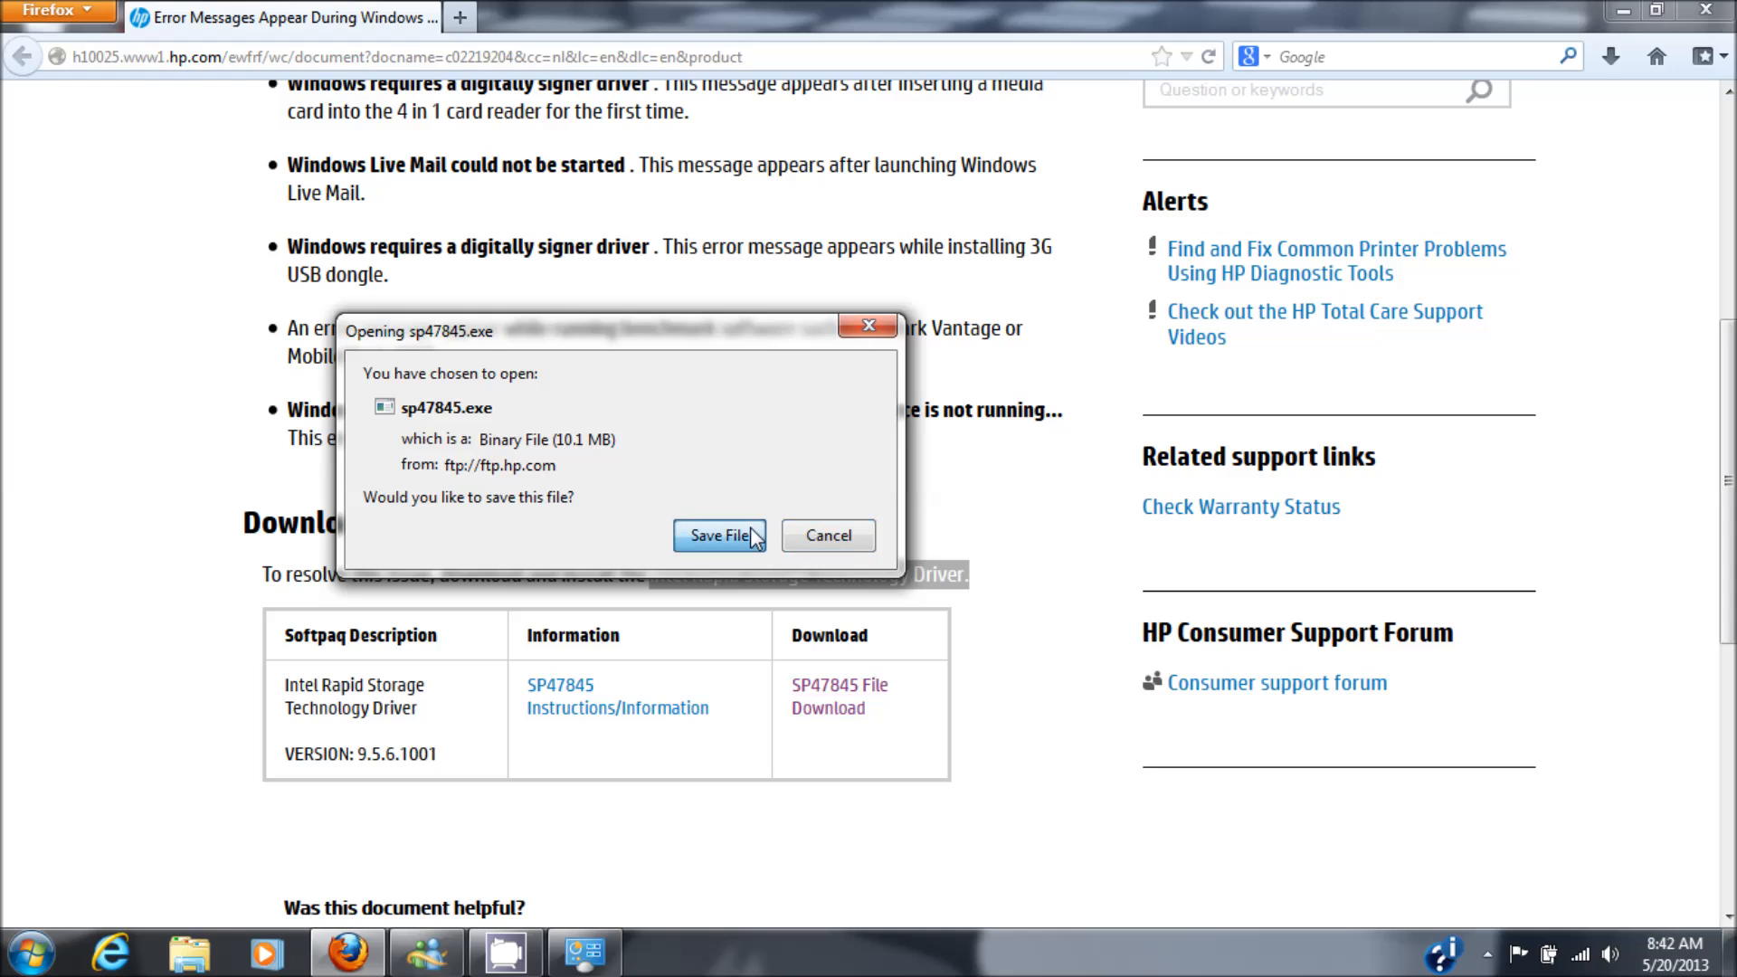
left_click(718, 535)
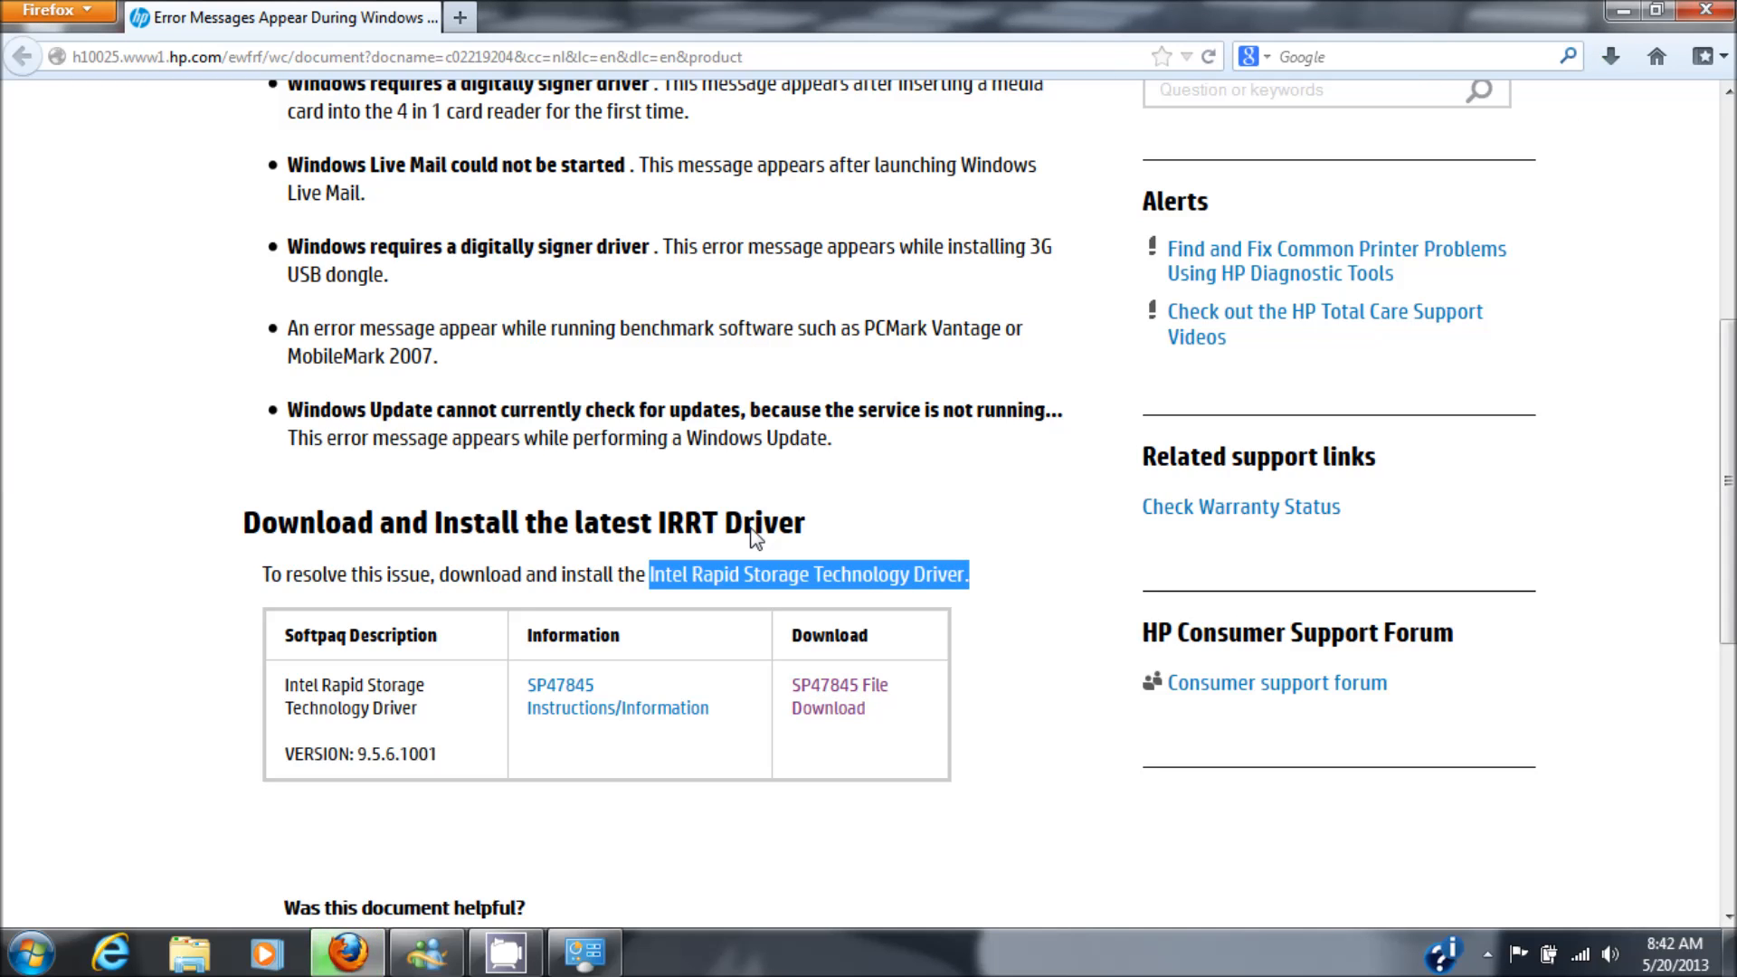
left_click(1610, 56)
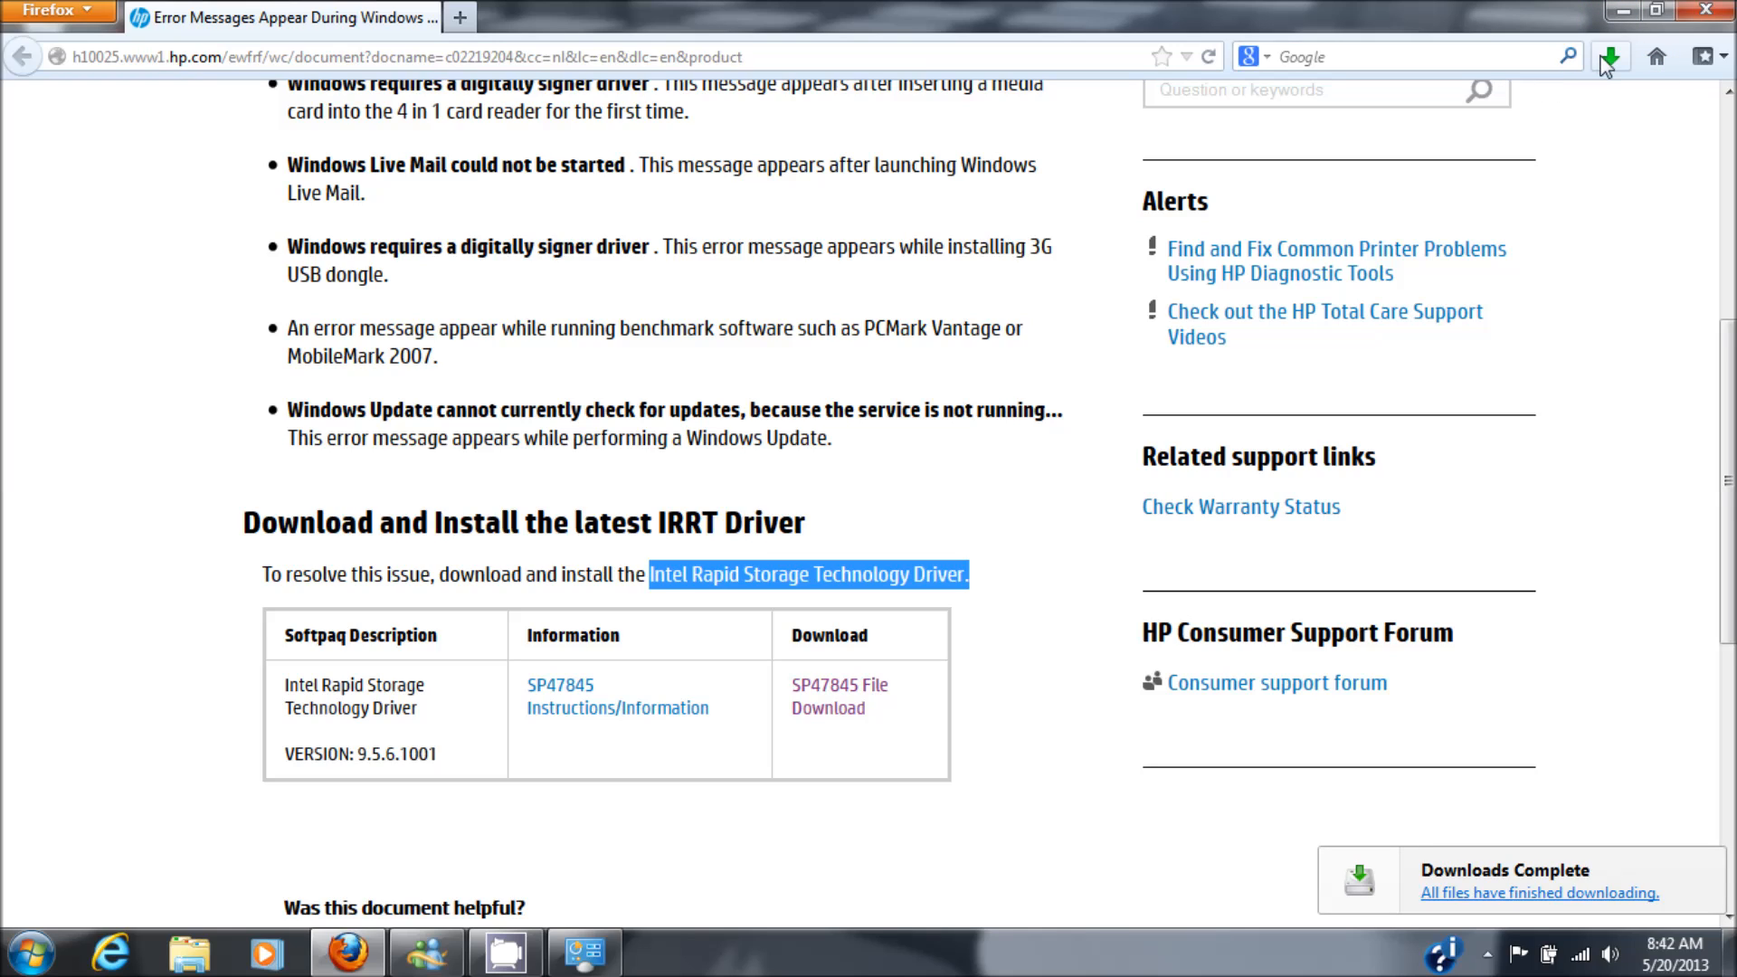
left_click(1610, 56)
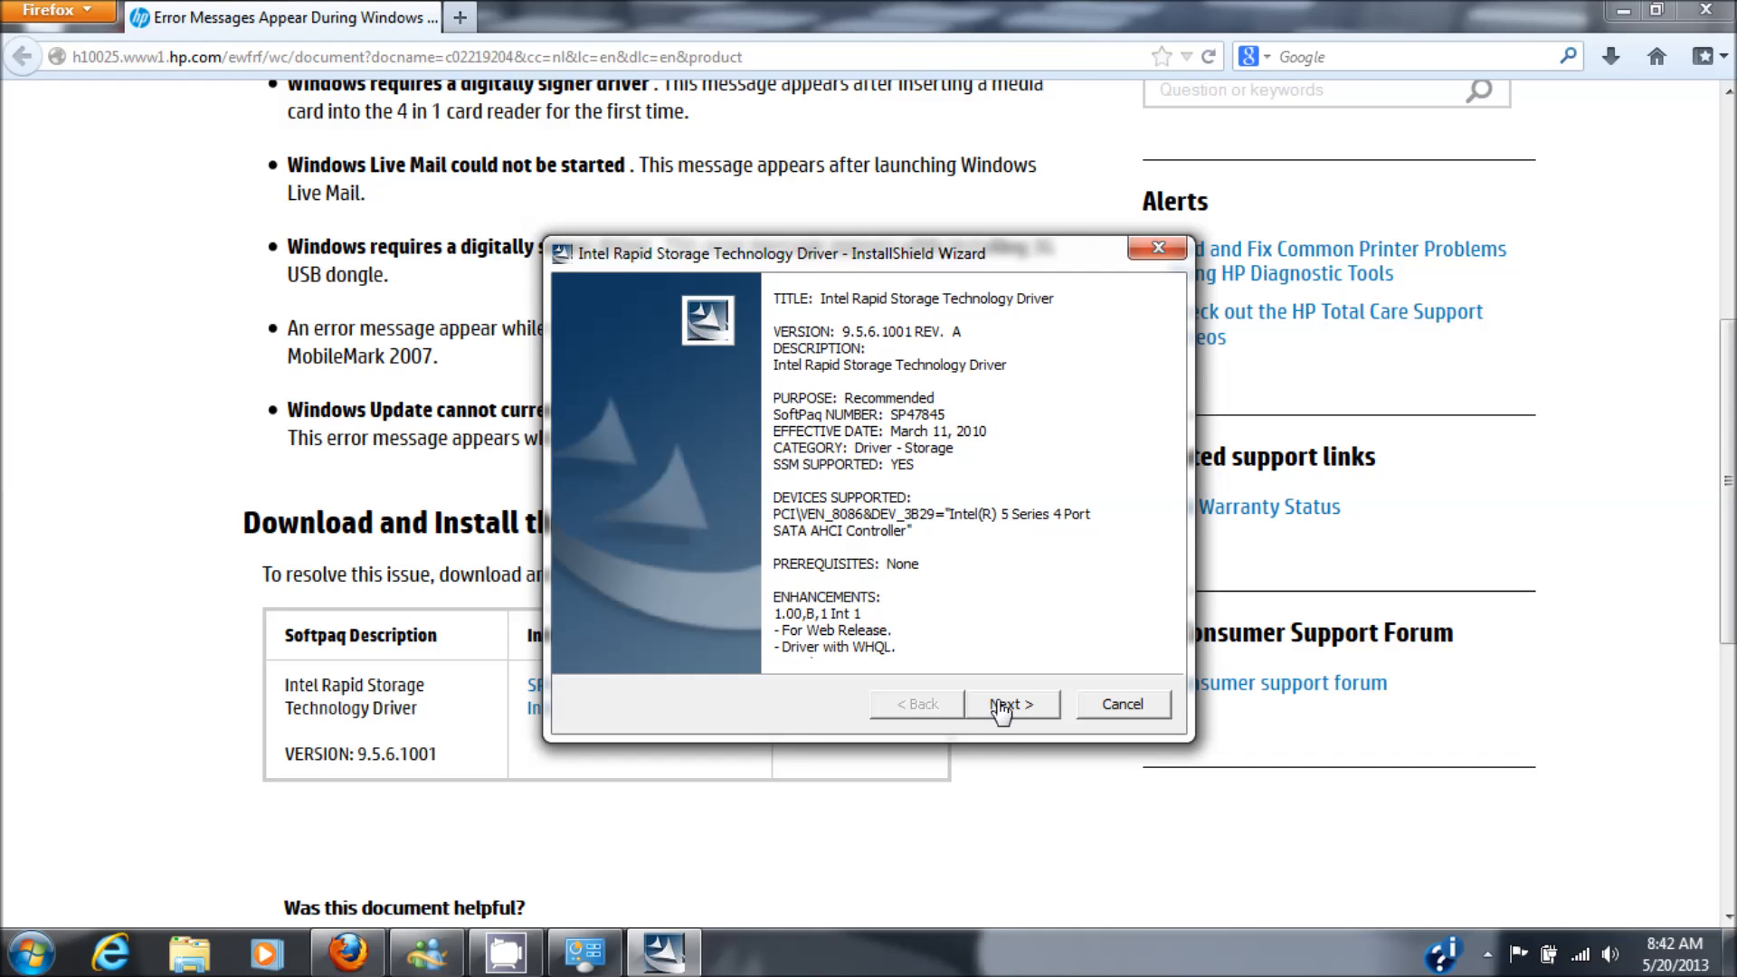
Accept the InstallShield licence and extract the package with Yes to All on overwrites.
left_click(1010, 704)
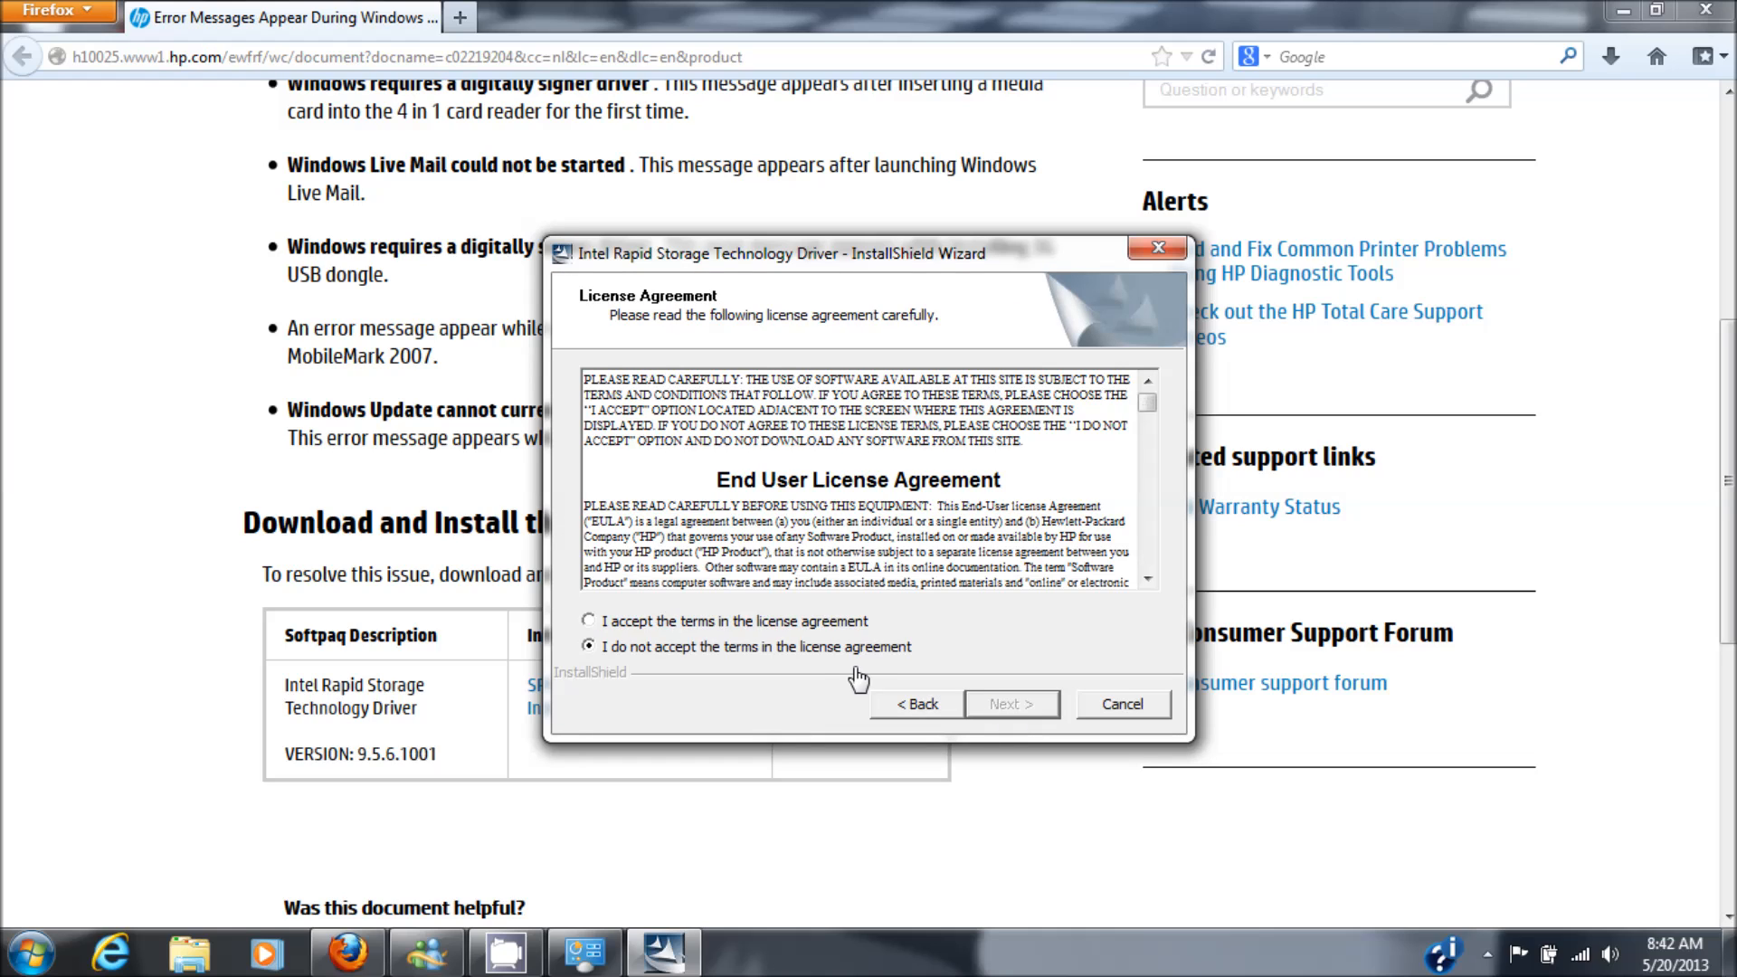
left_click(590, 621)
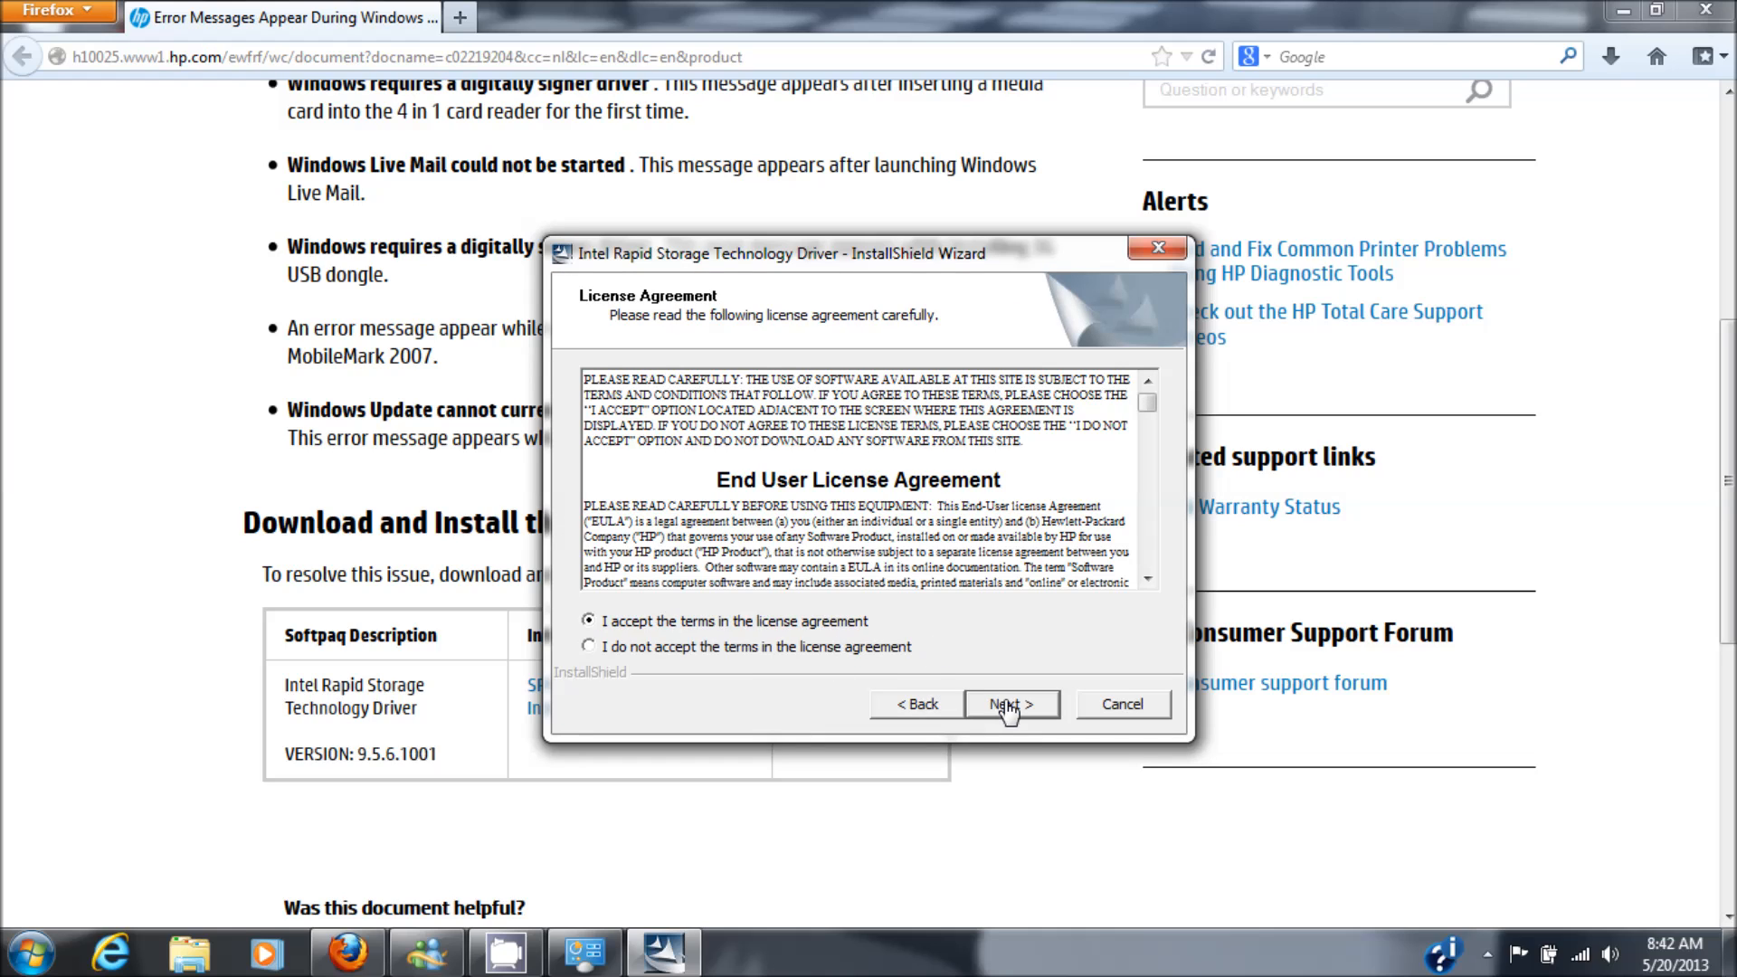
left_click(1009, 704)
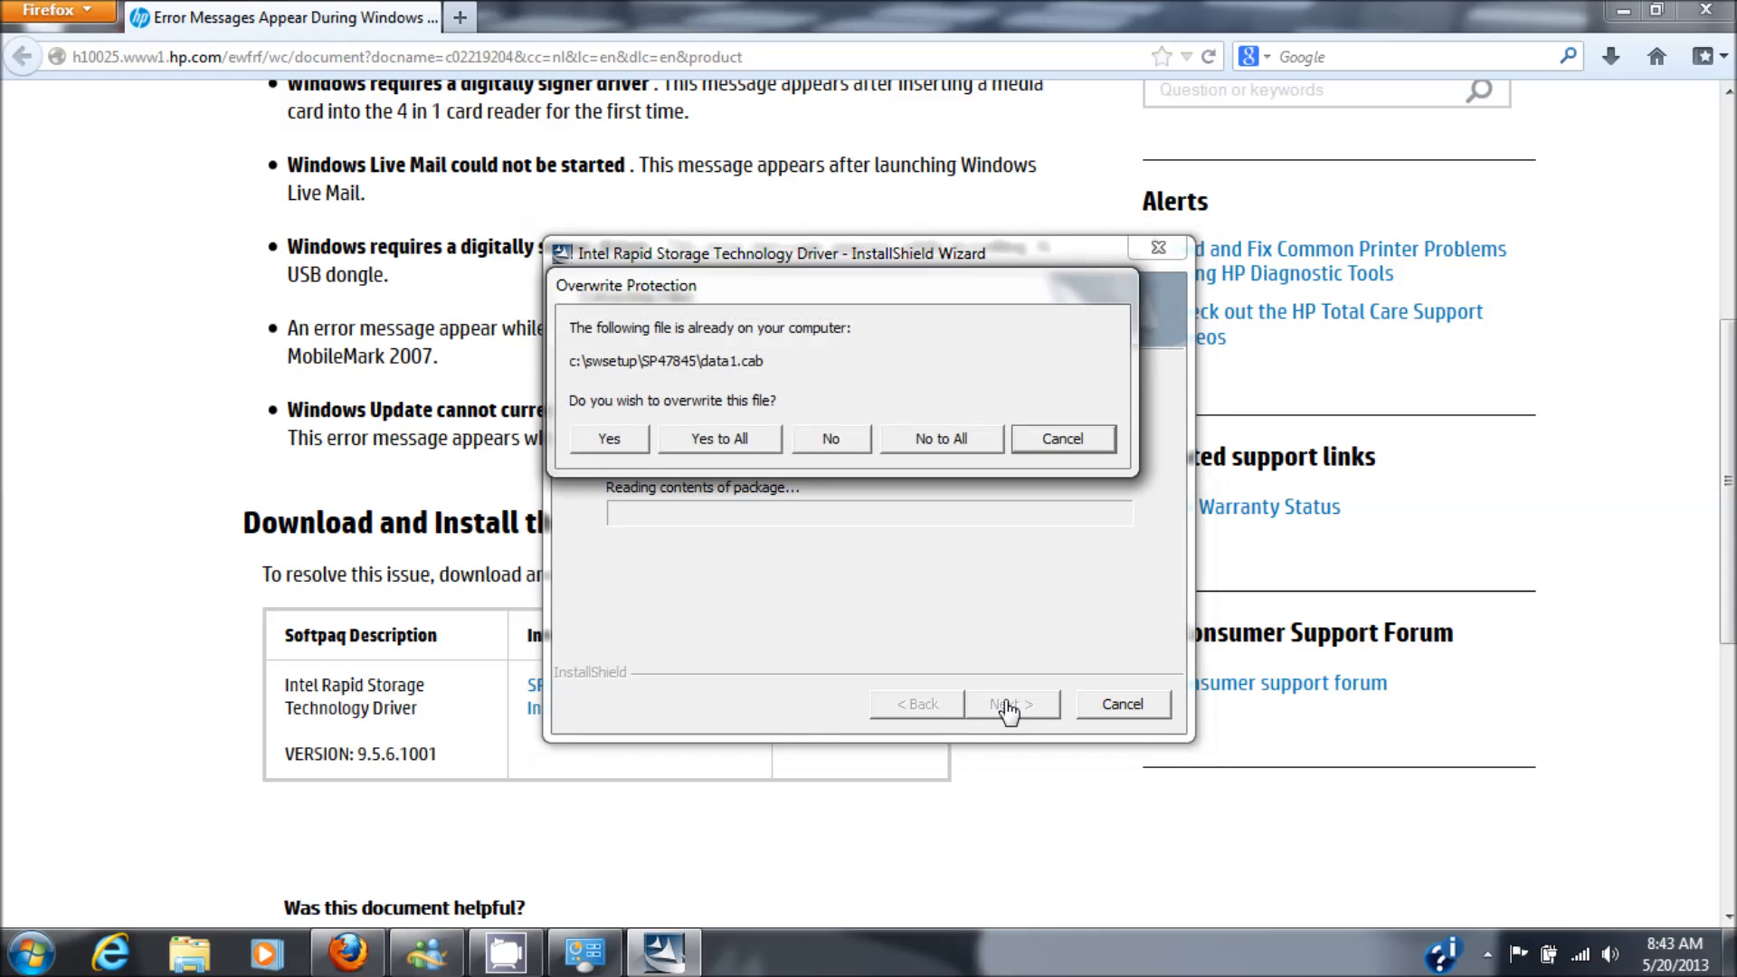
mouse_move(748, 450)
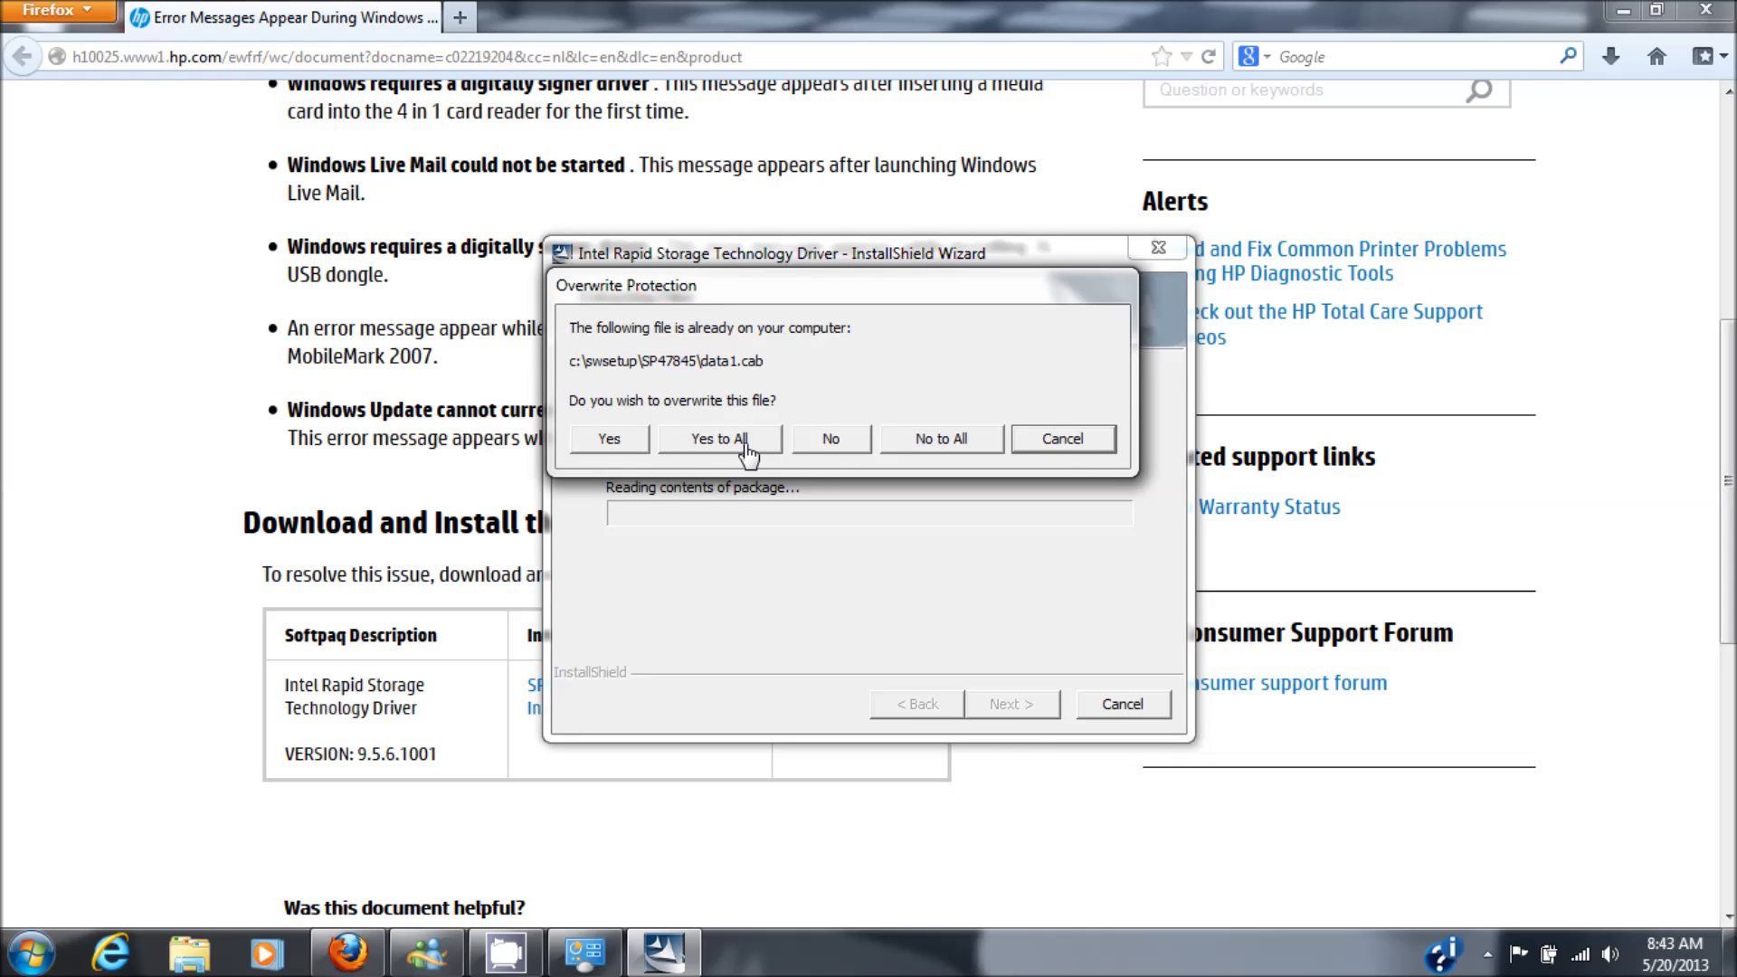
left_click(719, 438)
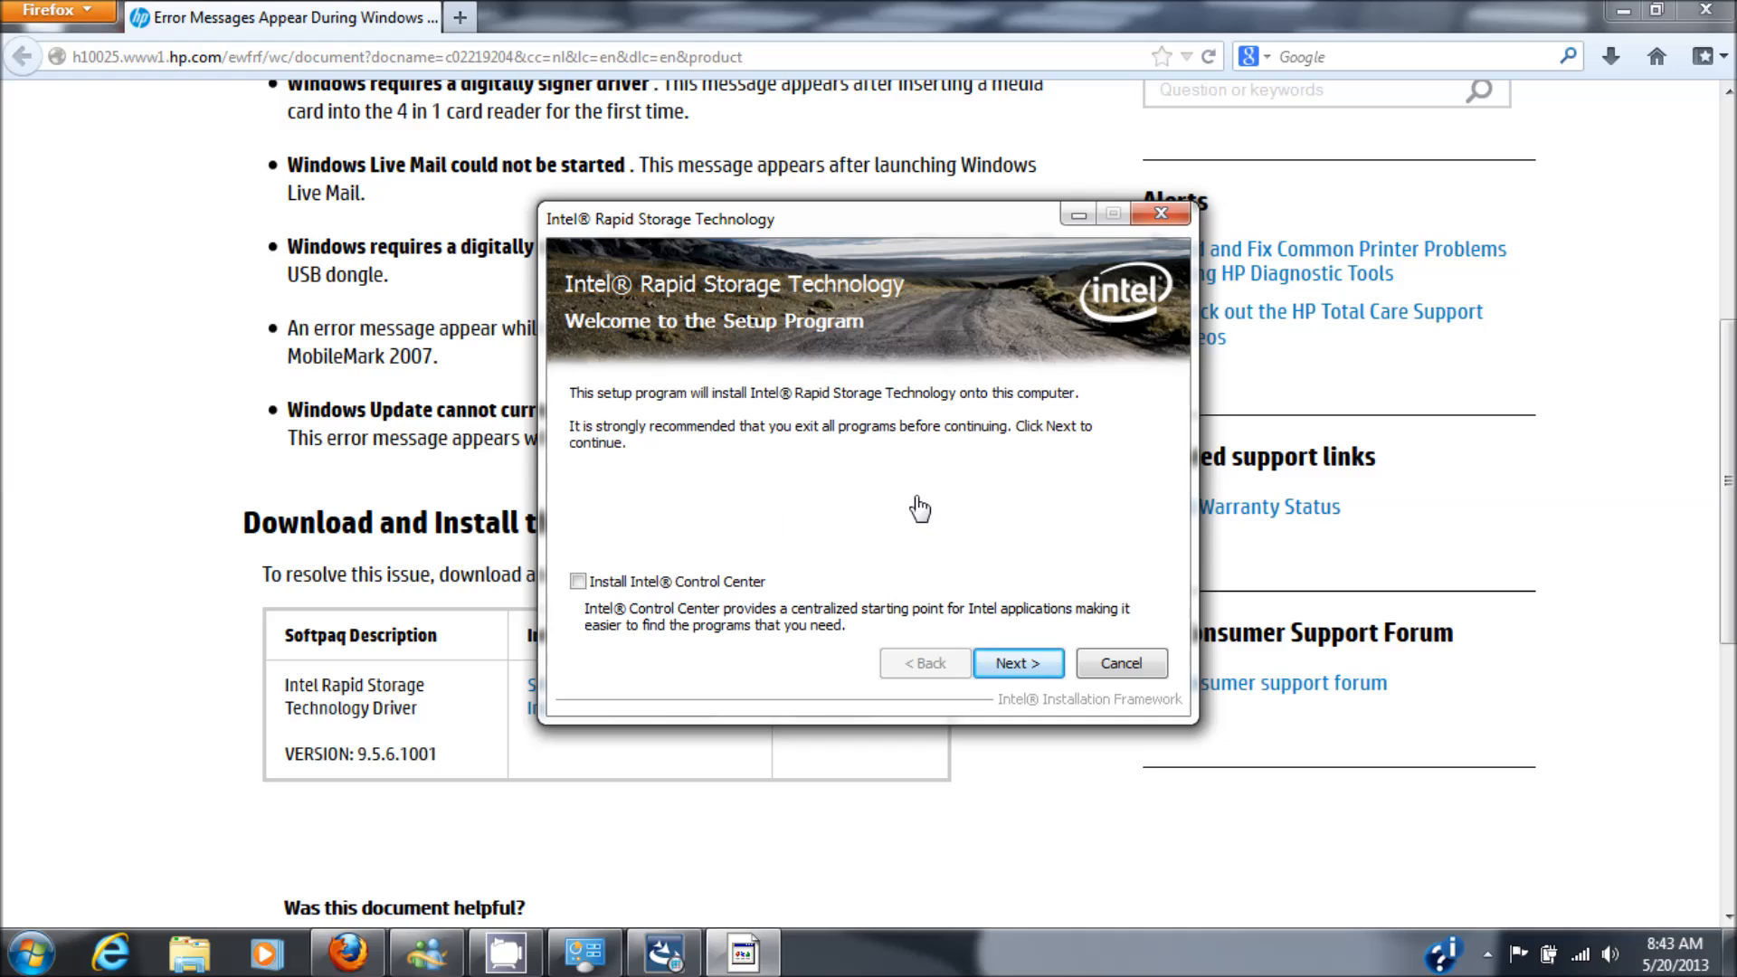
mouse_move(941, 533)
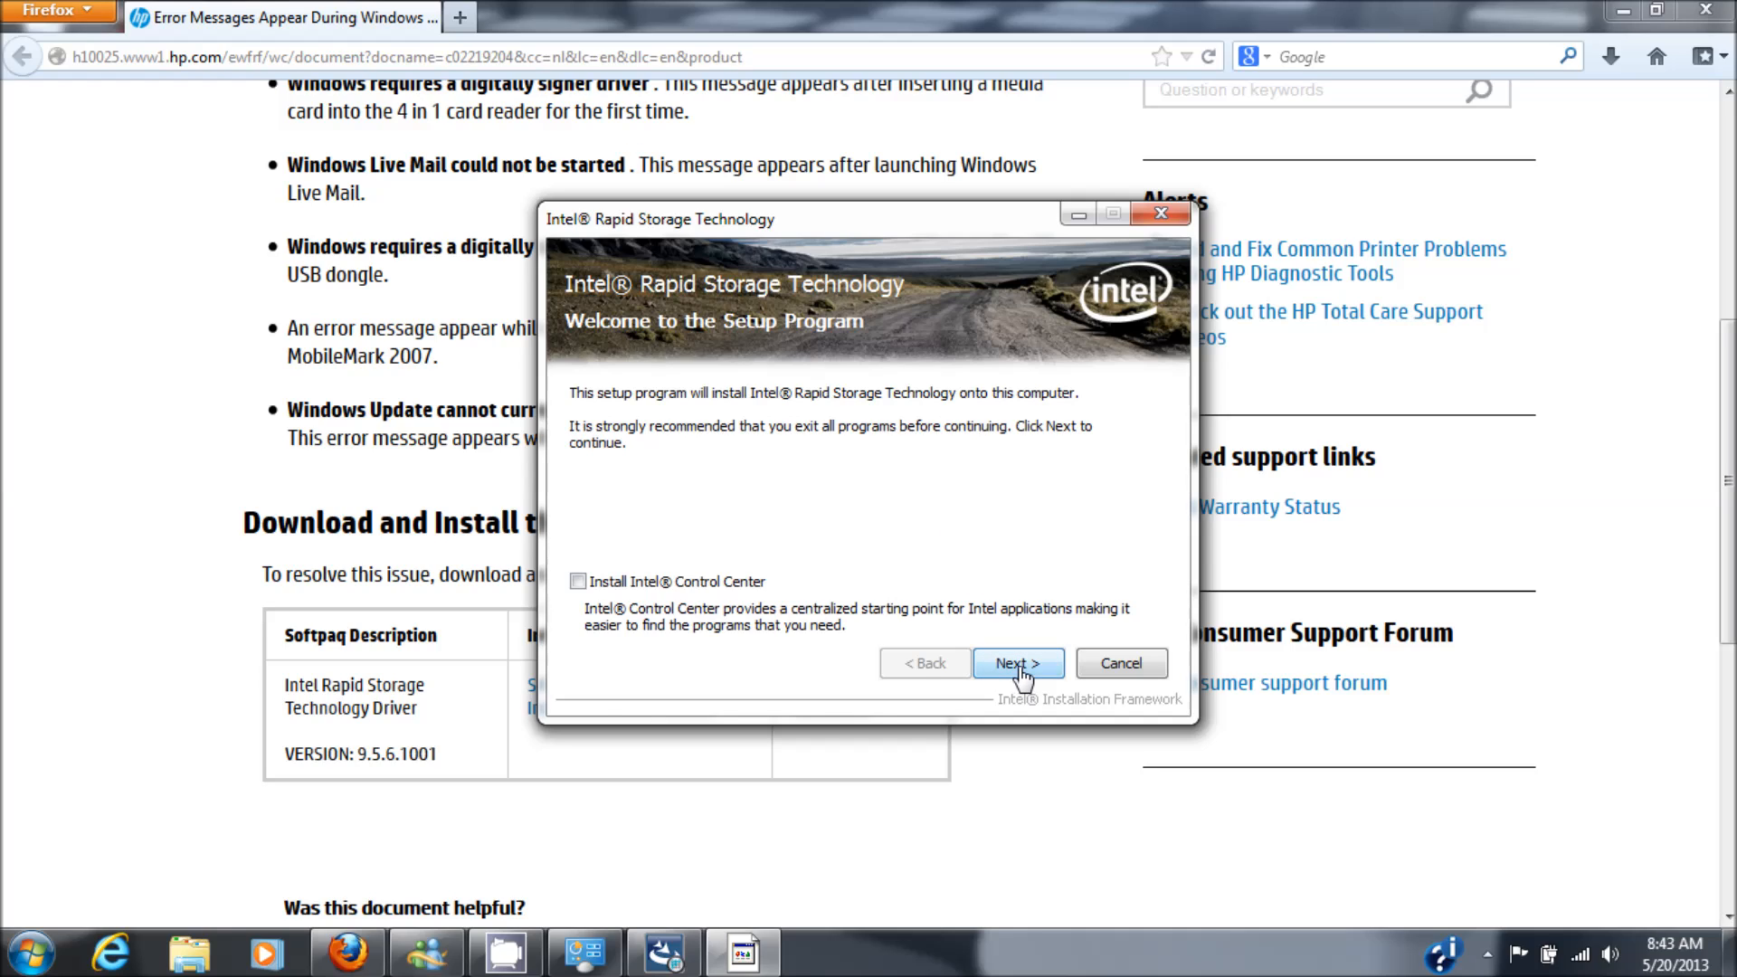
mouse_move(663, 574)
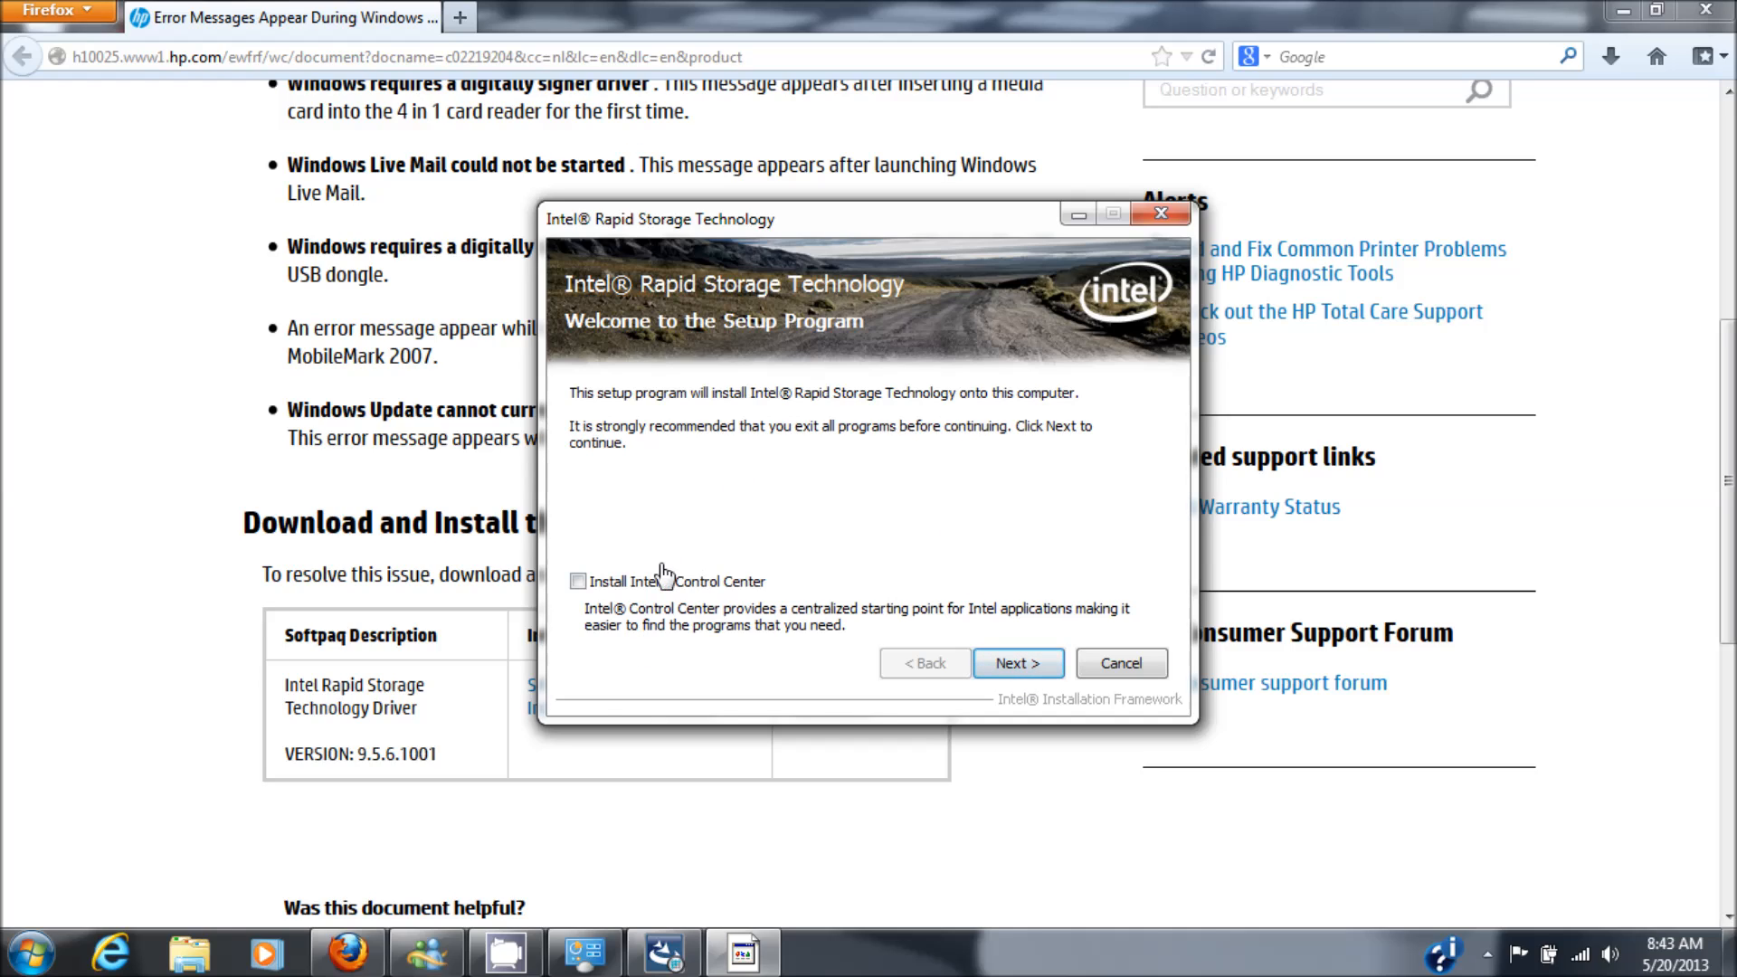
mouse_move(699, 608)
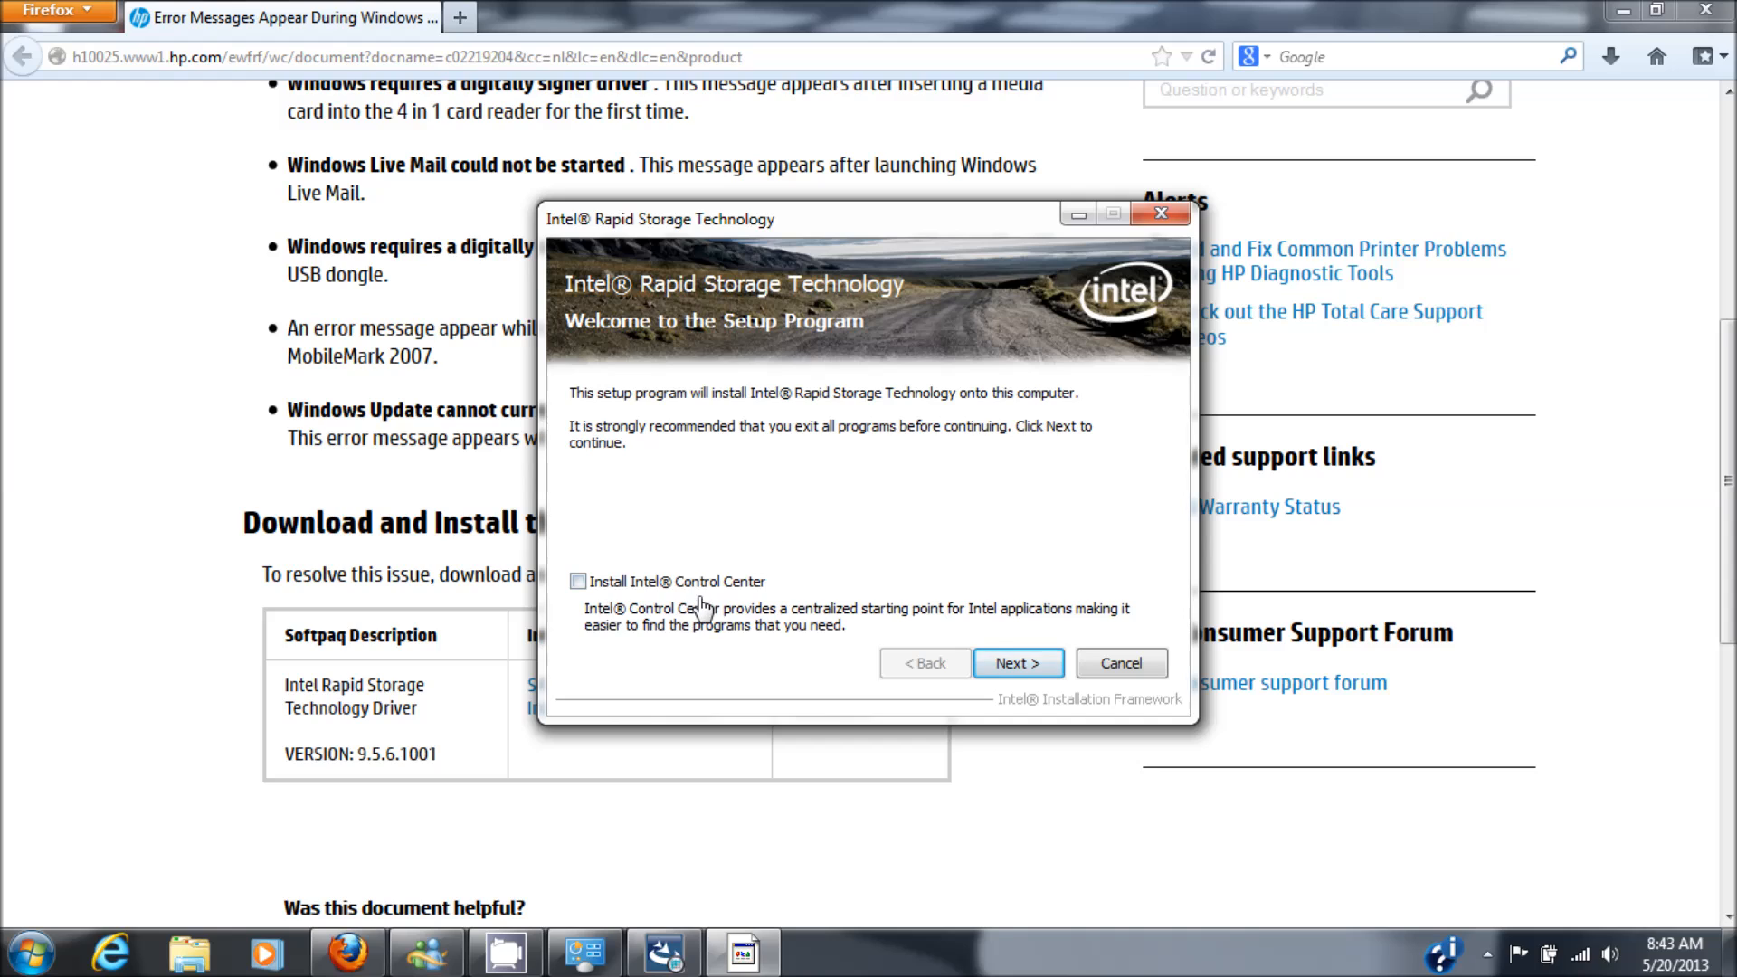
mouse_move(1014, 663)
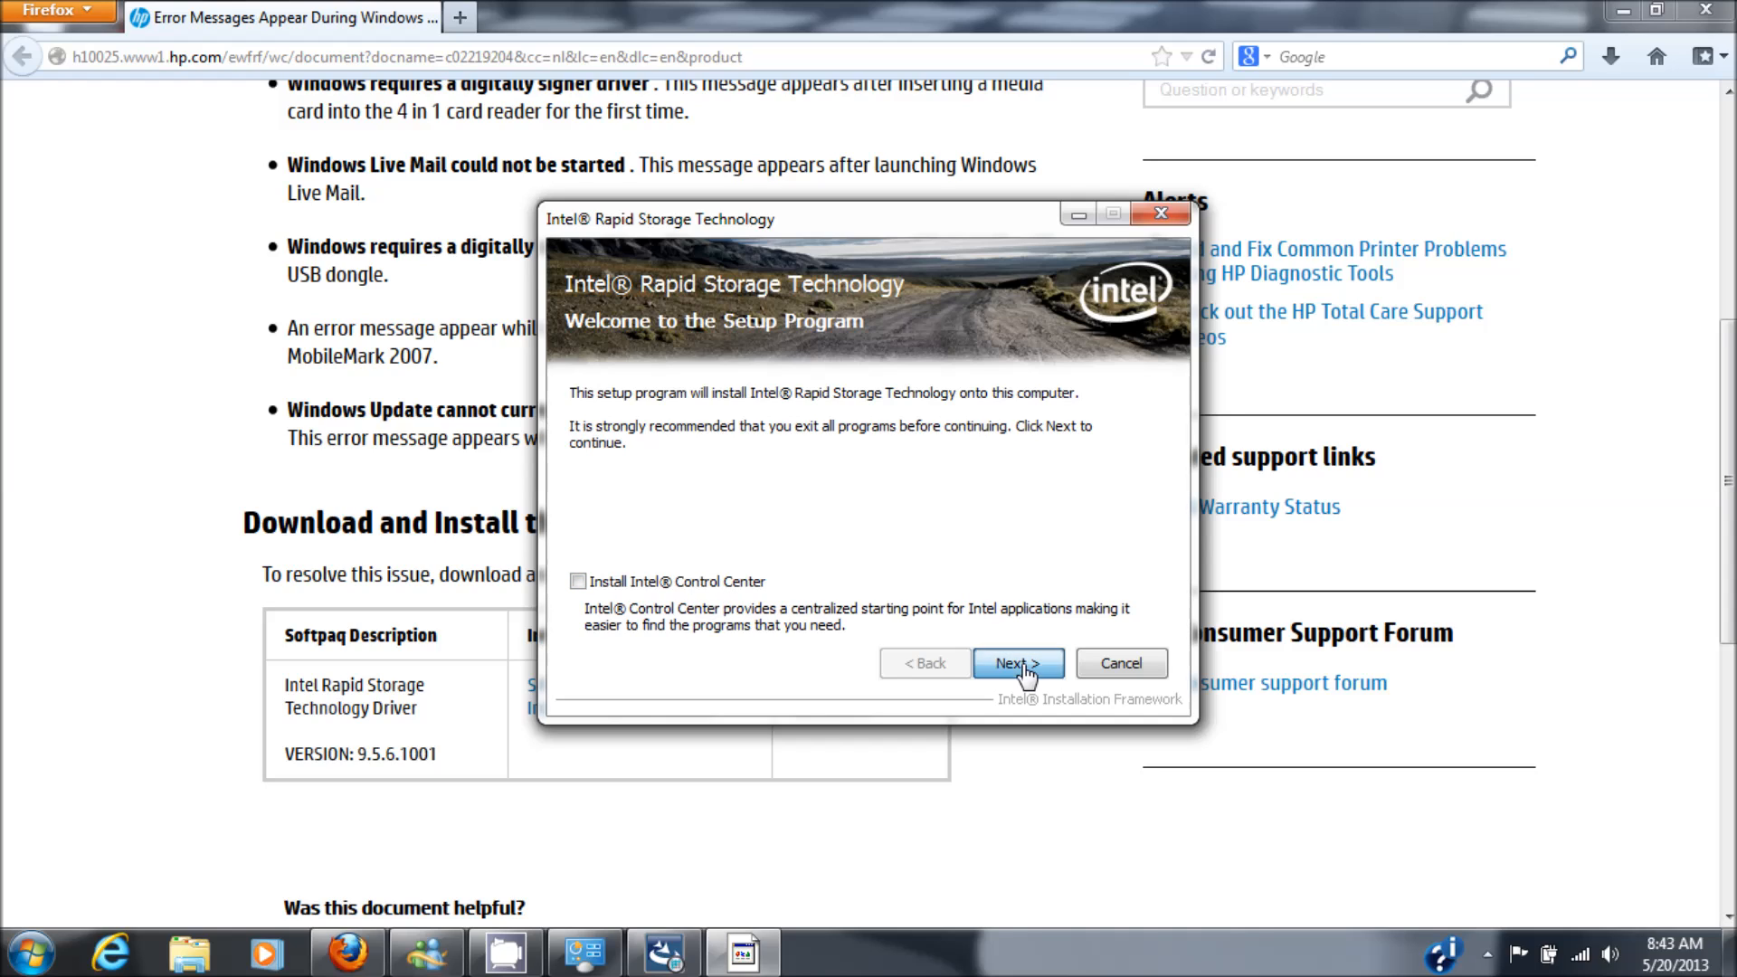
Accept the Intel RST setup license, install the driver files, and finish with an immediate restart.
left_click(1017, 662)
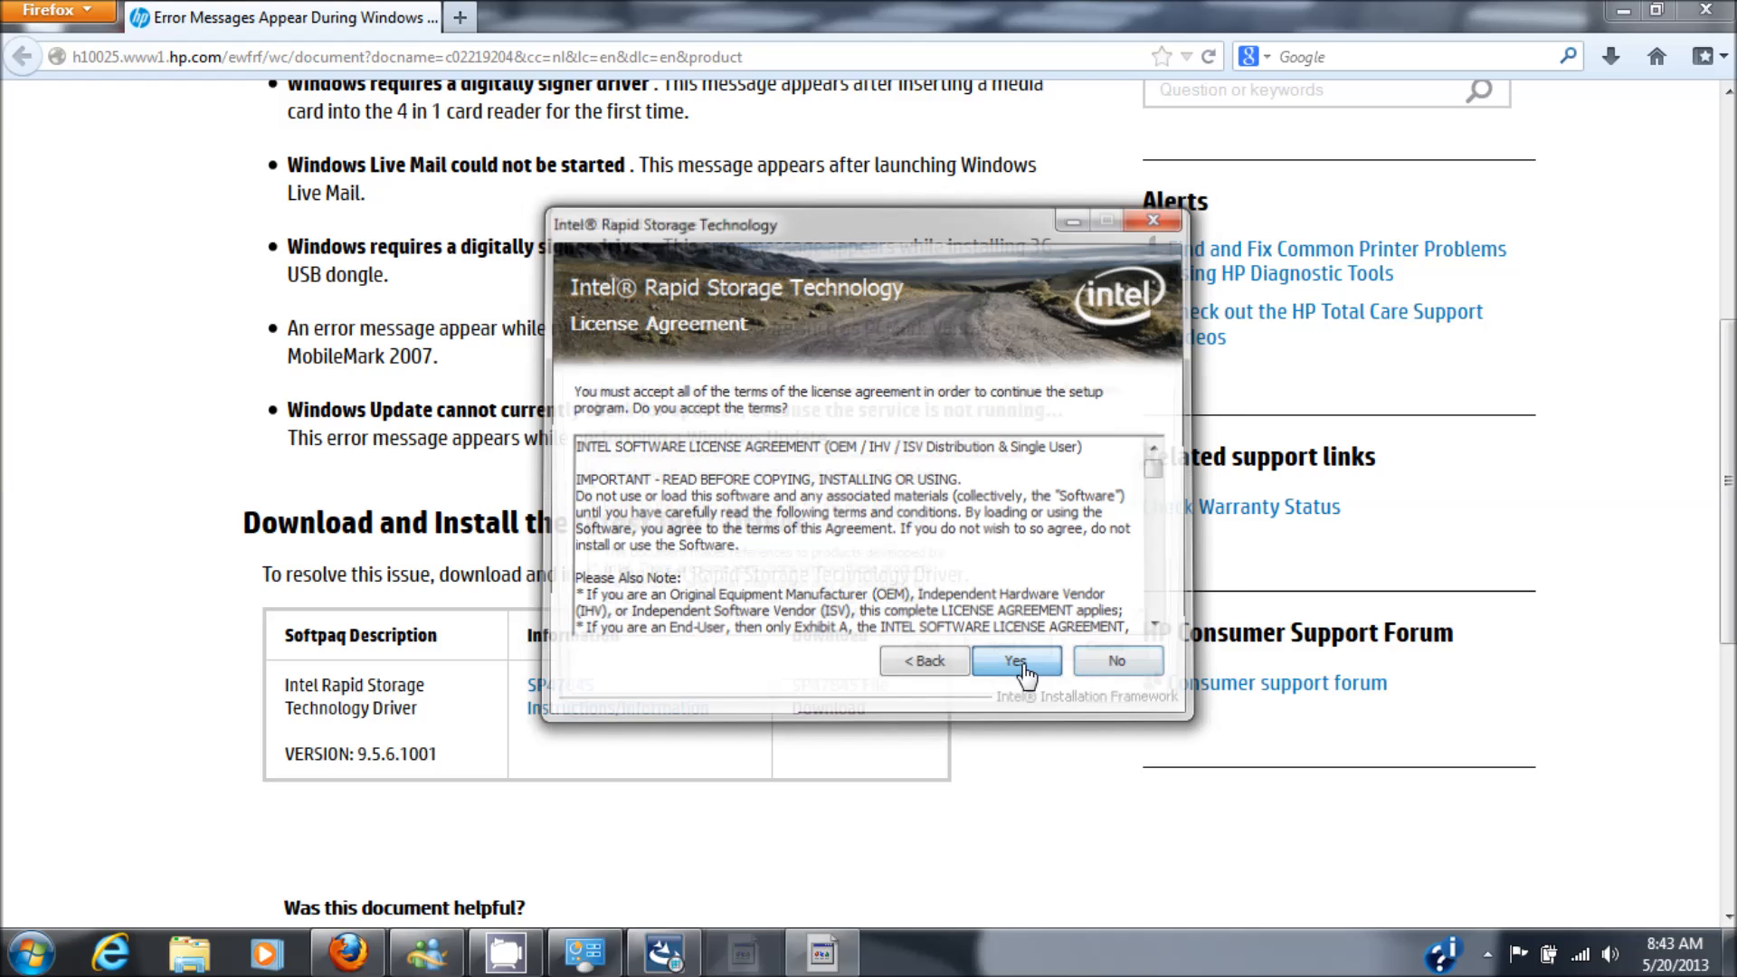
left_click(1015, 661)
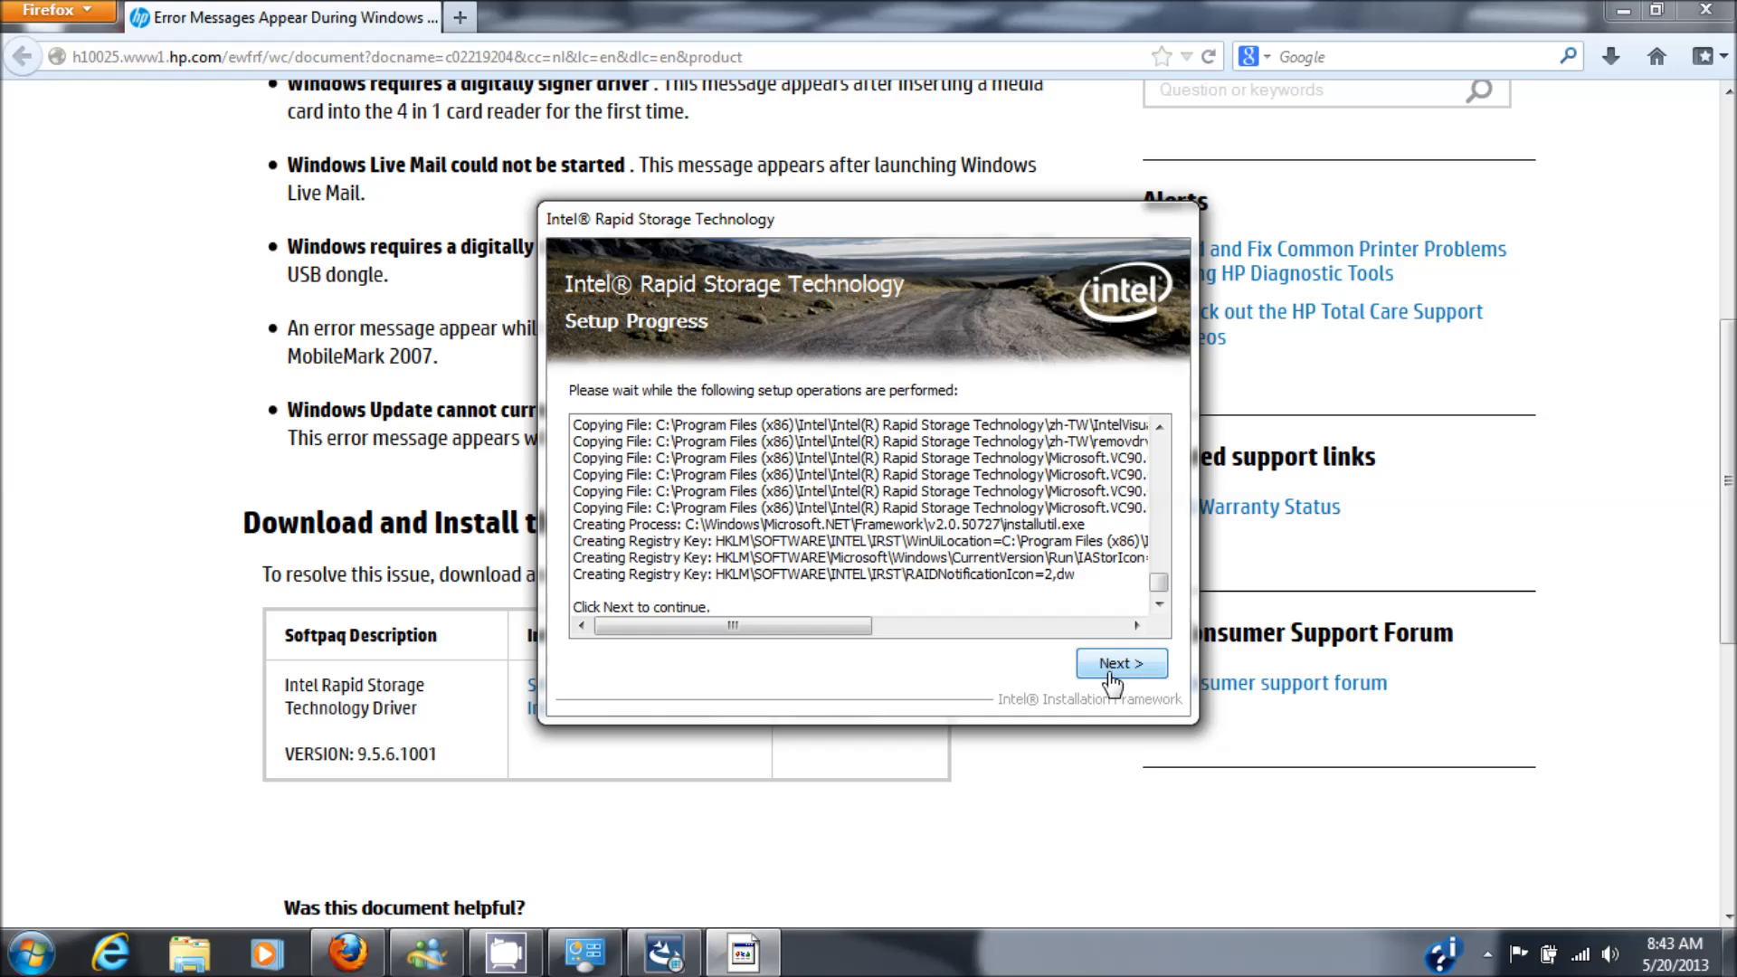
left_click(1120, 662)
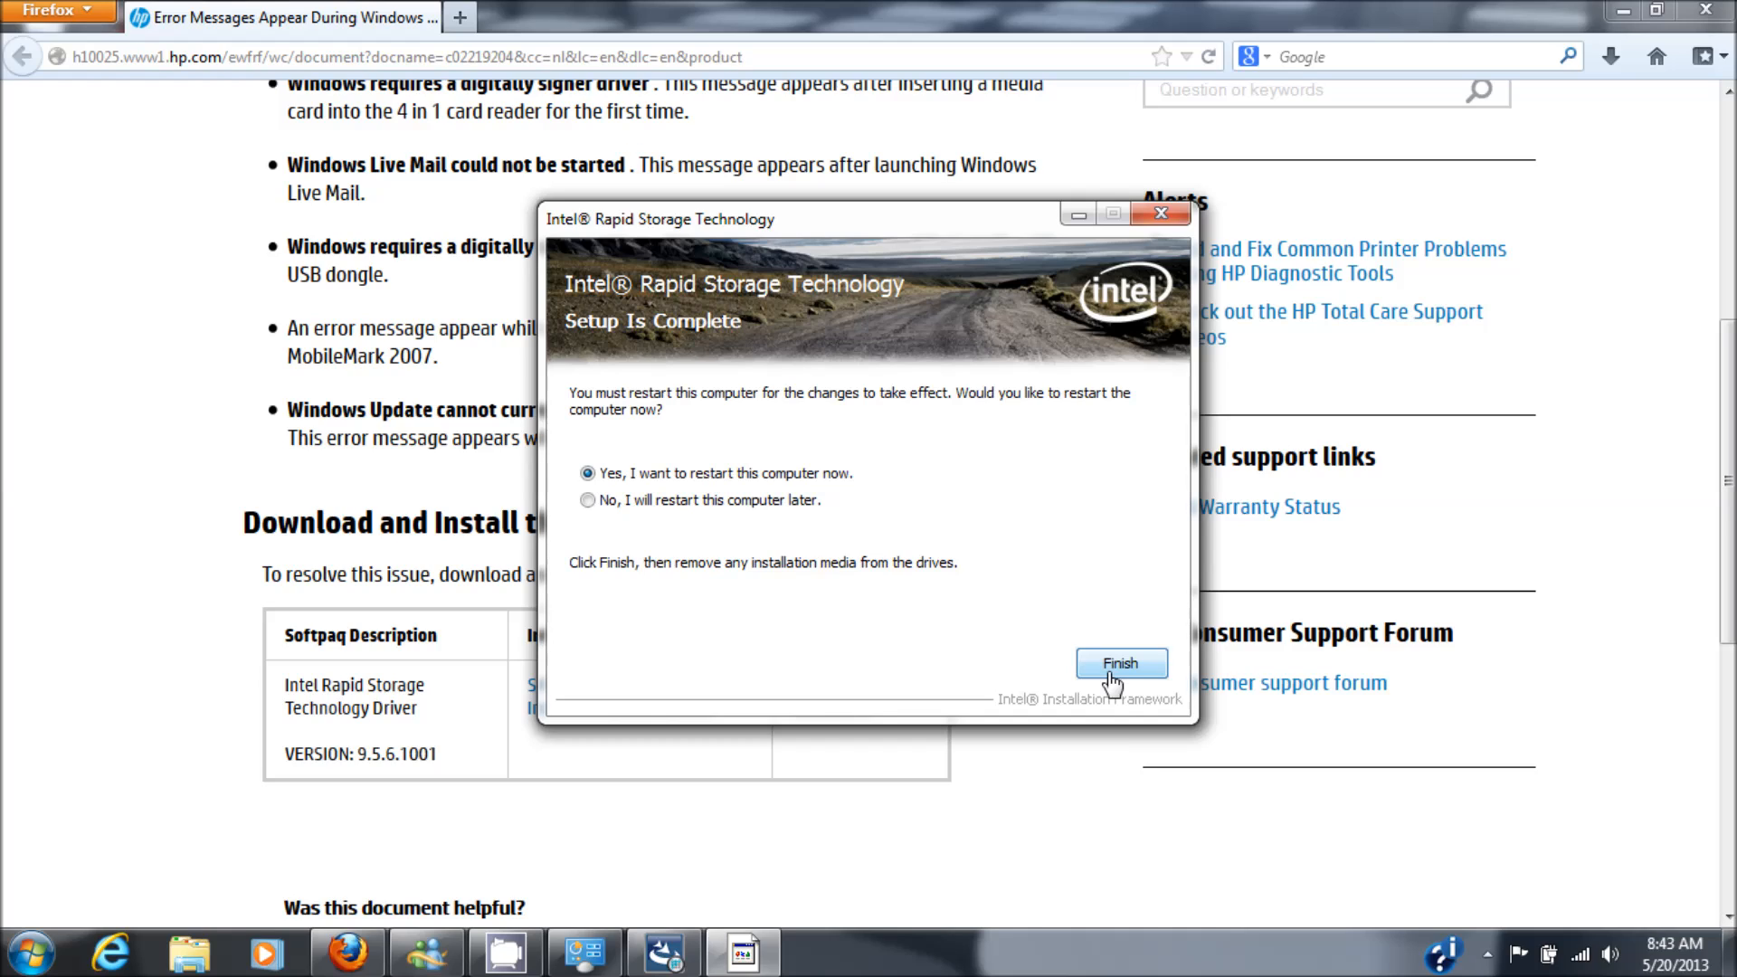
mouse_move(1121, 722)
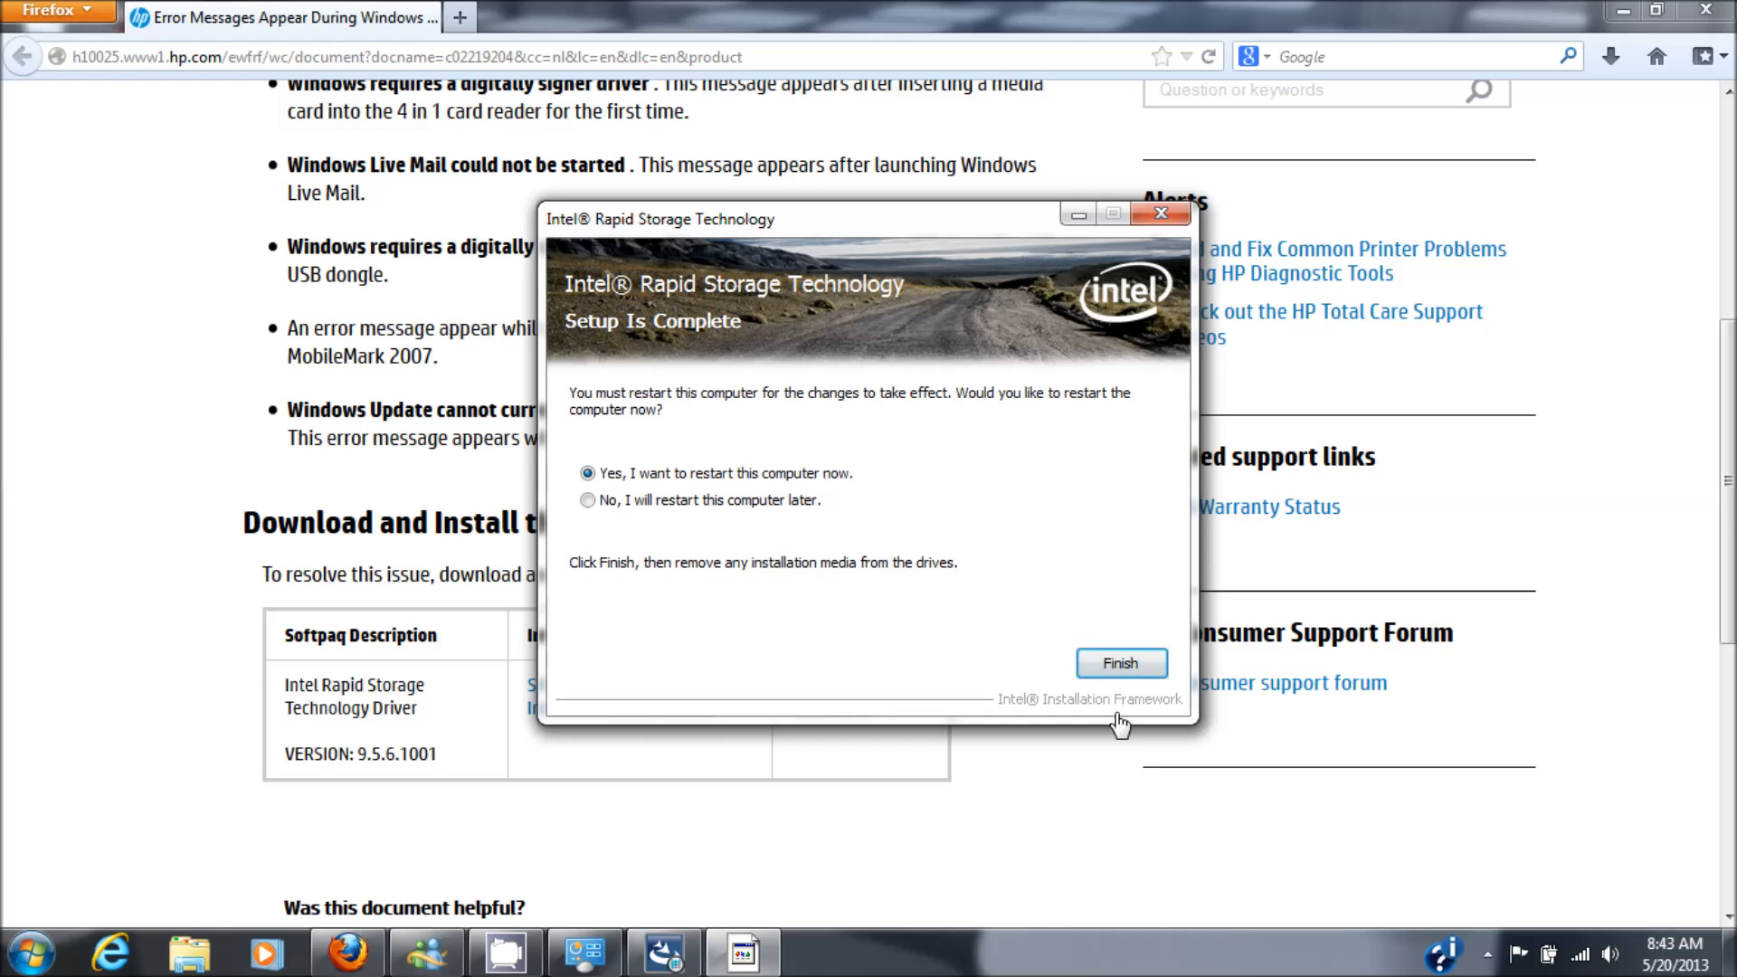
mouse_move(1565, 950)
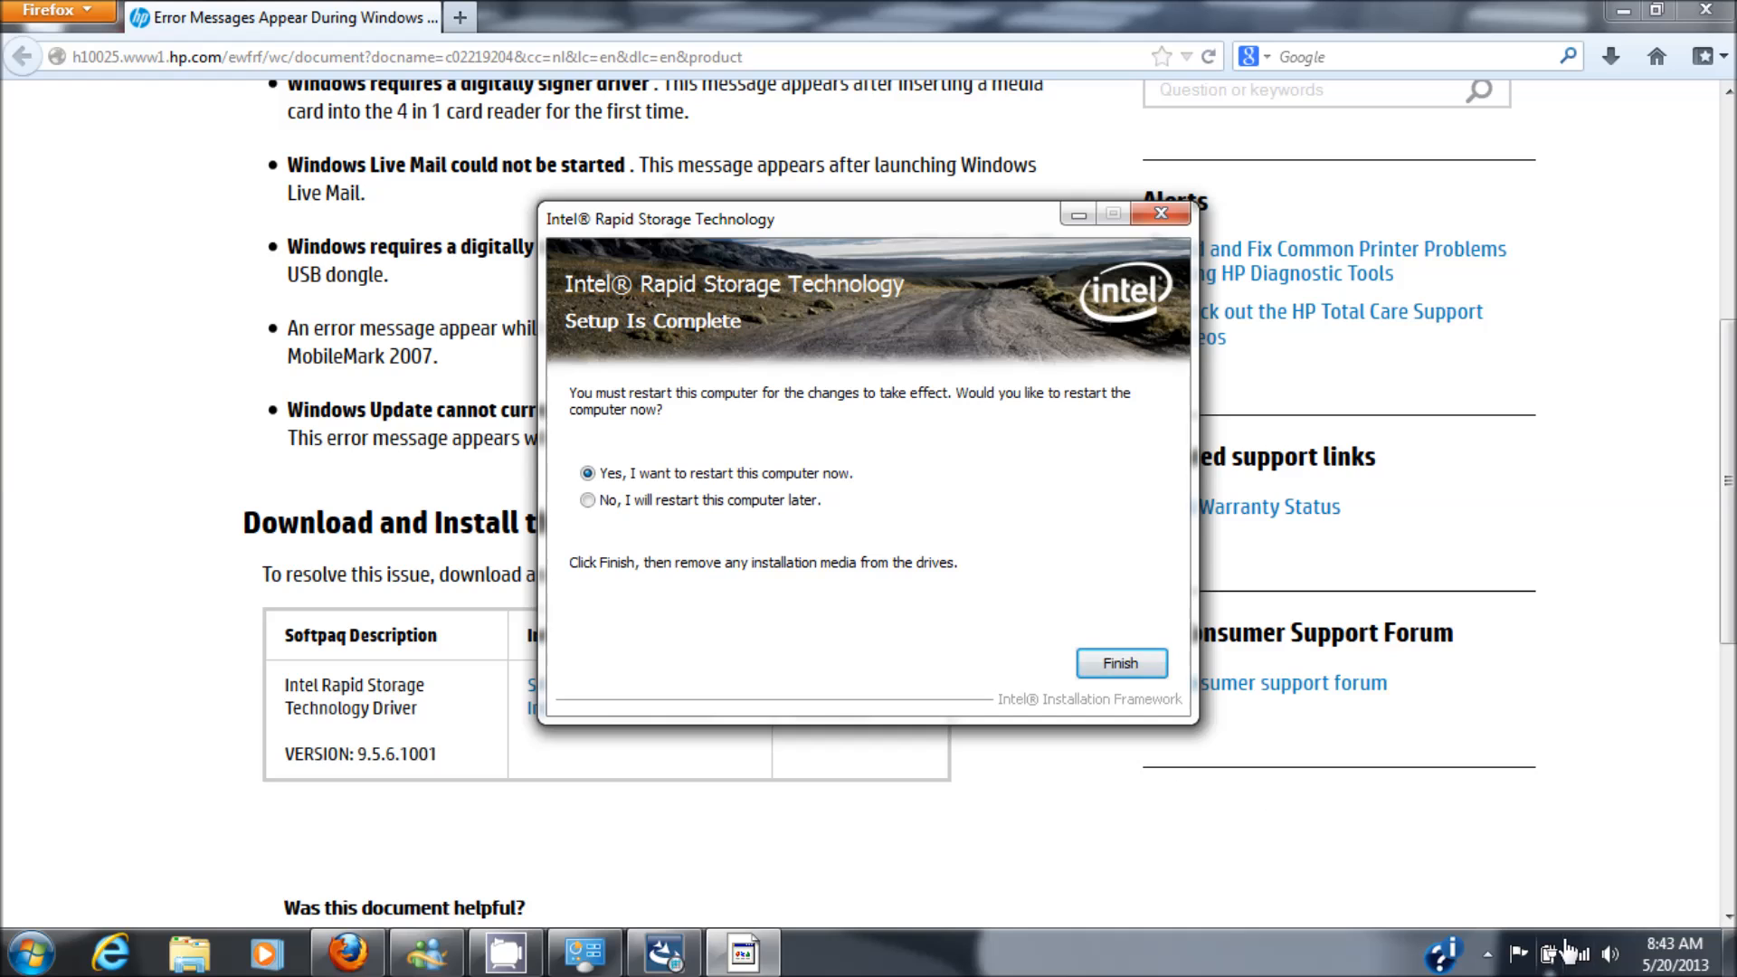
left_click(1120, 662)
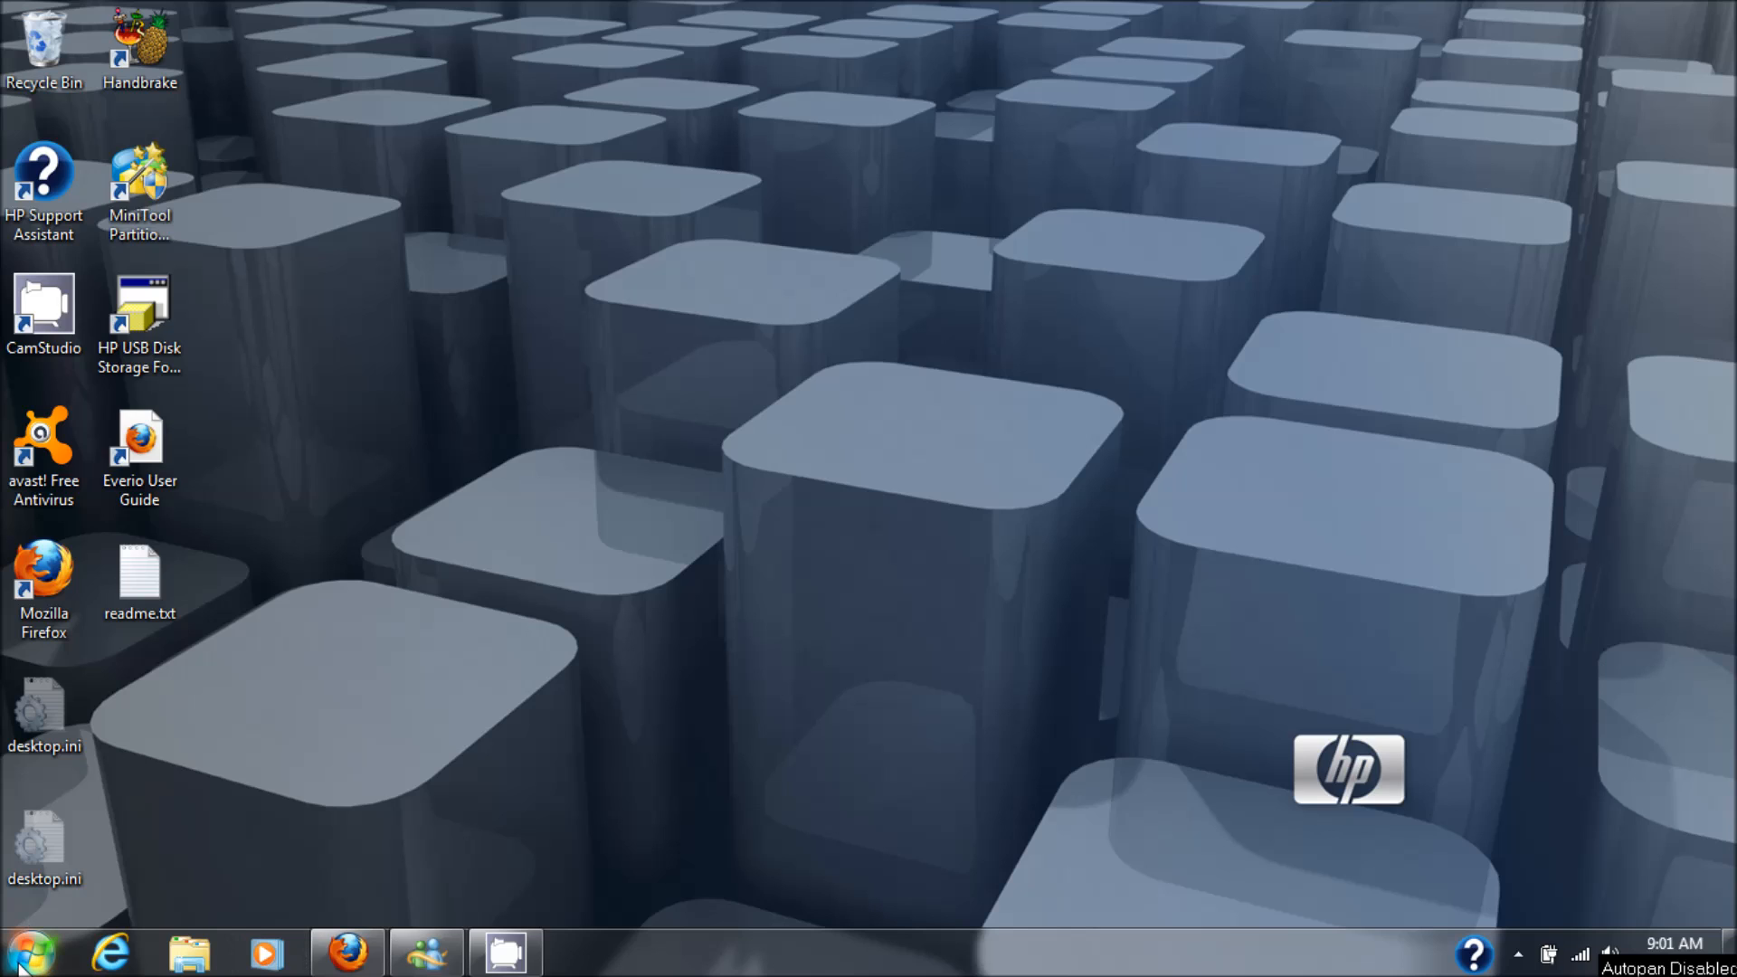
After the reboot, show All Programs from the Start menu.
left_click(31, 953)
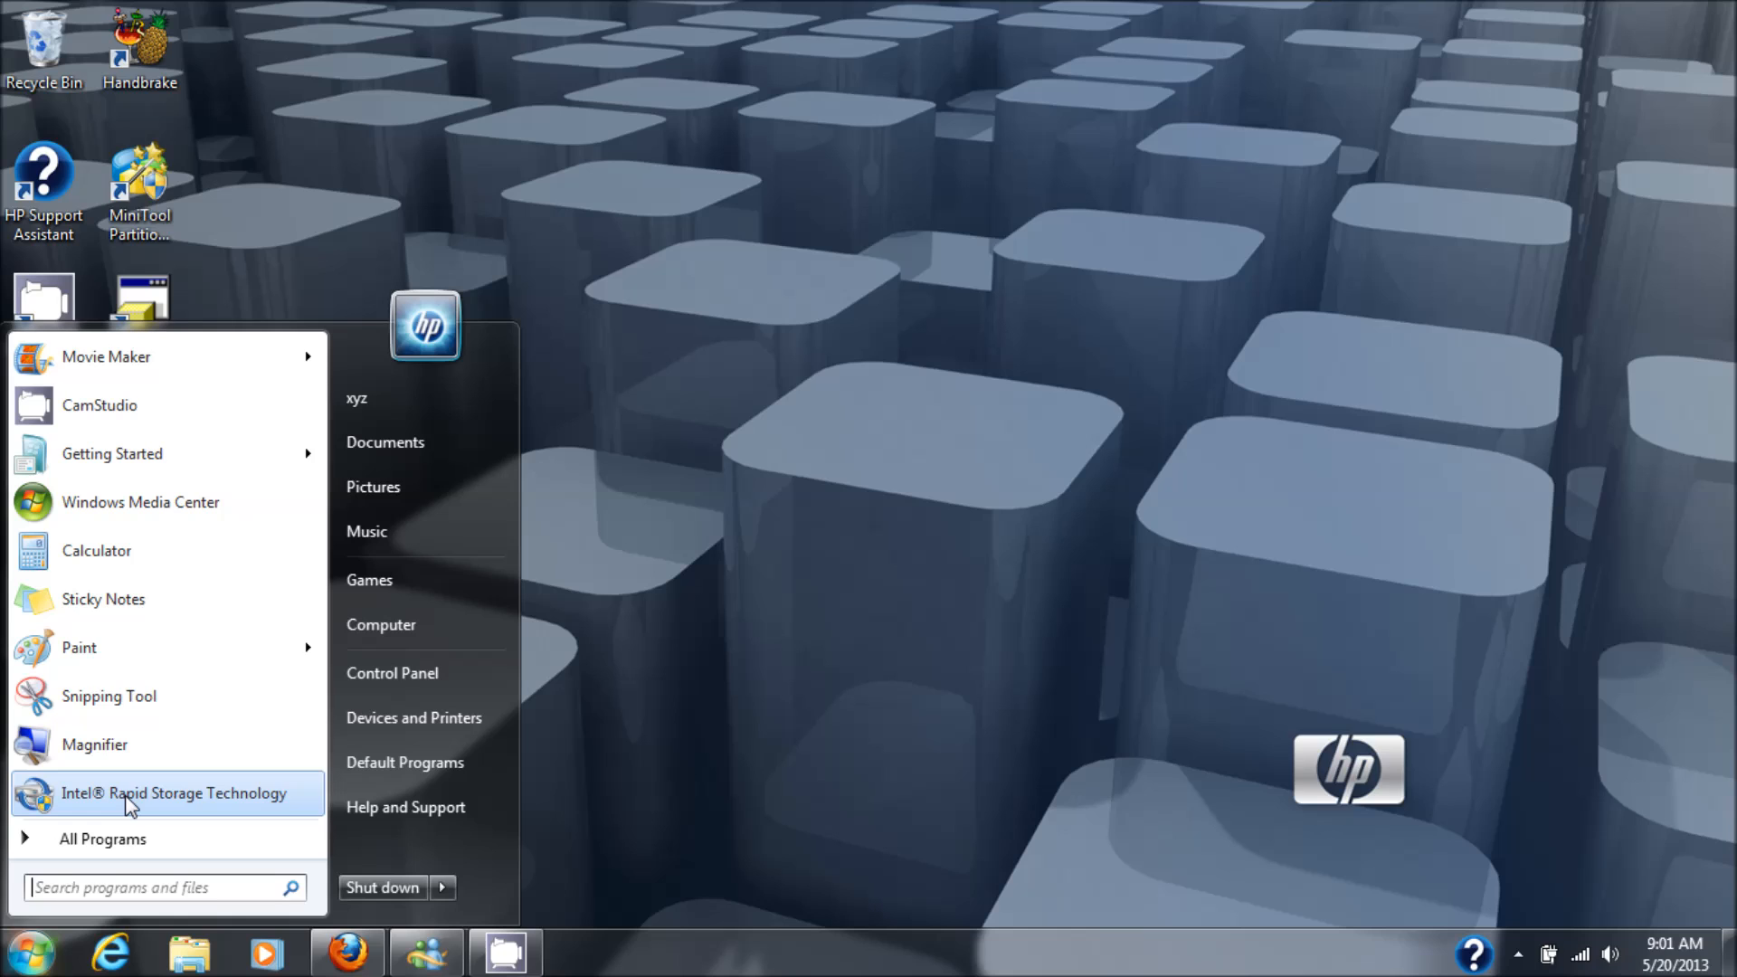
mouse_move(103, 837)
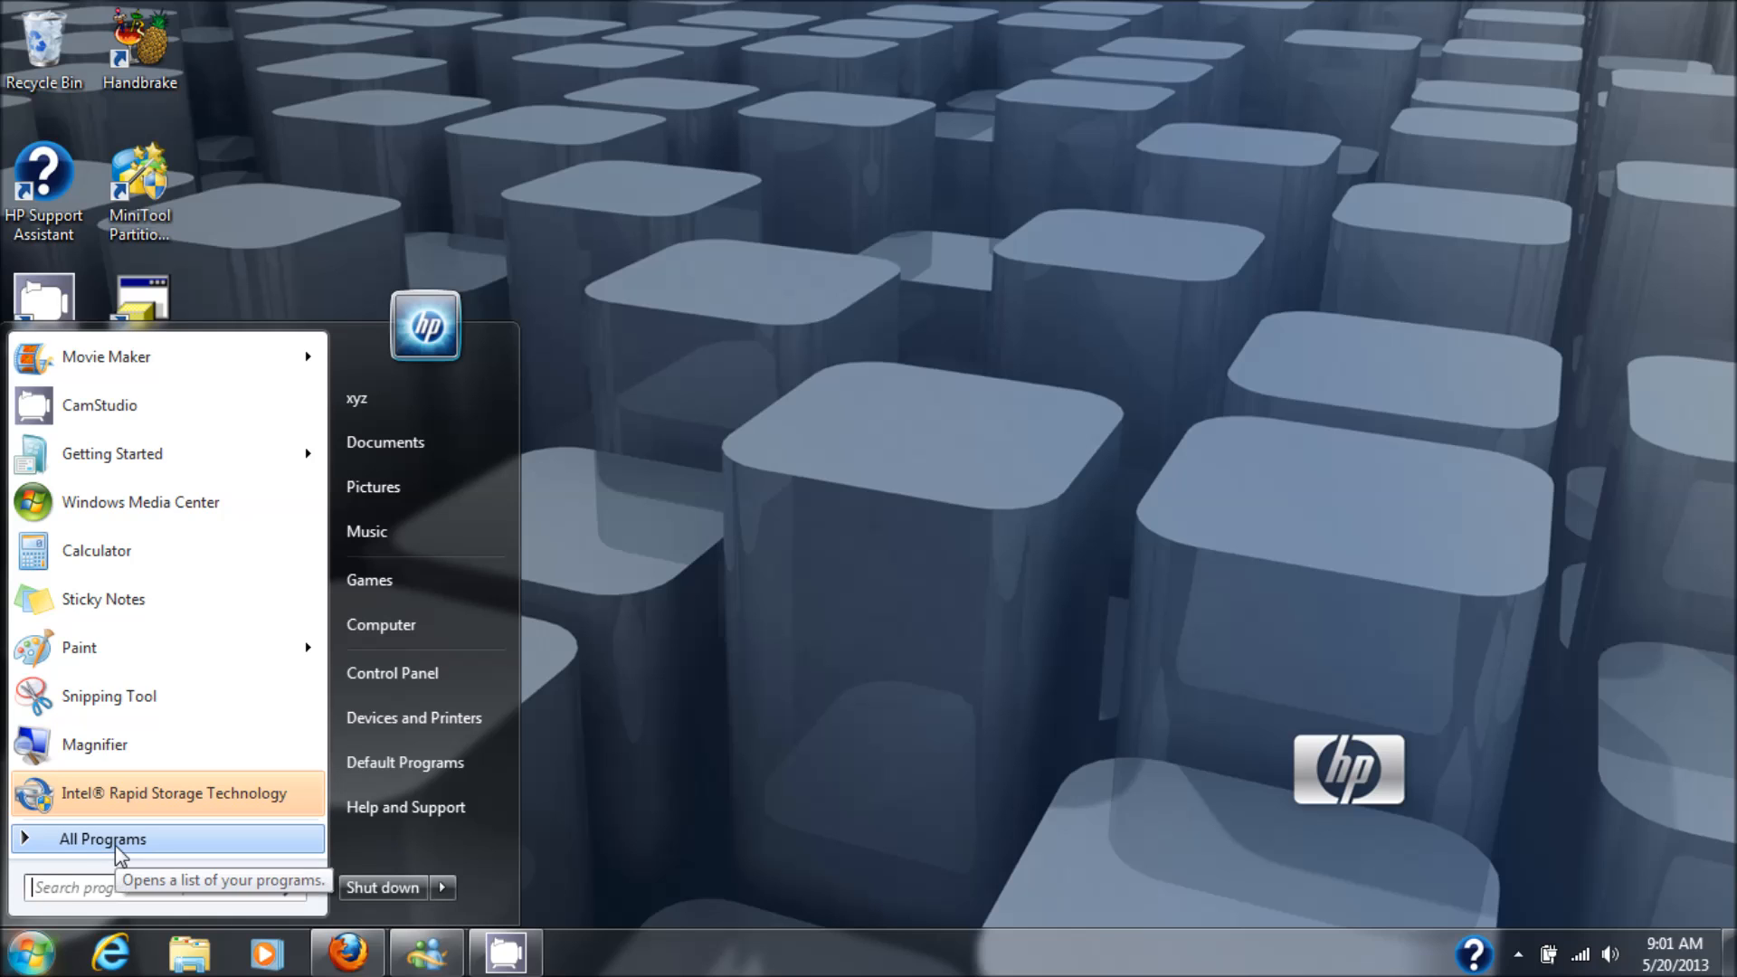
left_click(103, 838)
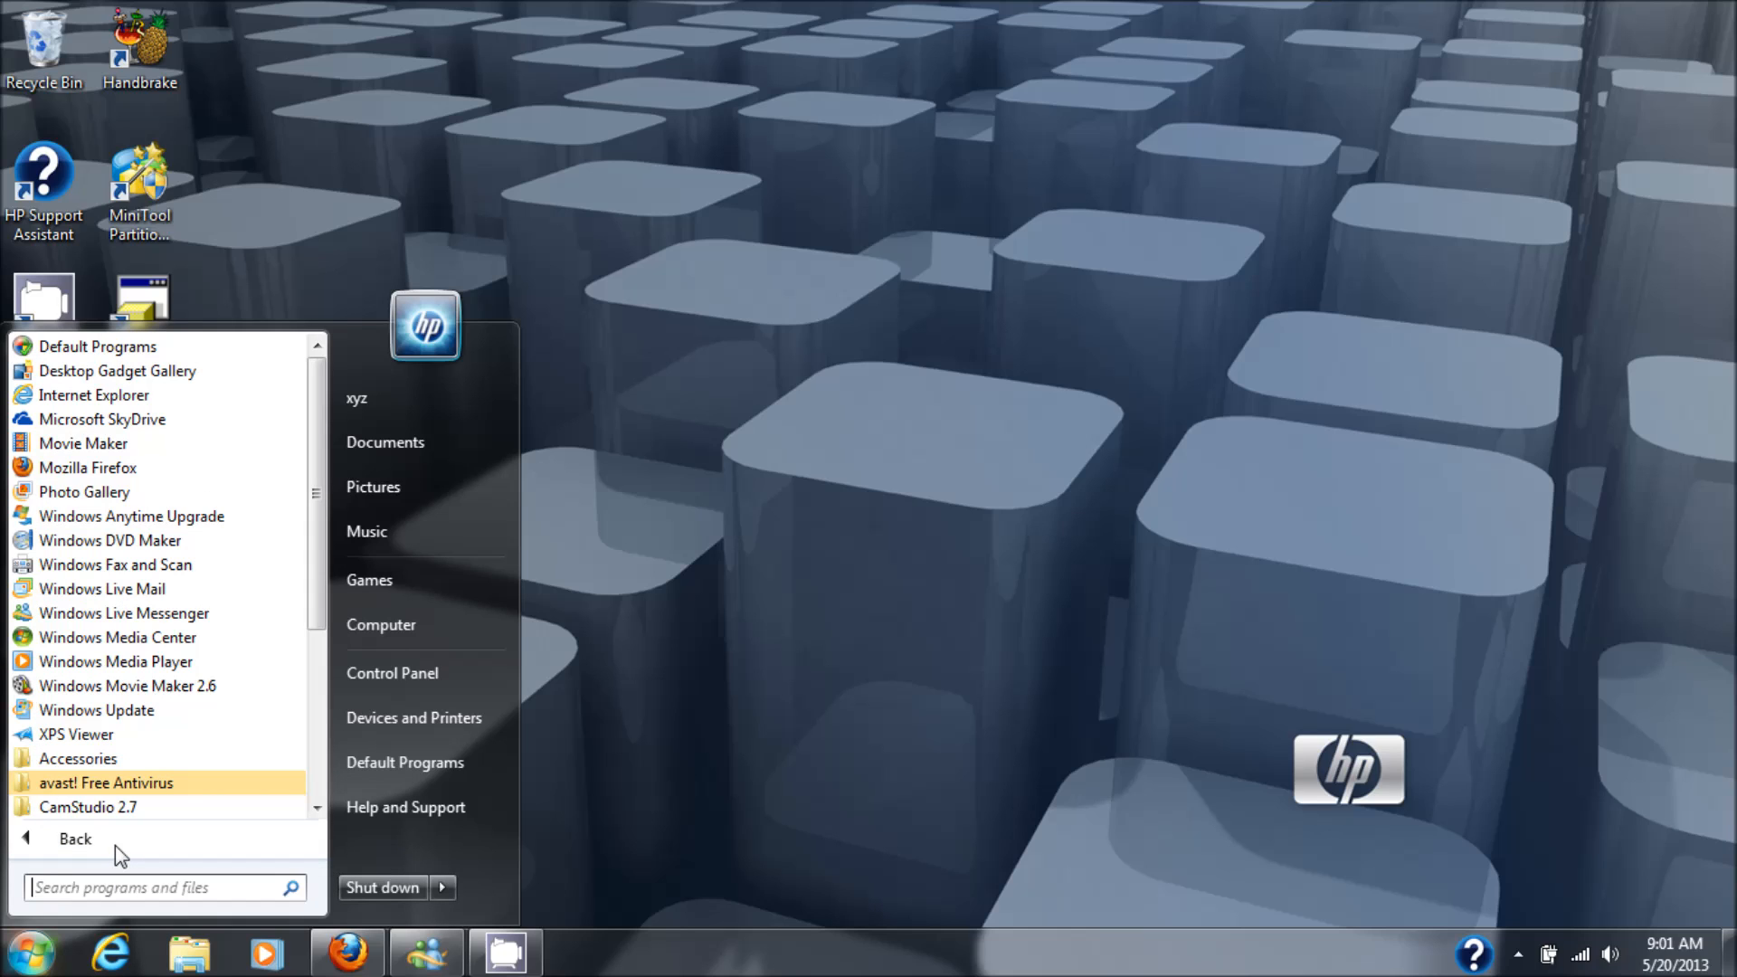
mouse_move(127, 818)
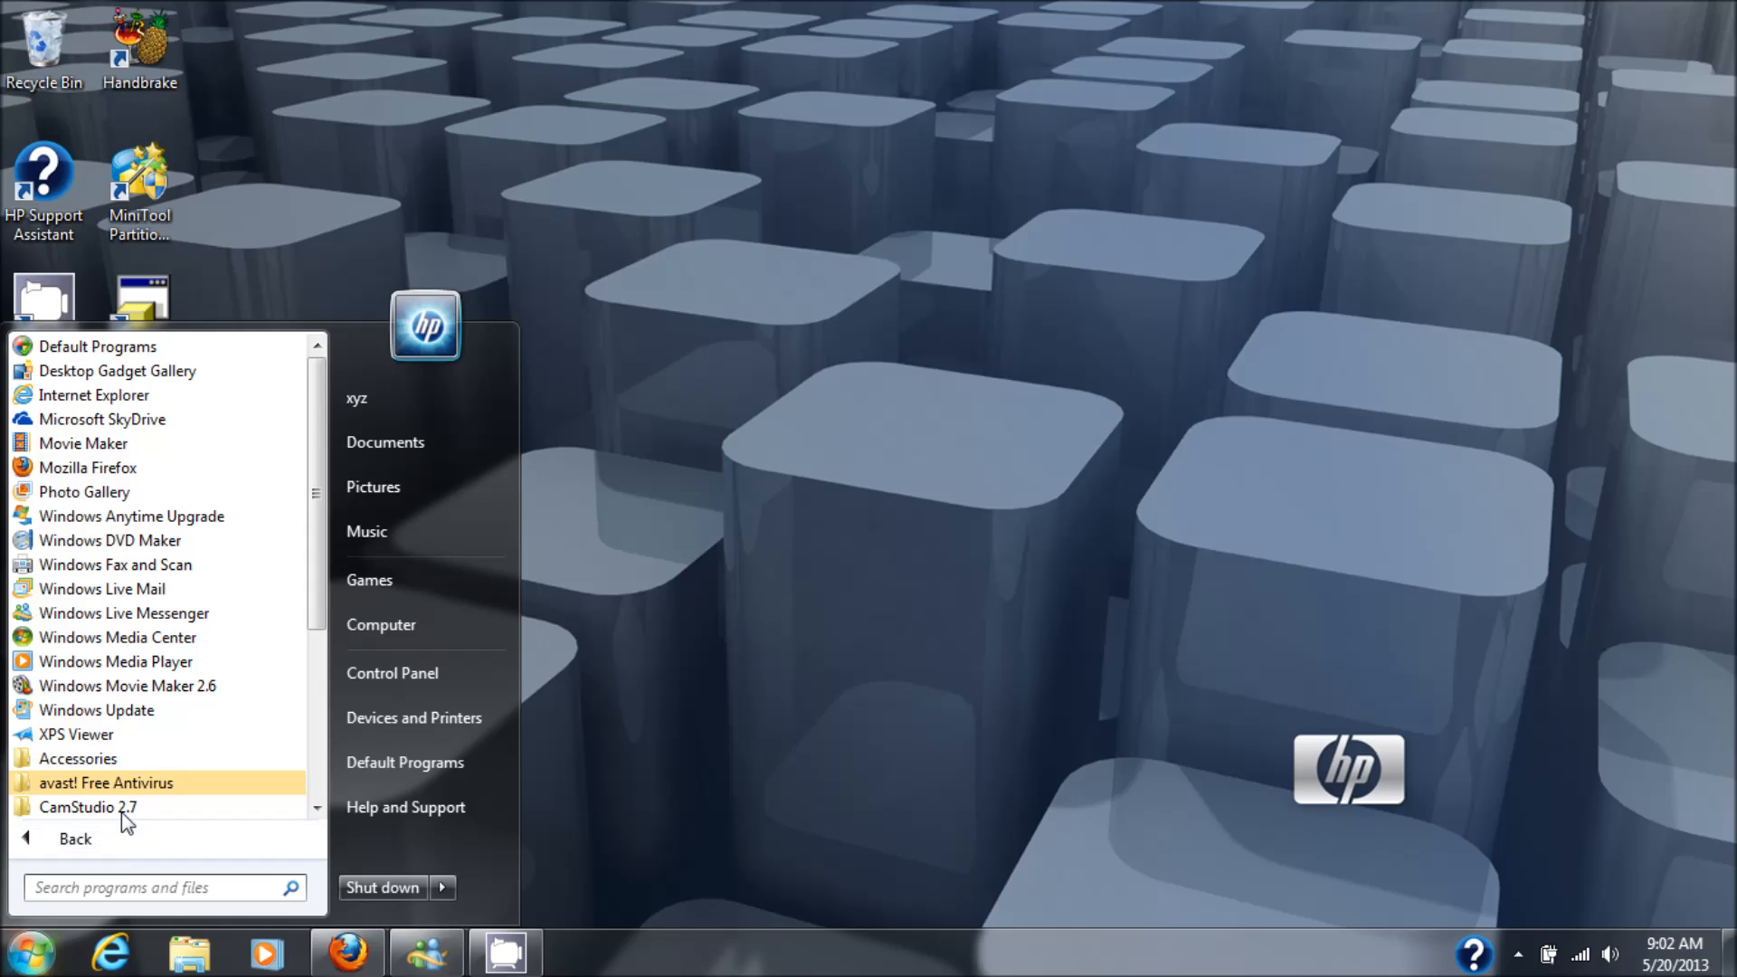
mouse_move(98, 710)
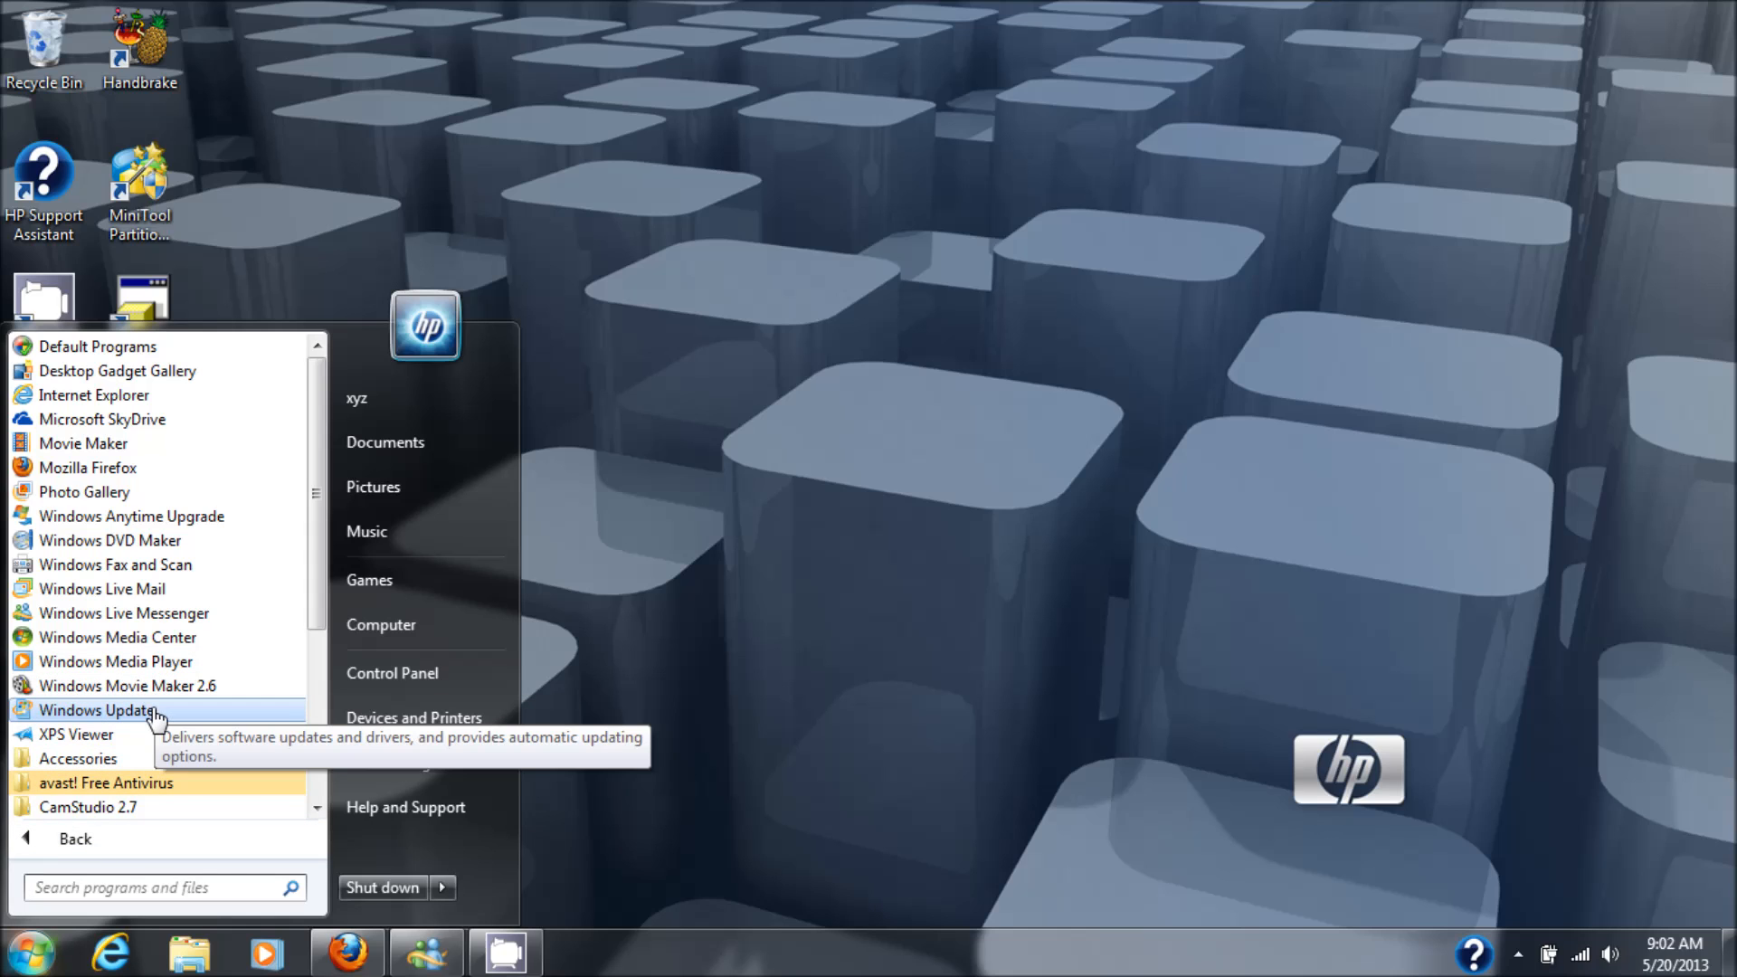
Confirm Windows Update now reports no important updates, then return to the HP article in Firefox.
left_click(98, 709)
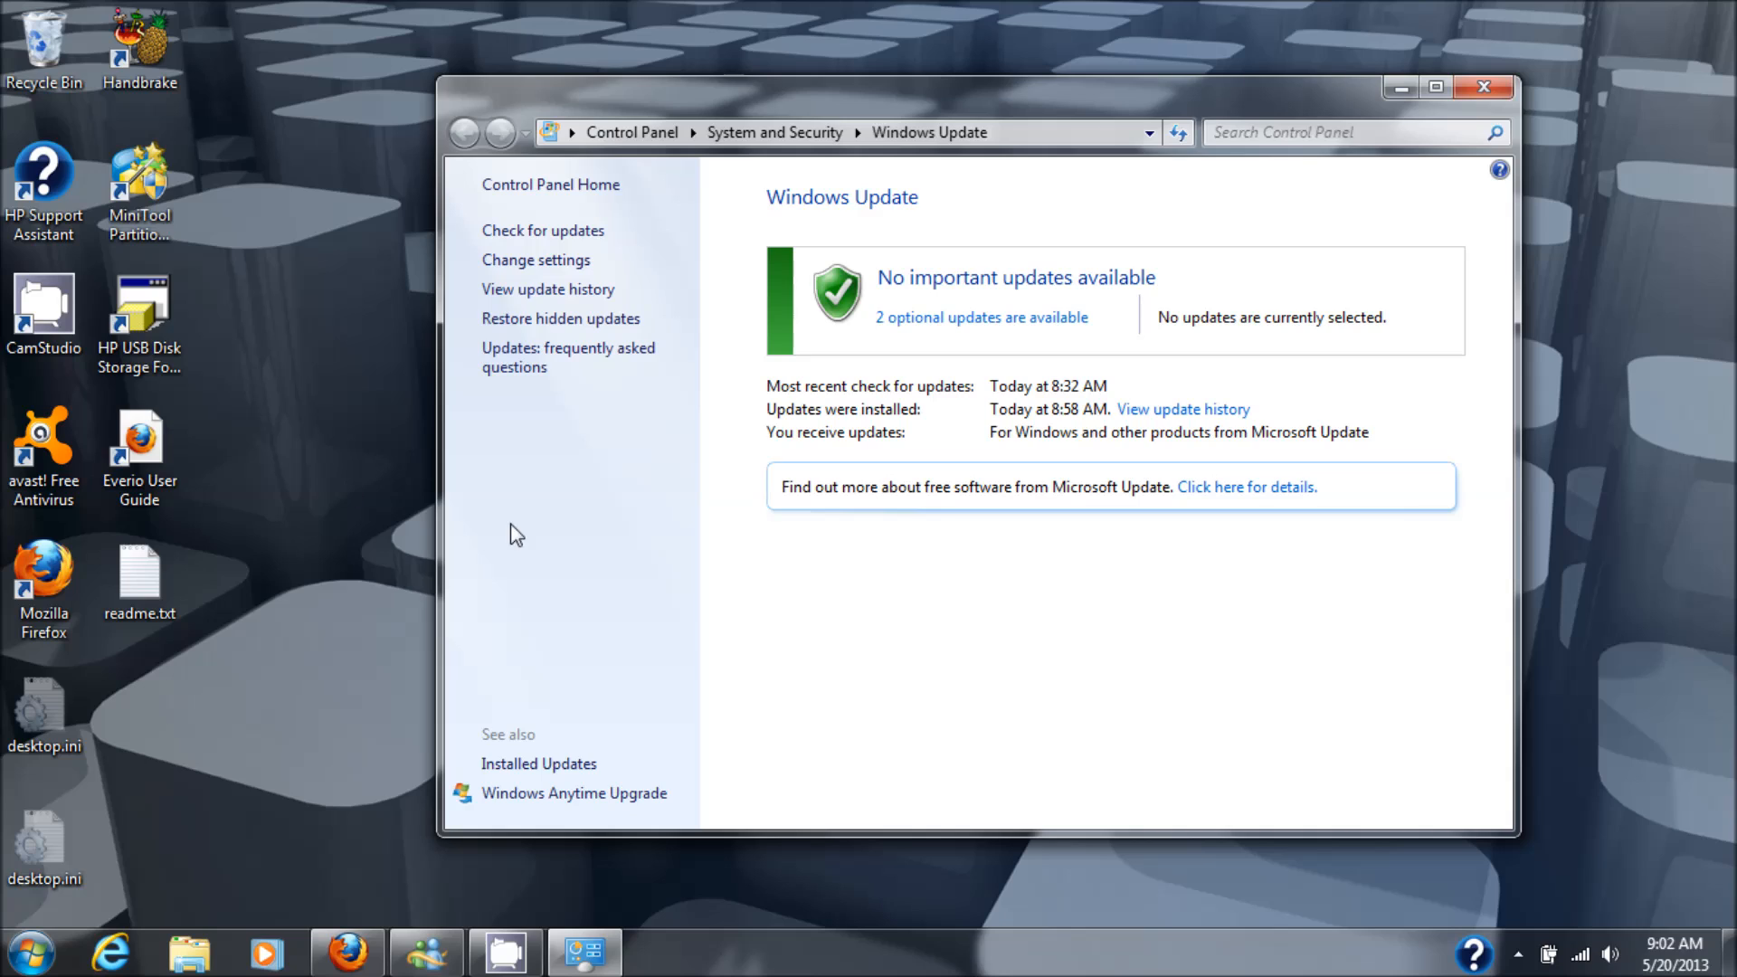
mouse_move(743, 187)
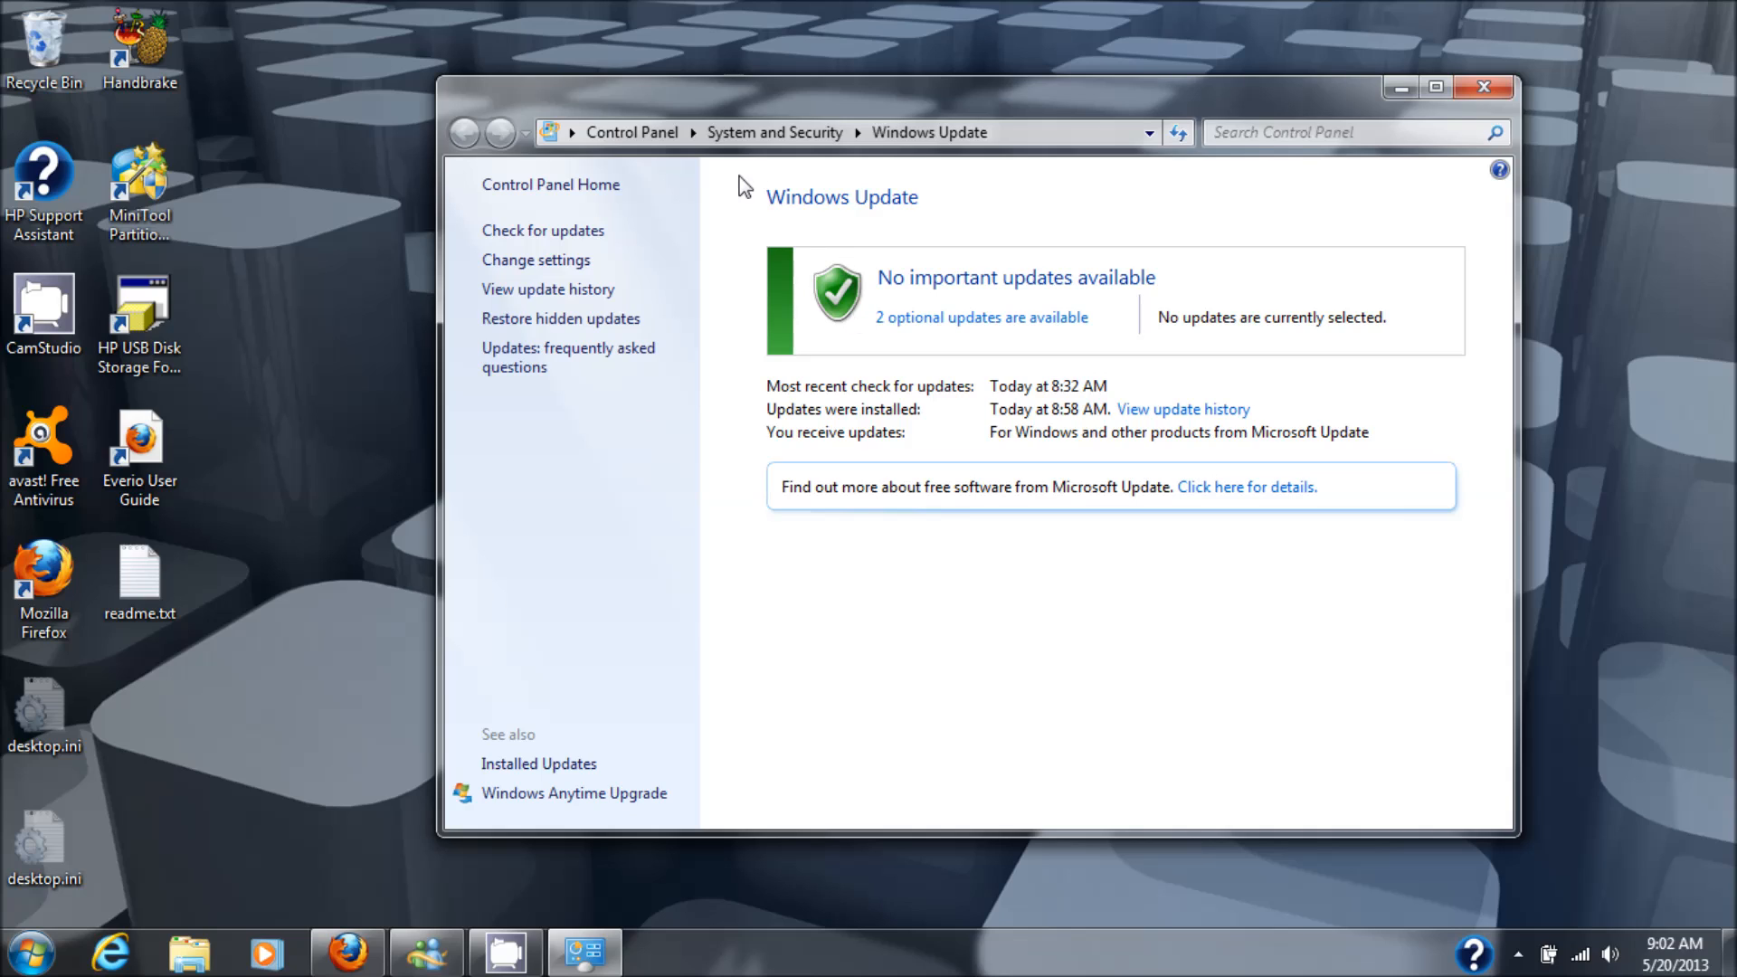
mouse_move(950, 342)
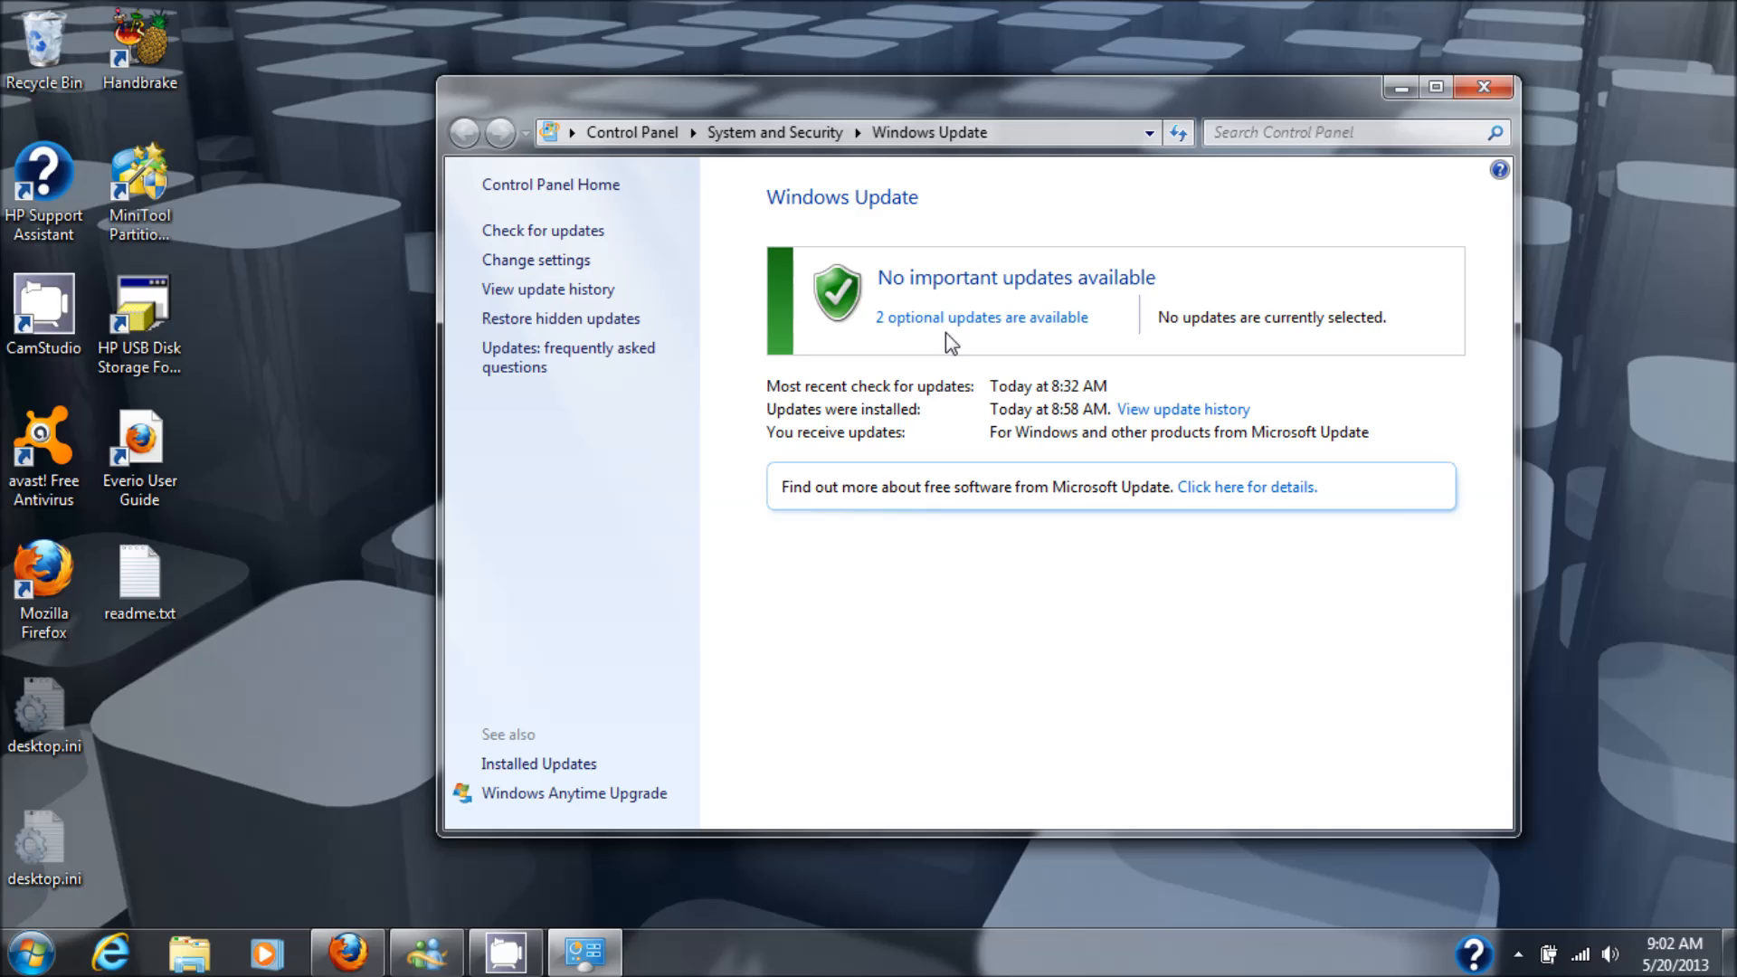
mouse_move(866, 657)
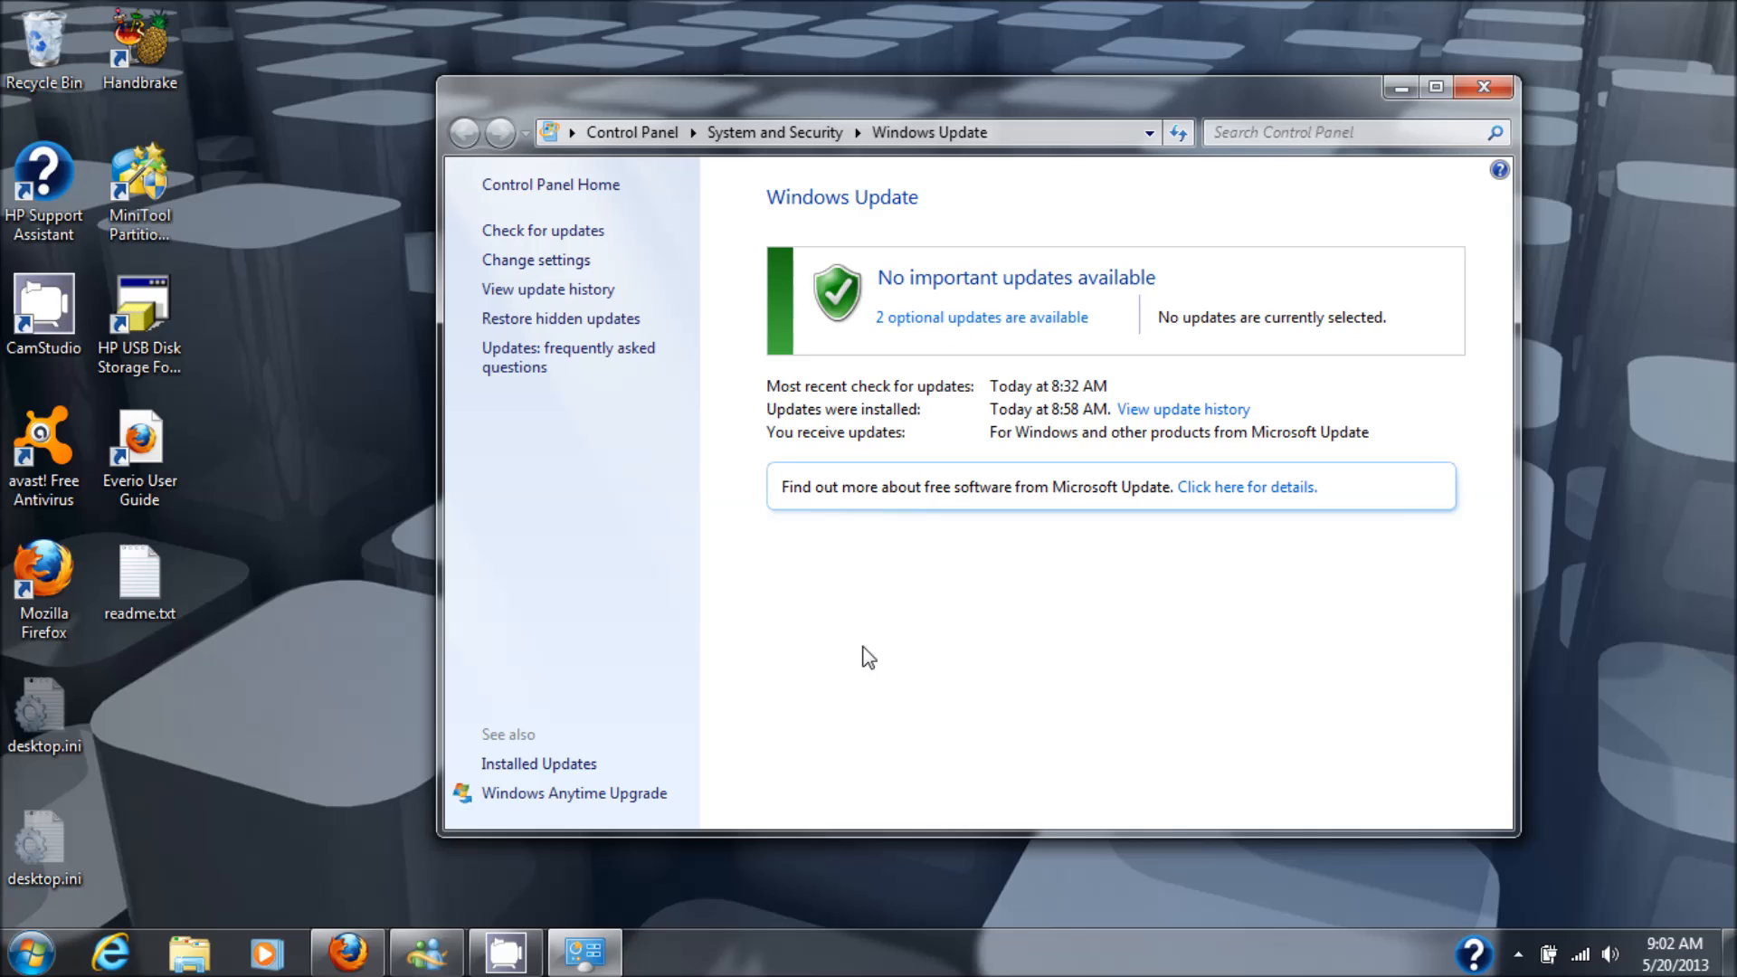
mouse_move(430, 892)
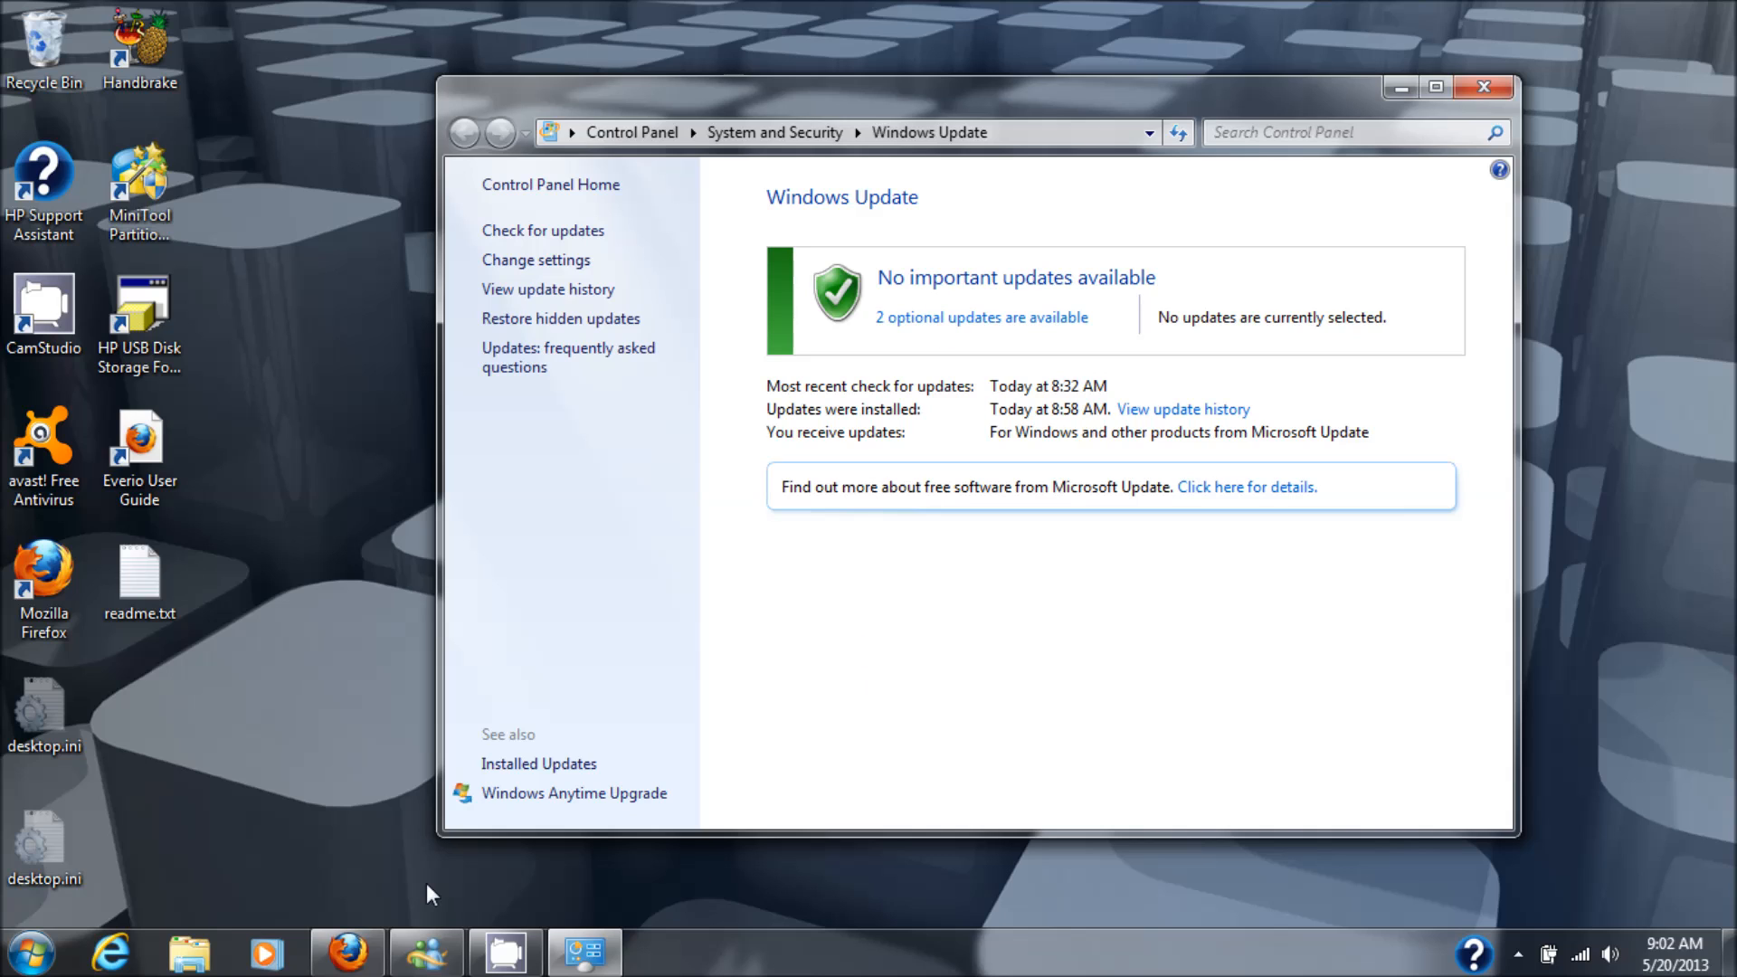
left_click(348, 954)
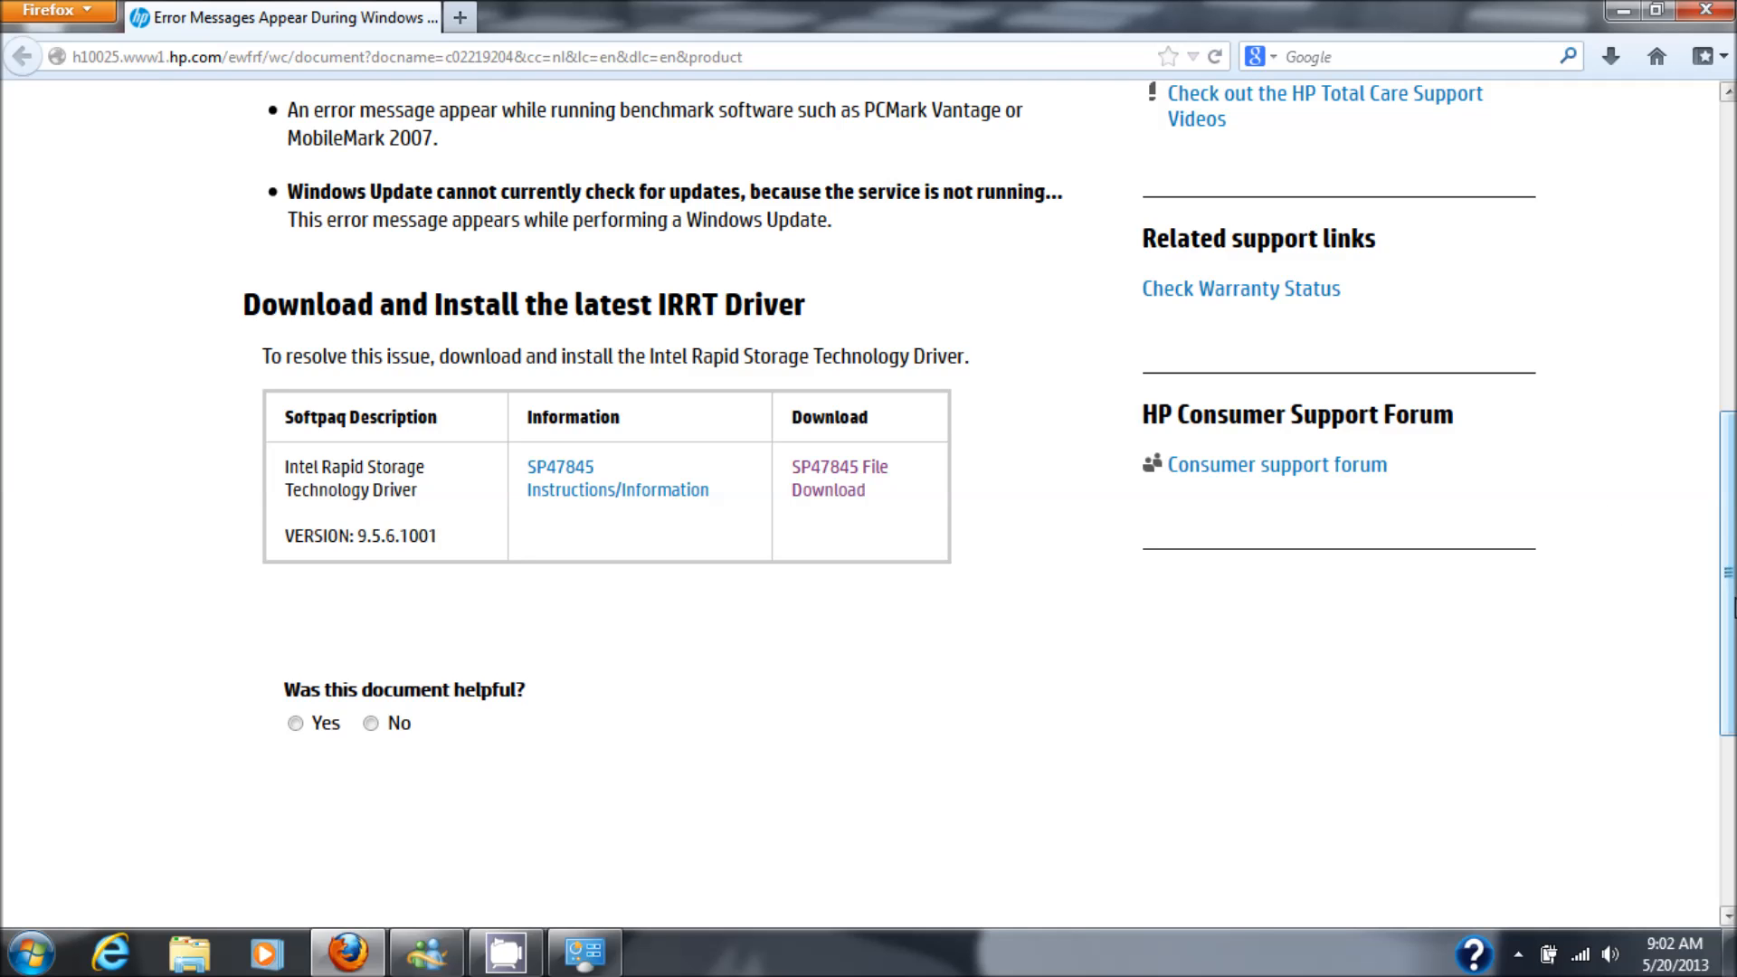
scroll("up", 3)
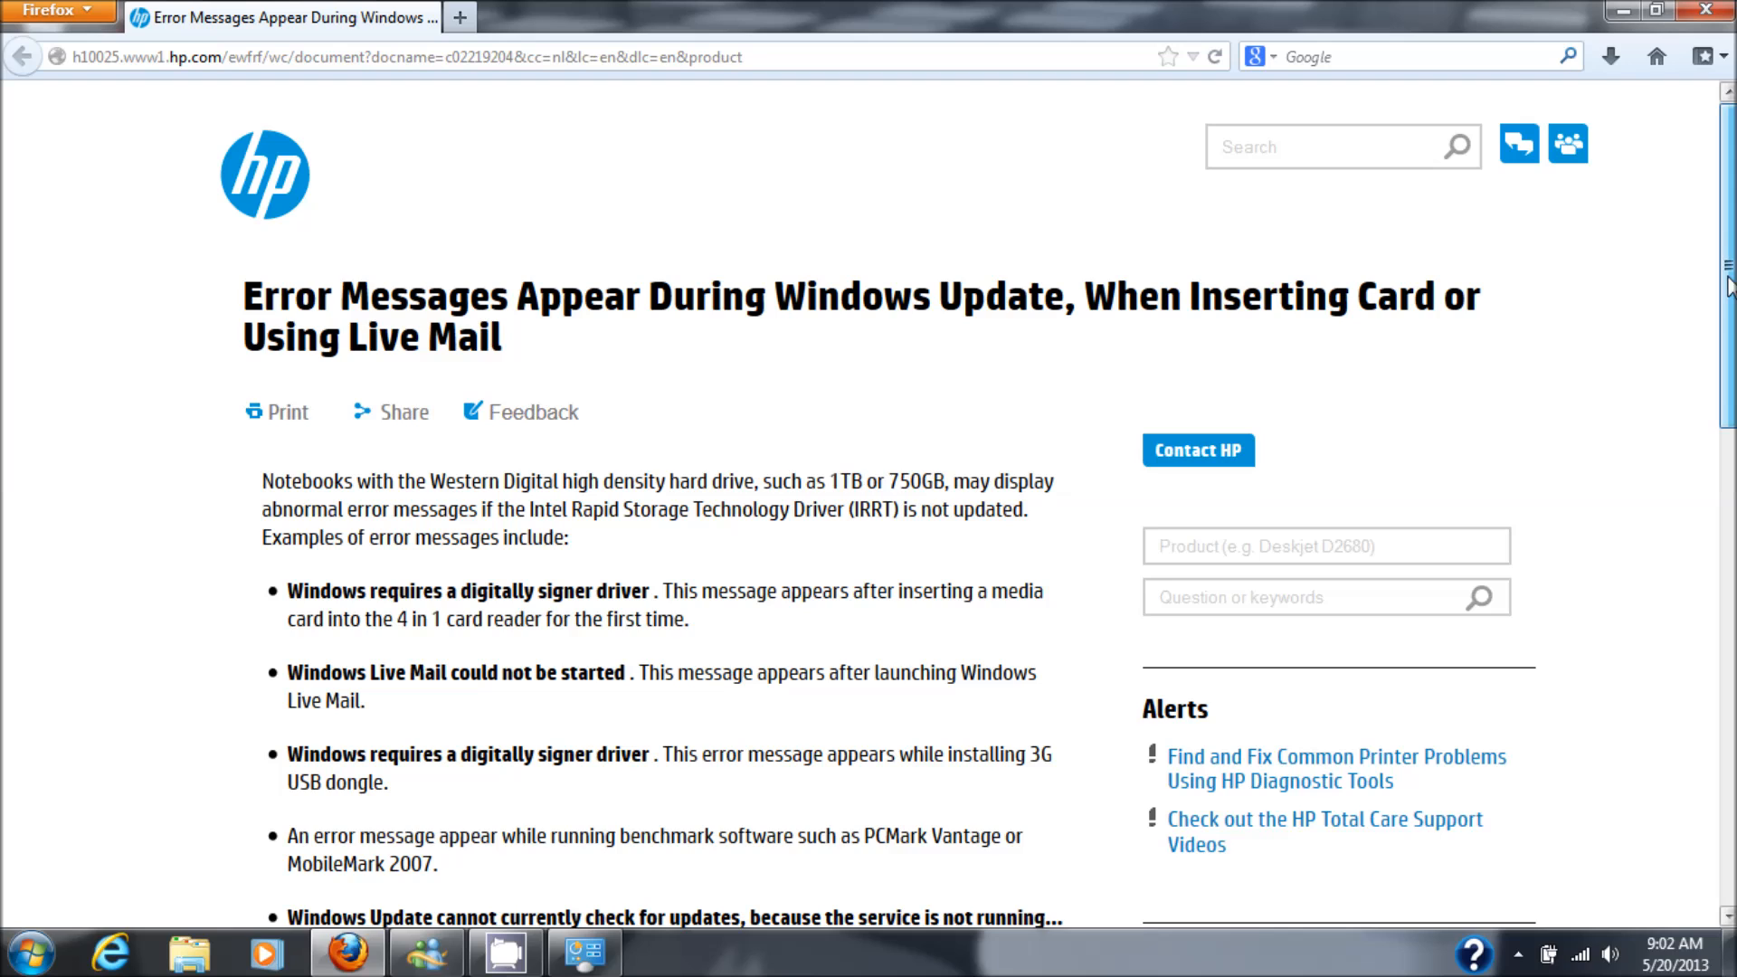
scroll("down", 3)
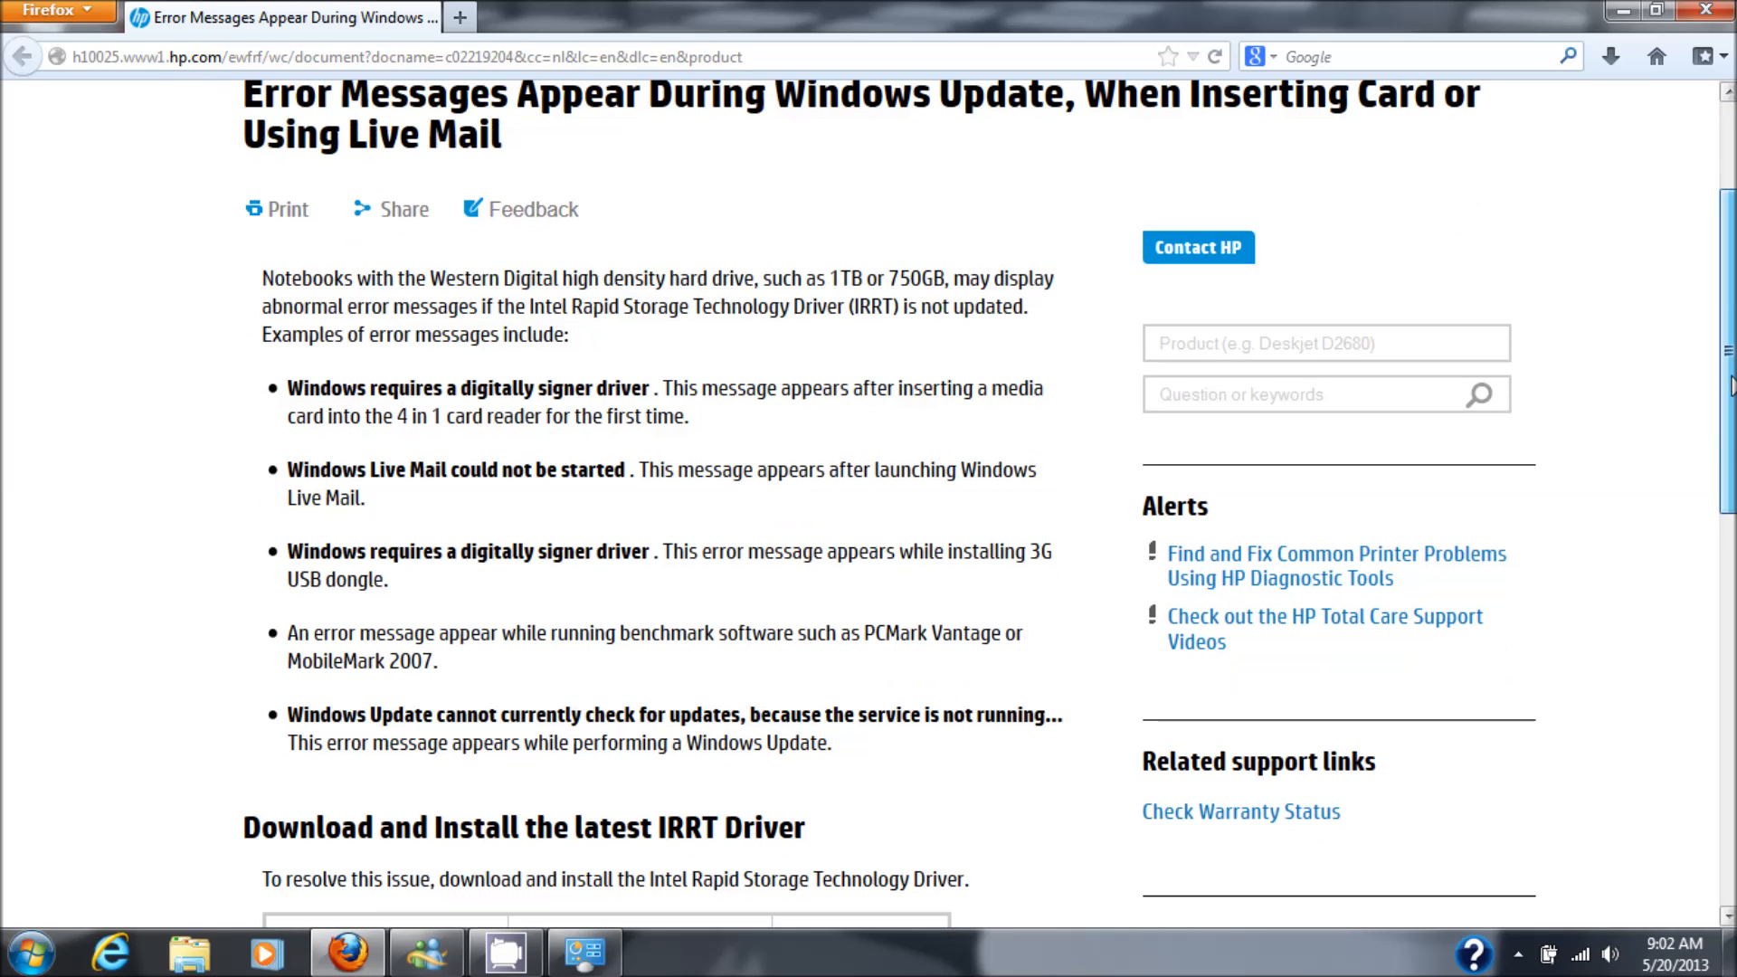
scroll("down", 3)
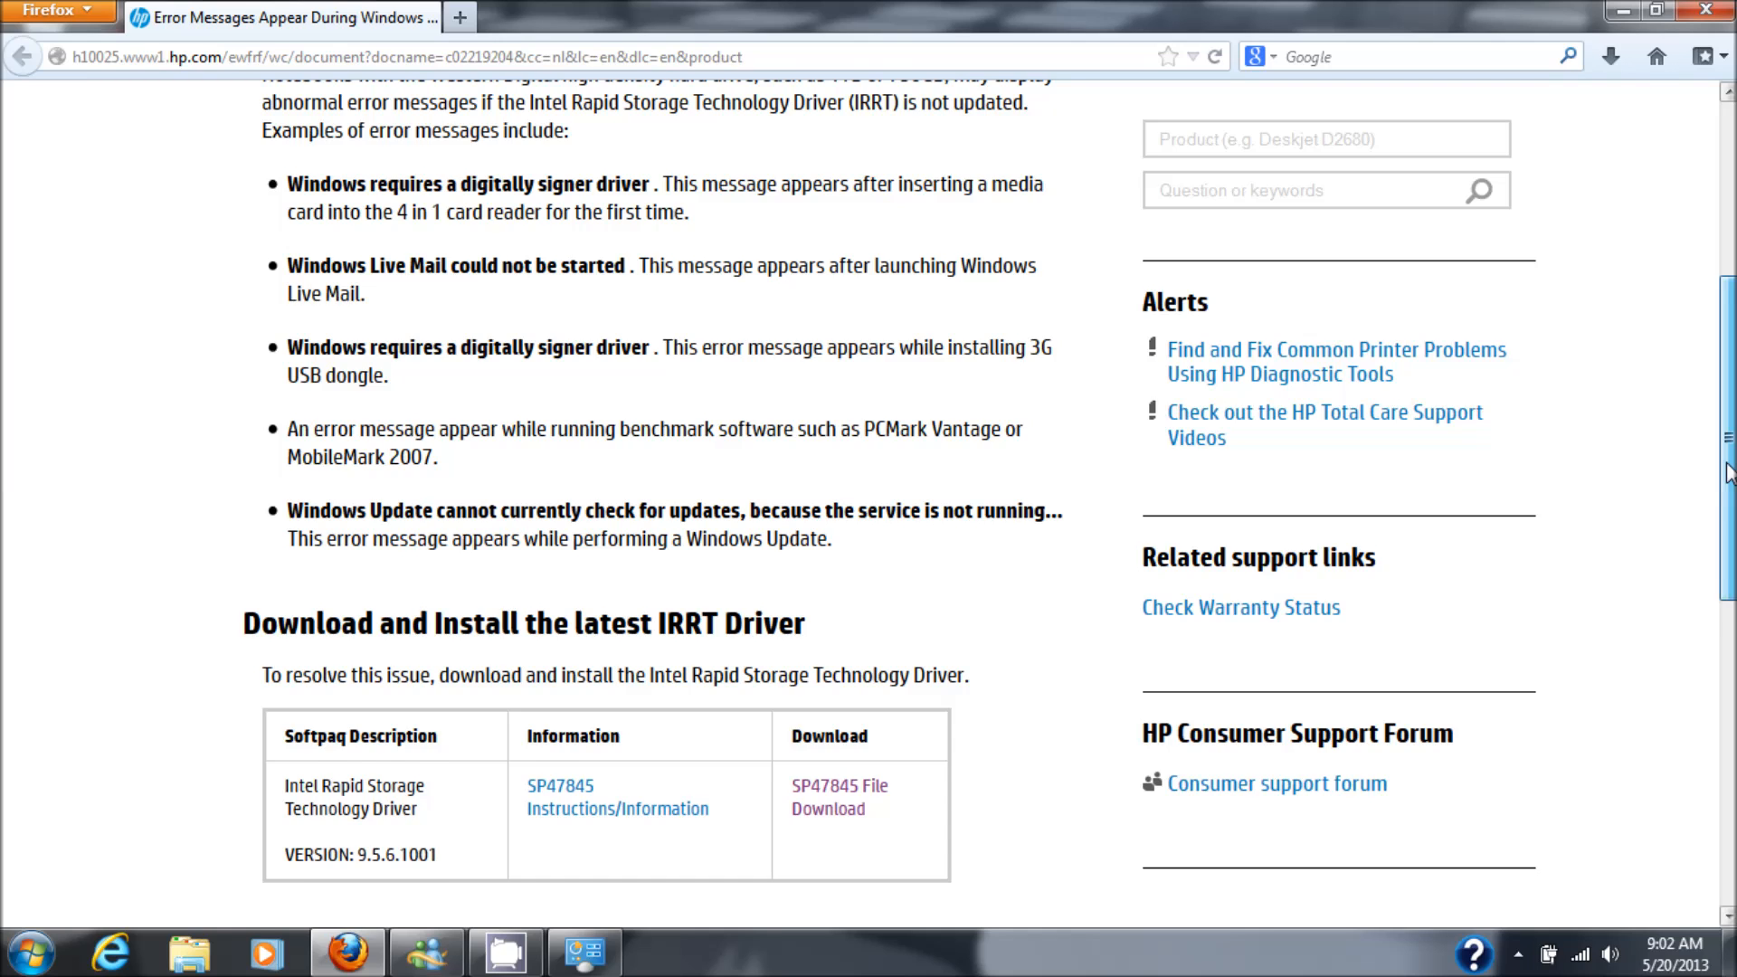
scroll("down", 3)
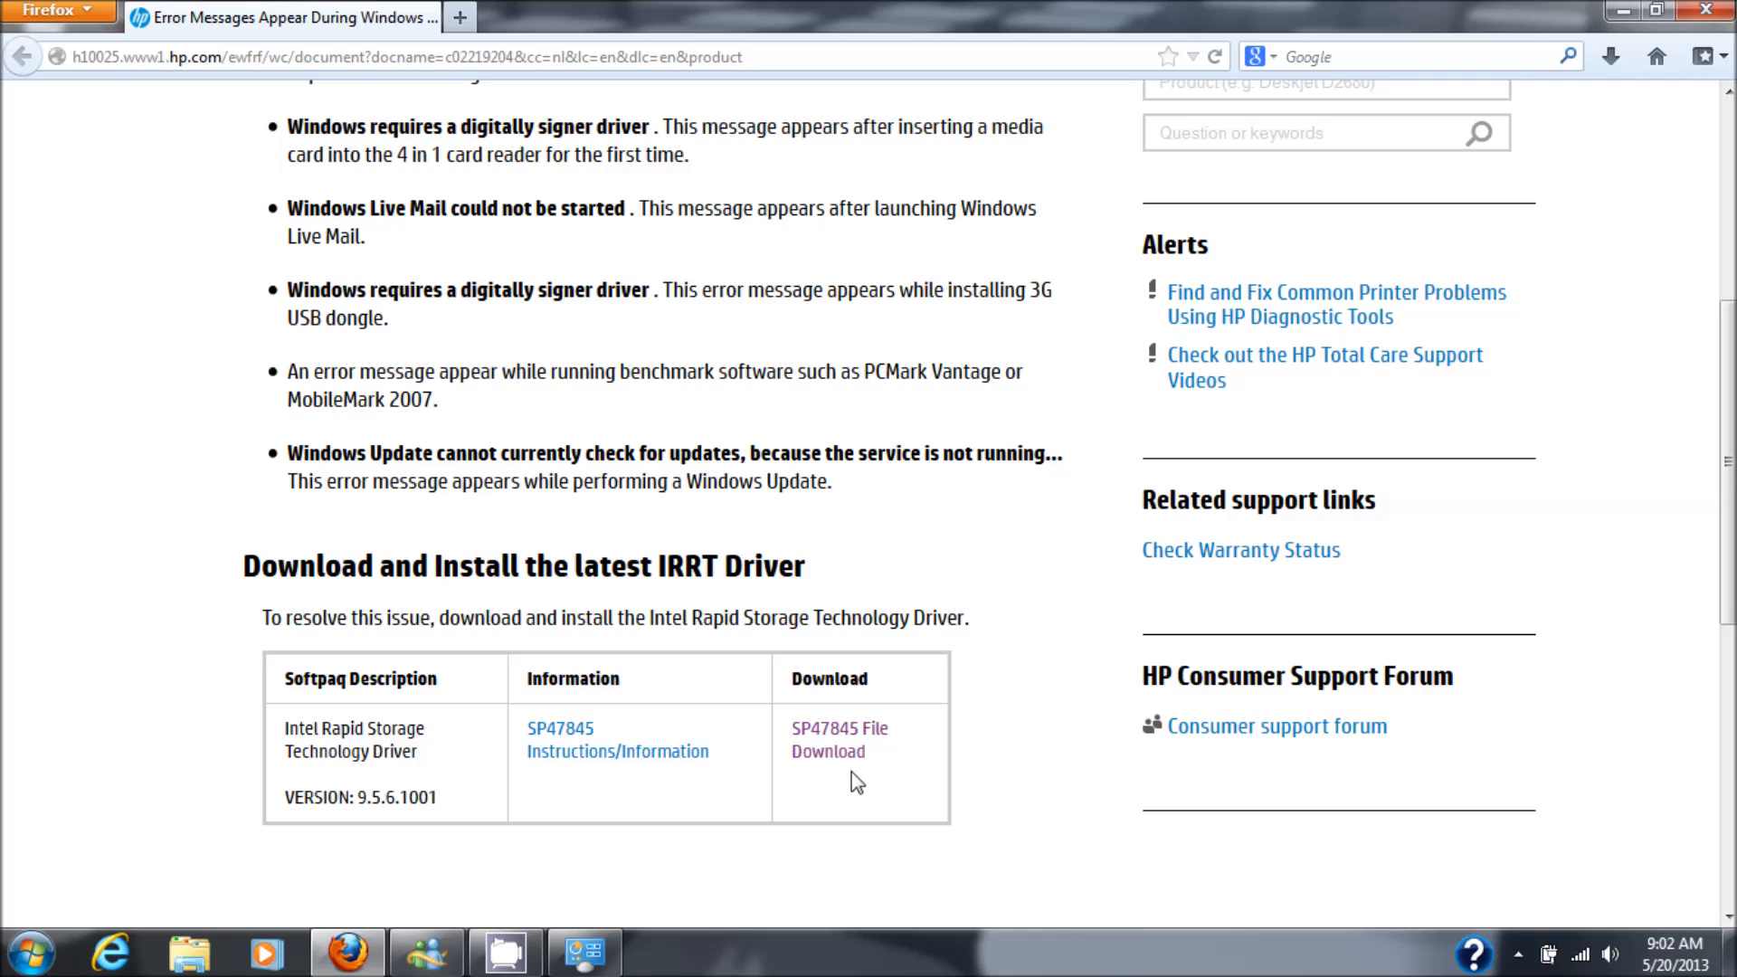
mouse_move(826, 740)
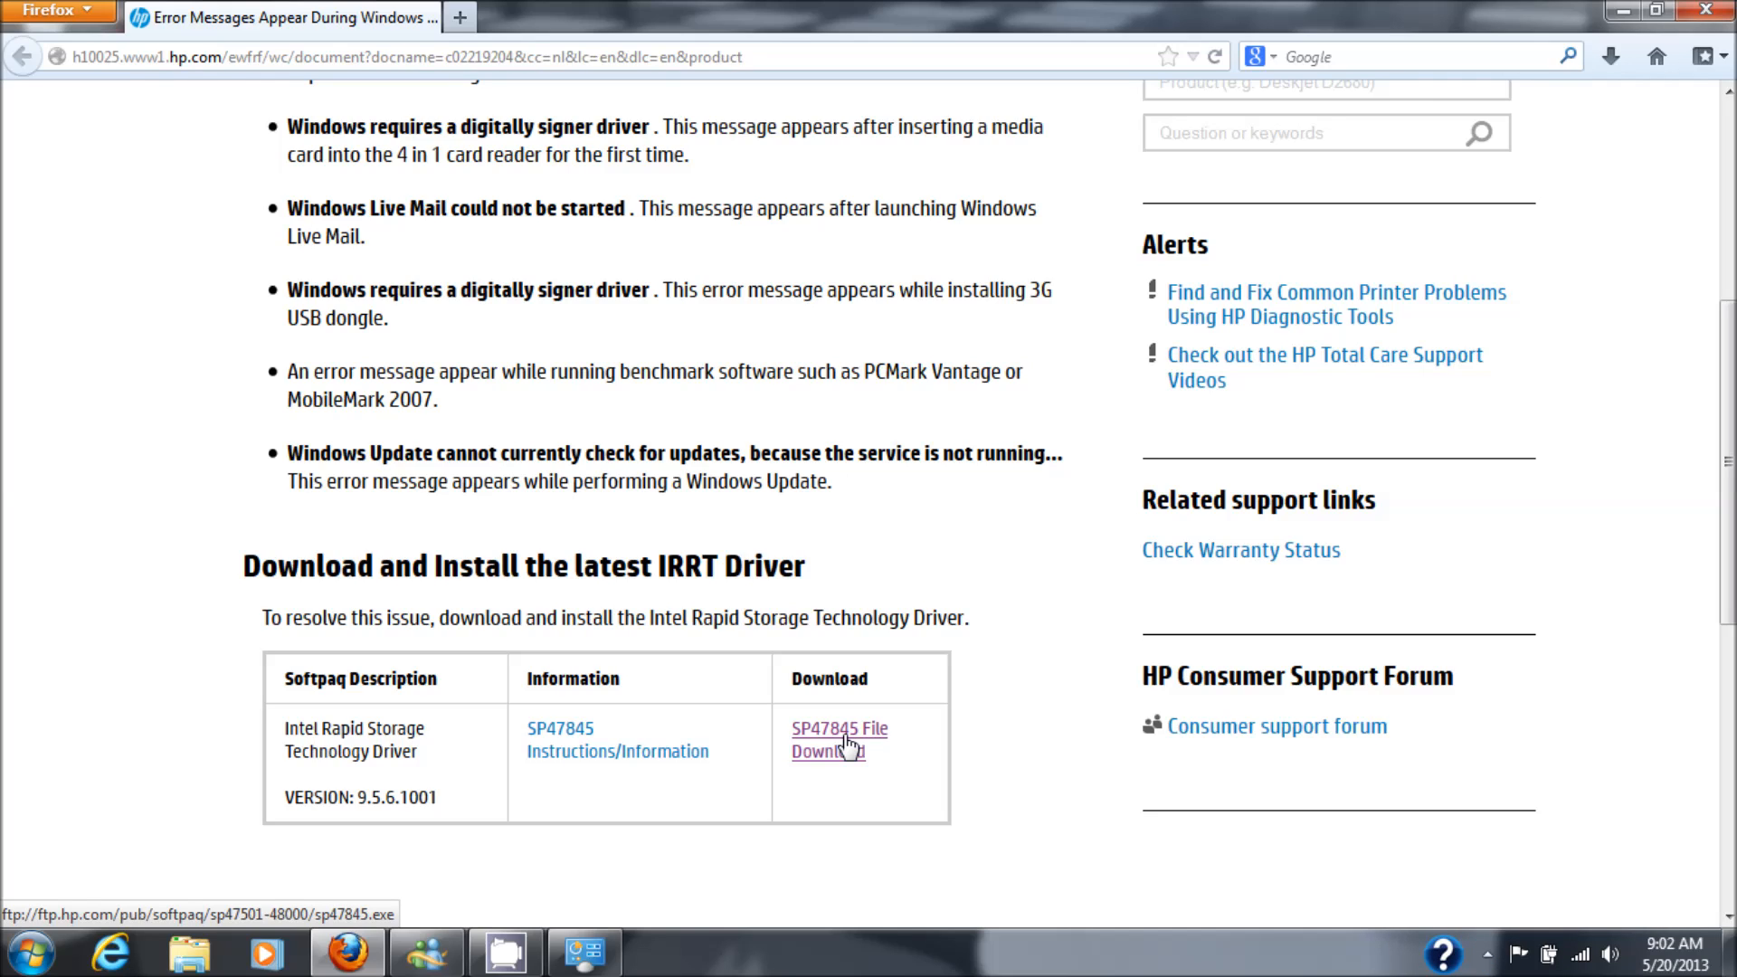
mouse_move(1153, 687)
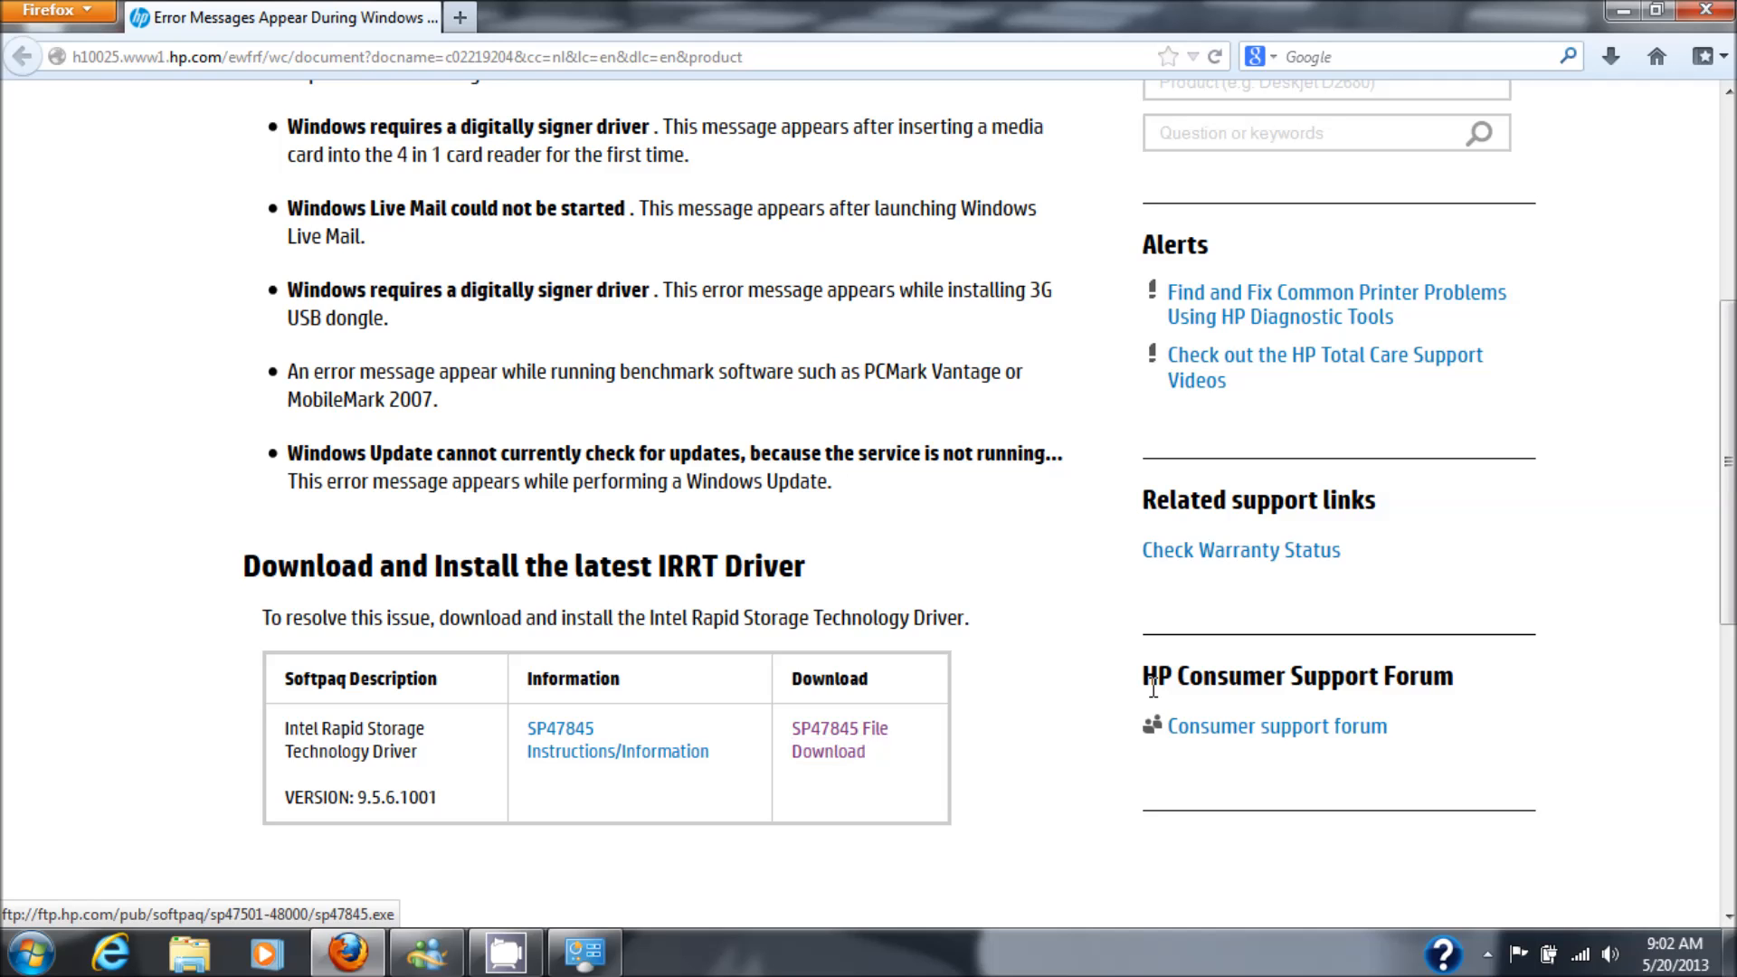
scroll("up", 3)
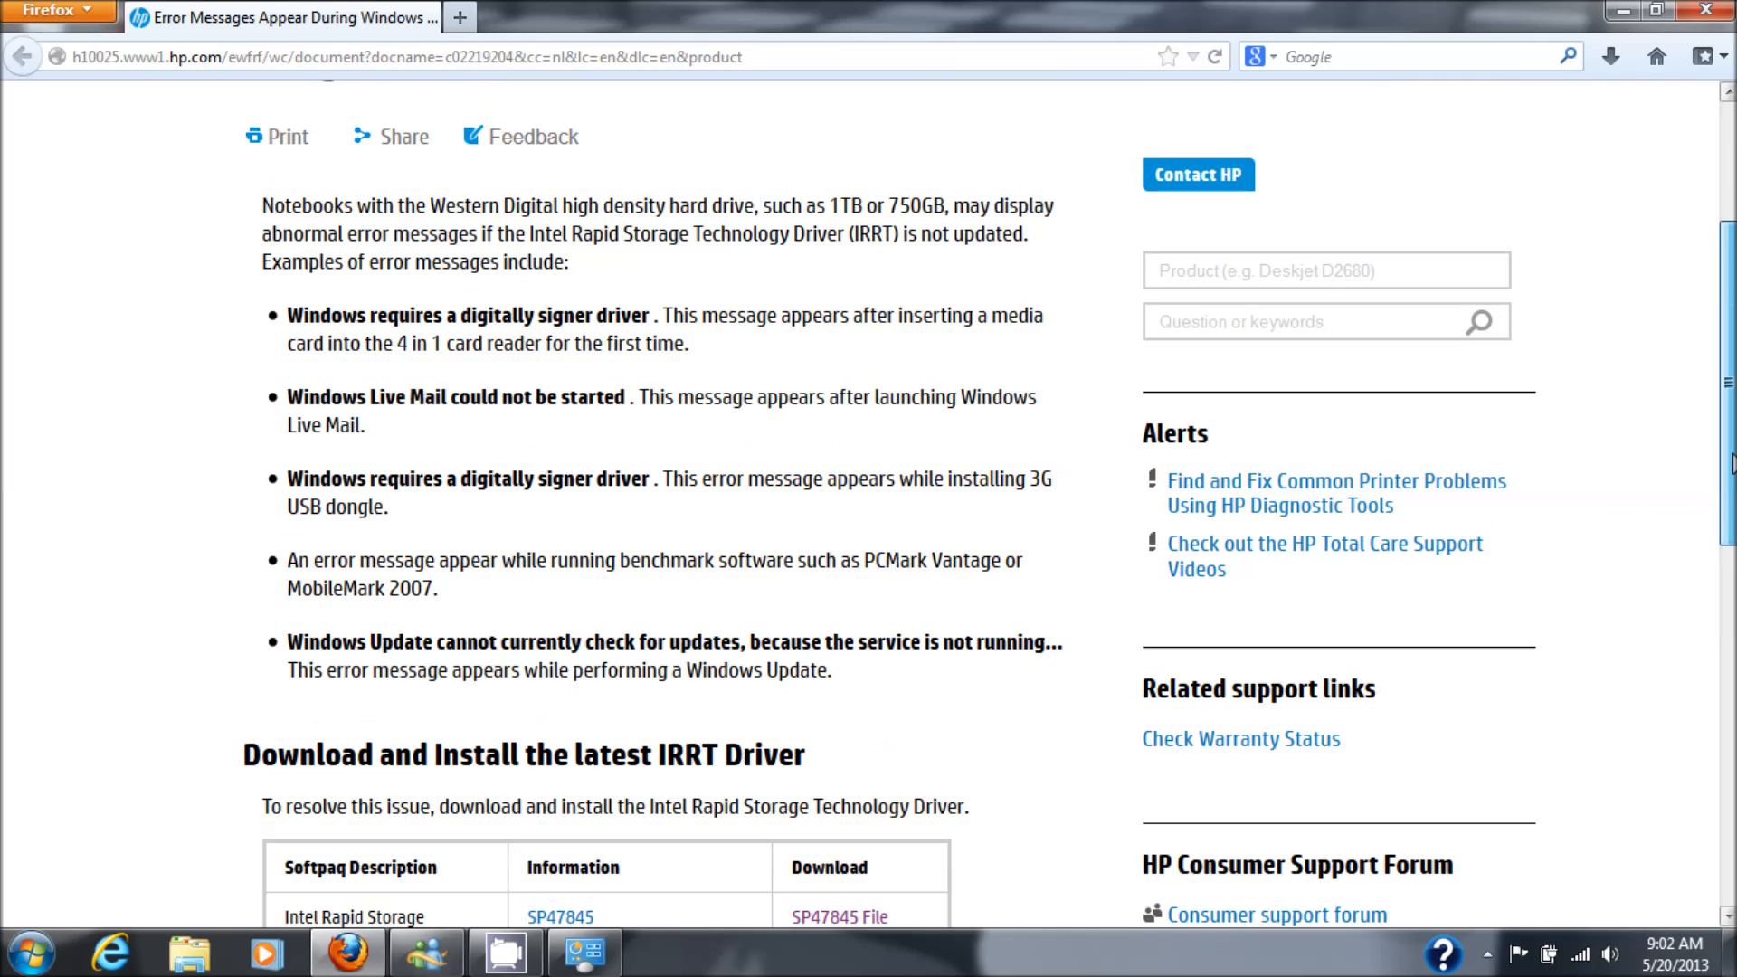
scroll("up", 3)
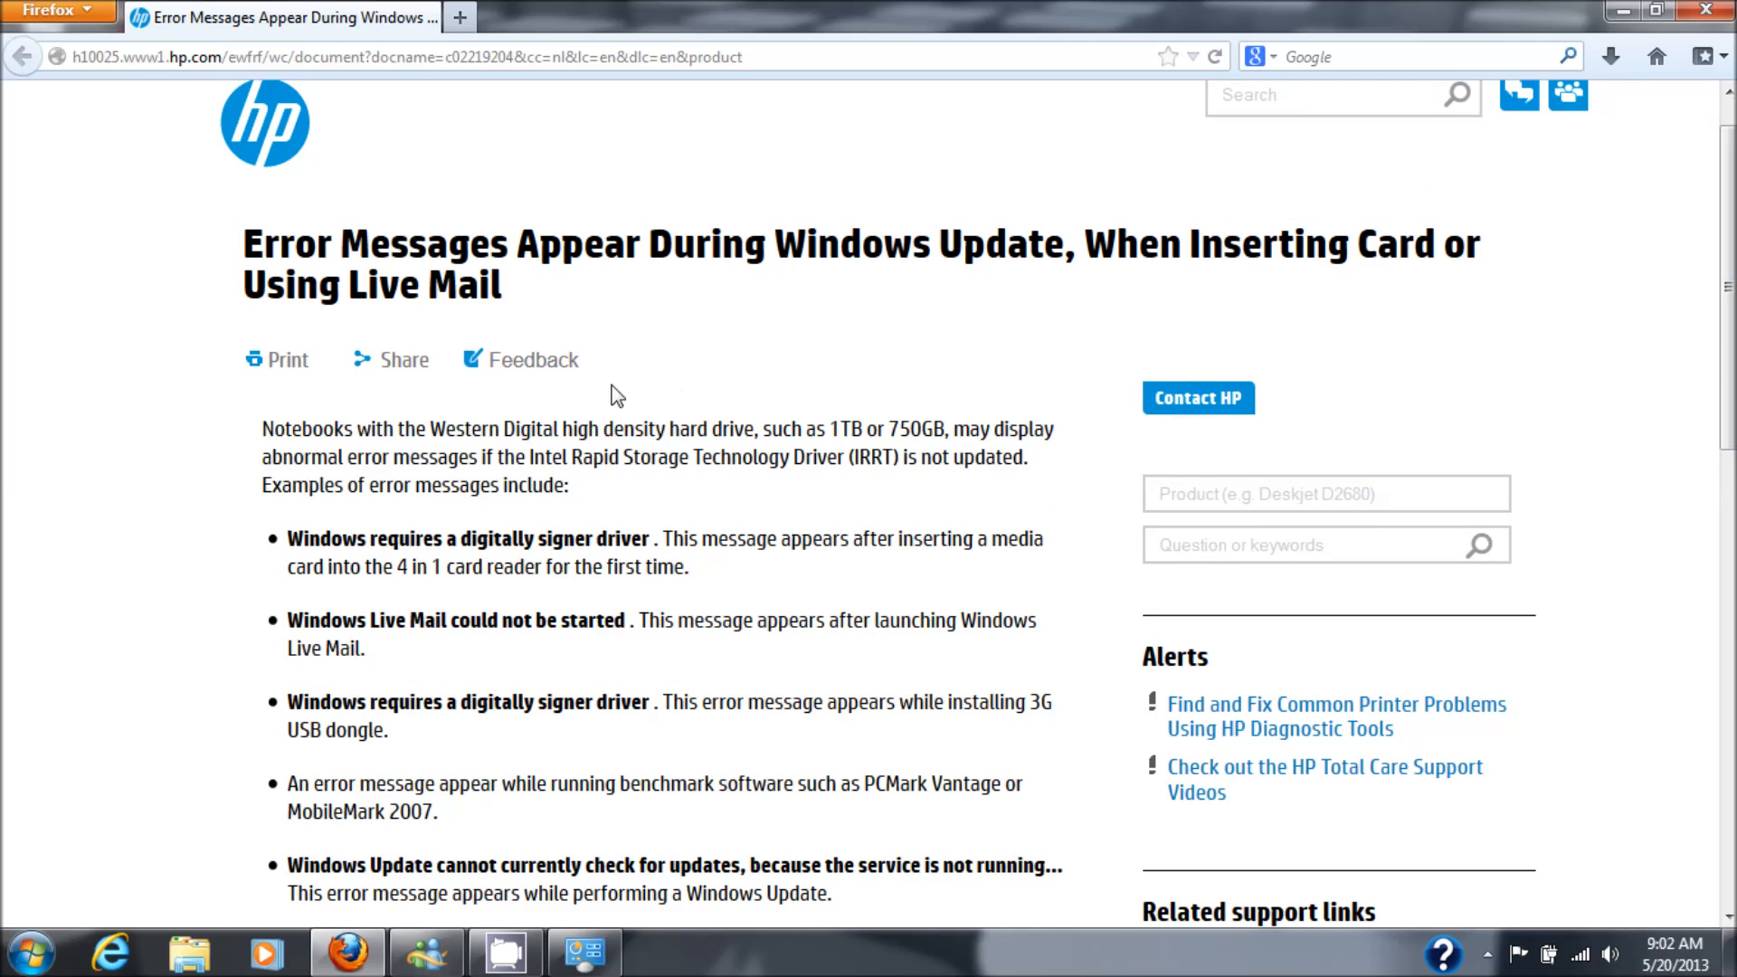
mouse_move(772, 440)
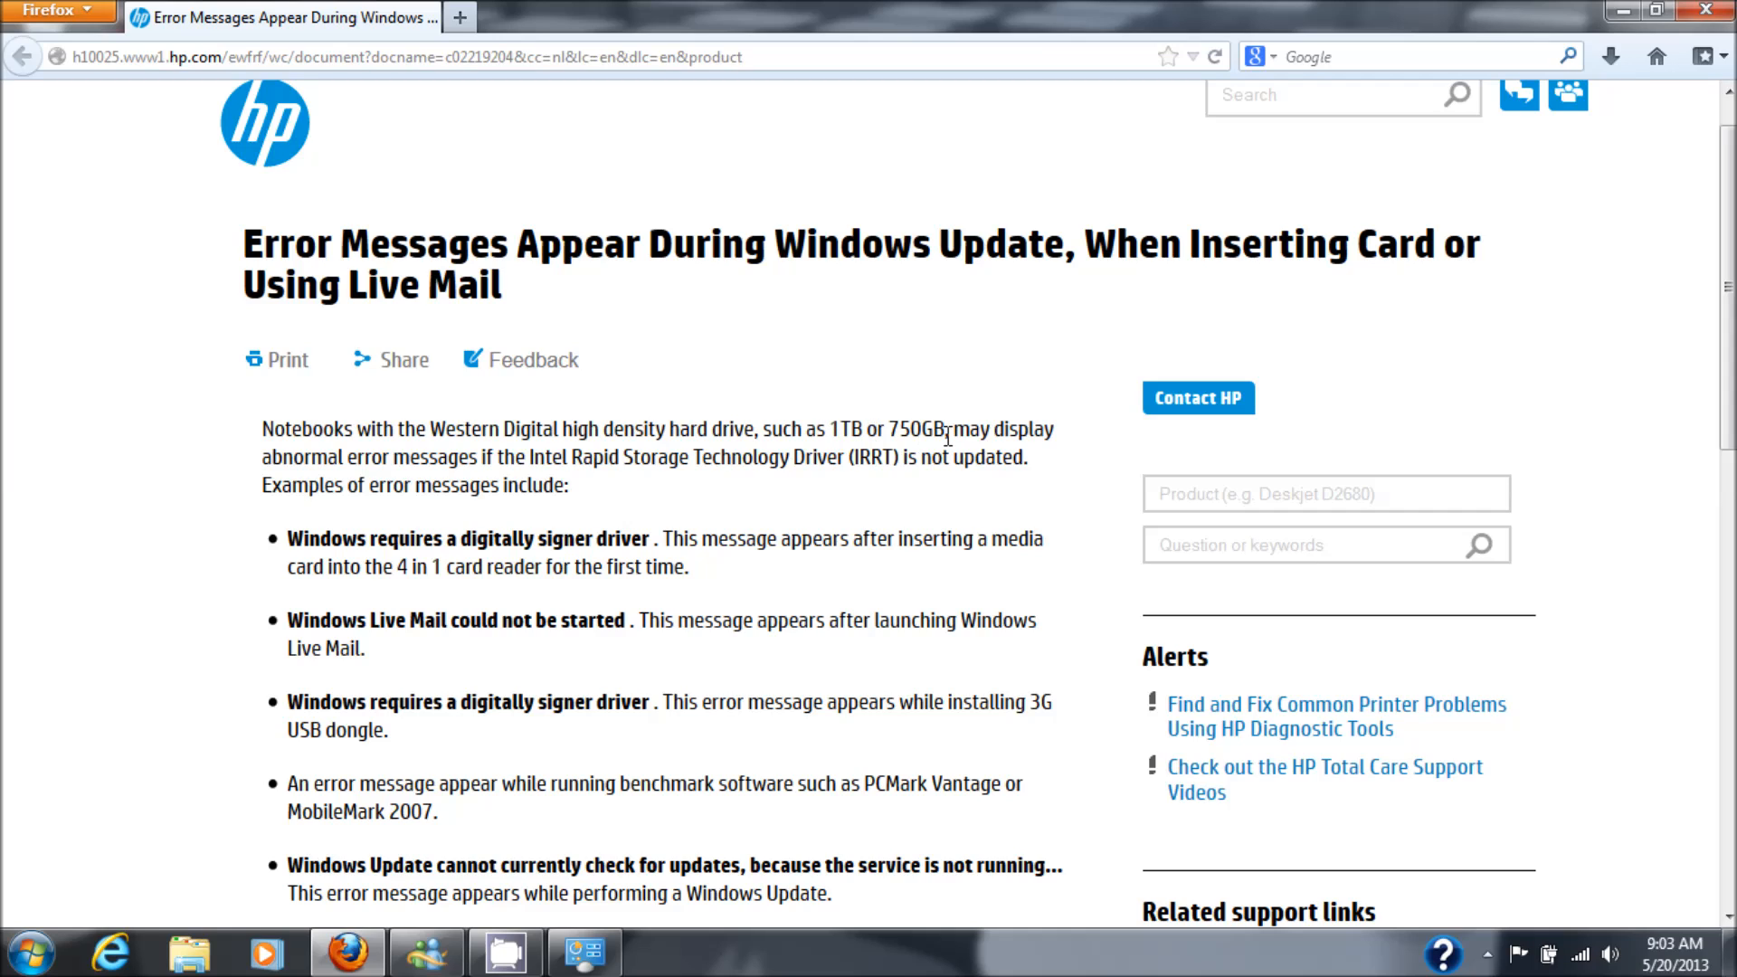
mouse_move(460, 469)
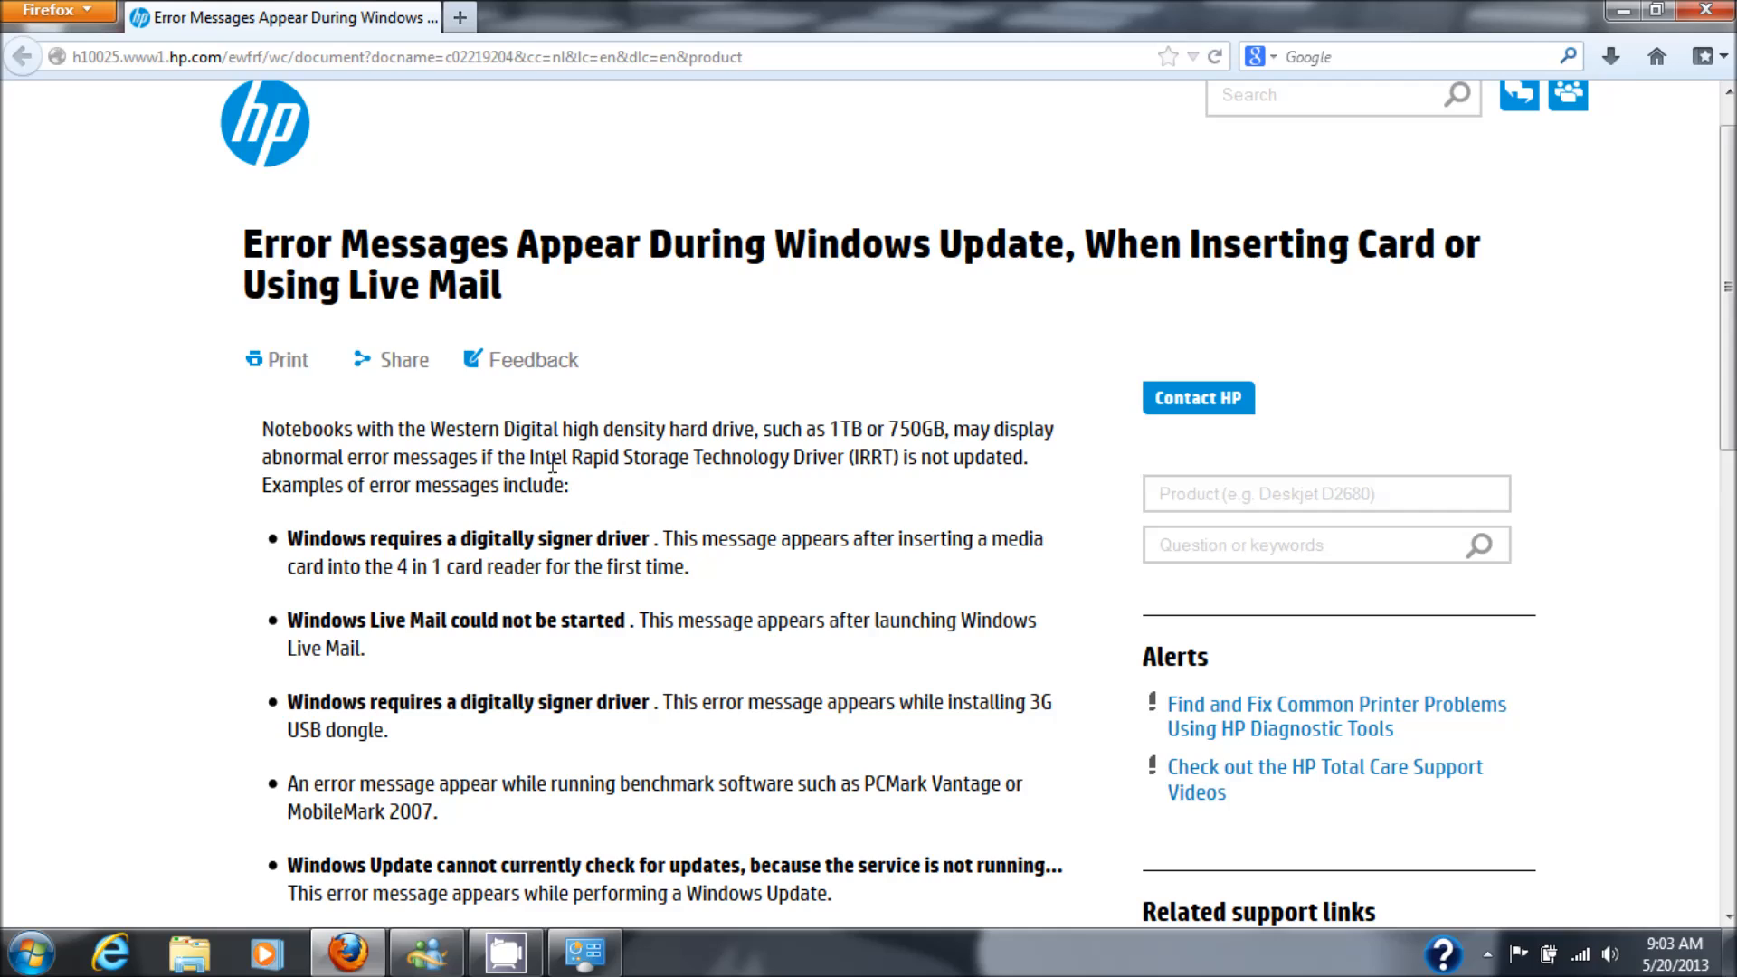
mouse_move(846, 467)
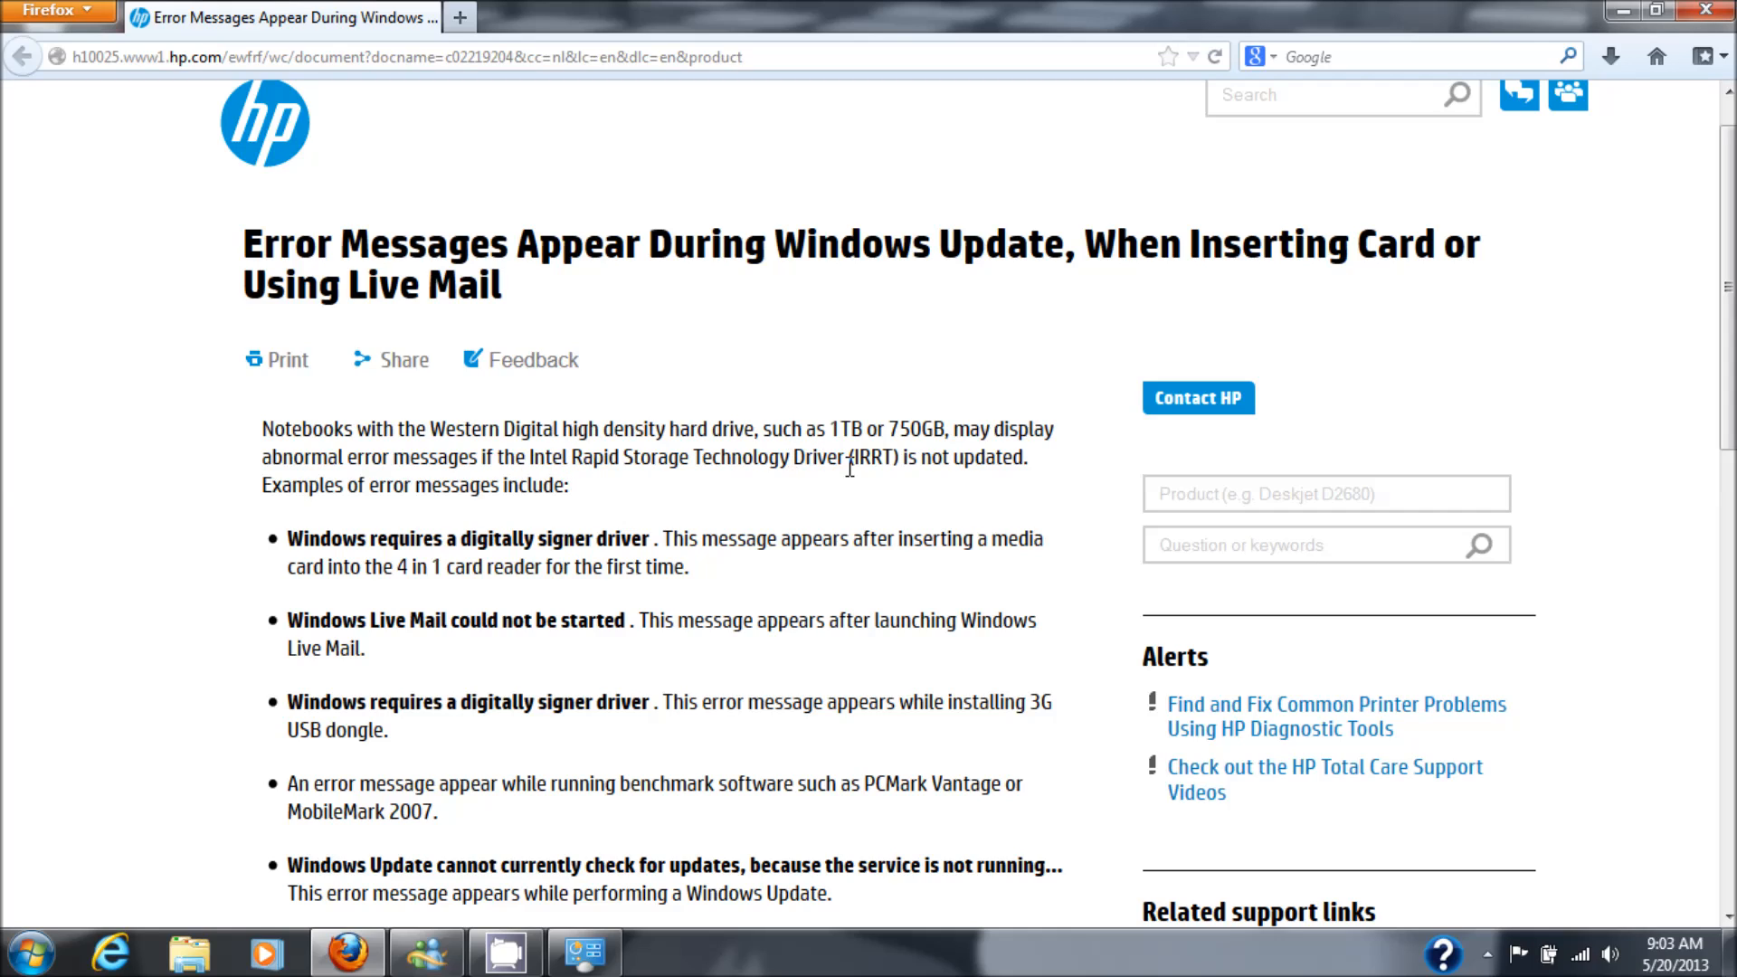
mouse_move(812, 512)
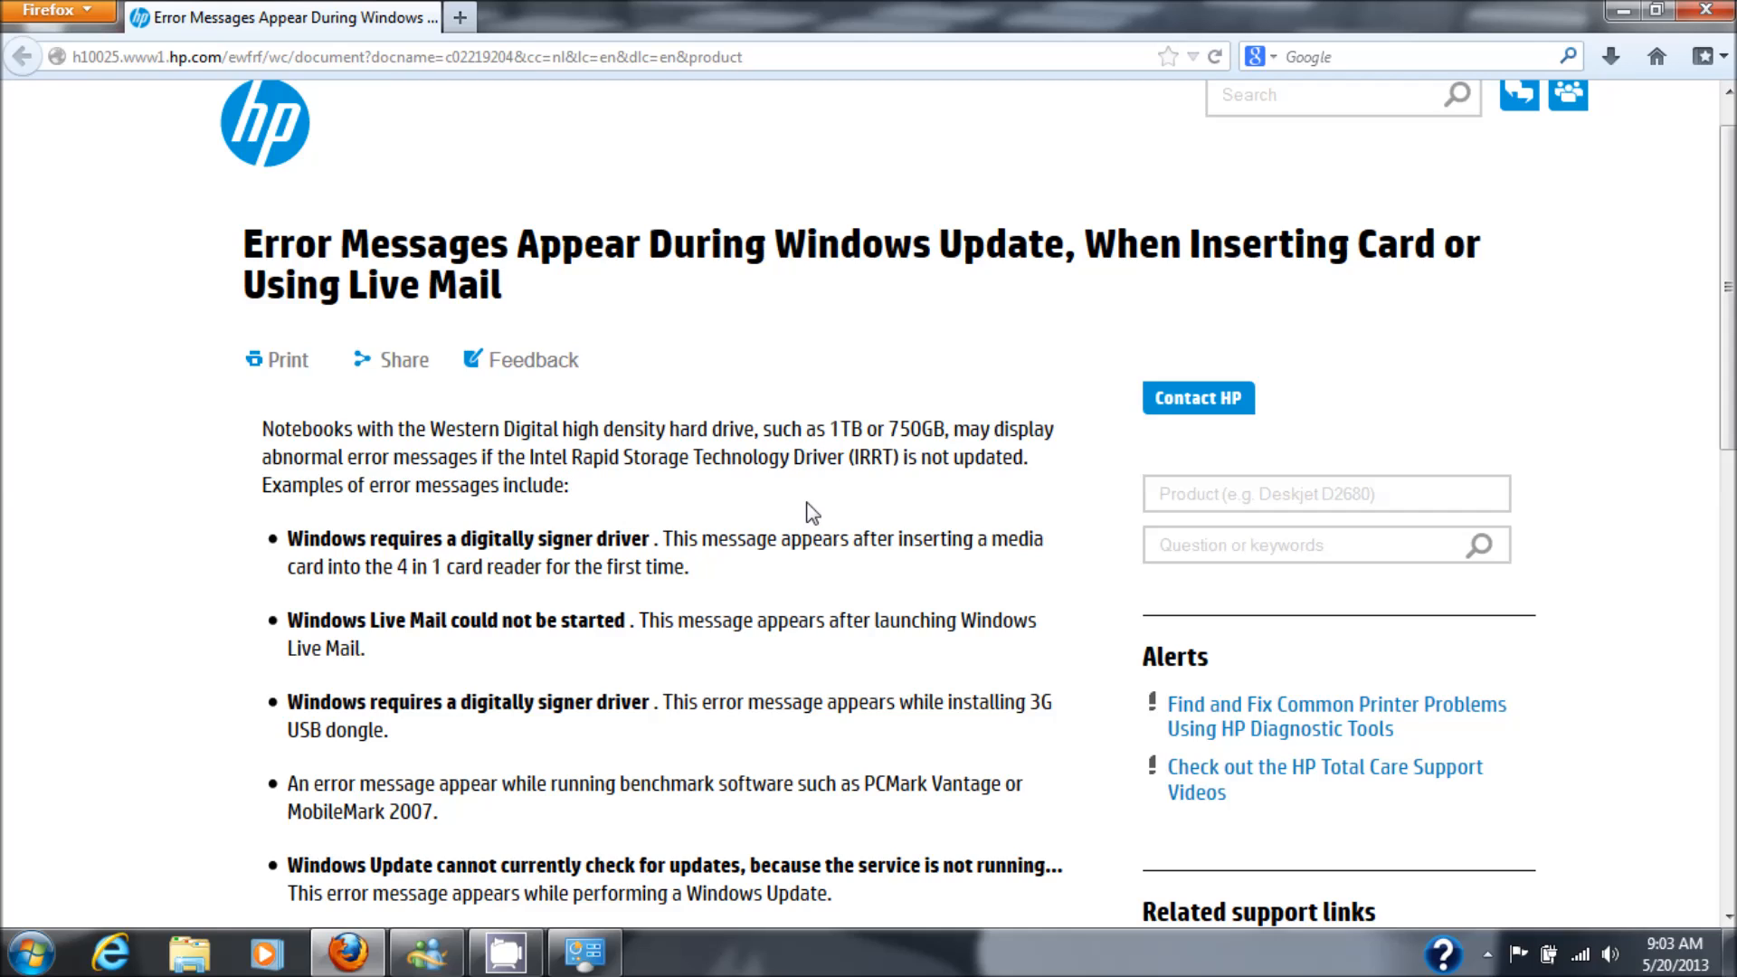